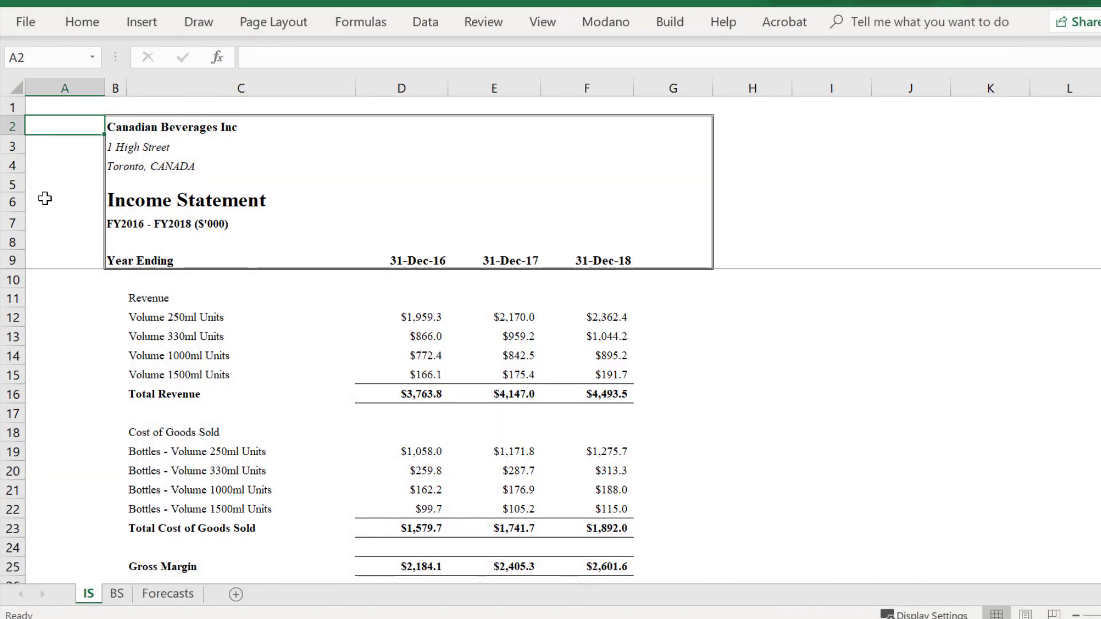
Bring up the Forecasts sheet showing the 2019–2023 revenue, cost and expense assumptions
{"action": "left_click", "coordinate": [166, 593]}
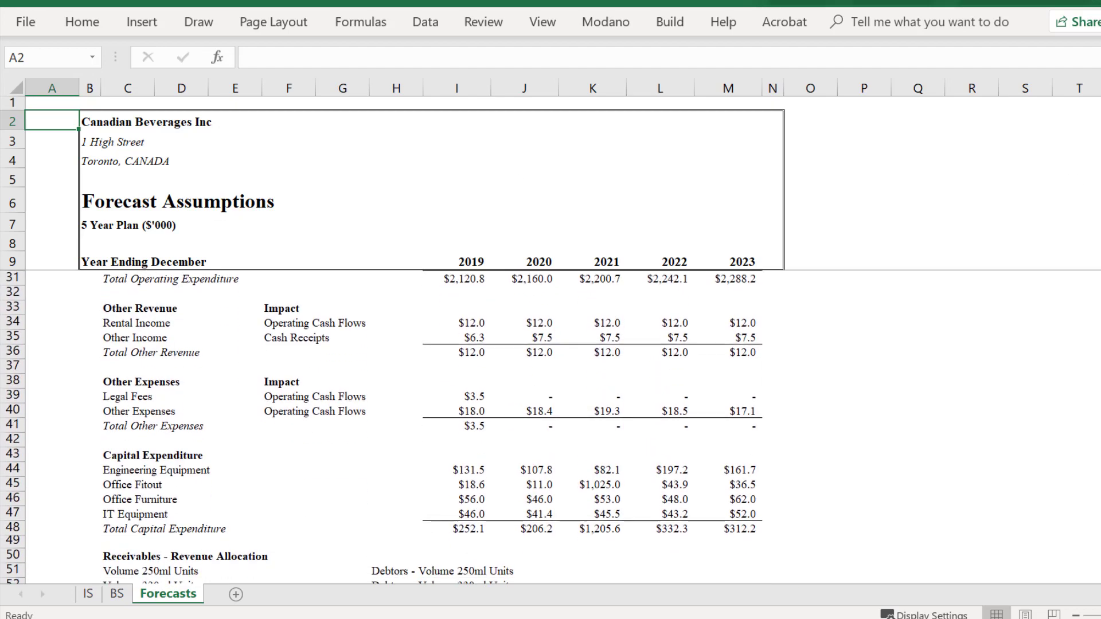
{"action": "scroll", "scroll_direction": "up", "scroll_amount": 3}
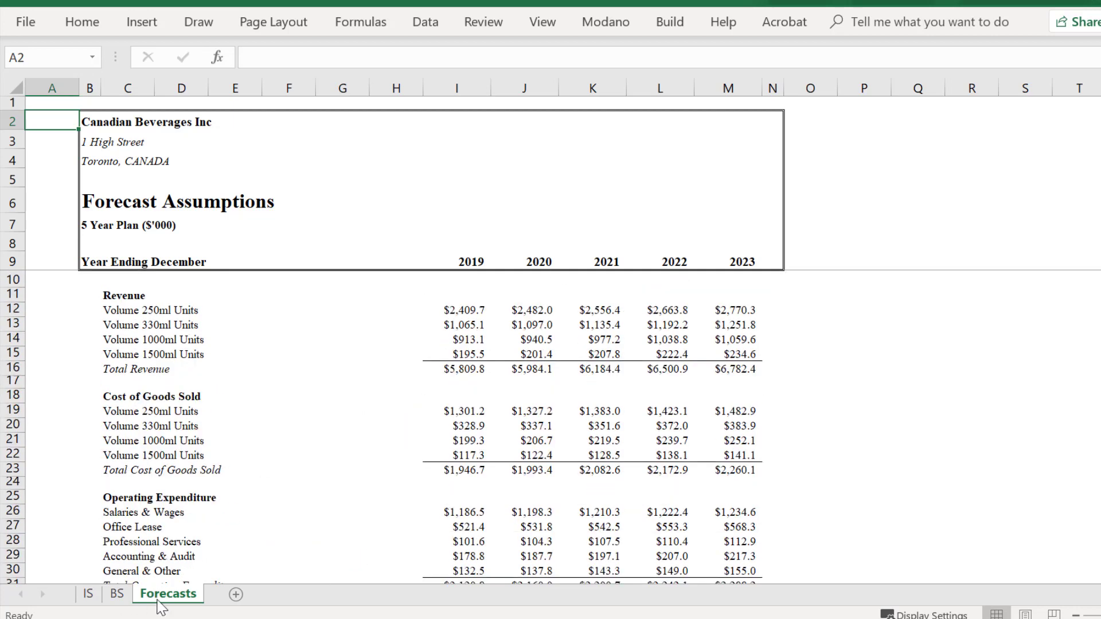
{"action": "right_click", "coordinate": [168, 593]}
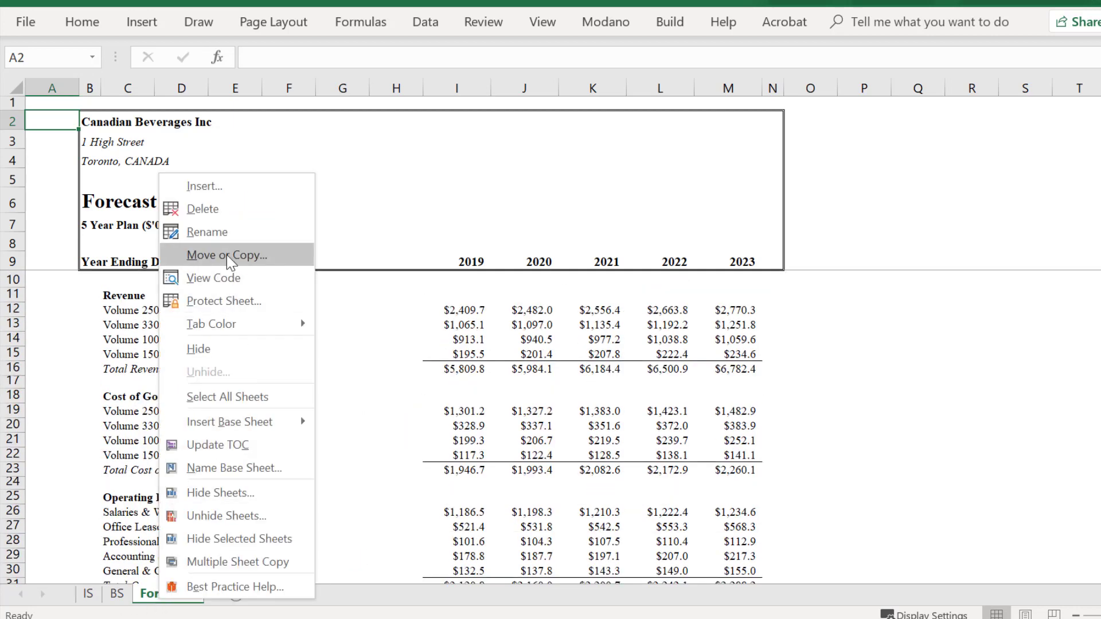
{"action": "left_click", "coordinate": [226, 255]}
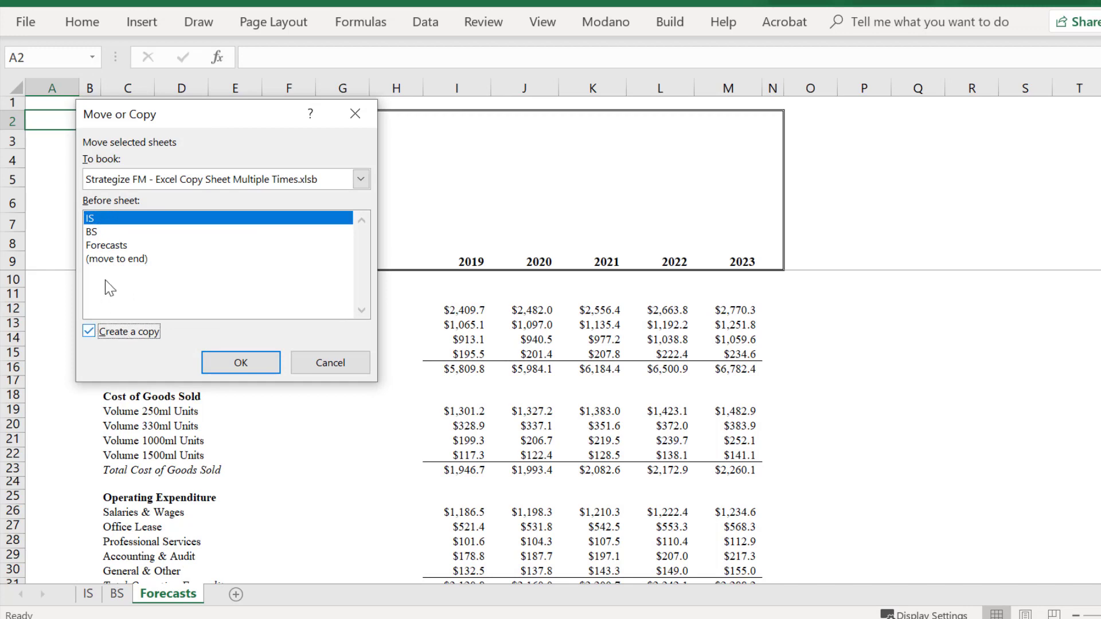
{"action": "left_click", "coordinate": [106, 245]}
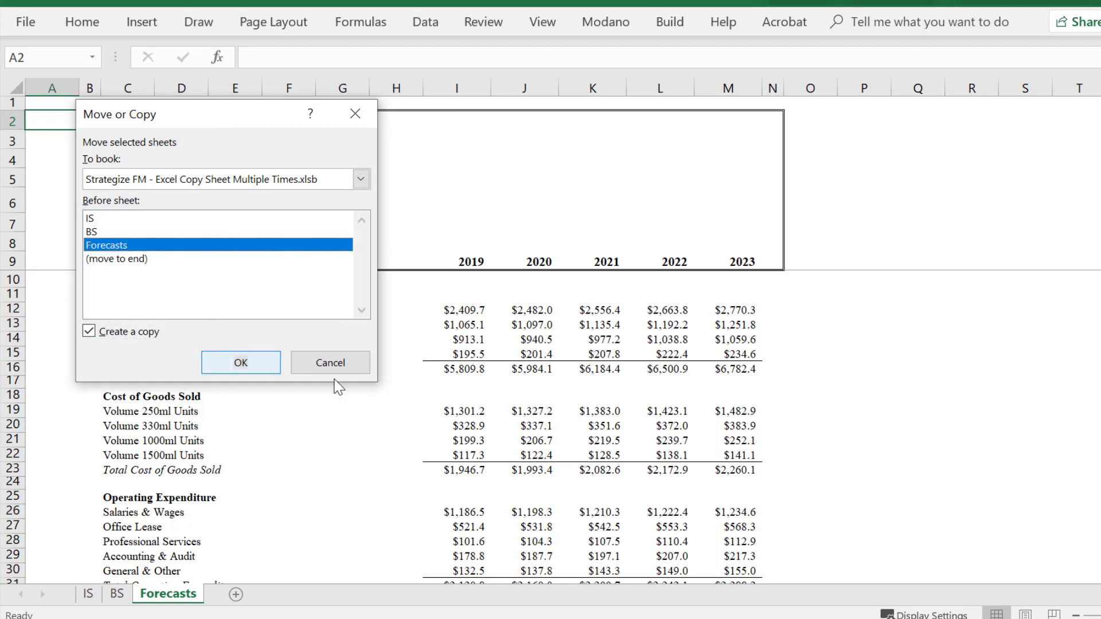
{"action": "left_click", "coordinate": [241, 363]}
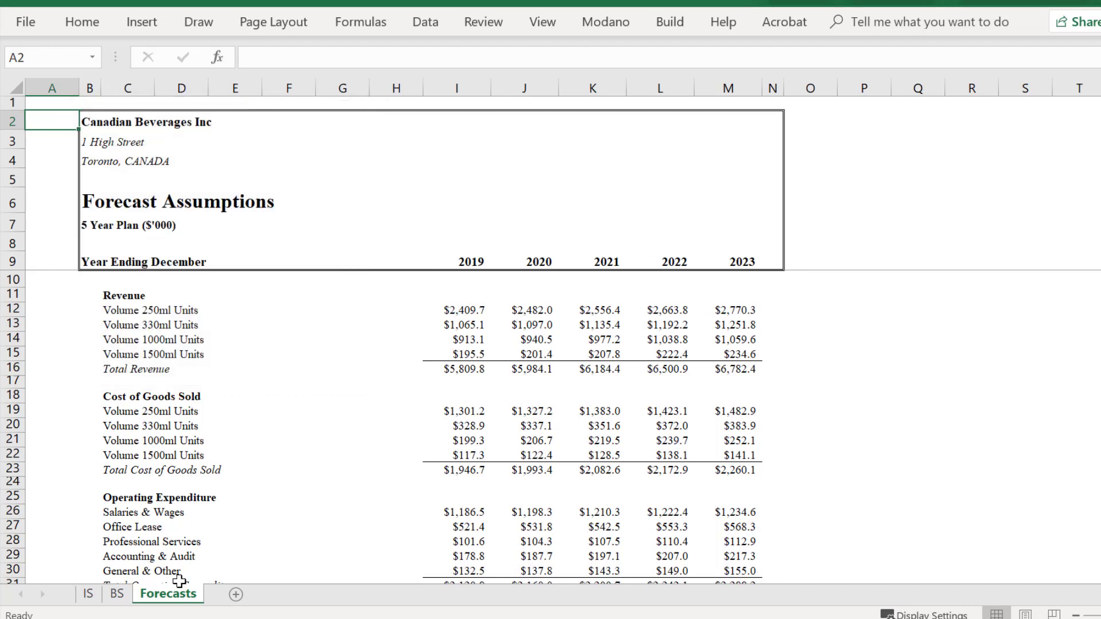
{"action": "right_click", "coordinate": [168, 593]}
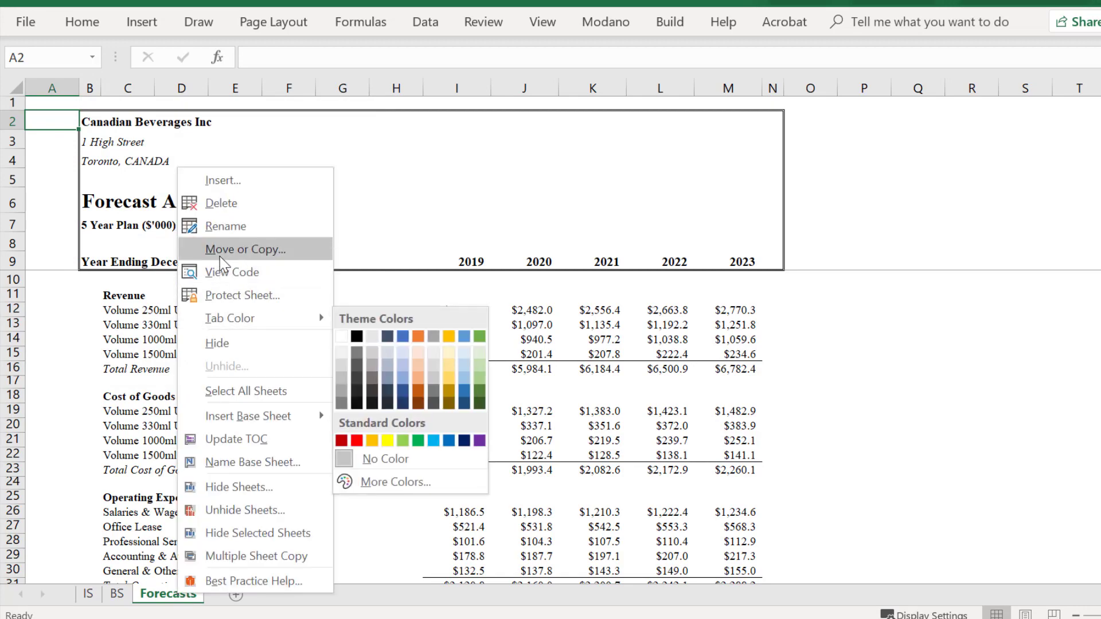
Insert a new VBA module containing Option Explicit and an opening asterisk comment line
{"action": "left_click", "coordinate": [232, 272]}
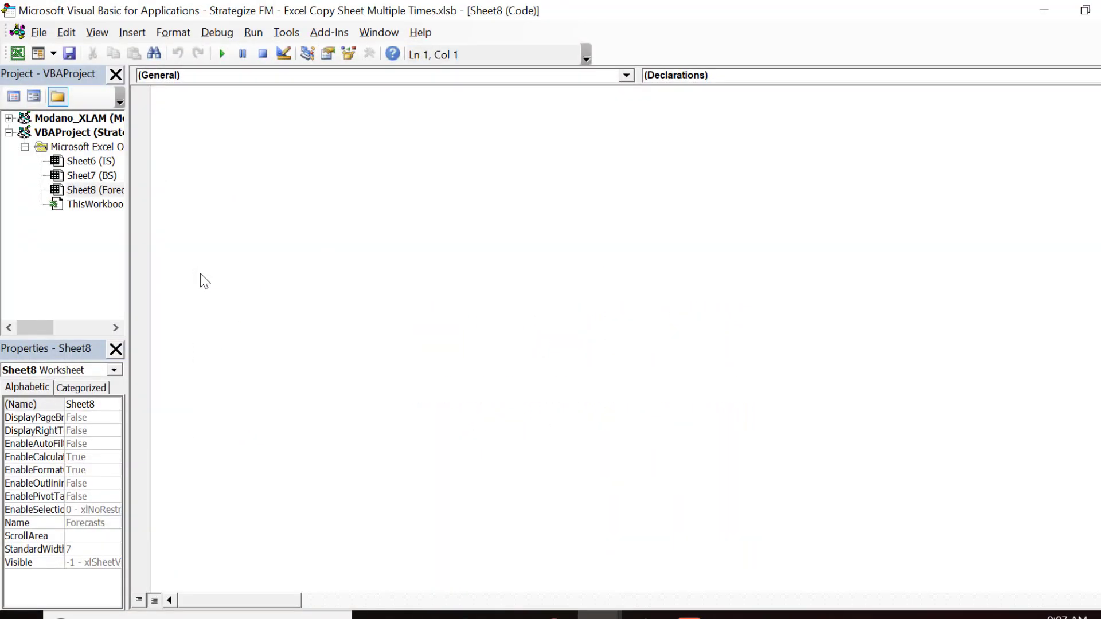
{"action": "left_click", "coordinate": [132, 32]}
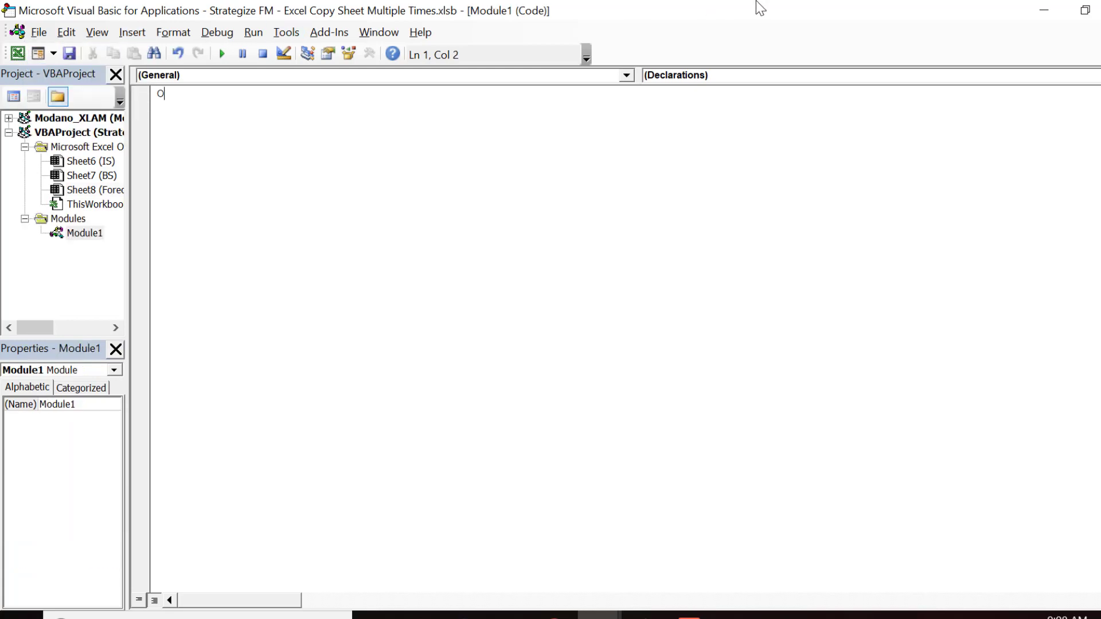
{"action": "type", "text": "ption Explicit"}
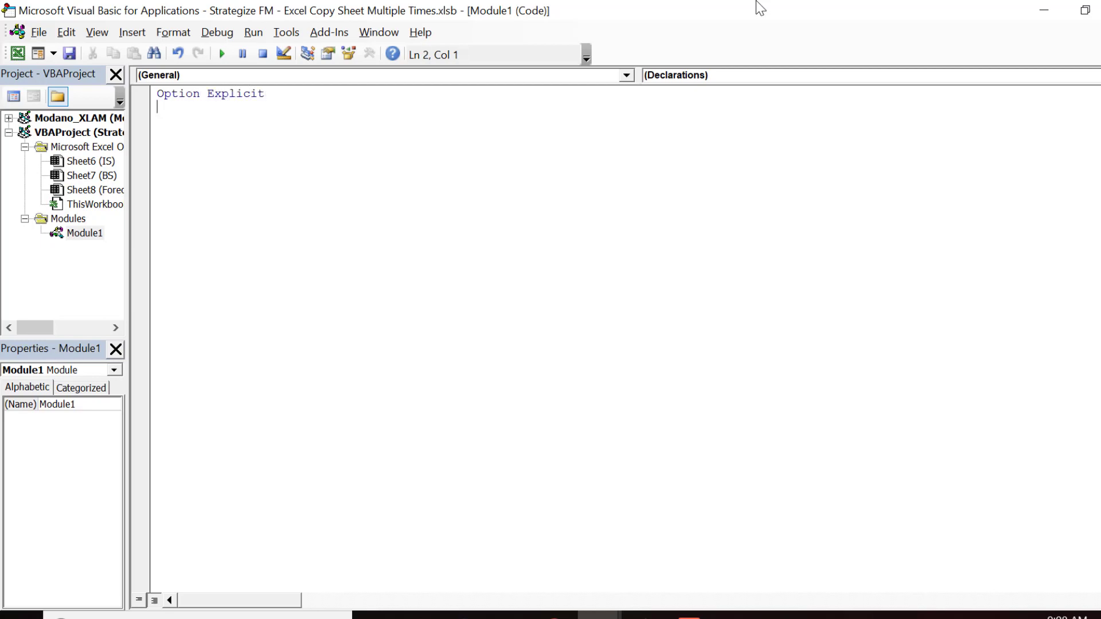
{"action": "type", "text": "'"}
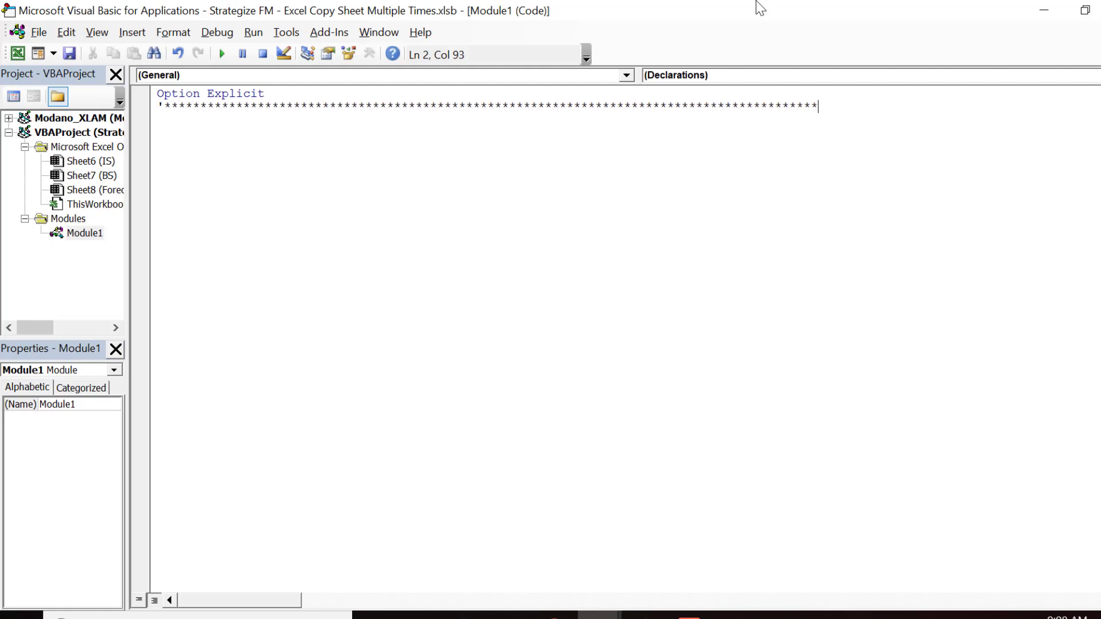
{"action": "key", "text": "Enter"}
{"action": "type", "text": "' Macro to copy"}
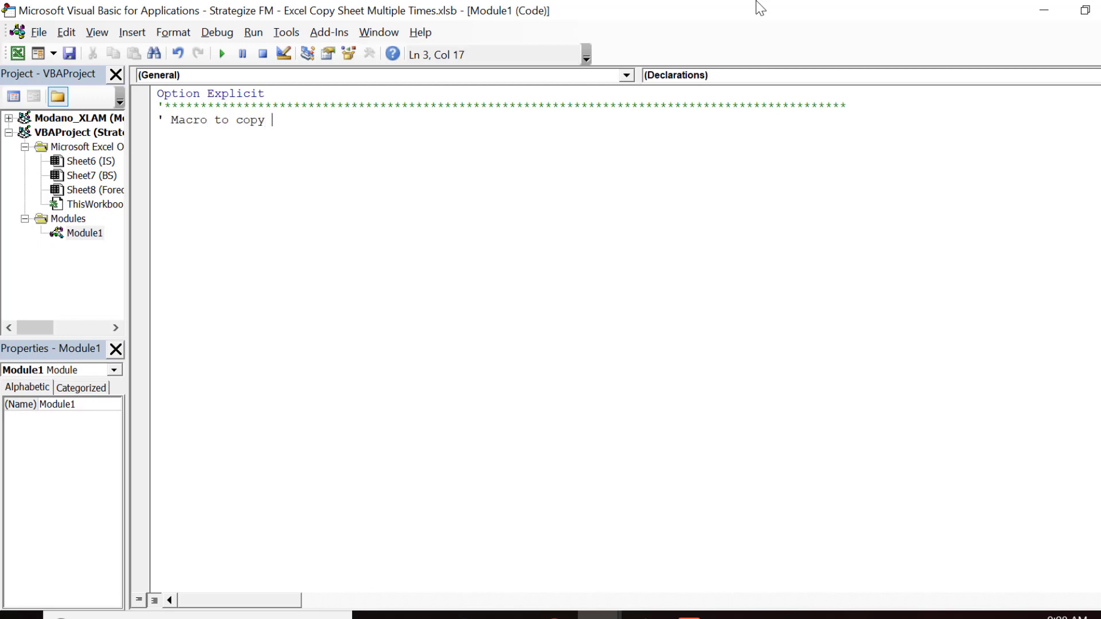
Add a comment describing copying the active worksheet multiple times into the active workbook
{"action": "type", "text": "active wor"}
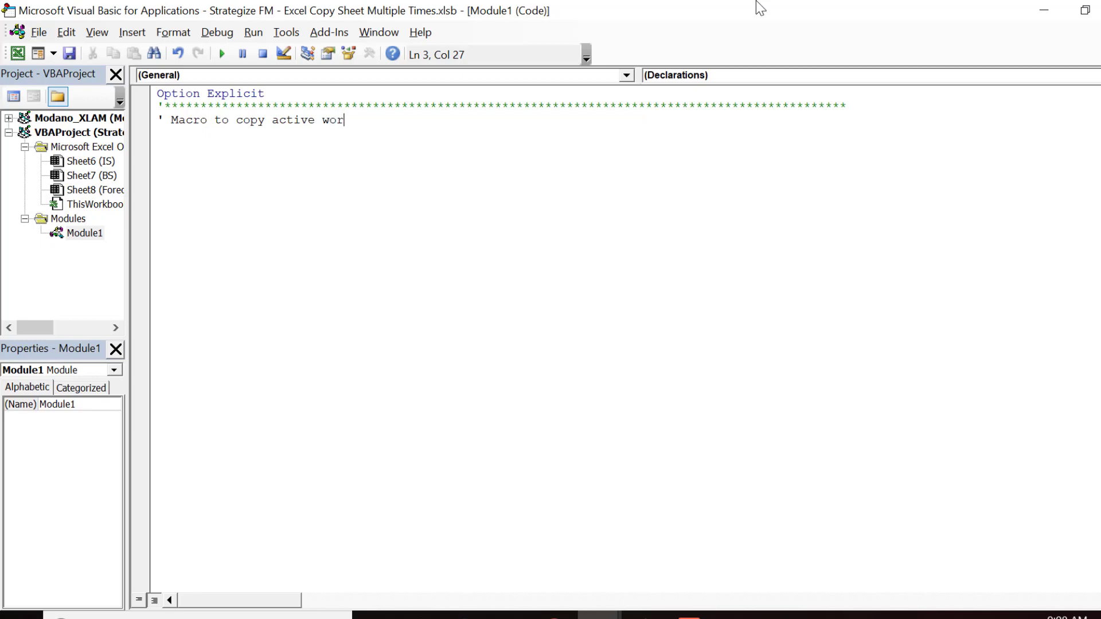
{"action": "type", "text": "ksheet"}
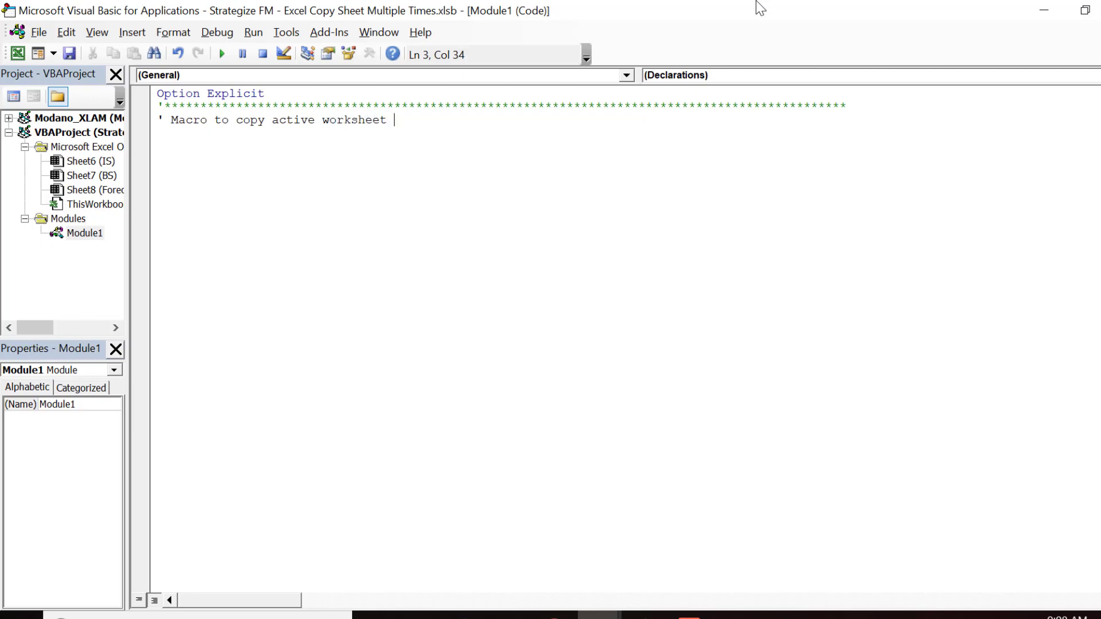
{"action": "type", "text": "multiple t"}
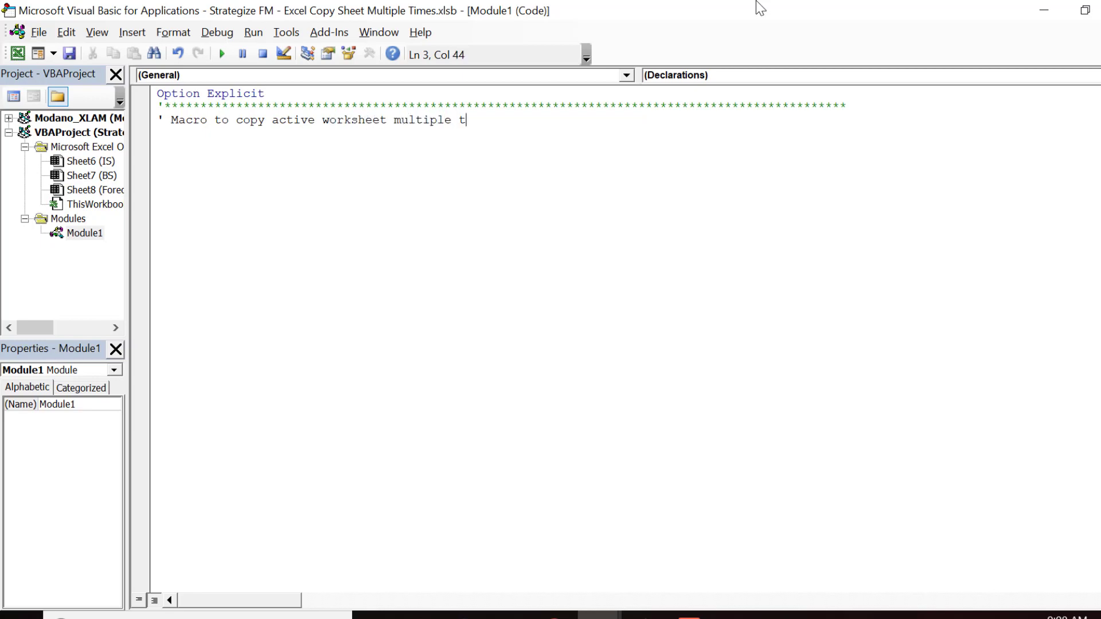
{"action": "type", "text": "imes into a"}
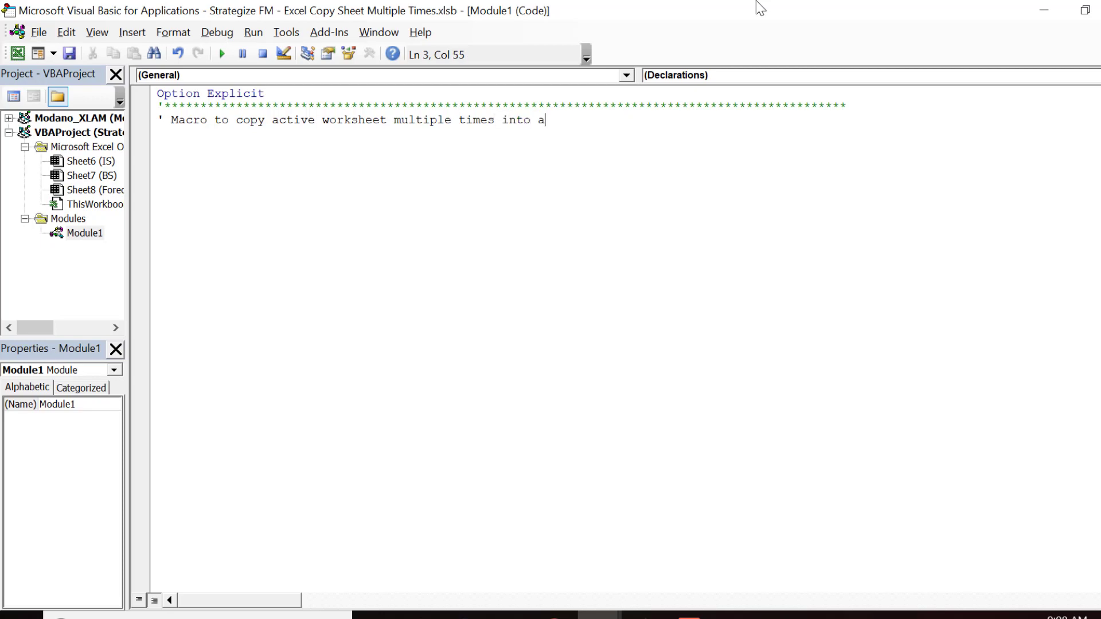
{"action": "type", "text": "ctive workbook"}
{"action": "type", "text": "'"}
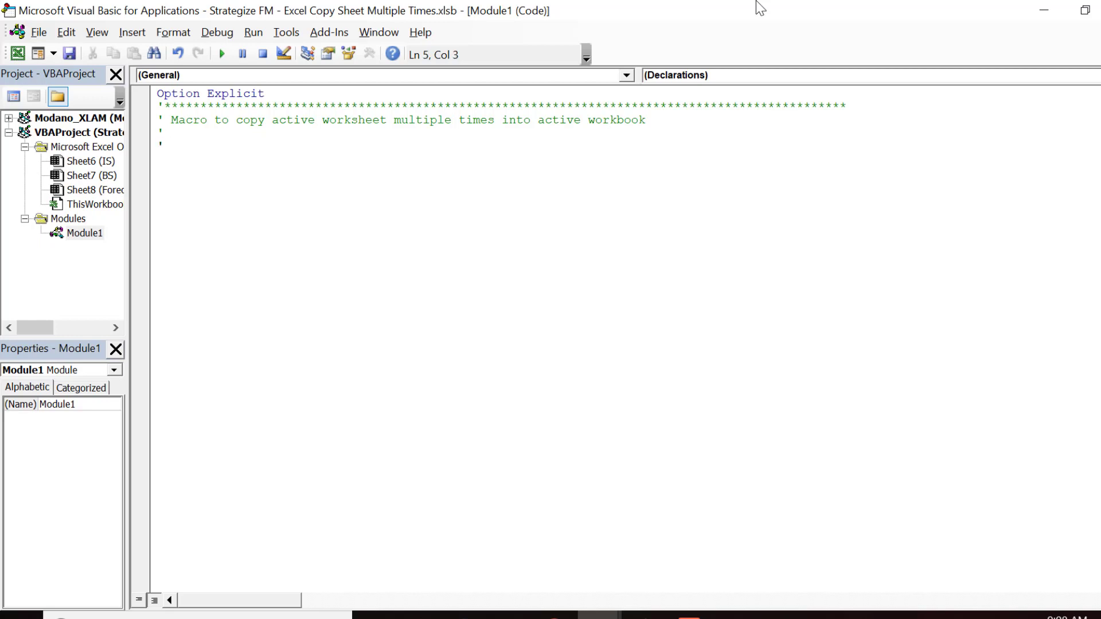
Add a '(c) 2019 Strategize Financial' copyright line to the comment header
{"action": "type", "text": "(c)"}
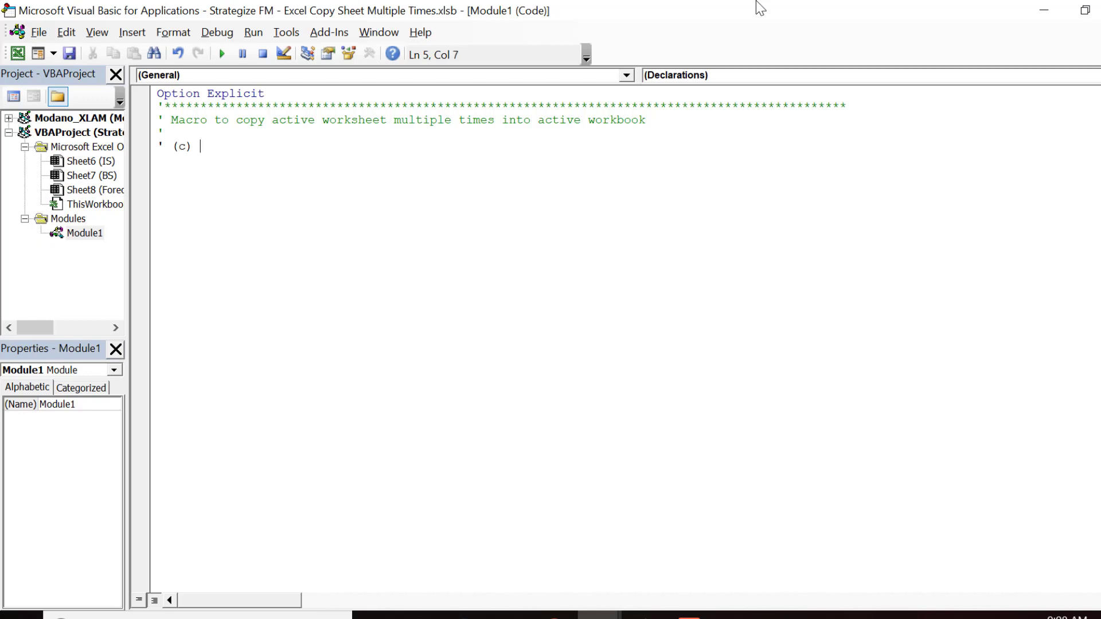
{"action": "type", "text": "2019"}
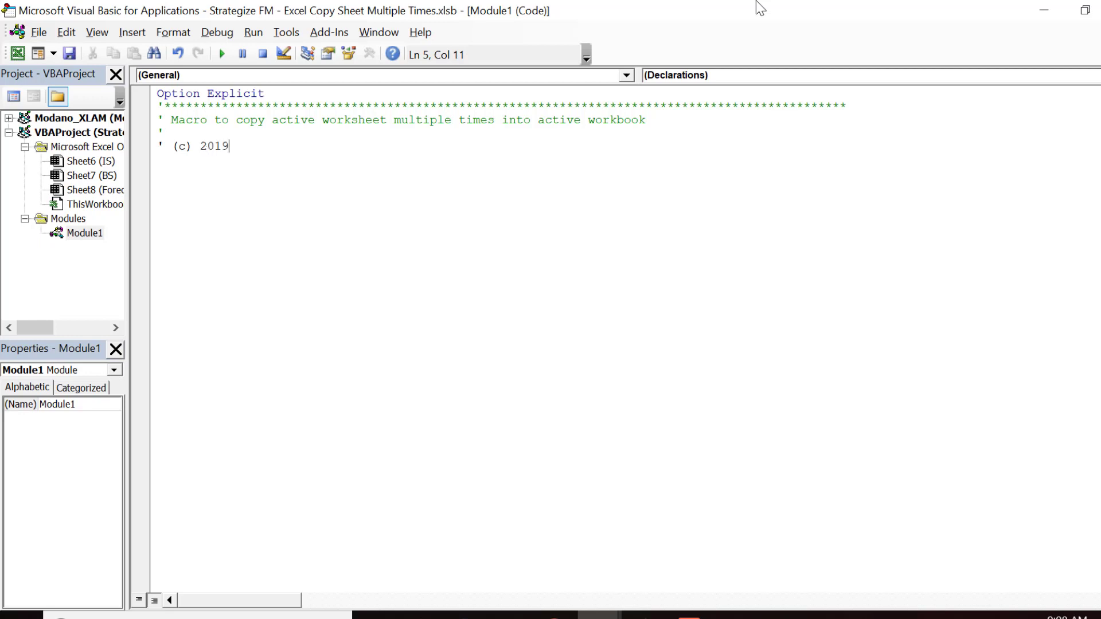
{"action": "type", "text": "Strate"}
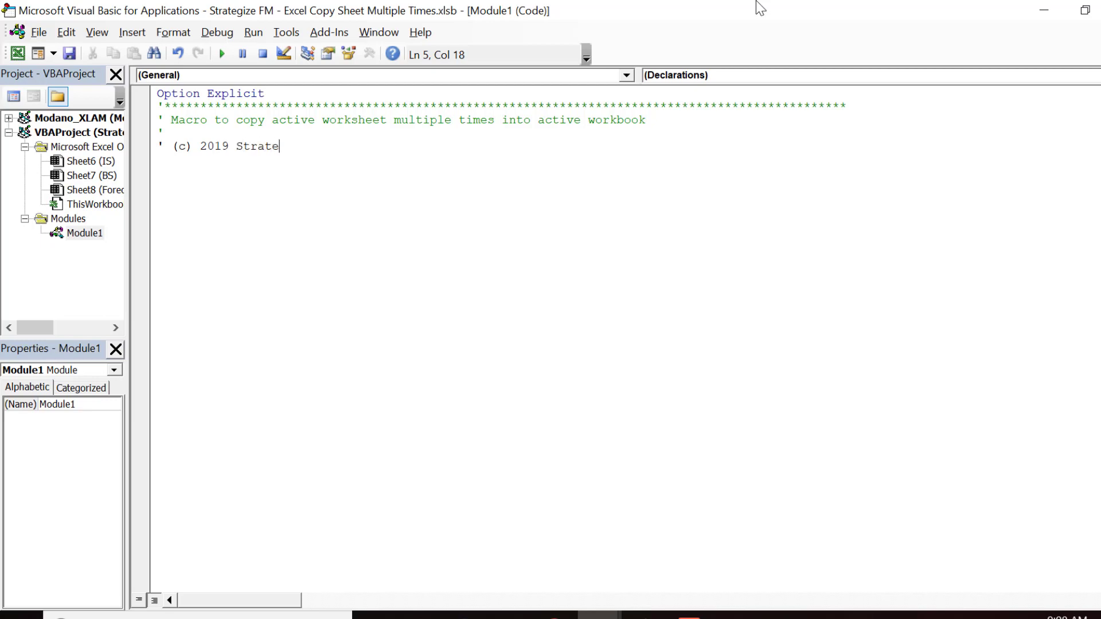
{"action": "type", "text": "gize Financial Modelli"}
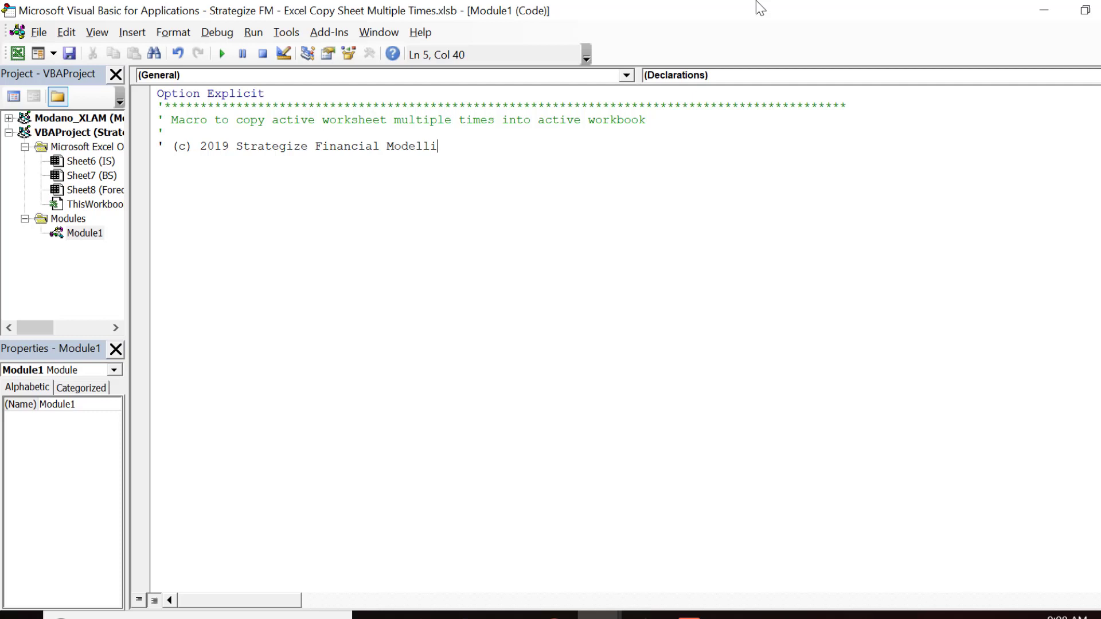
{"action": "type", "text": "ng Inc"}
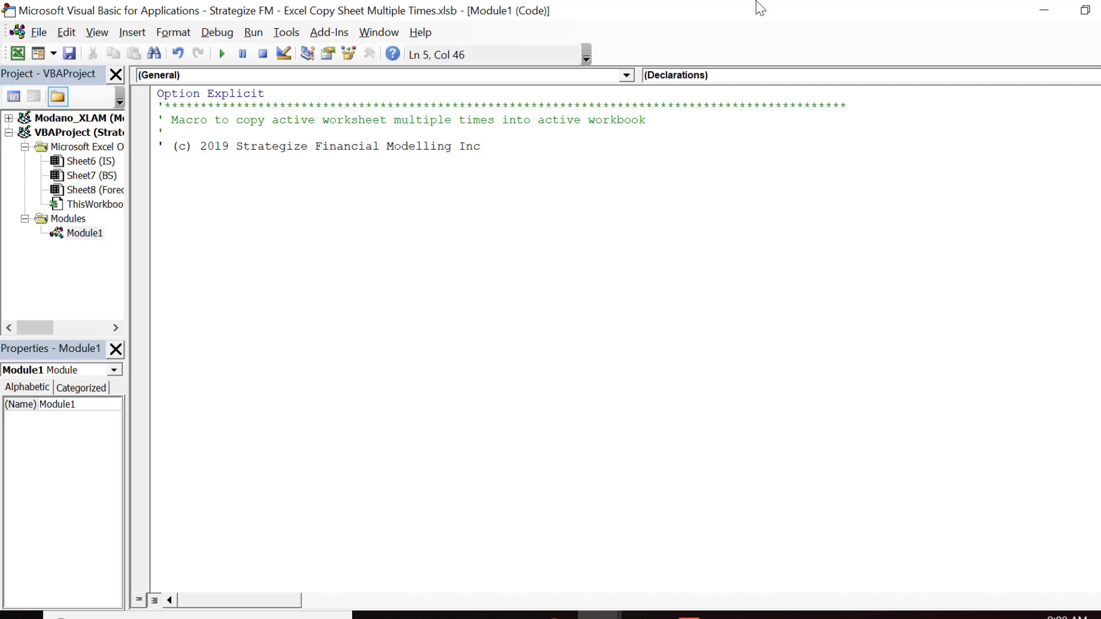
{"action": "left_click", "coordinate": [160, 107]}
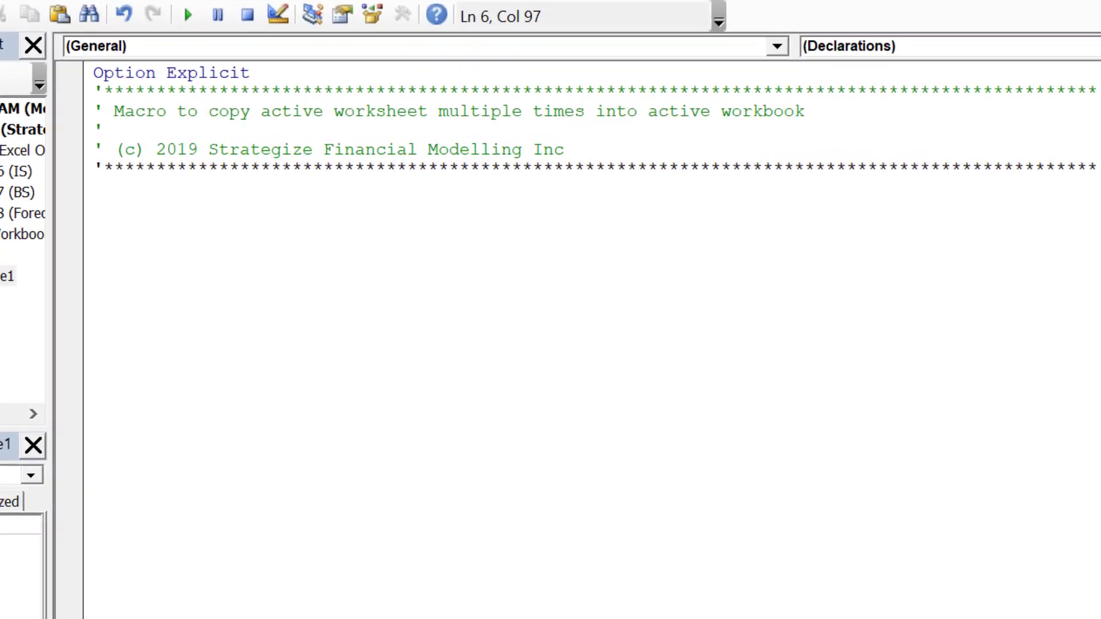
Close the header with an asterisk line and start Sub copySheetMultiTimes
{"action": "type", "text": "sub"}
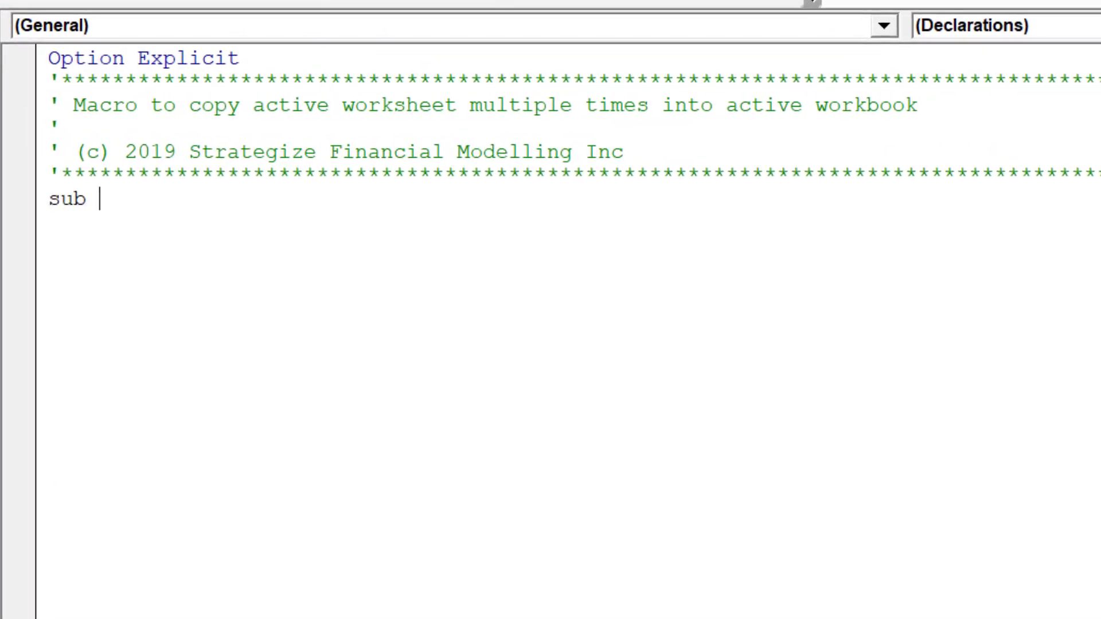
{"action": "type", "text": "copy"}
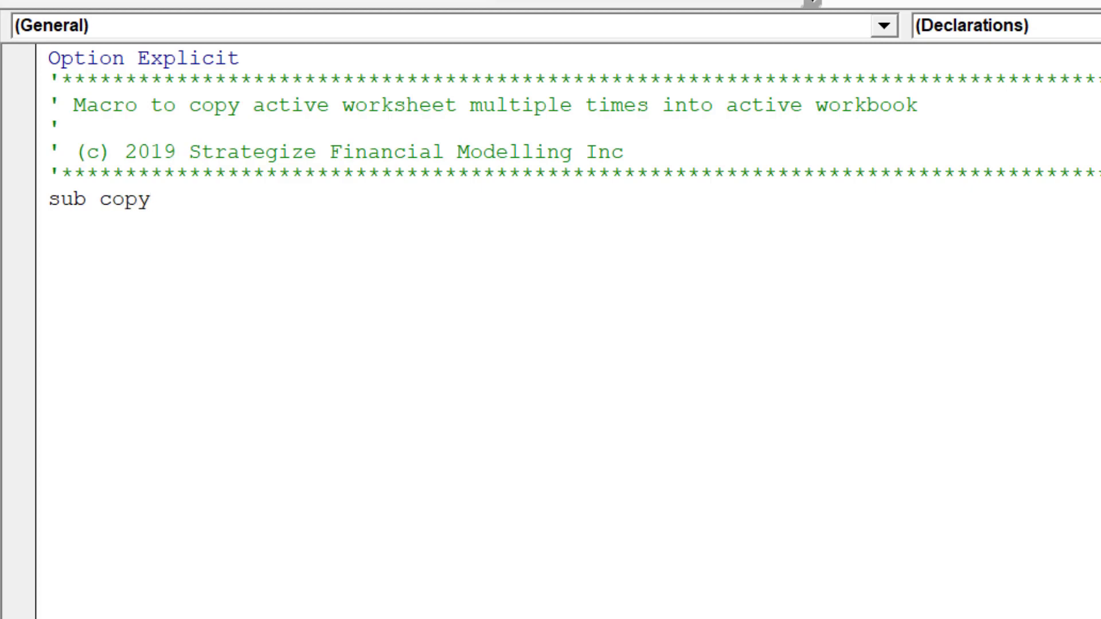
{"action": "left_click", "coordinate": [149, 199]}
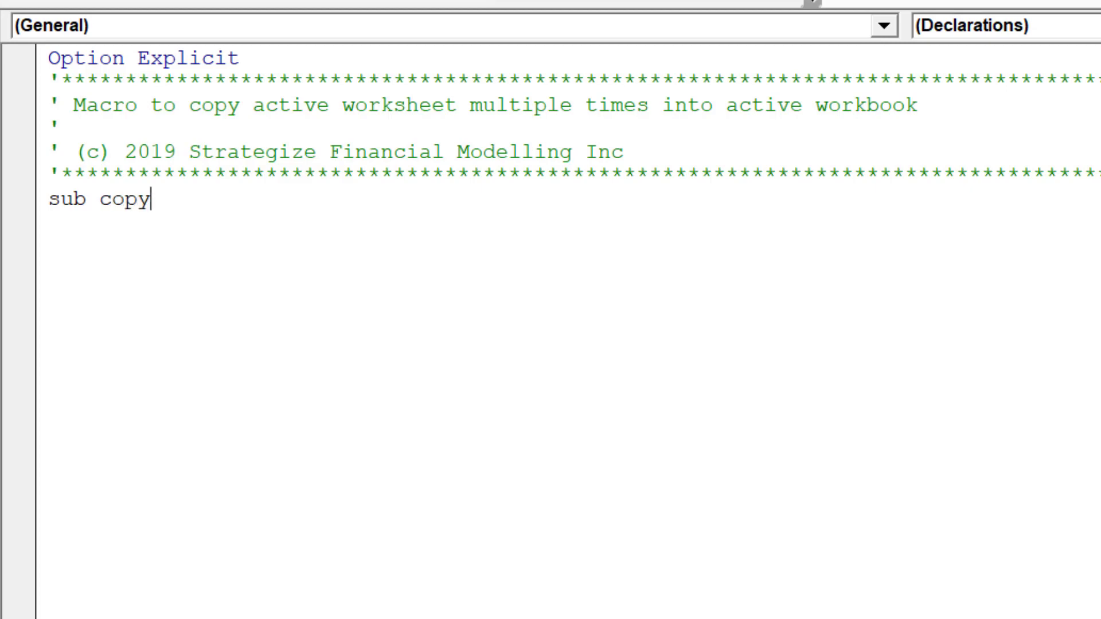
{"action": "type", "text": "SheetM"}
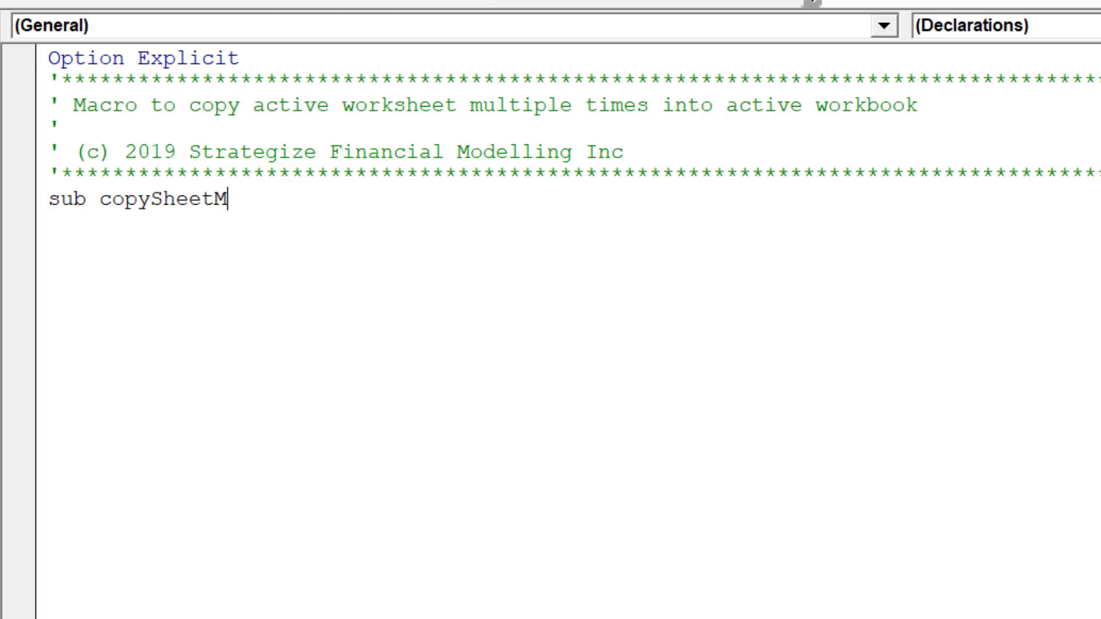
{"action": "type", "text": "ulti"}
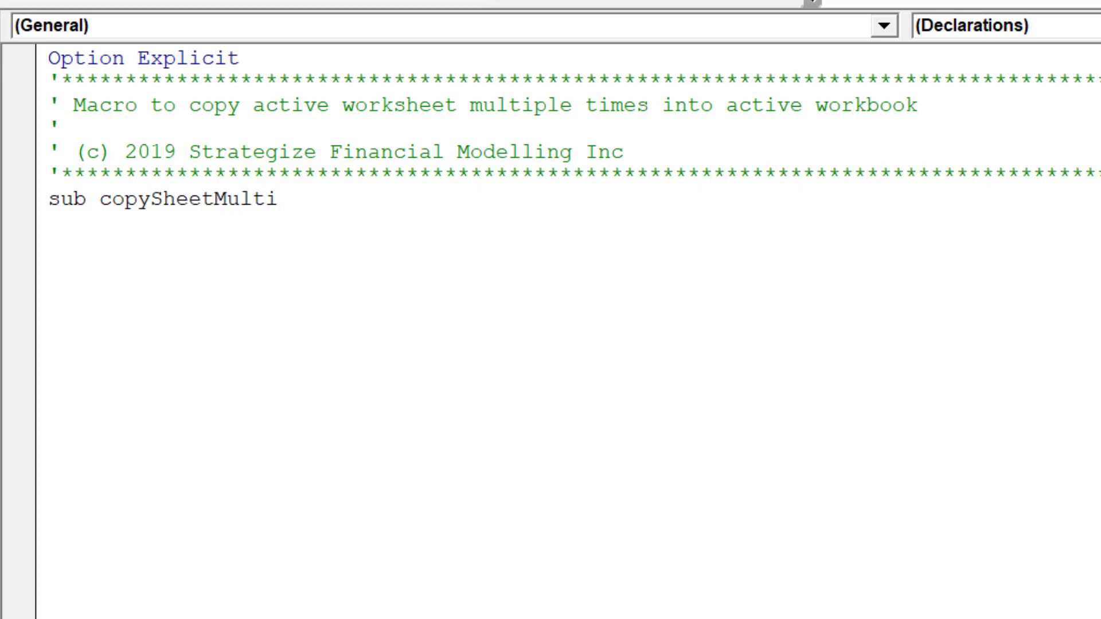
{"action": "type", "text": "Times("}
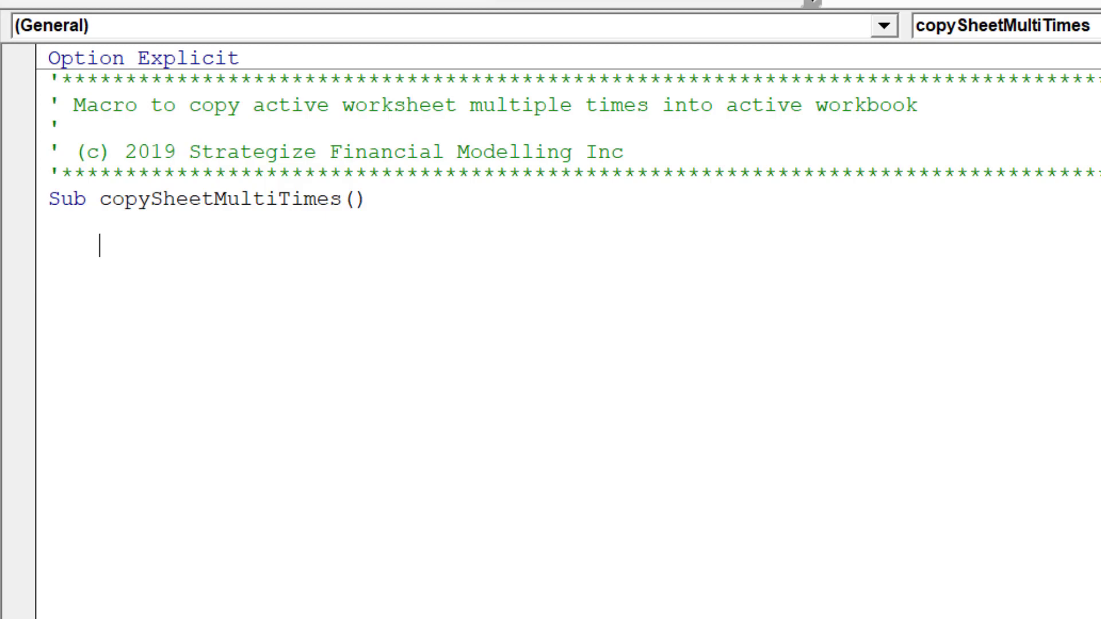
Add the comment 'Turn off Excel properties to improve macro's speed'
{"action": "type", "text": "' Turn"}
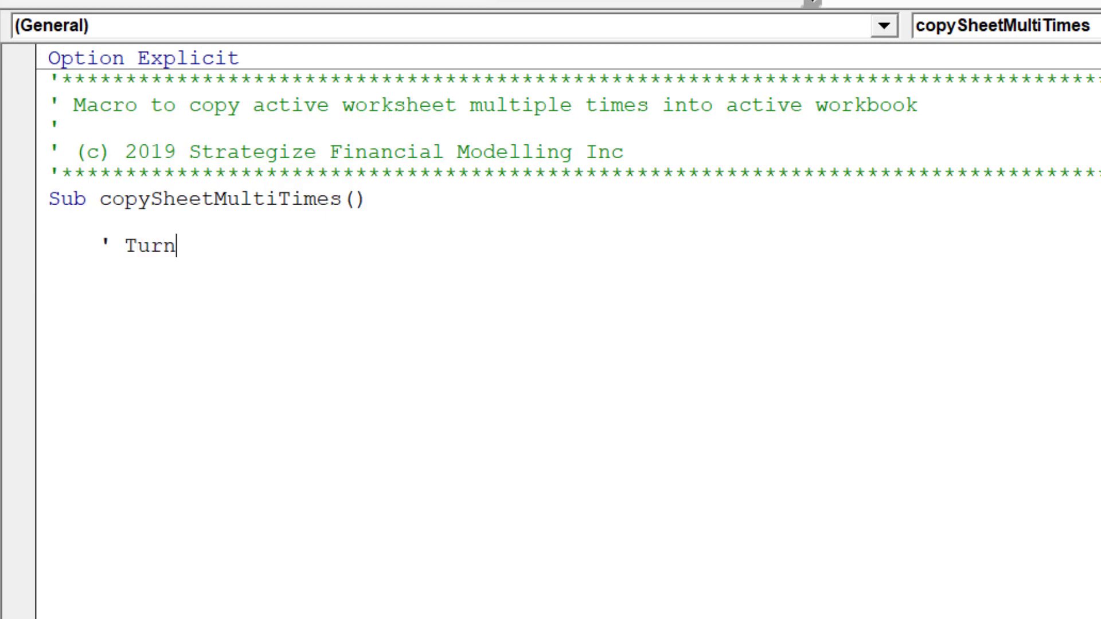
{"action": "type", "text": "off"}
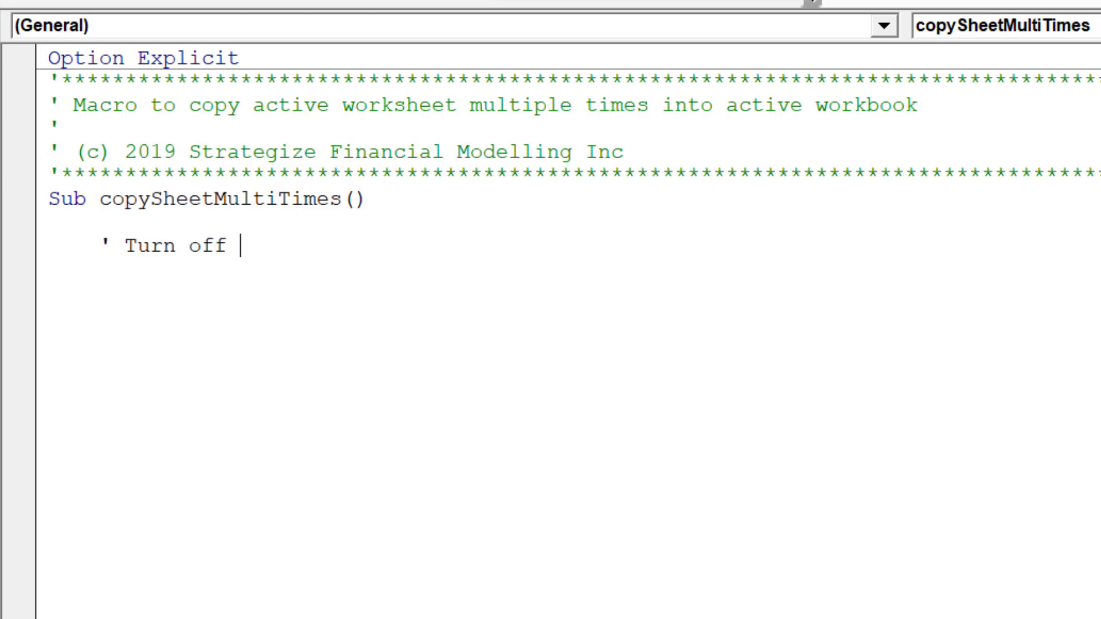
{"action": "type", "text": "Excel prope"}
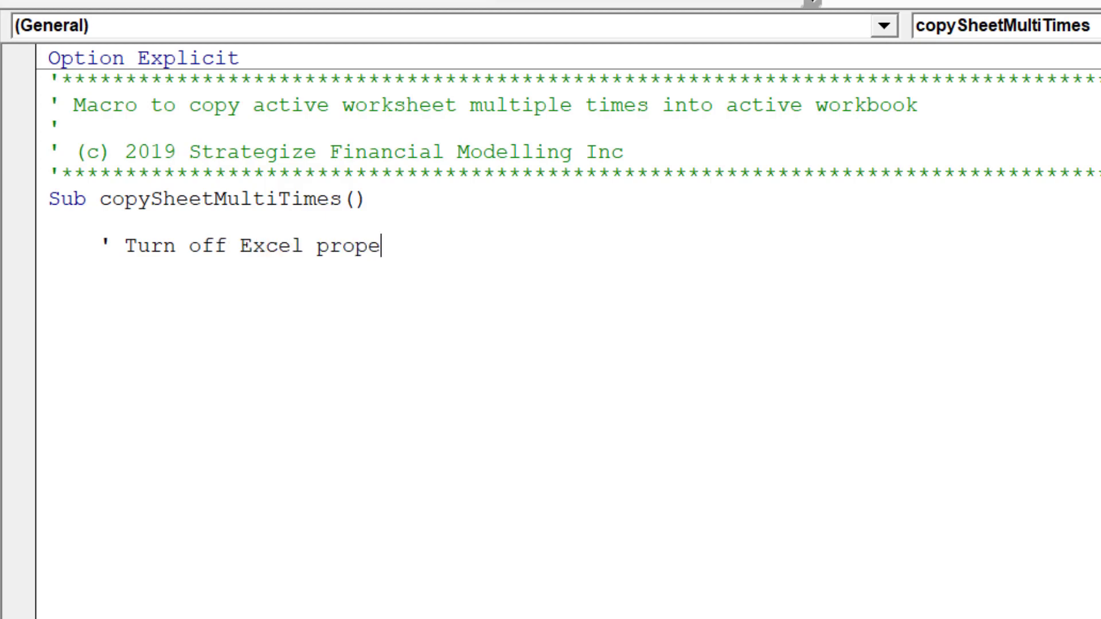
{"action": "type", "text": "rties"}
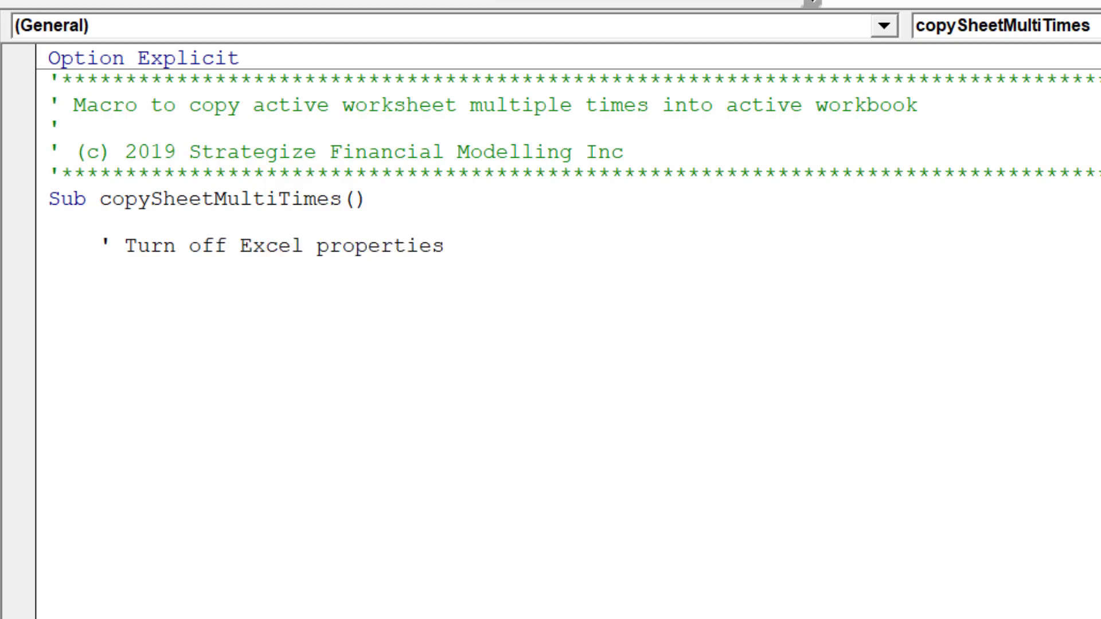
{"action": "type", "text": "to improve"}
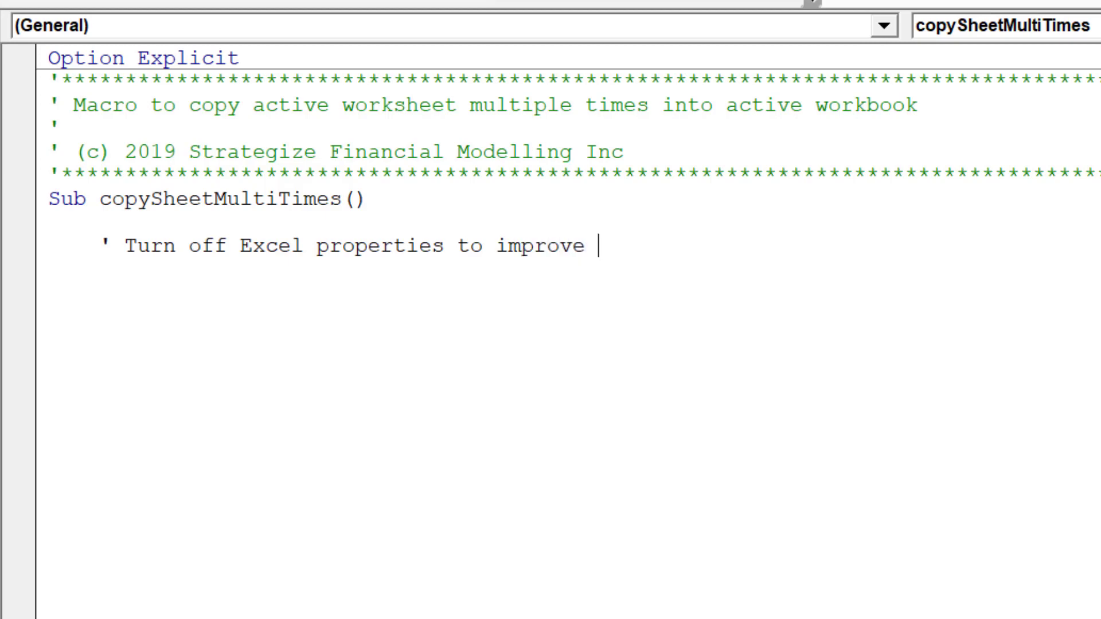
{"action": "type", "text": "macro's"}
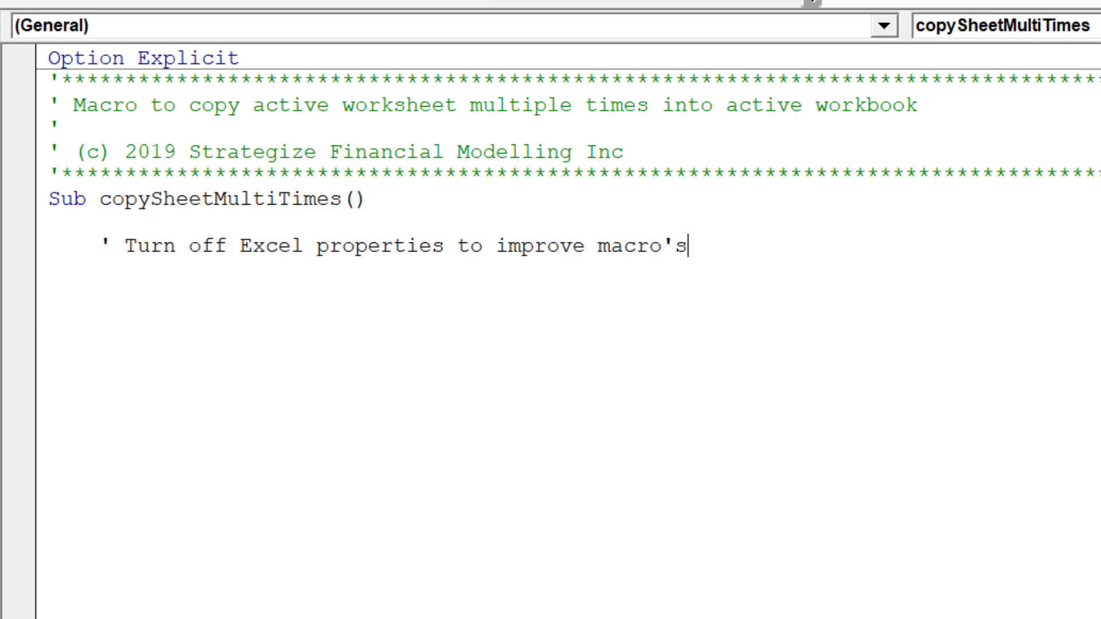
{"action": "type", "text": "speed"}
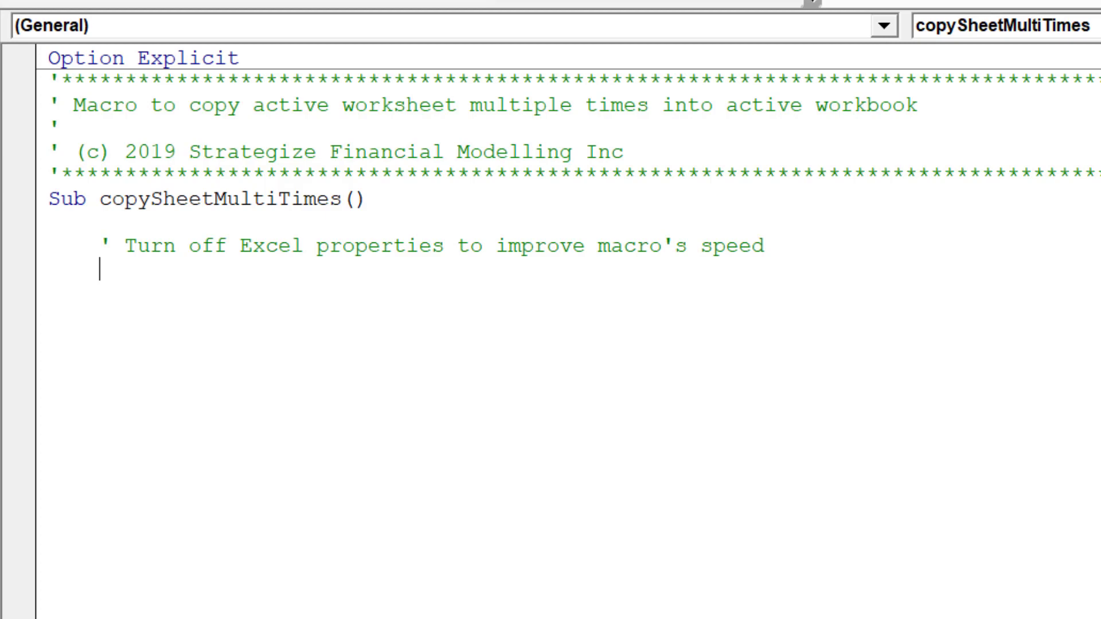
Write a With Application block: manual calculation, EnableEvents and ScreenUpdating False, End With
{"action": "type", "text": "With A"}
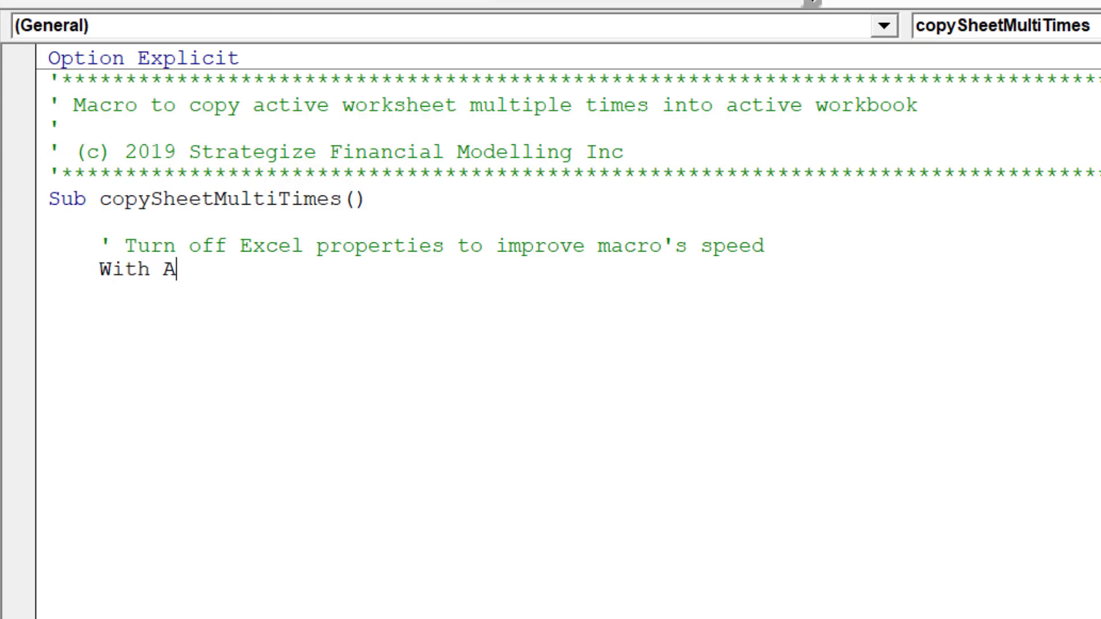
{"action": "type", "text": "pplication"}
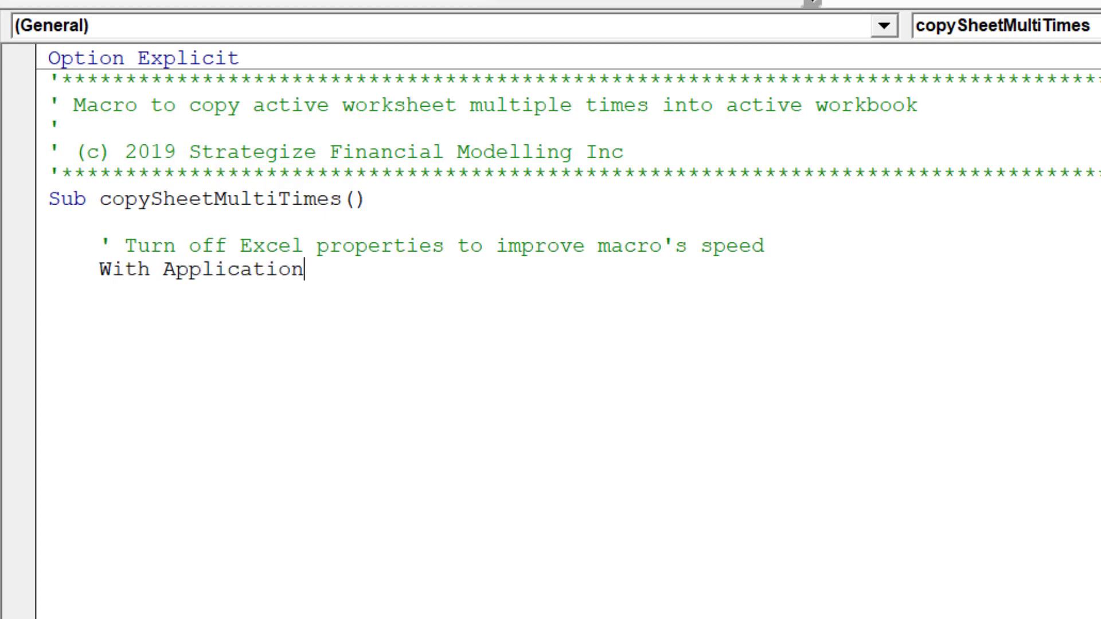
{"action": "type", "text": "."}
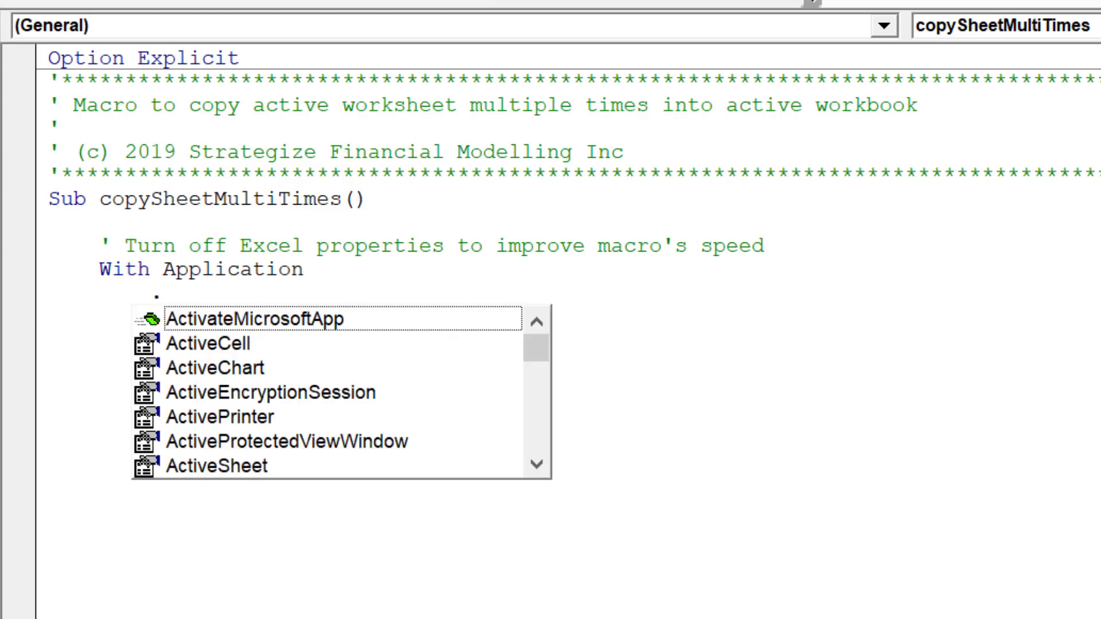
{"action": "type", "text": "c"}
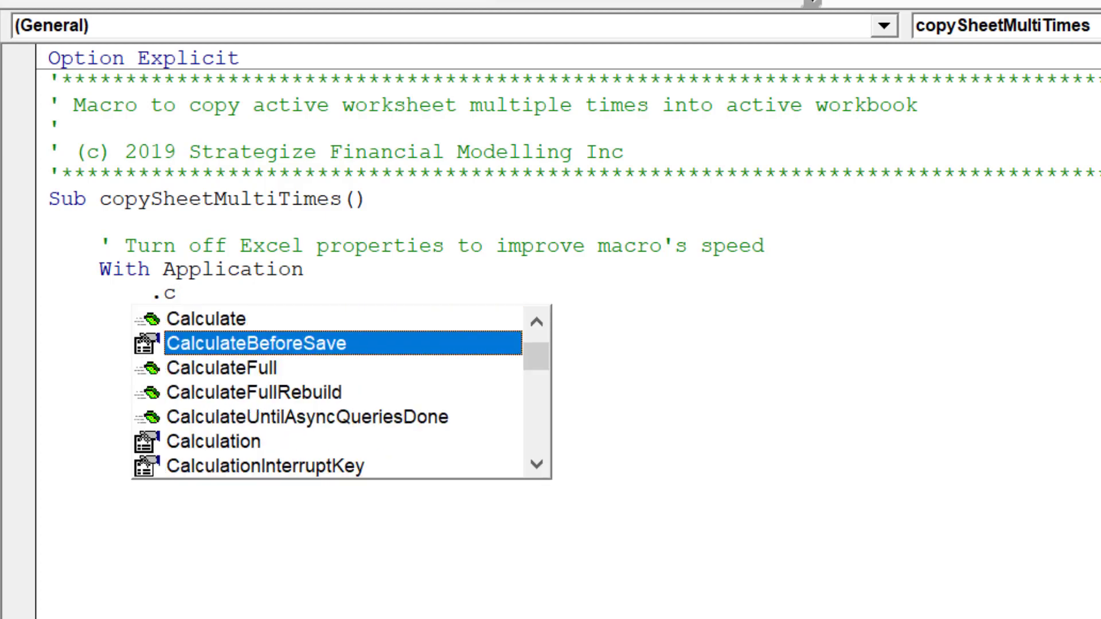
{"action": "type", "text": "Calculation = xlCalculationManual"}
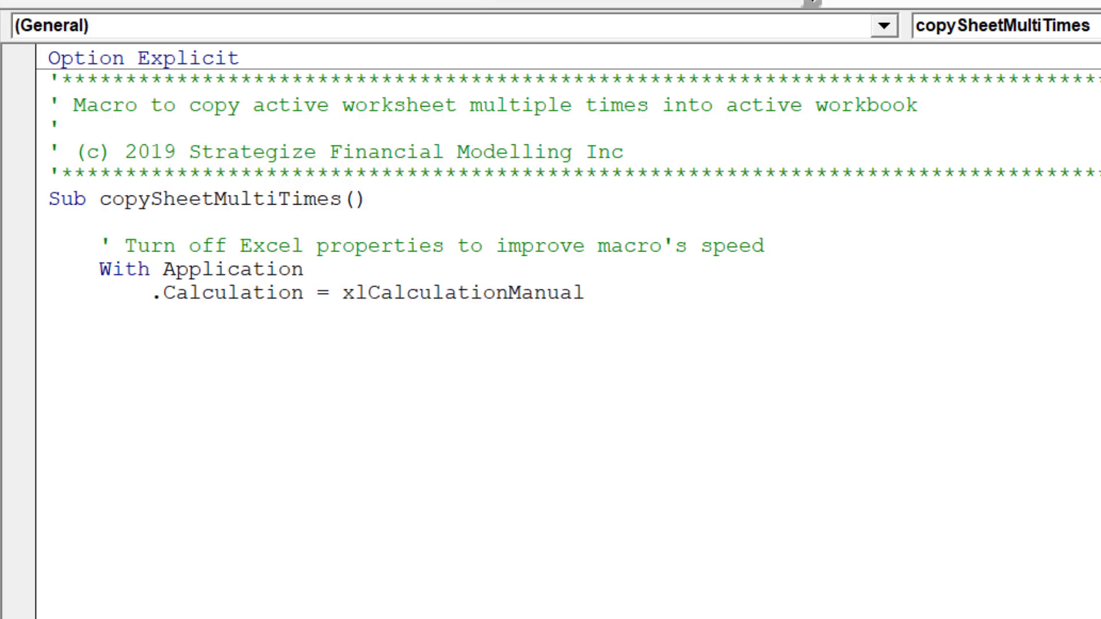
{"action": "type", "text": ".en"}
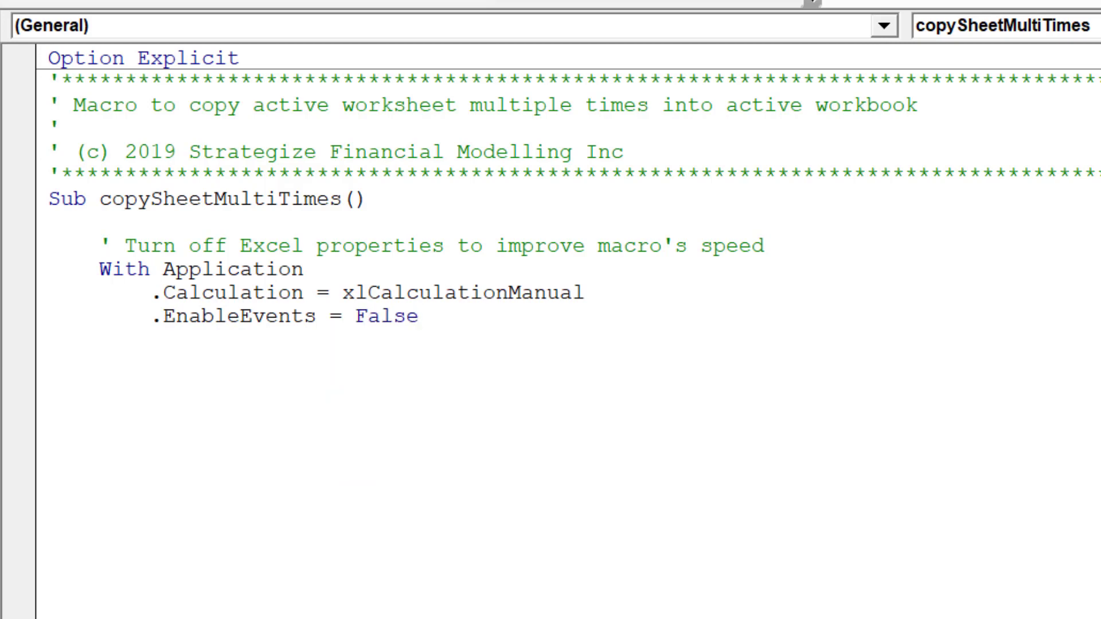
{"action": "type", "text": ".ScreenUpdating"}
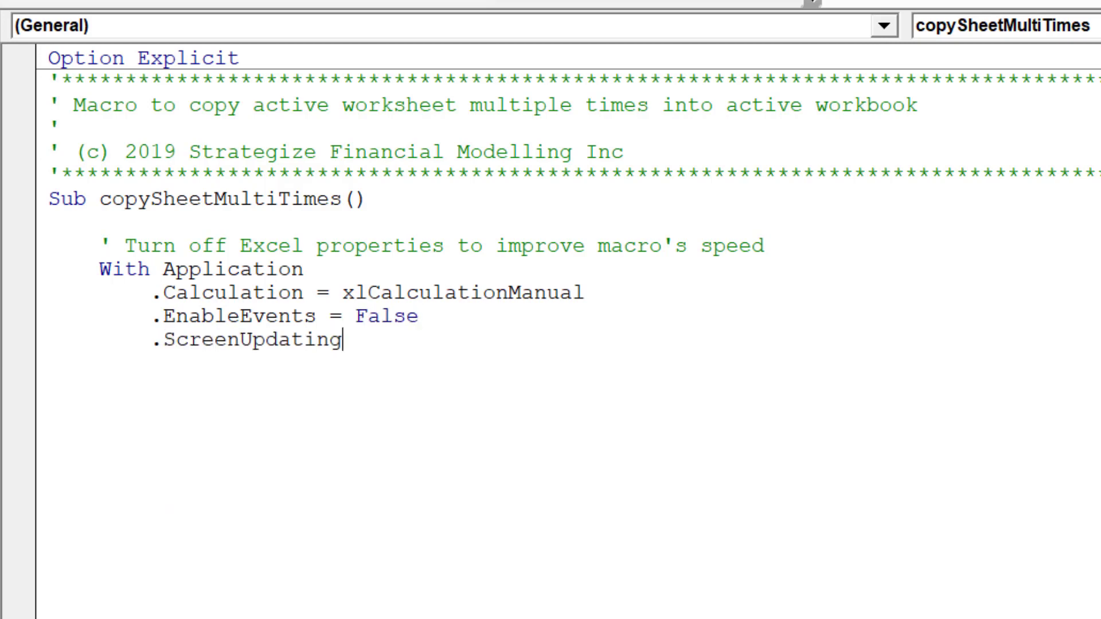
{"action": "type", "text": "="}
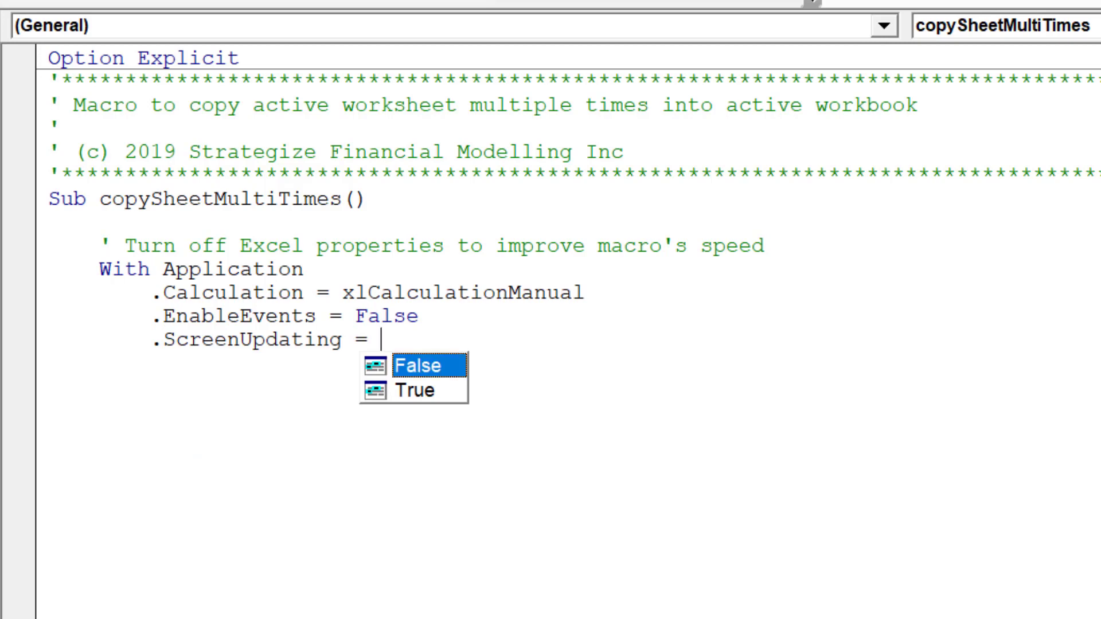
{"action": "type", "text": "False"}
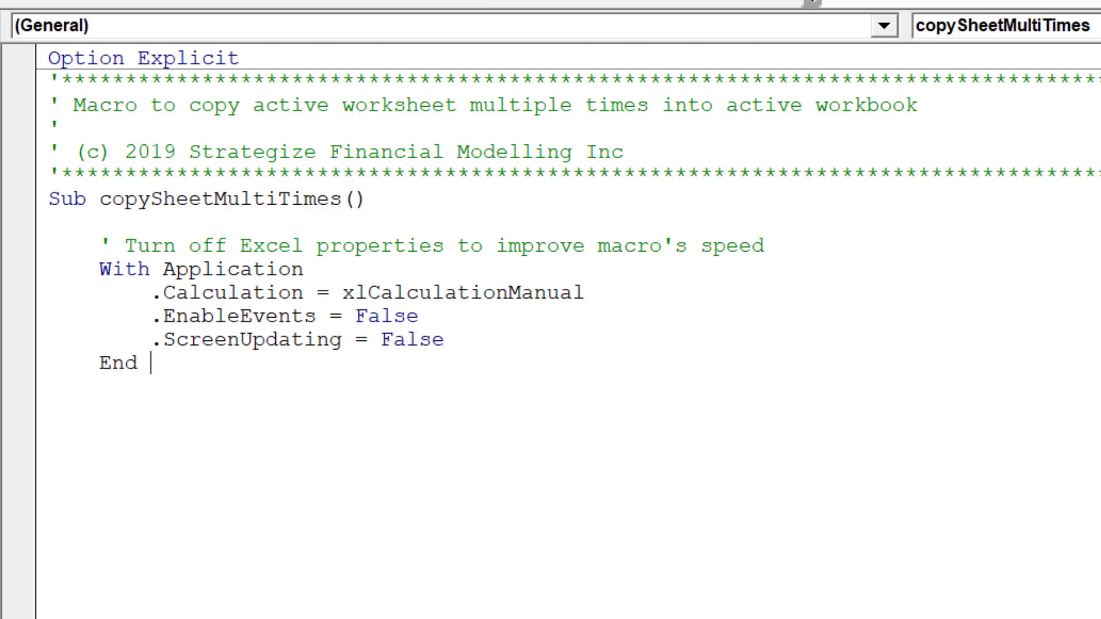
{"action": "type", "text": "With"}
{"action": "type", "text": "'"}
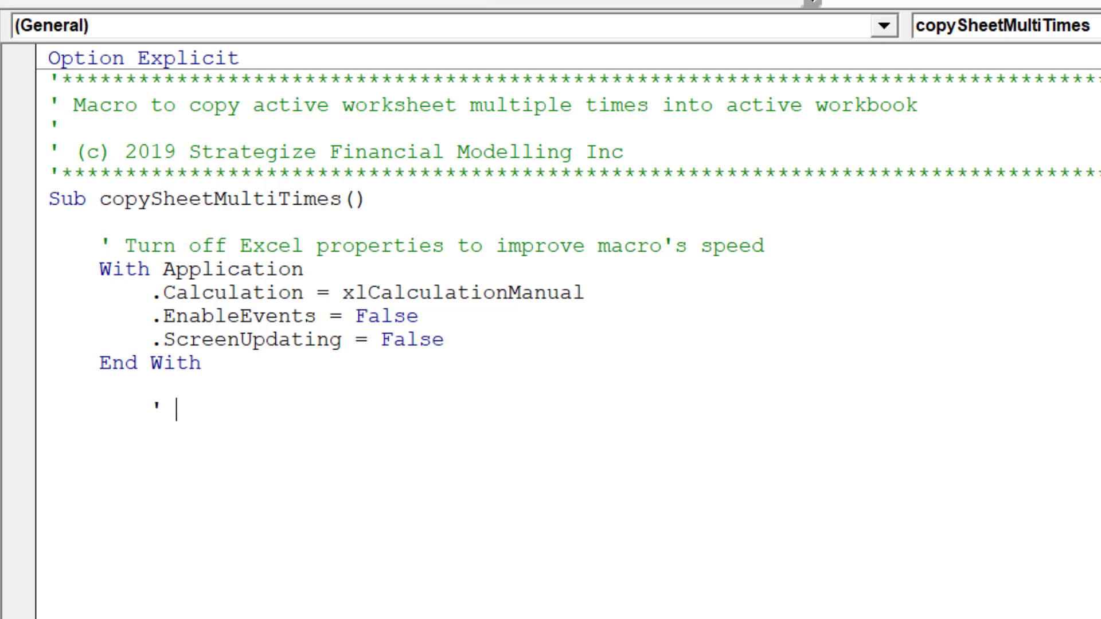
Add the comment 'Declare variable names and their types'
{"action": "type", "text": "Declare"}
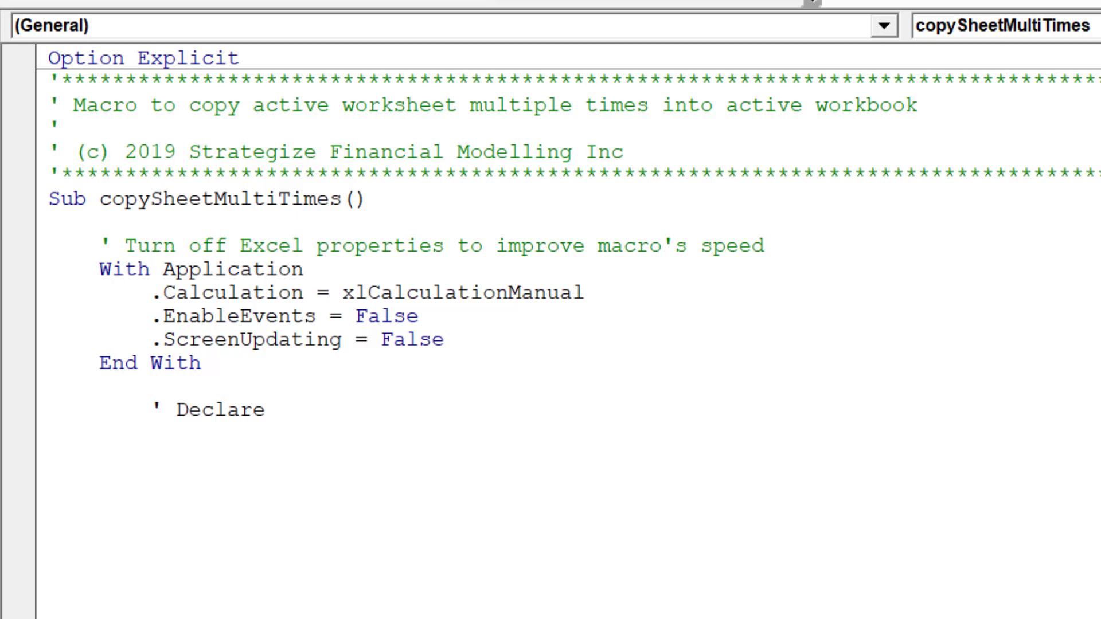
{"action": "left_click", "coordinate": [277, 410]}
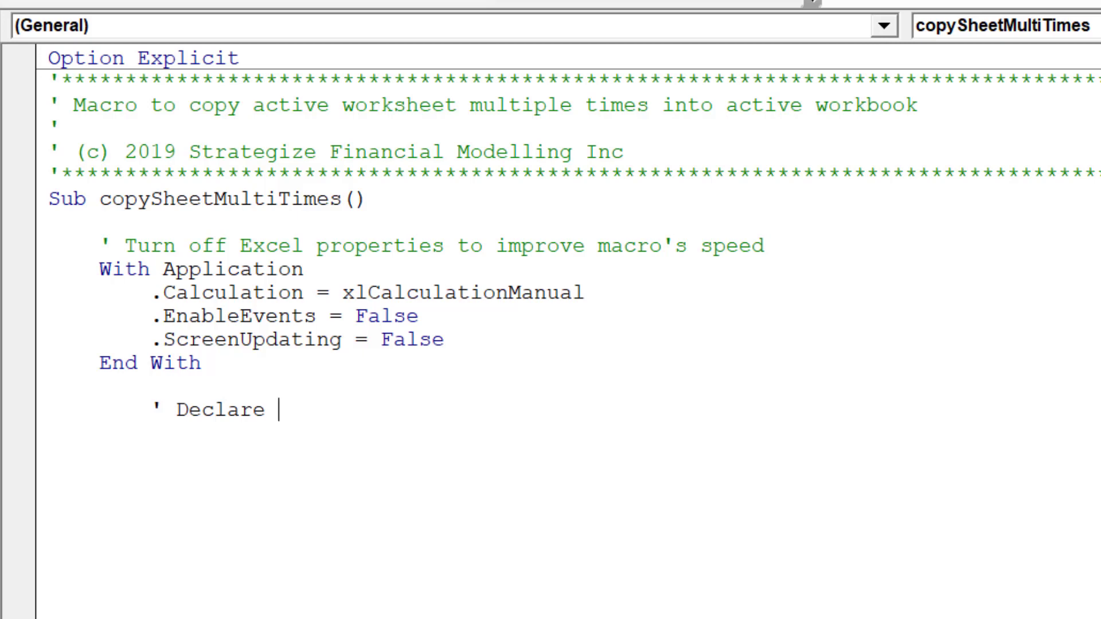
{"action": "type", "text": "variable"}
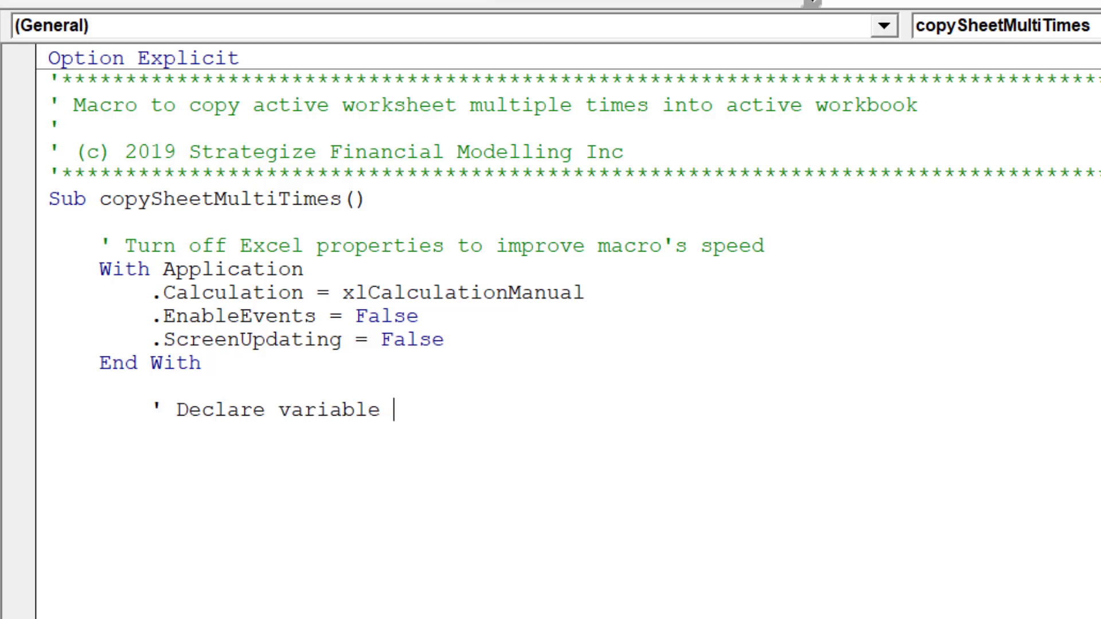
{"action": "type", "text": "names an"}
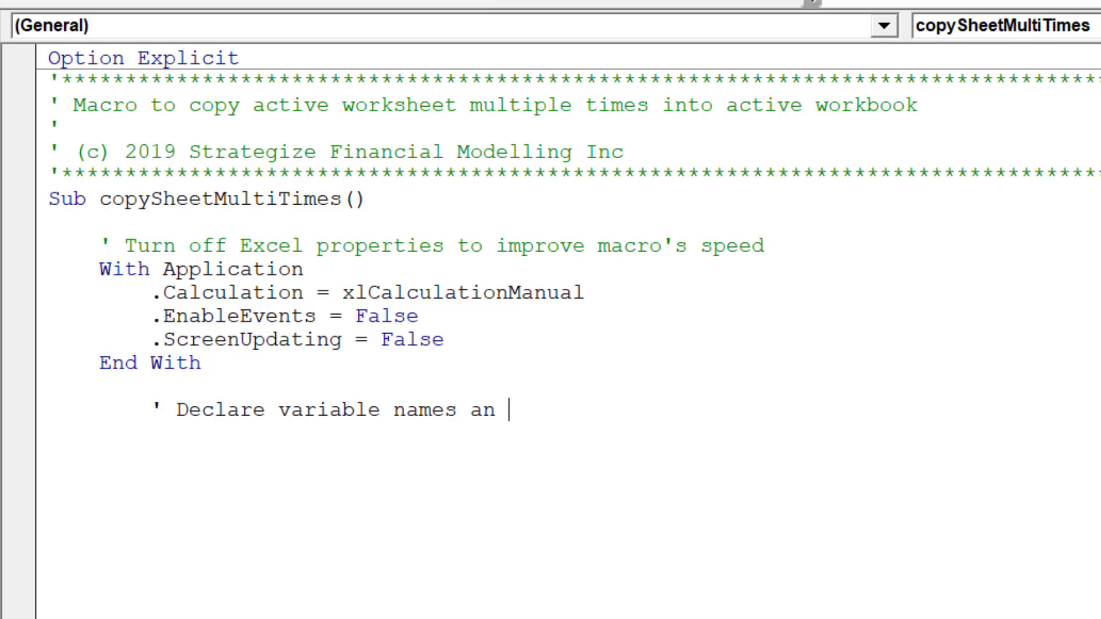
{"action": "type", "text": "d their type"}
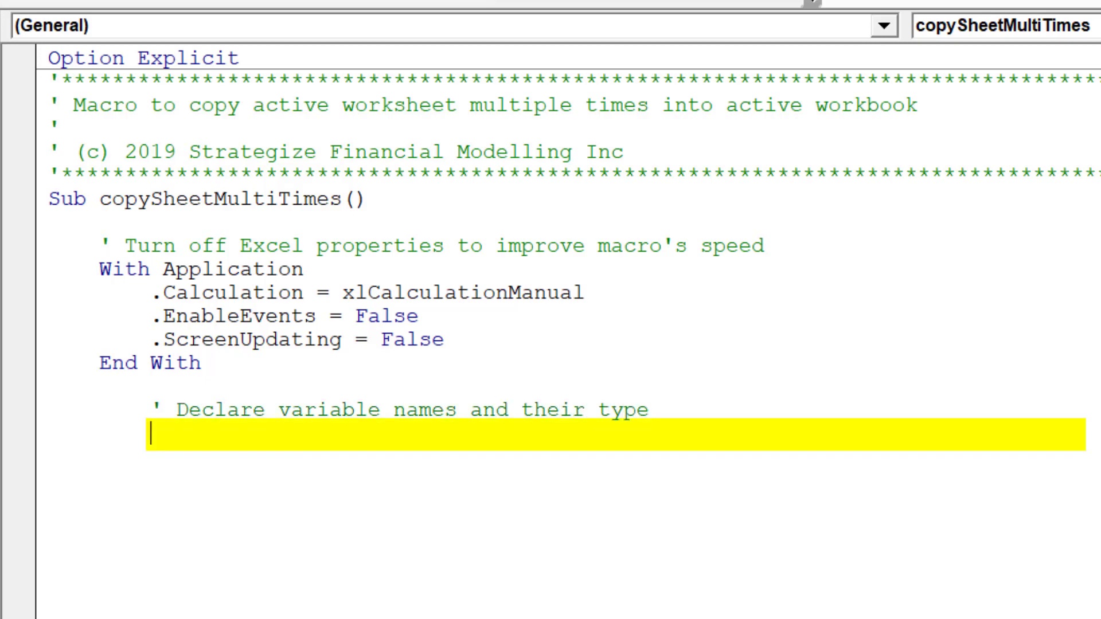
Declare i As String, k As Integer, startCell As String and startSheet As String
{"action": "type", "text": "Dim i as"}
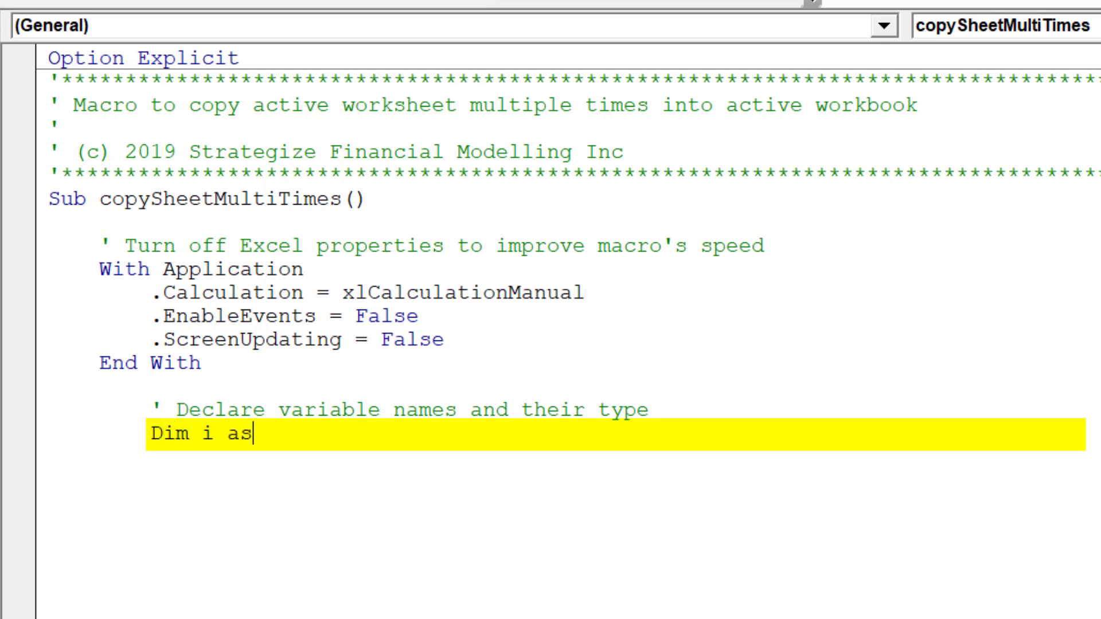
{"action": "type", "text": "String"}
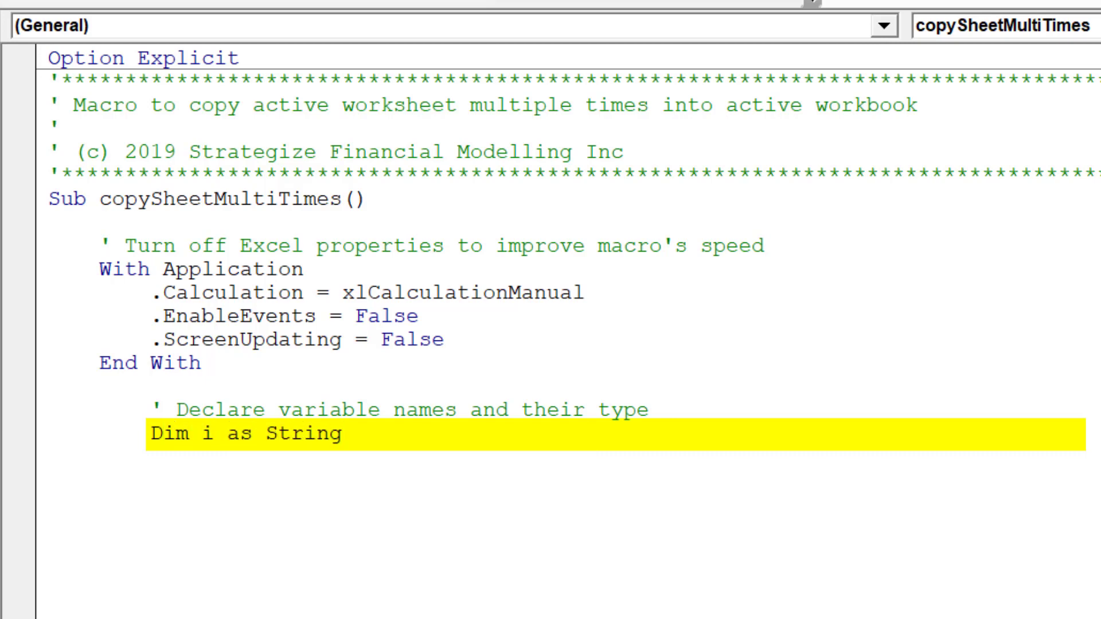
{"action": "type", "text": ", k as in"}
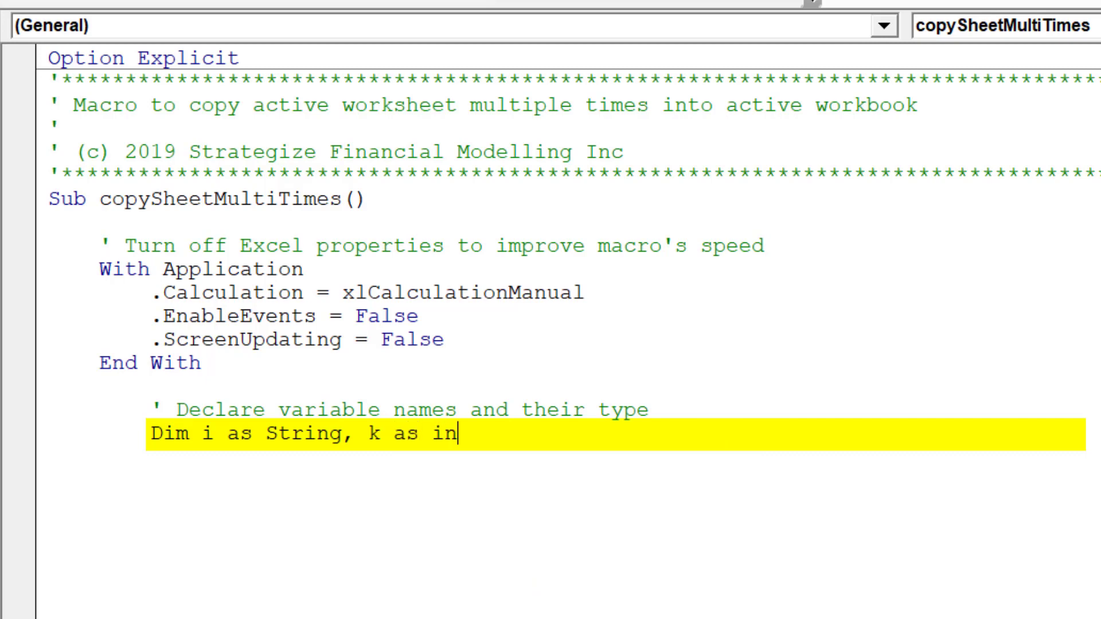
{"action": "type", "text": "teger,"}
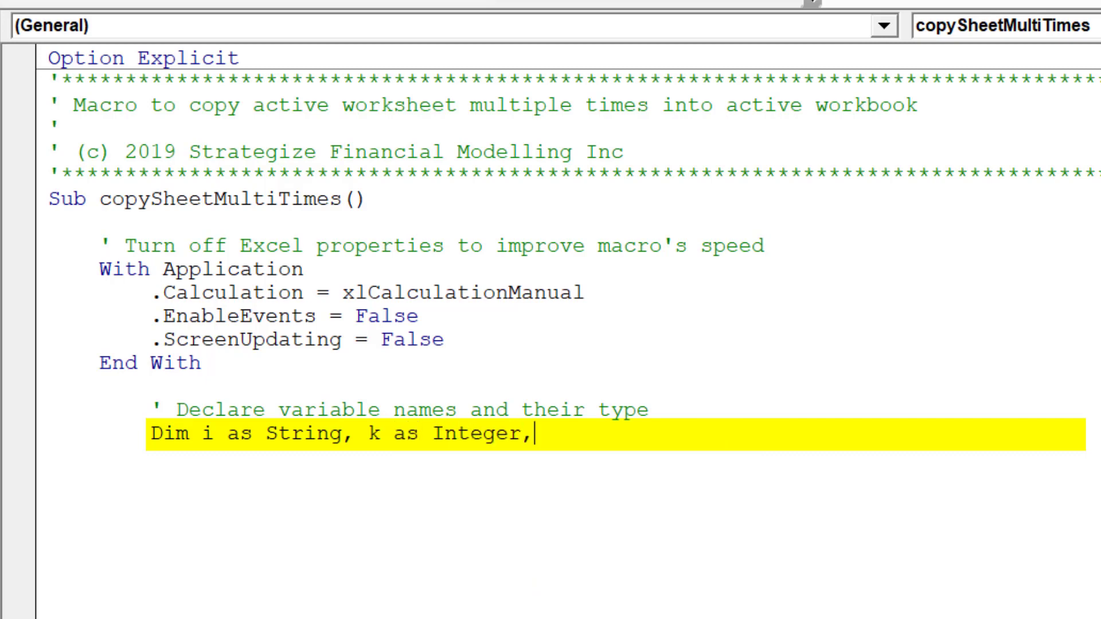
{"action": "type", "text": "startCe"}
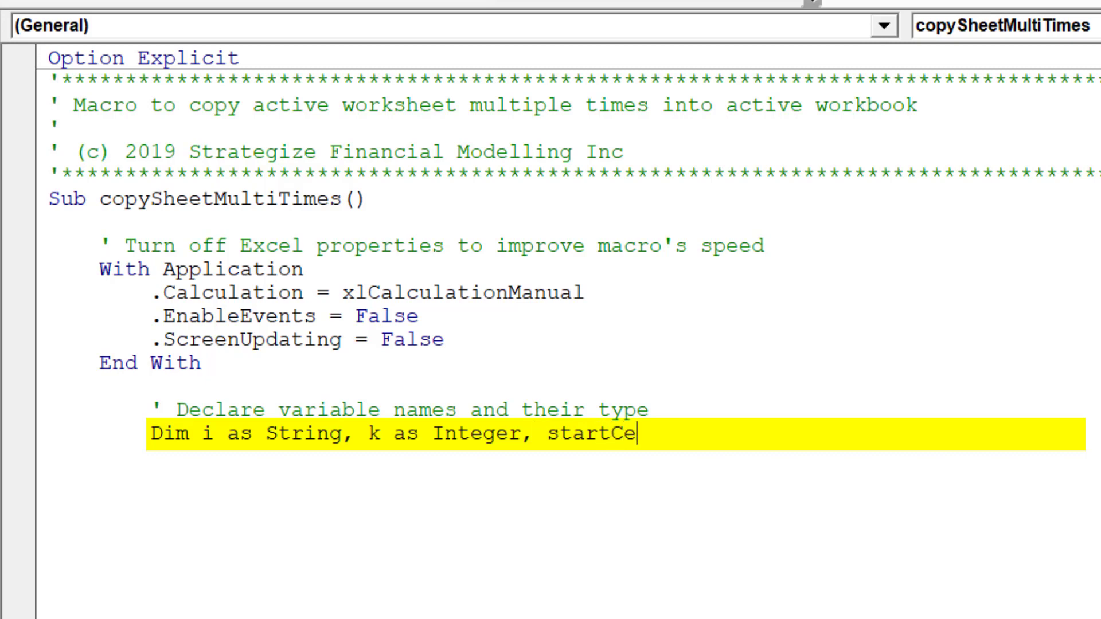
{"action": "type", "text": "ll as"}
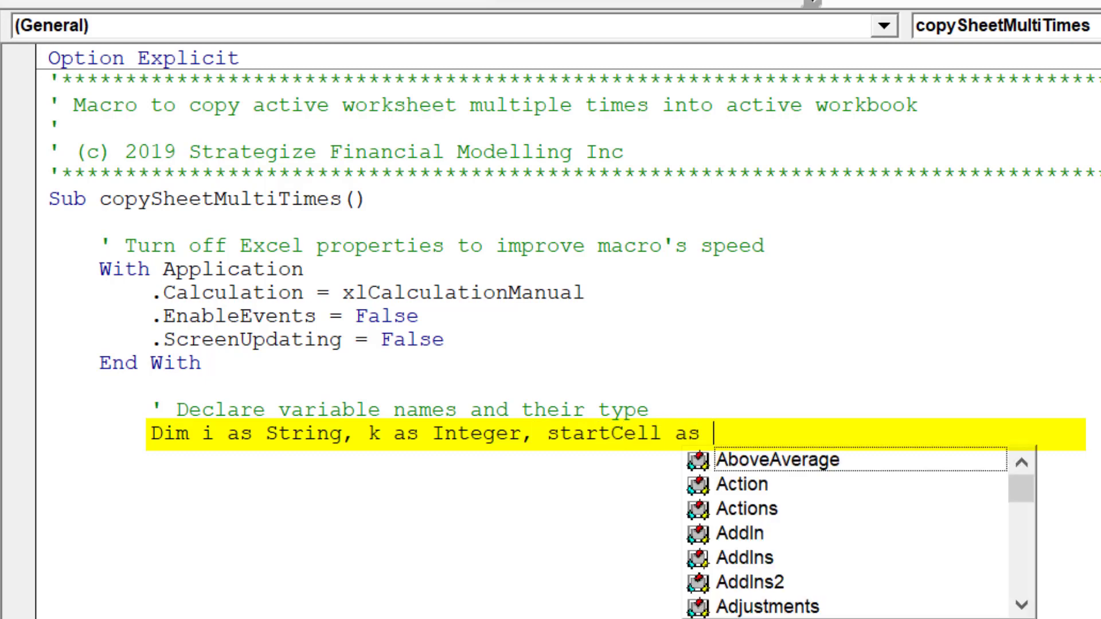
{"action": "type", "text": "String"}
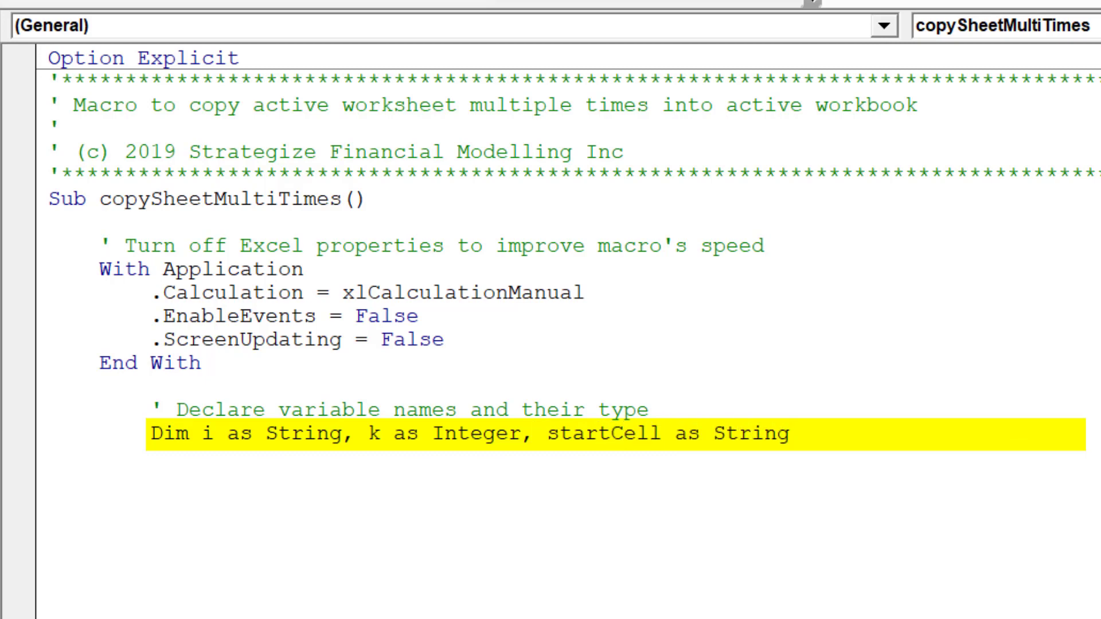
{"action": "type", "text": ", sta"}
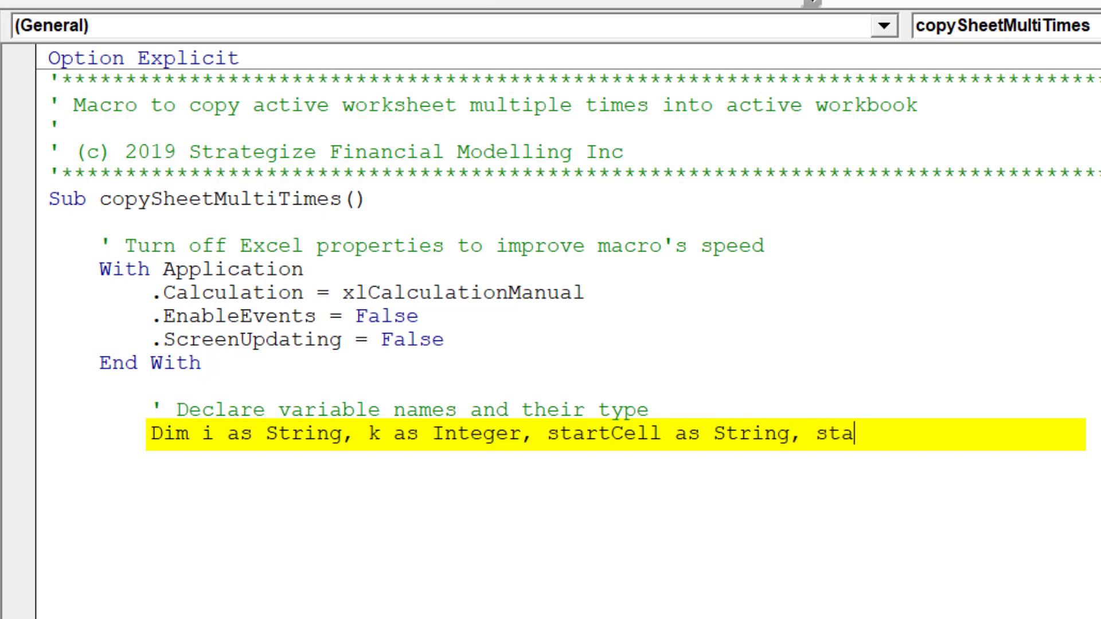
{"action": "type", "text": "rtSheet"}
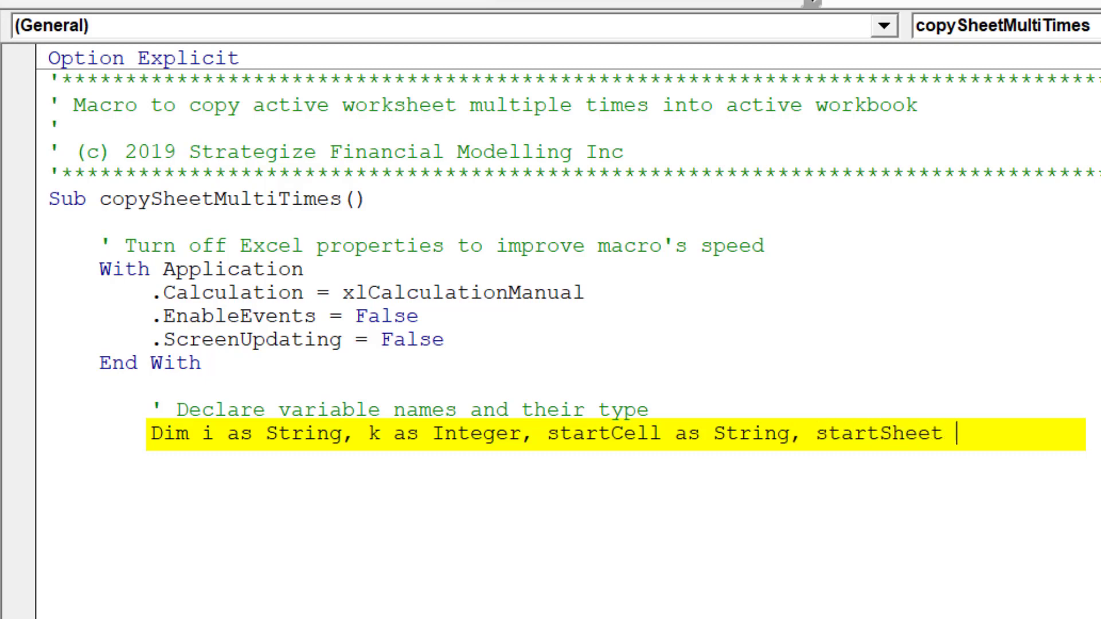
{"action": "type", "text": "as String"}
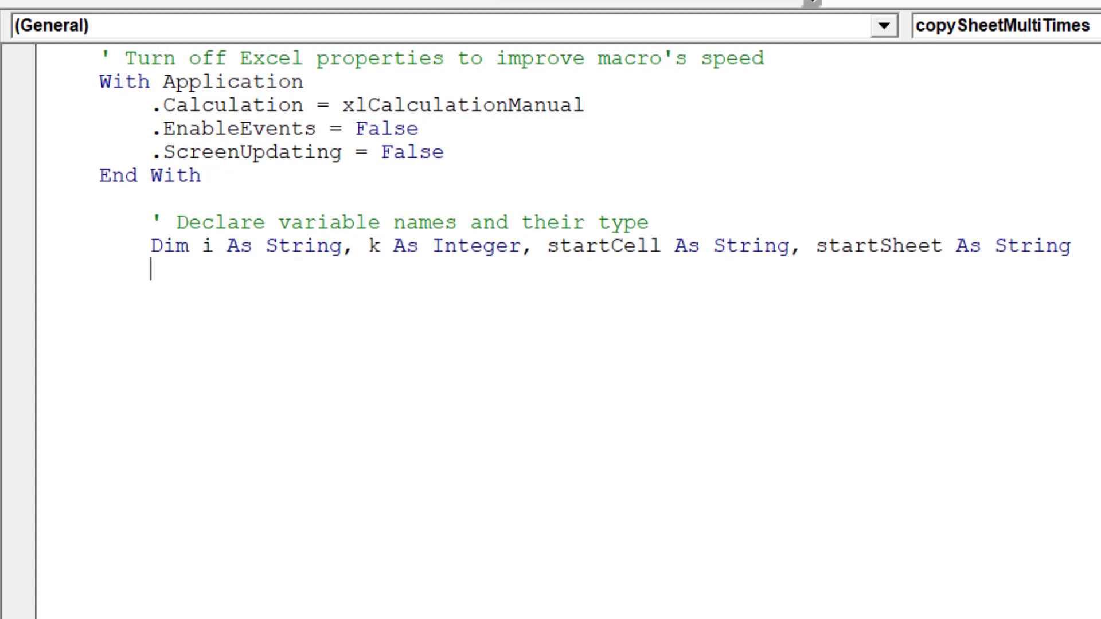
Add the comment 'Save initial active sheet selection'
{"action": "scroll", "scroll_direction": "down", "scroll_amount": 3}
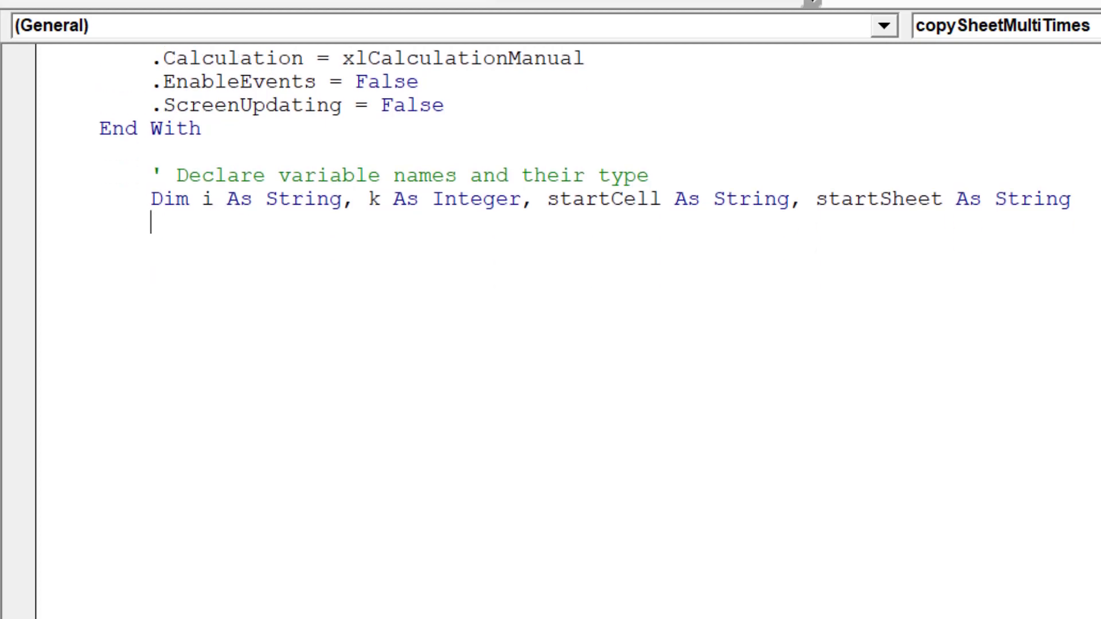
{"action": "scroll", "scroll_direction": "down", "scroll_amount": 3}
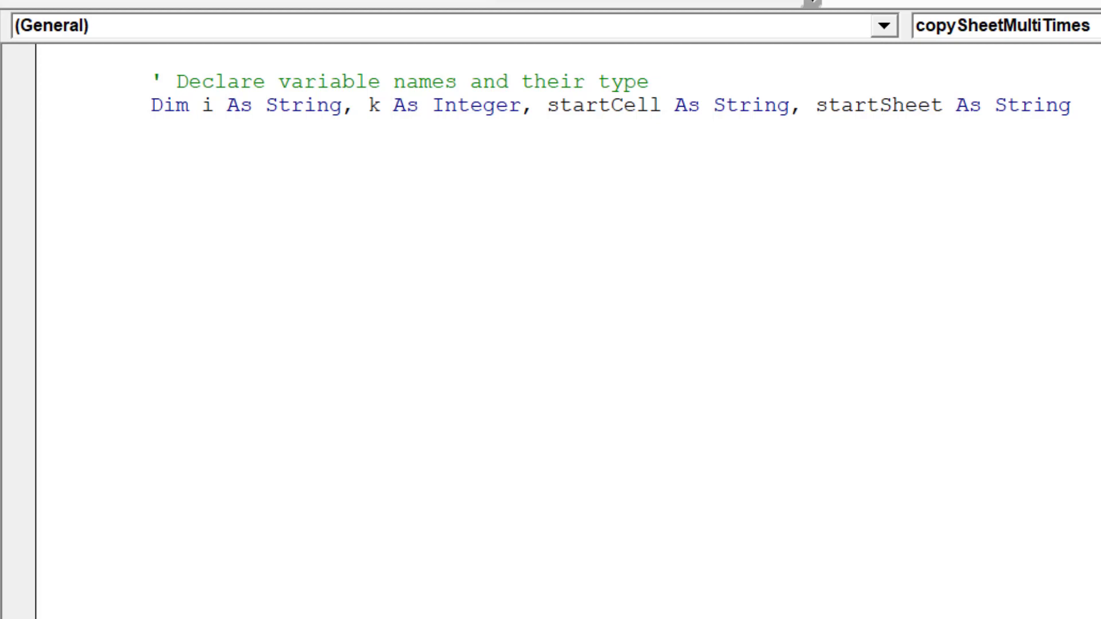
{"action": "type", "text": "' Save"}
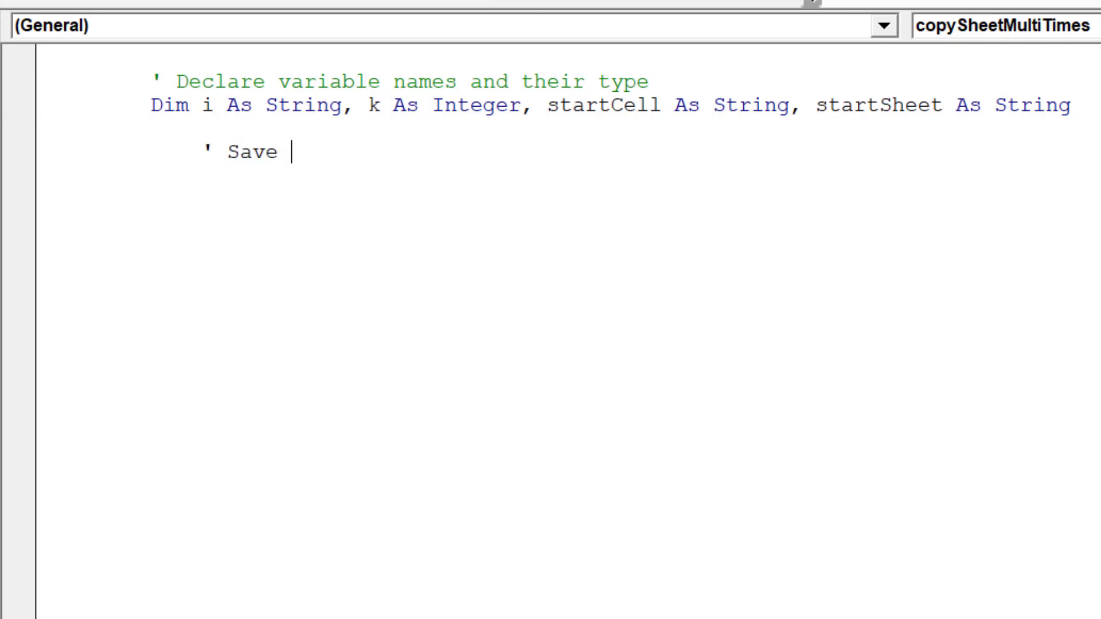
{"action": "type", "text": "initial"}
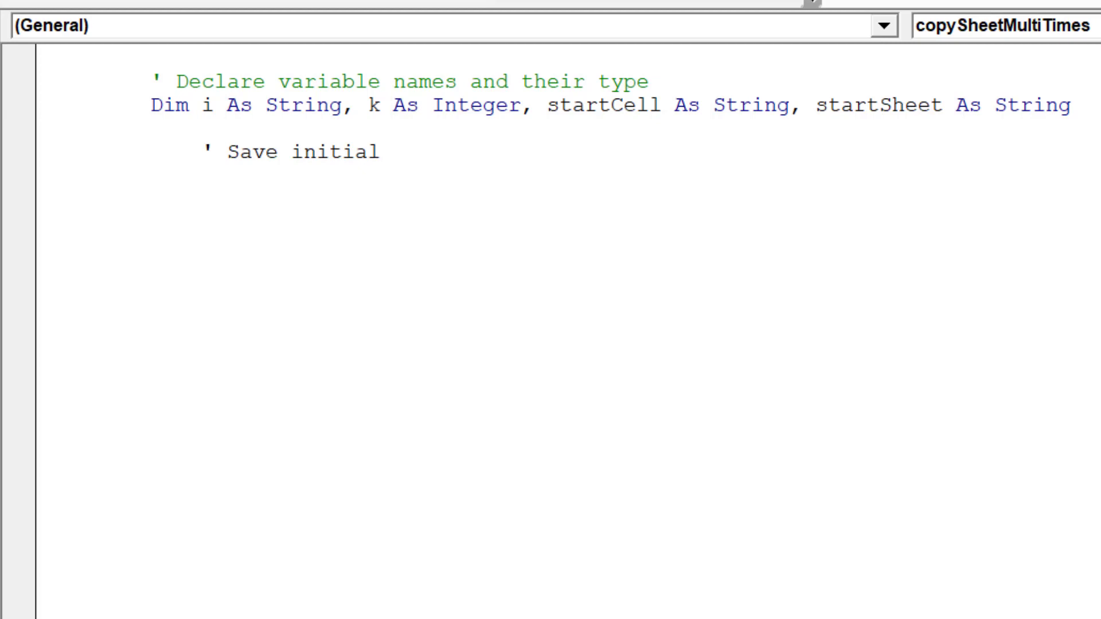
{"action": "mouse_move", "coordinate": [1004, 34]}
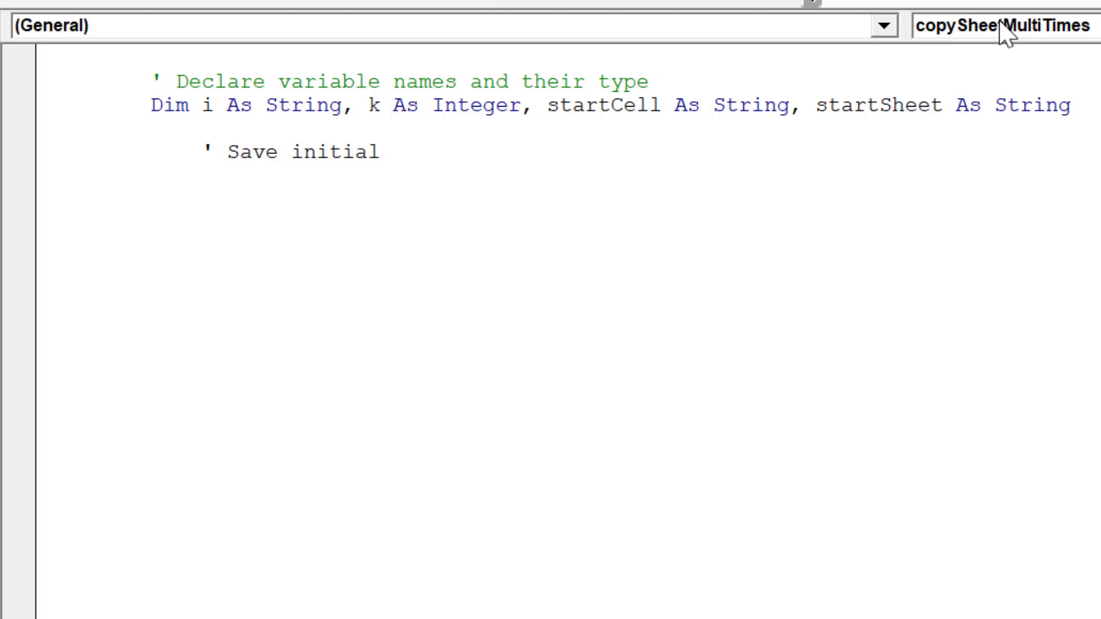
{"action": "type", "text": "act"}
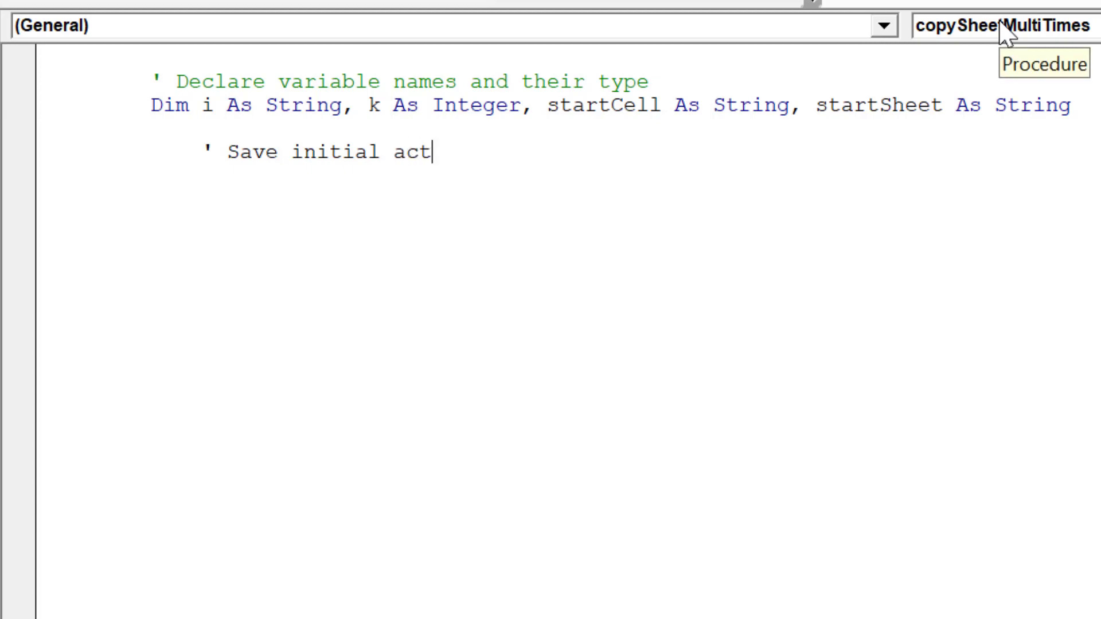
{"action": "type", "text": "ive sheet"}
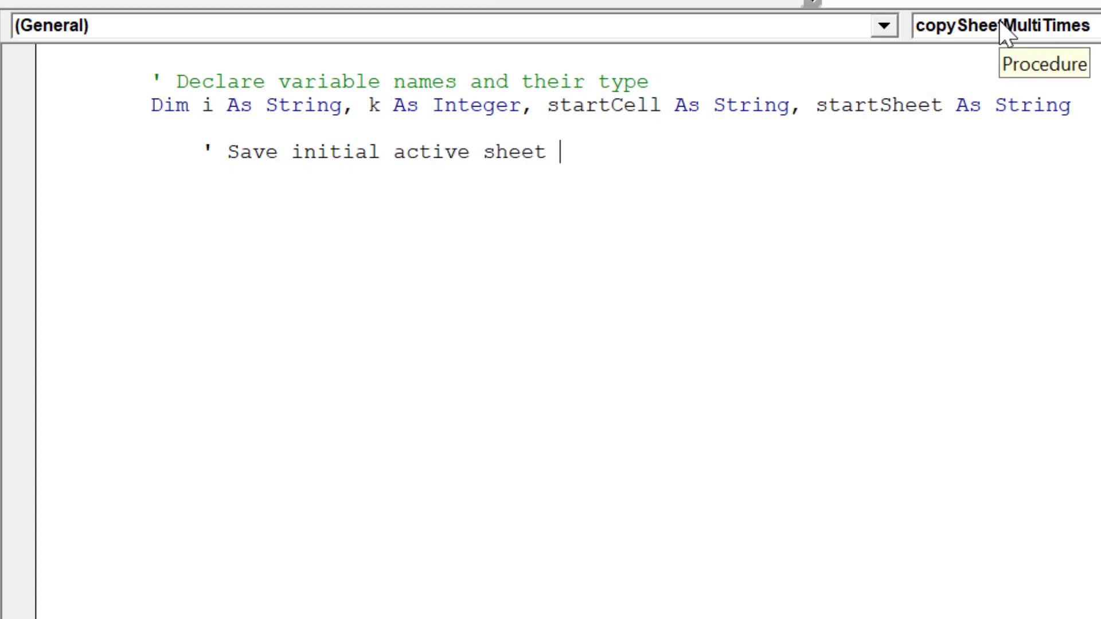
{"action": "type", "text": "selection"}
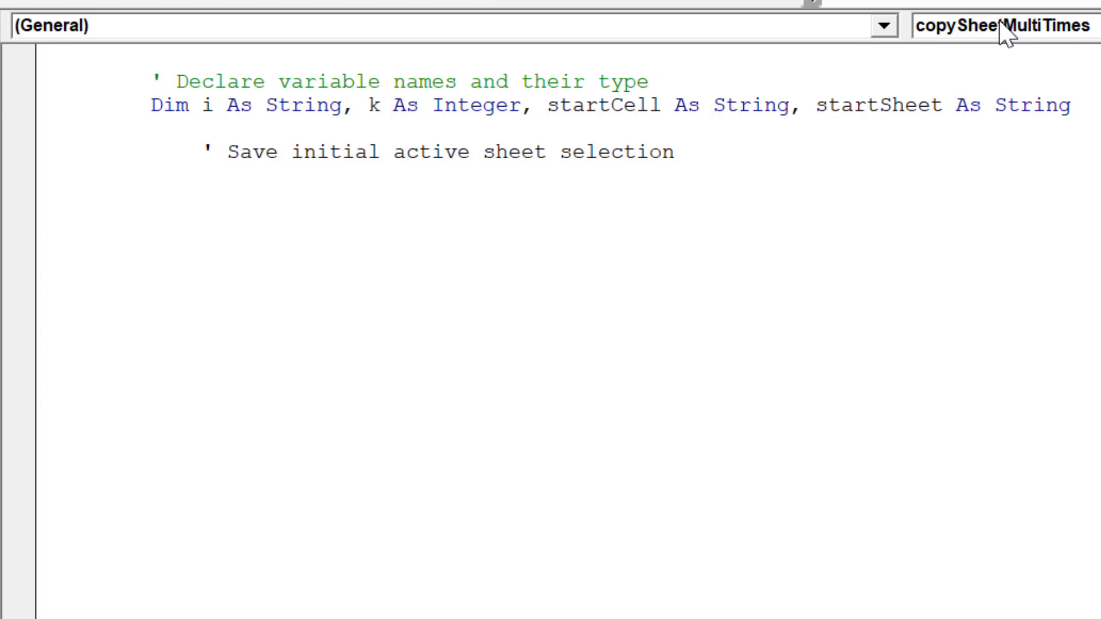
Store ActiveCell.Address in startCell and ActiveSheet.Name in startSheet
{"action": "type", "text": "st"}
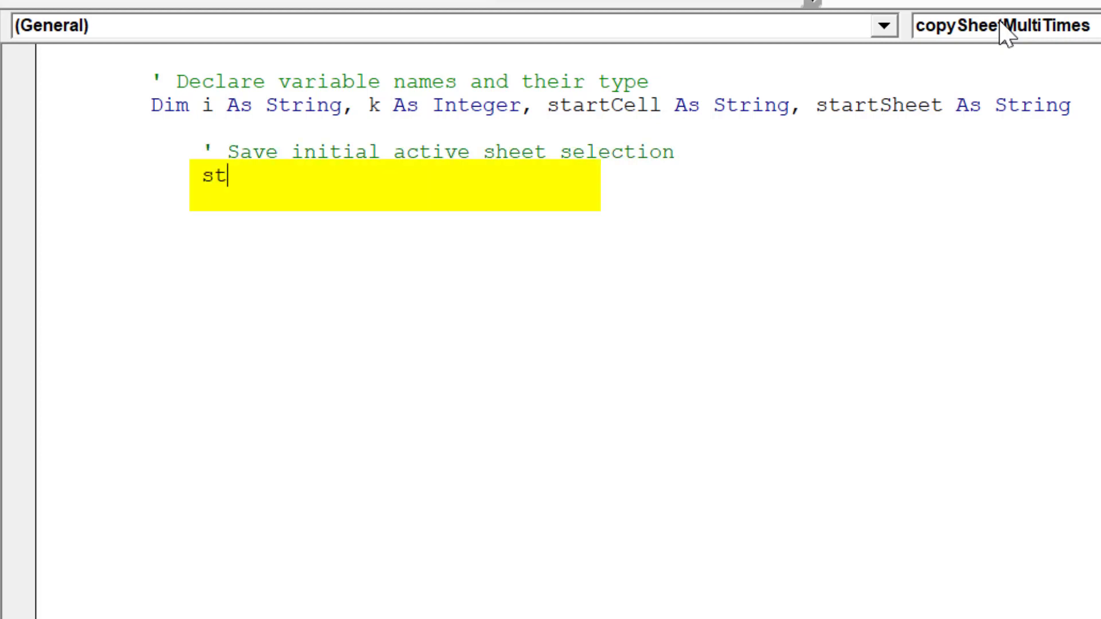
{"action": "type", "text": "artCel"}
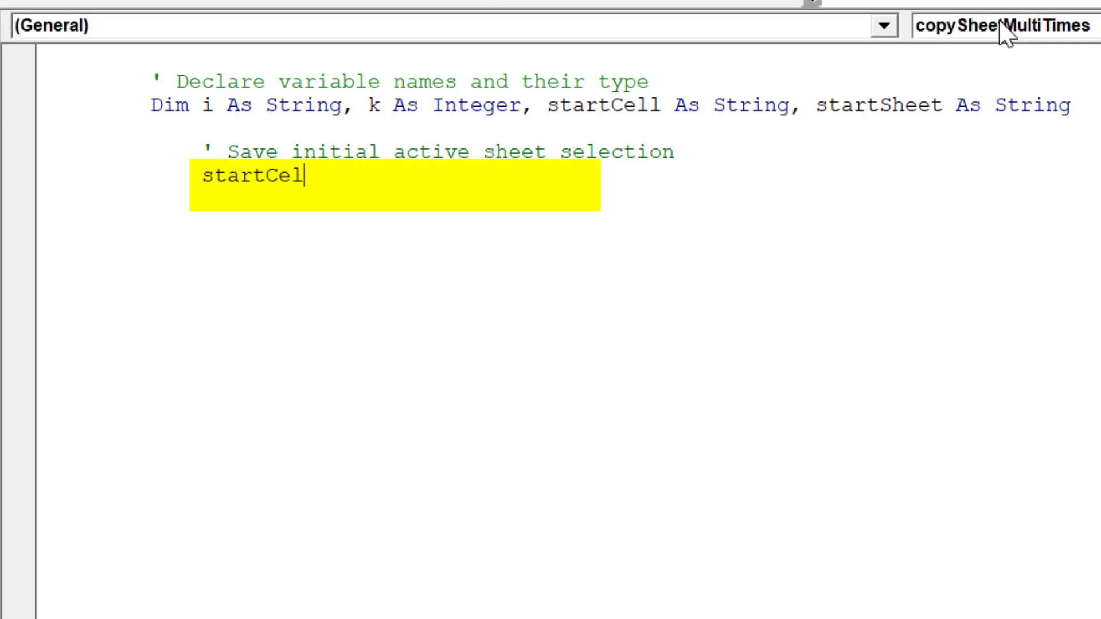
{"action": "type", "text": "l = Av"}
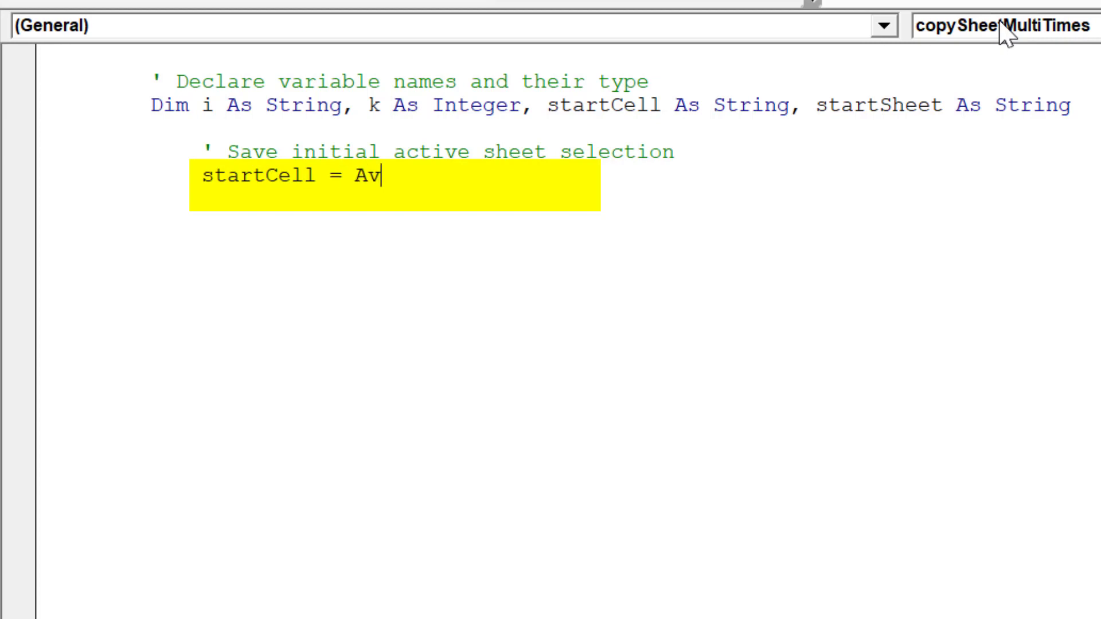
{"action": "type", "text": "ctive"}
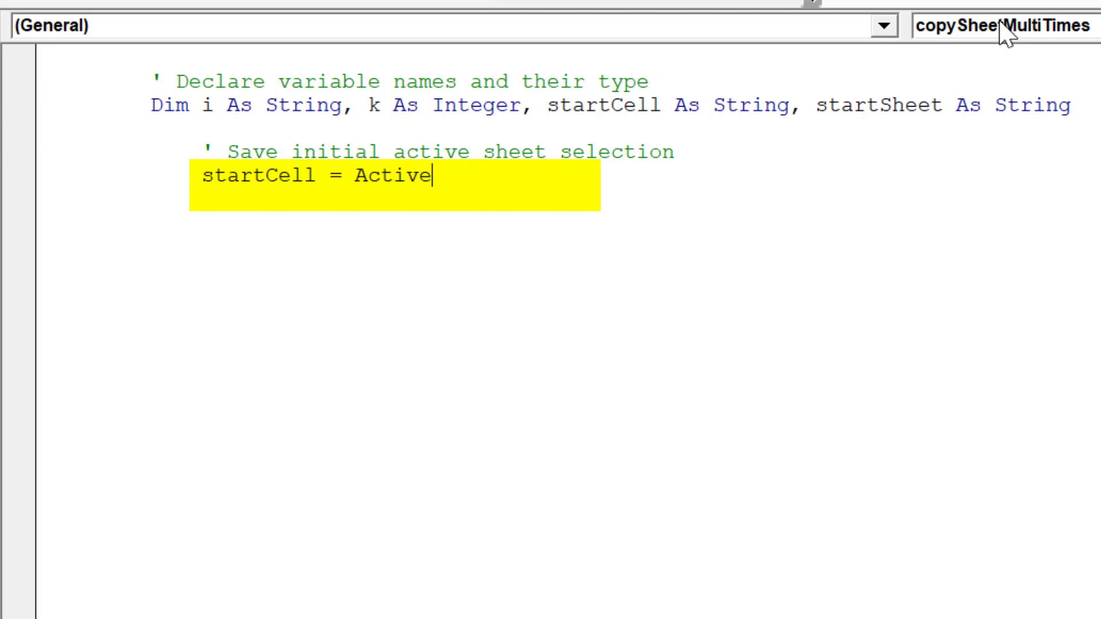
{"action": "type", "text": "Cell"}
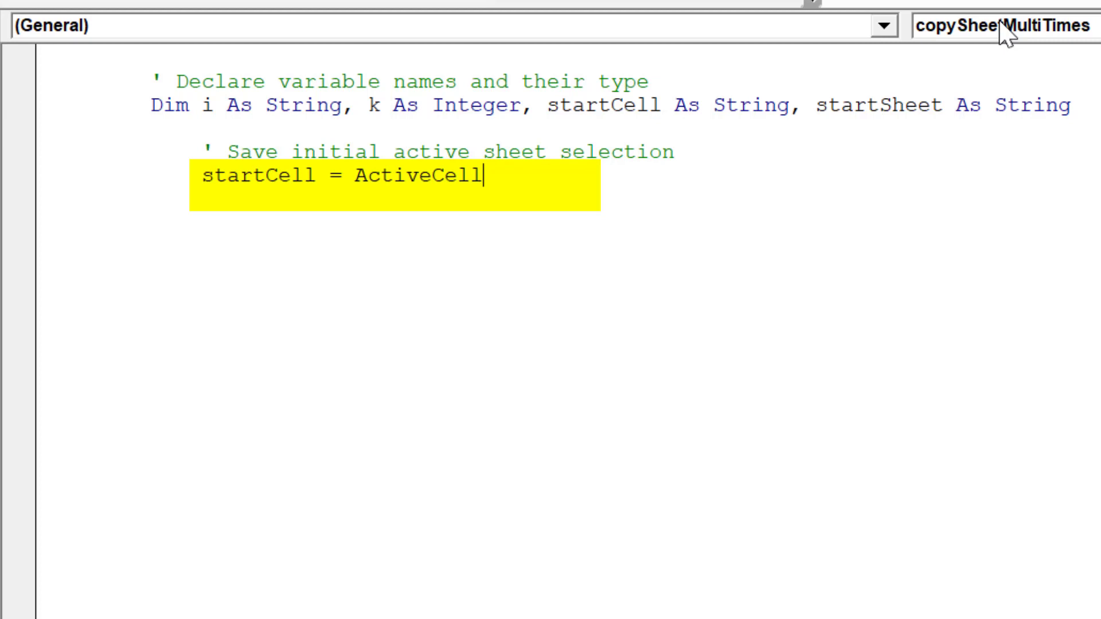
{"action": "type", "text": ".addres"}
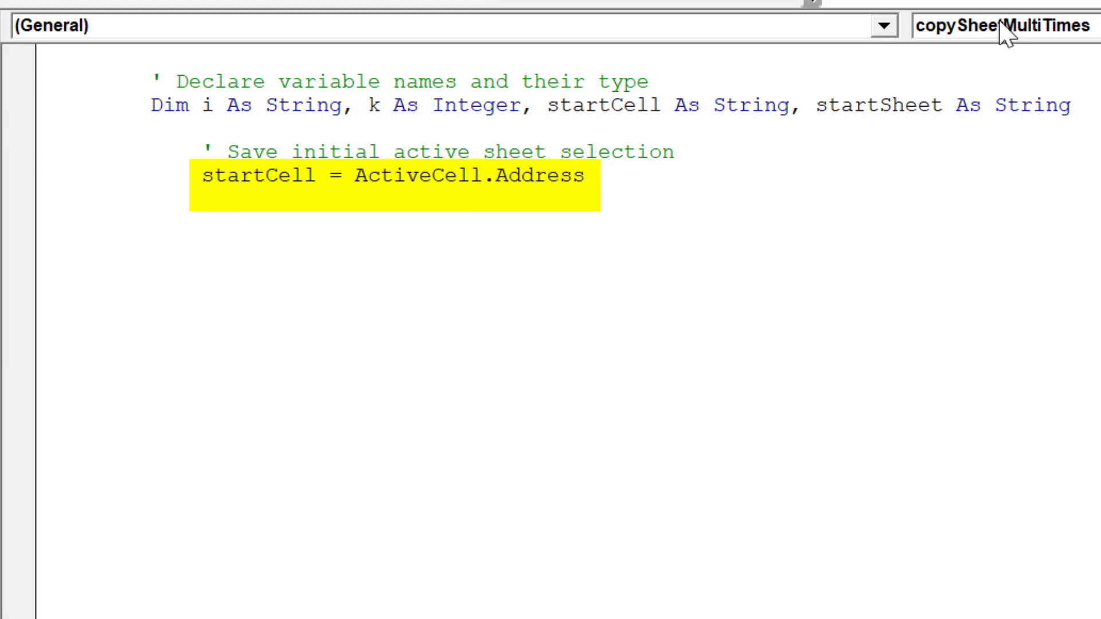
{"action": "type", "text": "startS"}
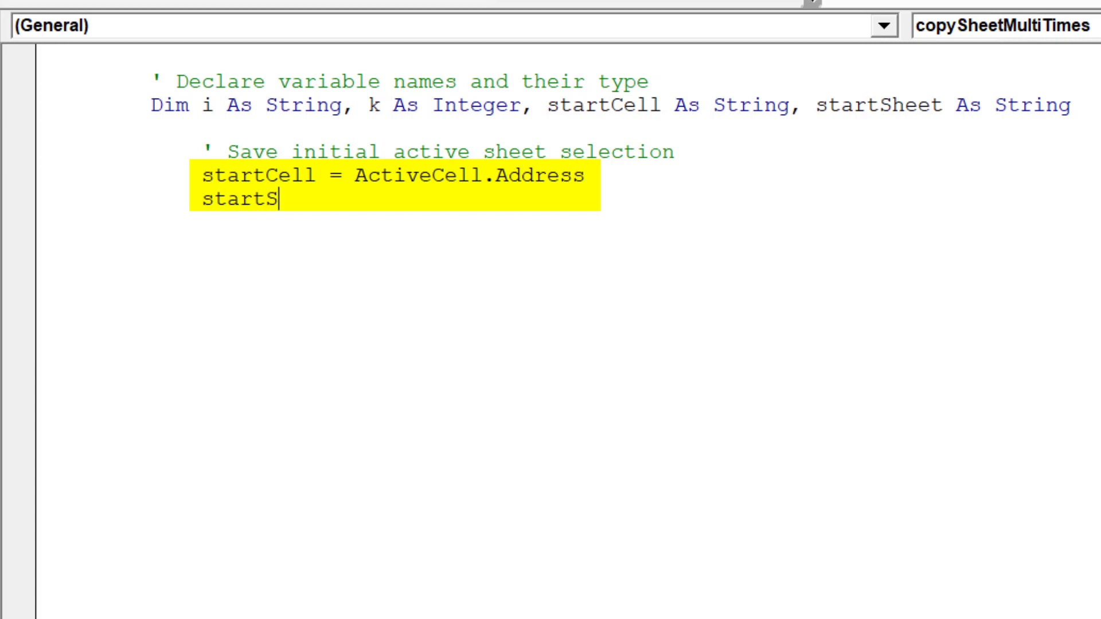
{"action": "type", "text": "heet ="}
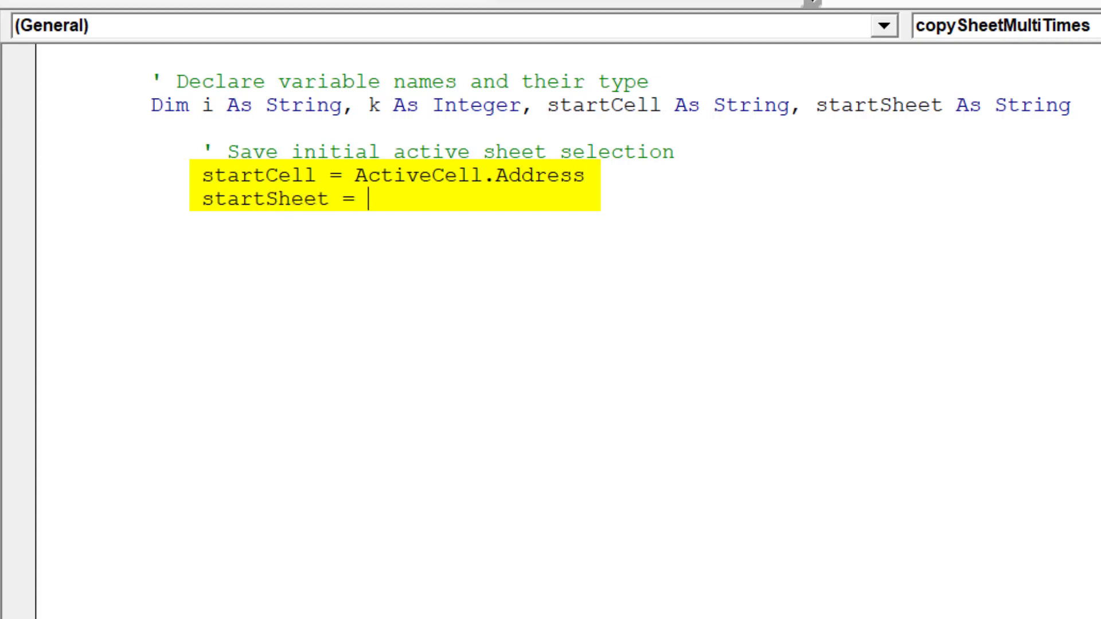
{"action": "type", "text": "Active"}
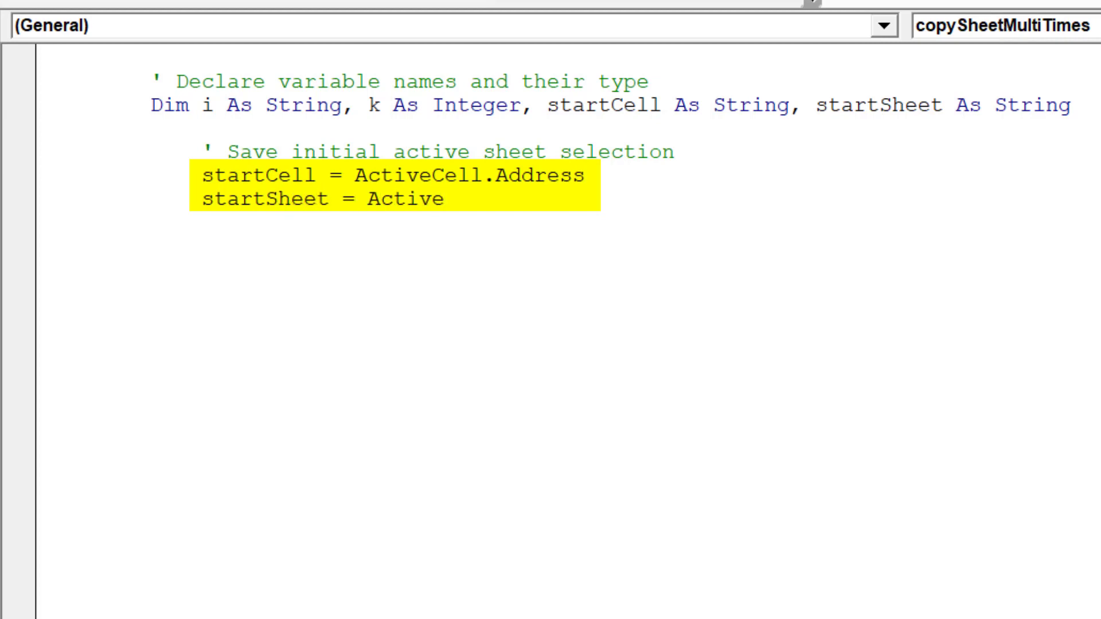
{"action": "type", "text": "Sheet."}
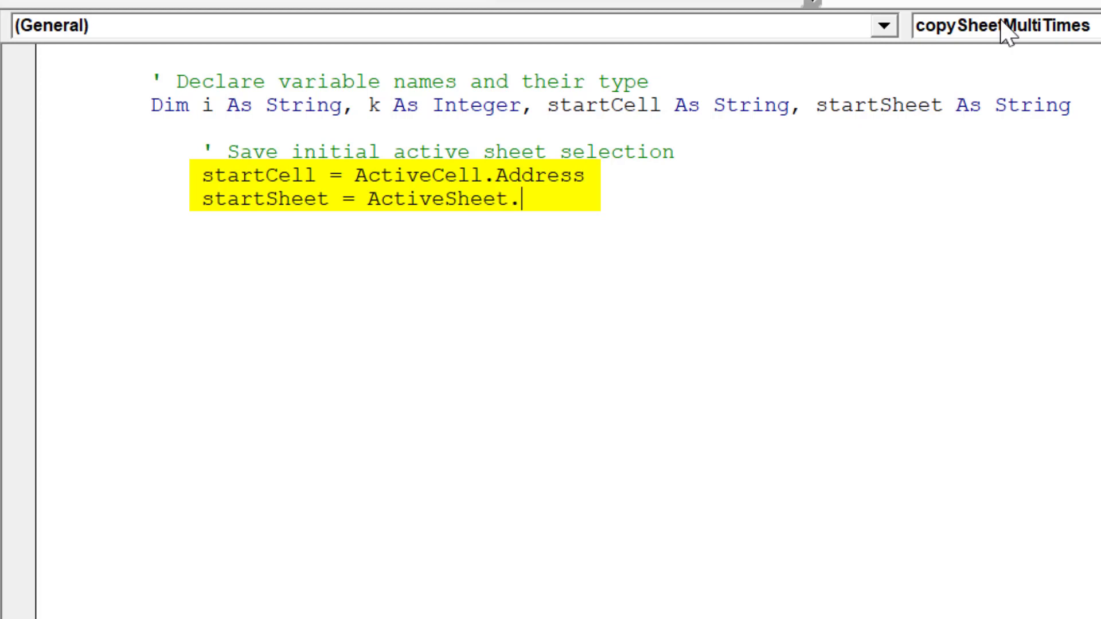
{"action": "type", "text": "Name"}
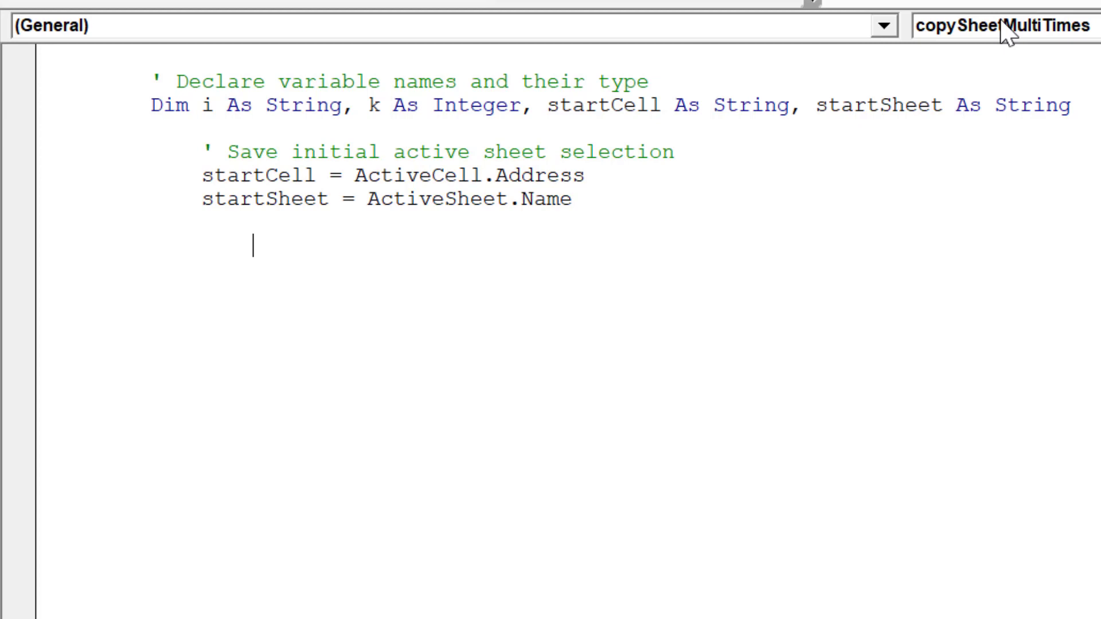
Add a comment about triggering a message to copy the active sheet
{"action": "type", "text": "'"}
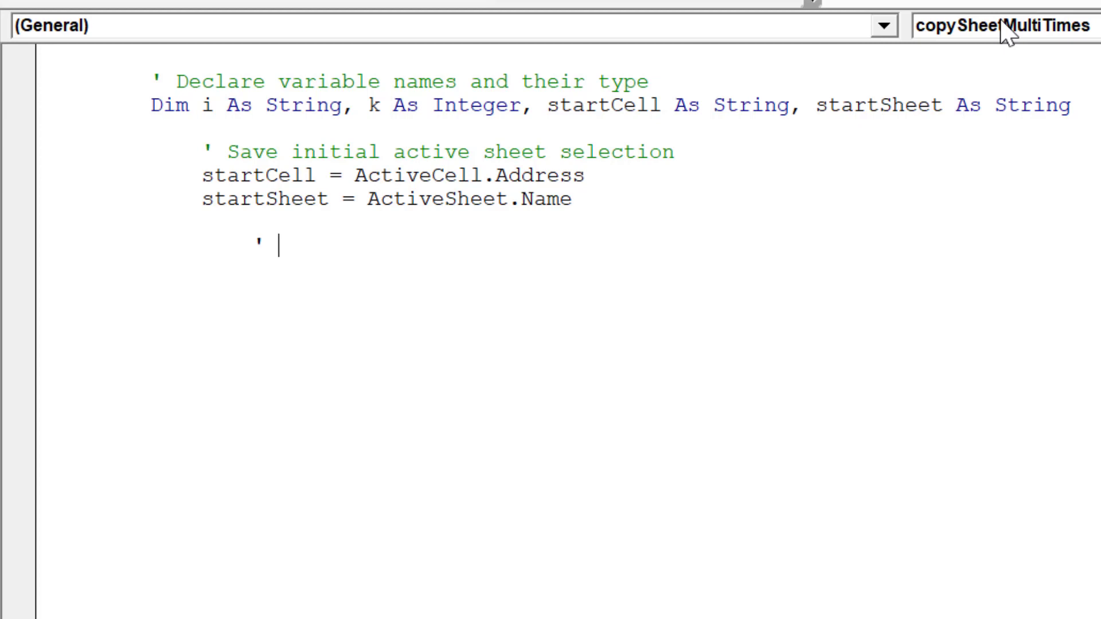
{"action": "type", "text": "Trigger input me"}
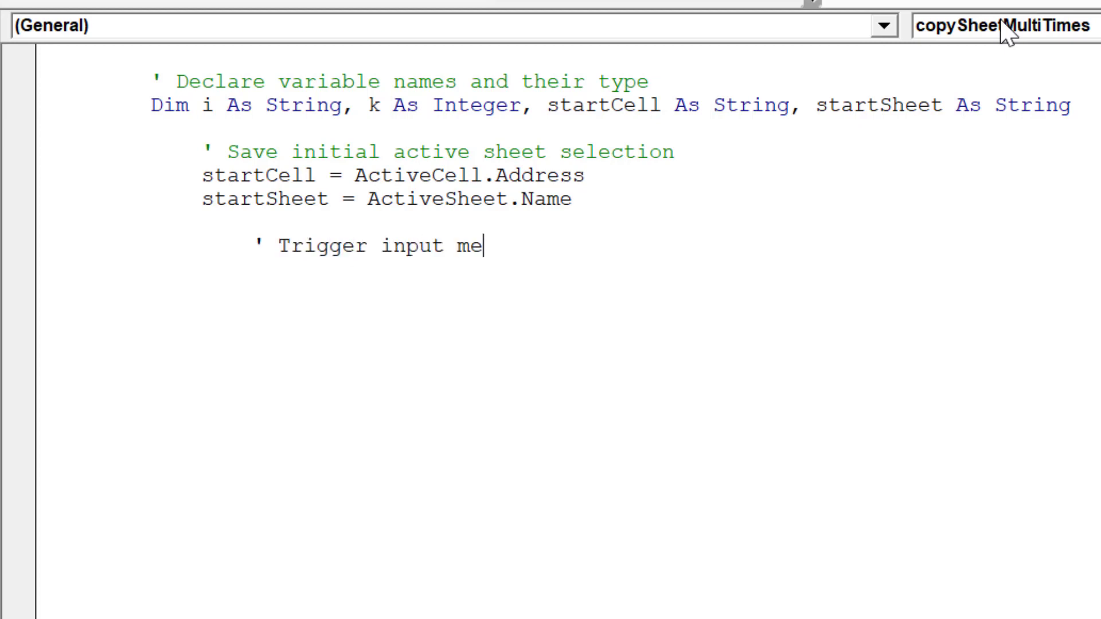
{"action": "type", "text": "ssage to"}
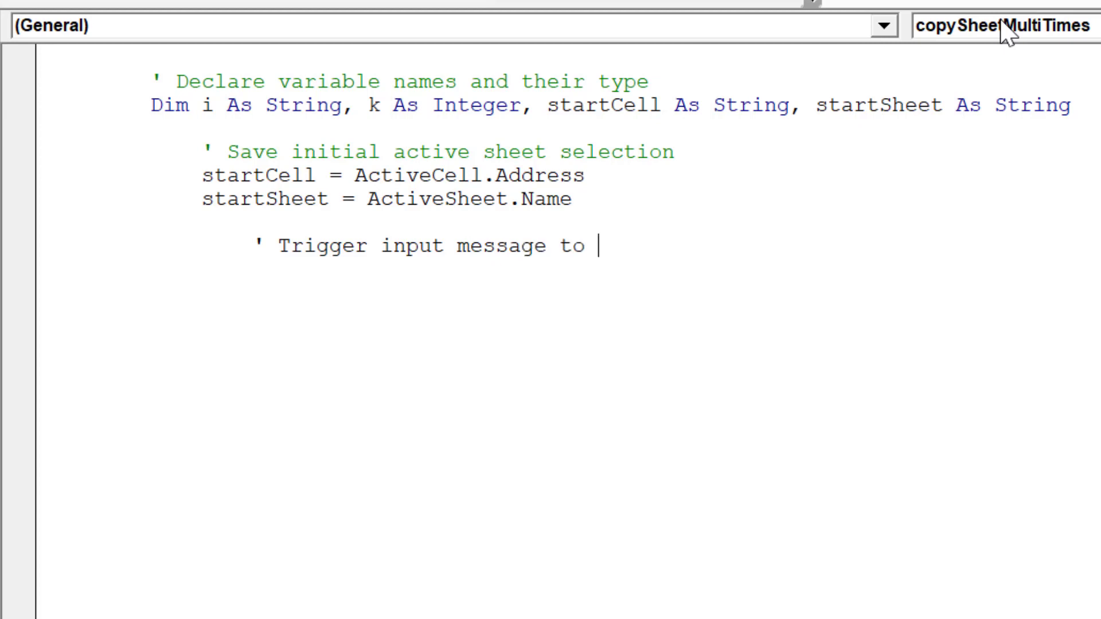
{"action": "type", "text": "appear"}
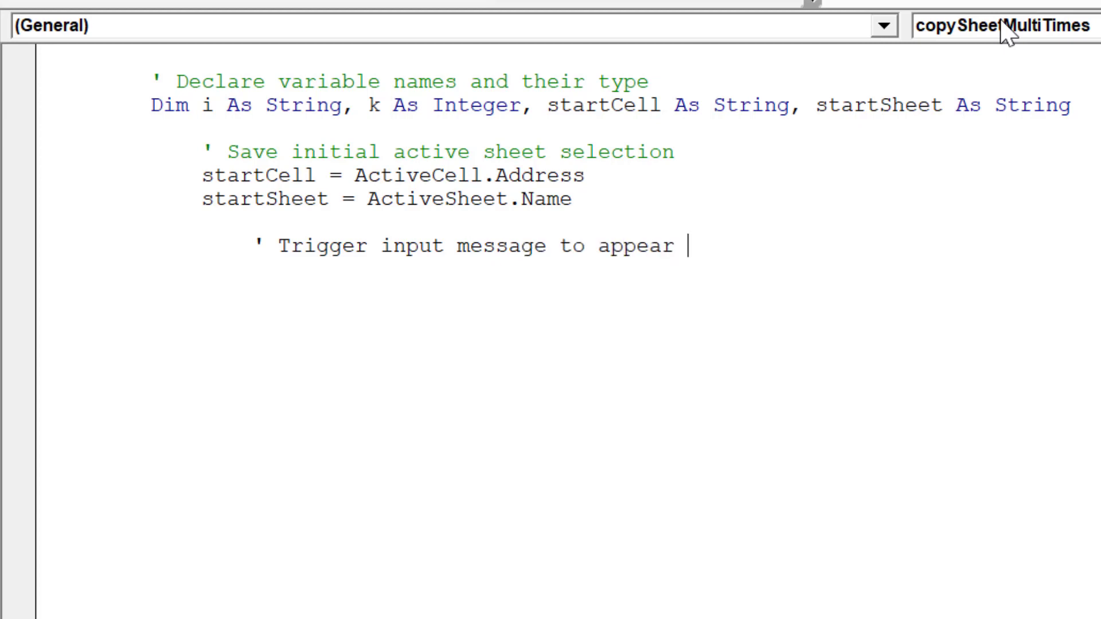
{"action": "type", "text": "- in terms of how many times to"}
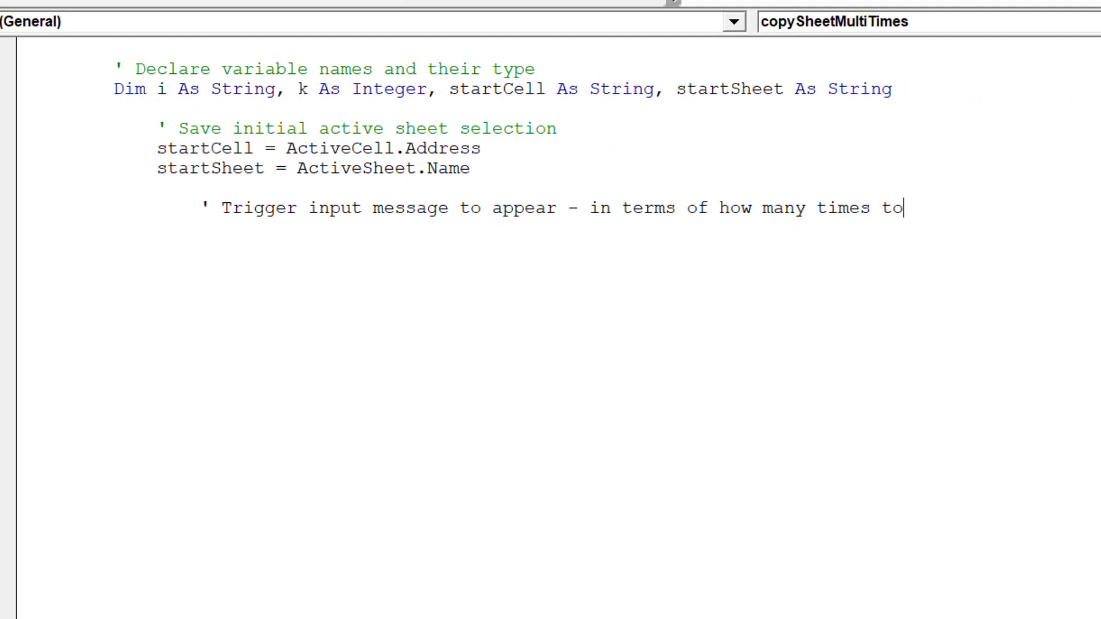
{"action": "type", "text": "copy ac"}
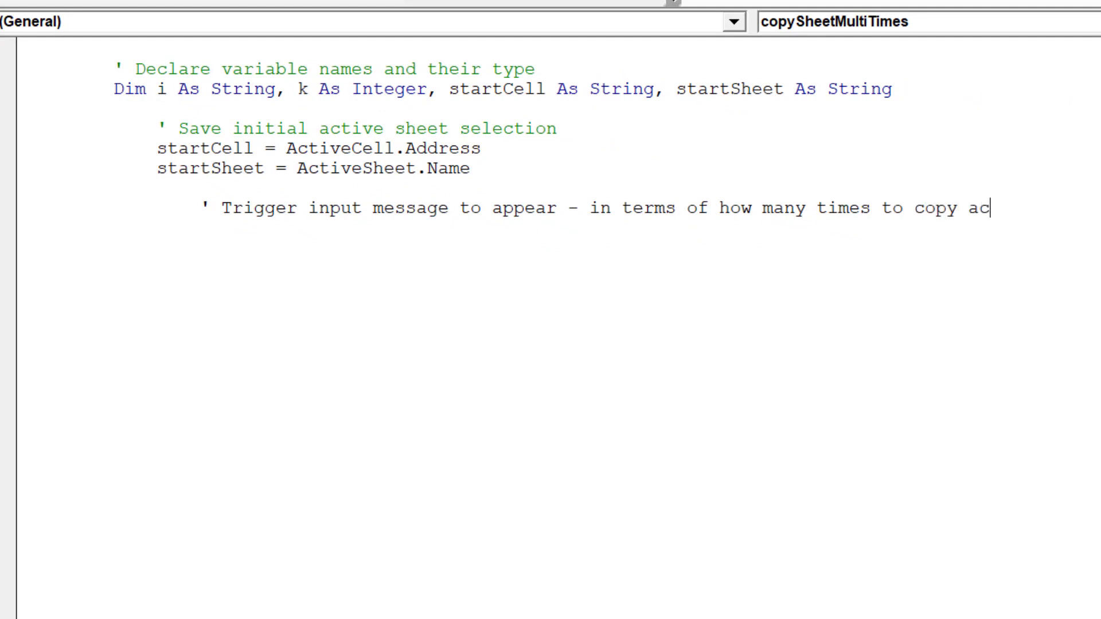
{"action": "type", "text": "tive sheet"}
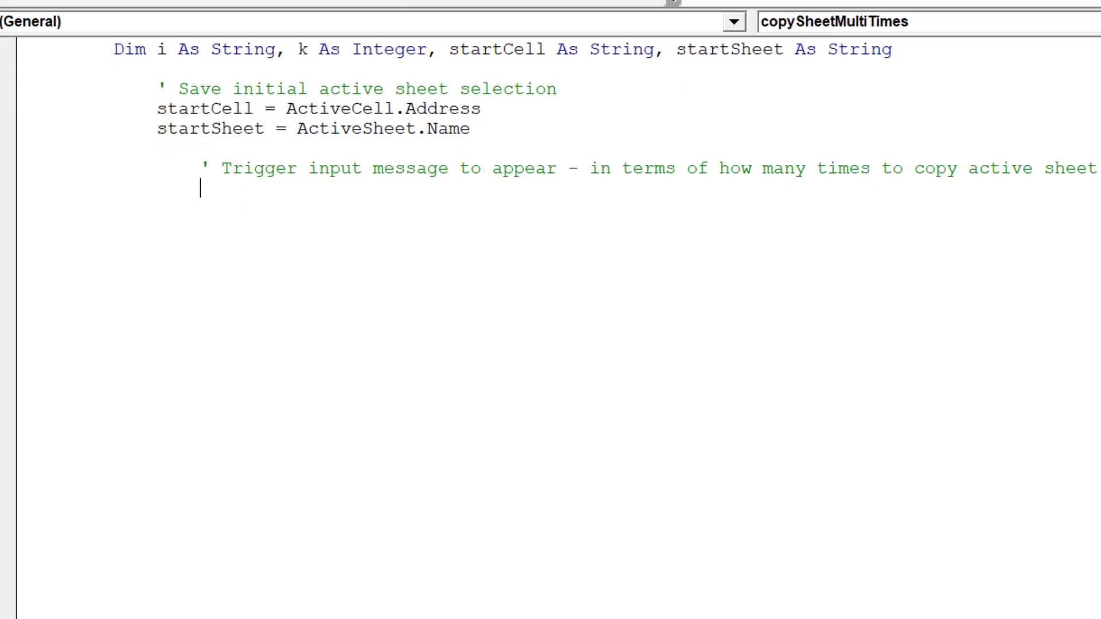
Set i = InputBox("How many times do you want to copy active worksheet?")
{"action": "type", "text": "i ="}
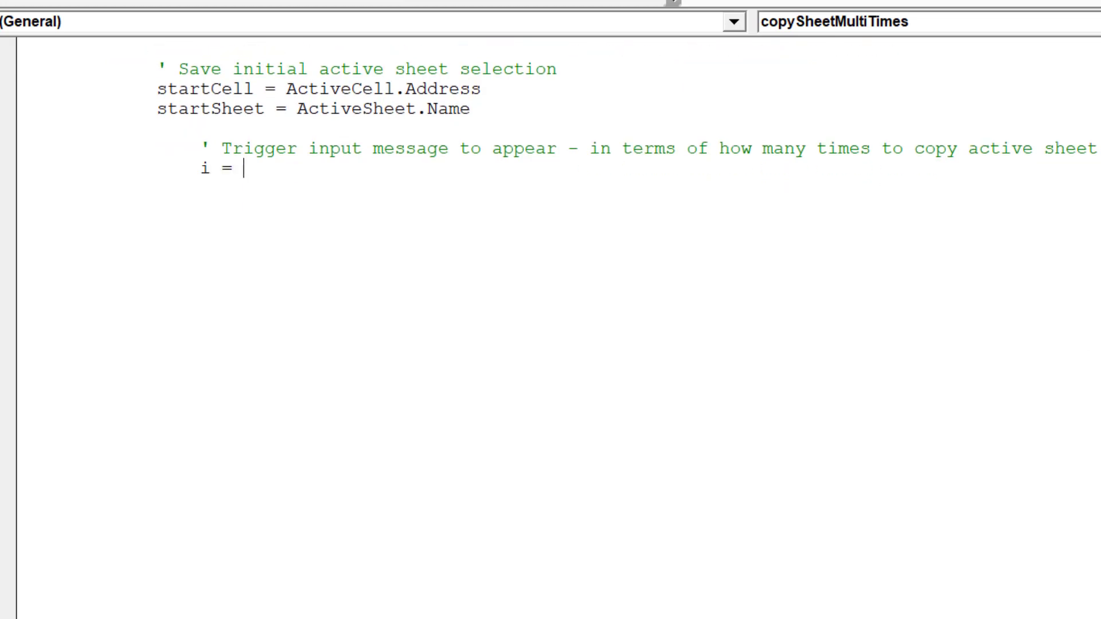
{"action": "type", "text": "InputB"}
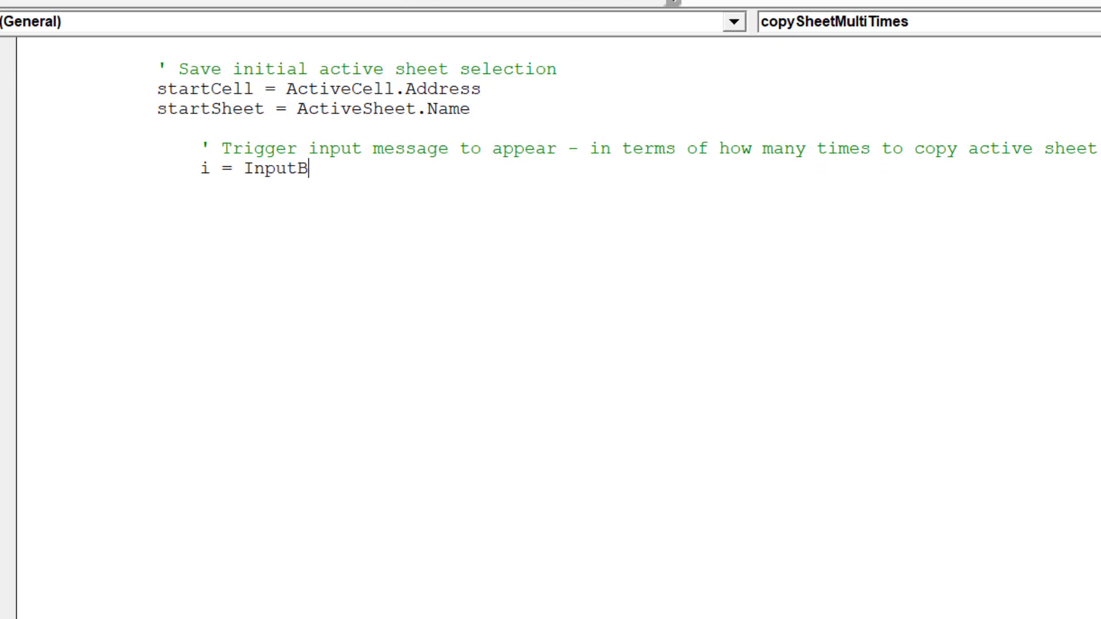
{"action": "type", "text": "ox("}
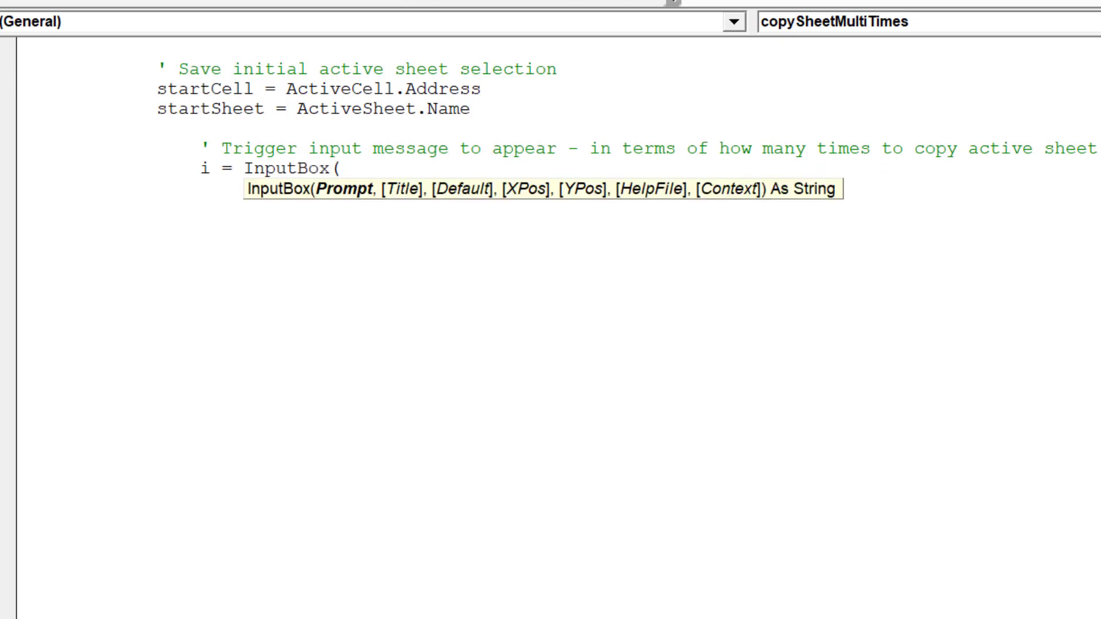
{"action": "type", "text": "\"How"}
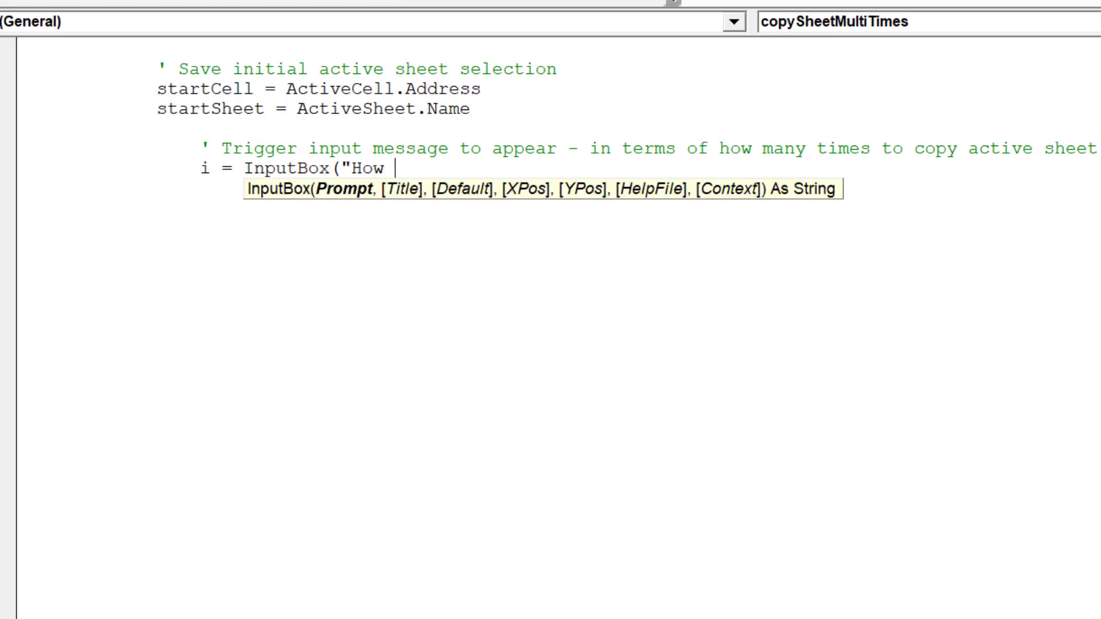
{"action": "type", "text": "many time"}
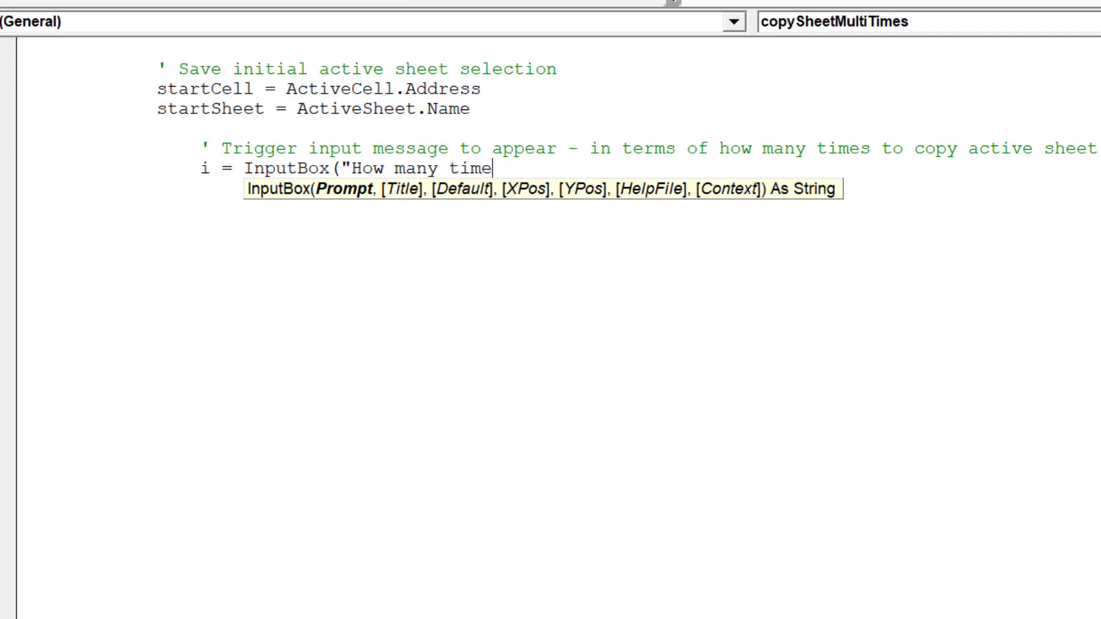
{"action": "type", "text": "s do you"}
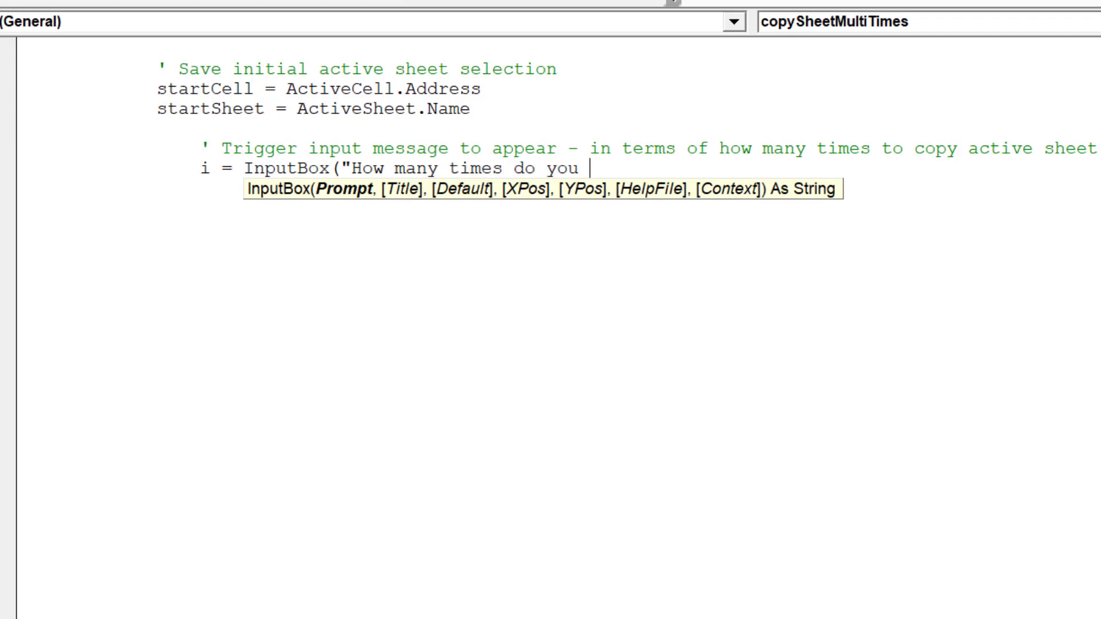
{"action": "type", "text": "want to"}
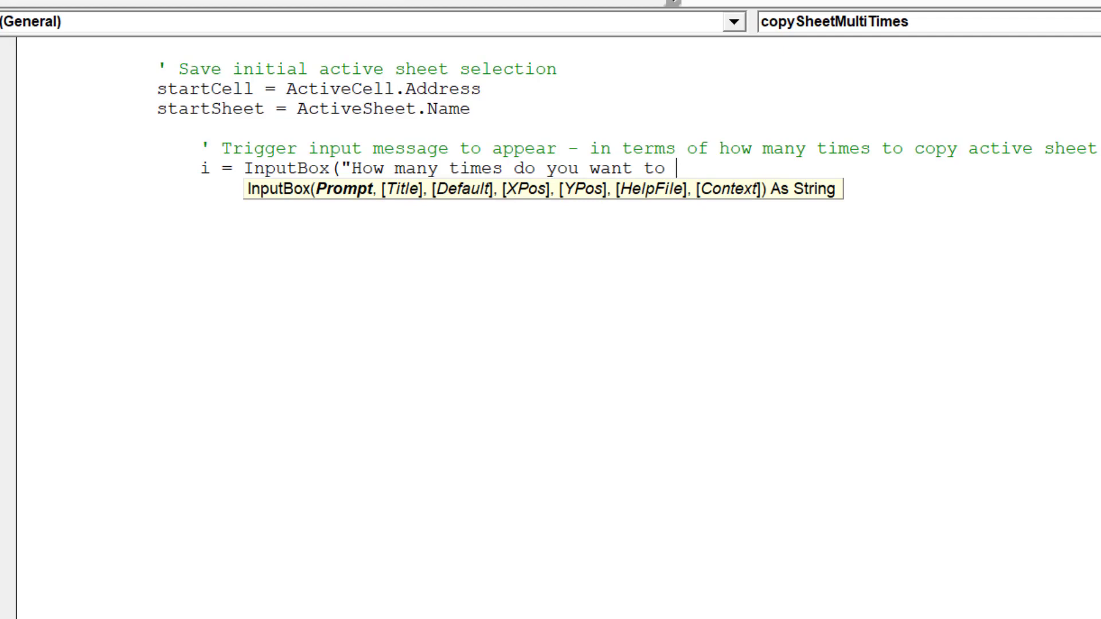
{"action": "type", "text": "copy activ"}
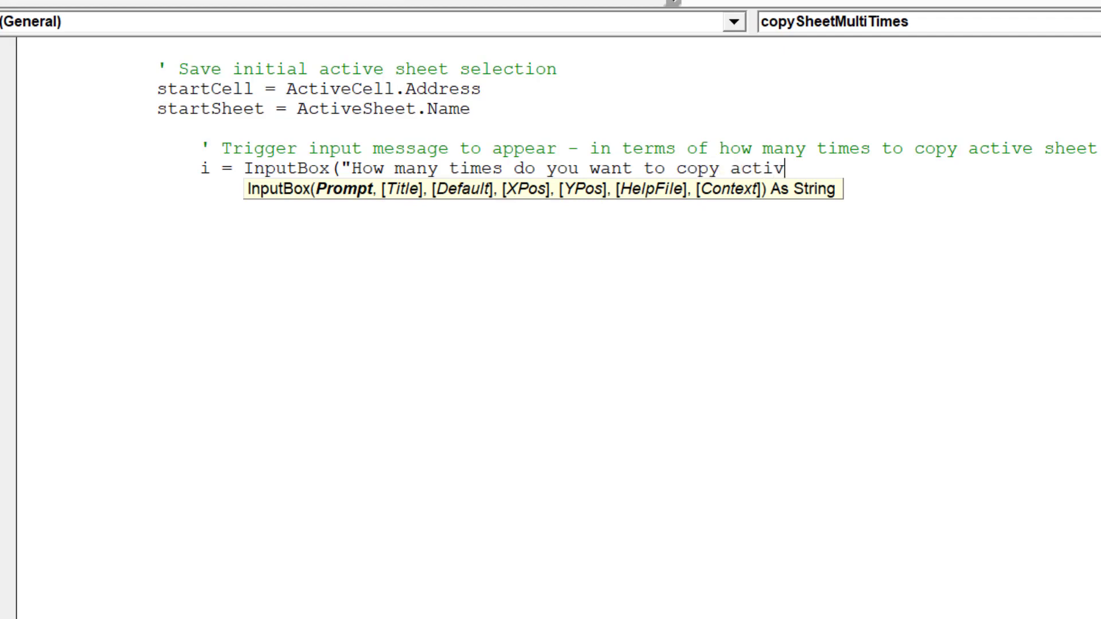
{"action": "type", "text": "e work"}
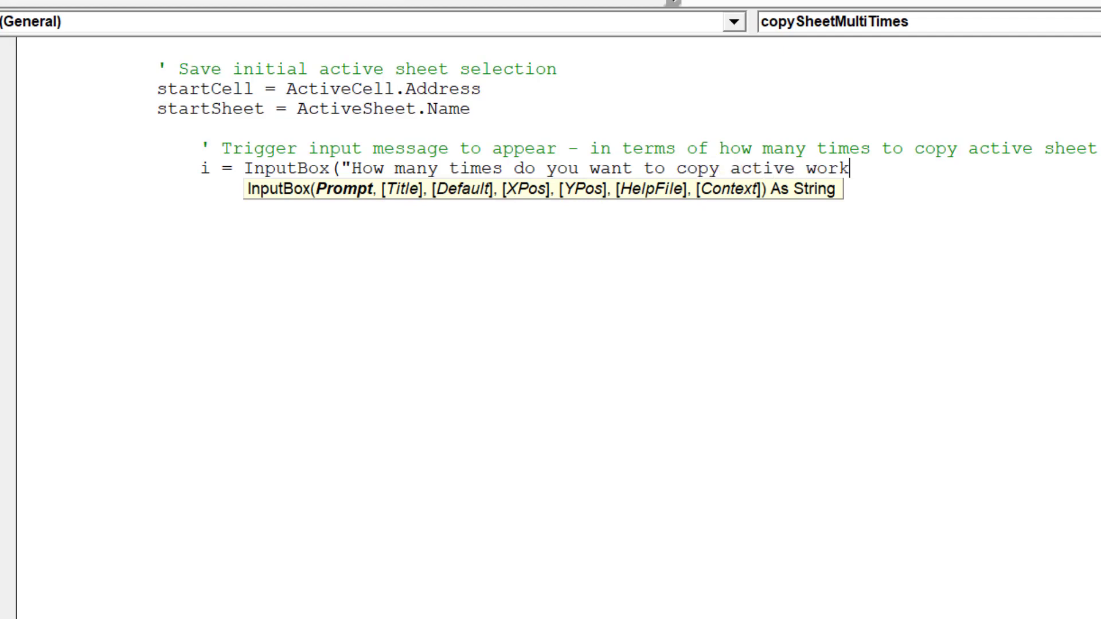
{"action": "type", "text": "sheet?"}
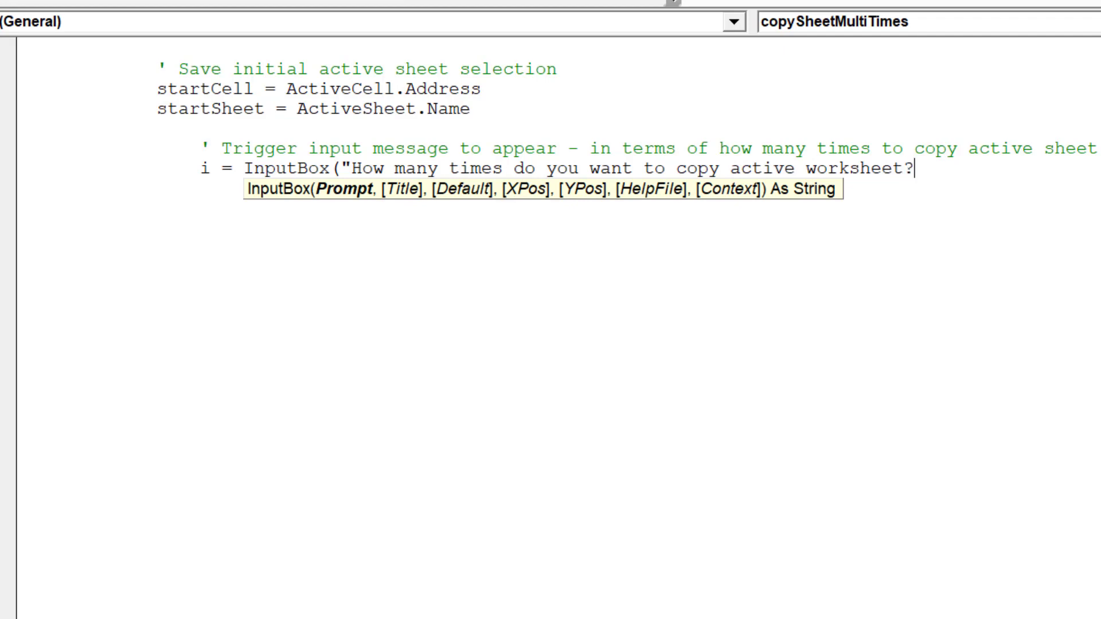
{"action": "type", "text": "\")"}
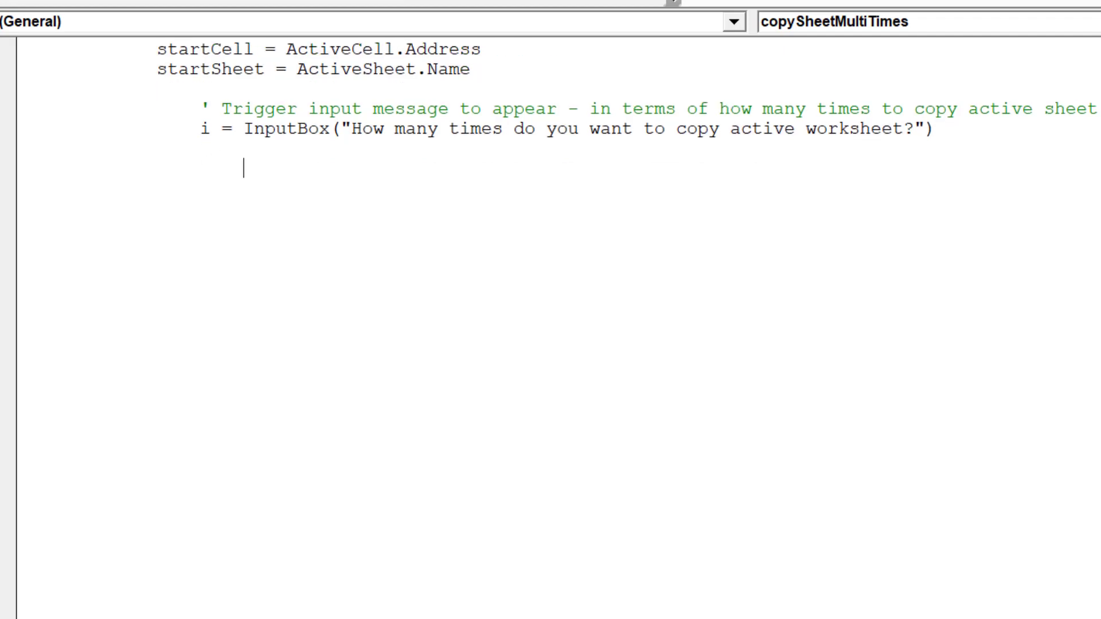
Add the comment 'Error handling if user clicks Cancel on InputBox'
{"action": "scroll", "scroll_direction": "down", "scroll_amount": 3}
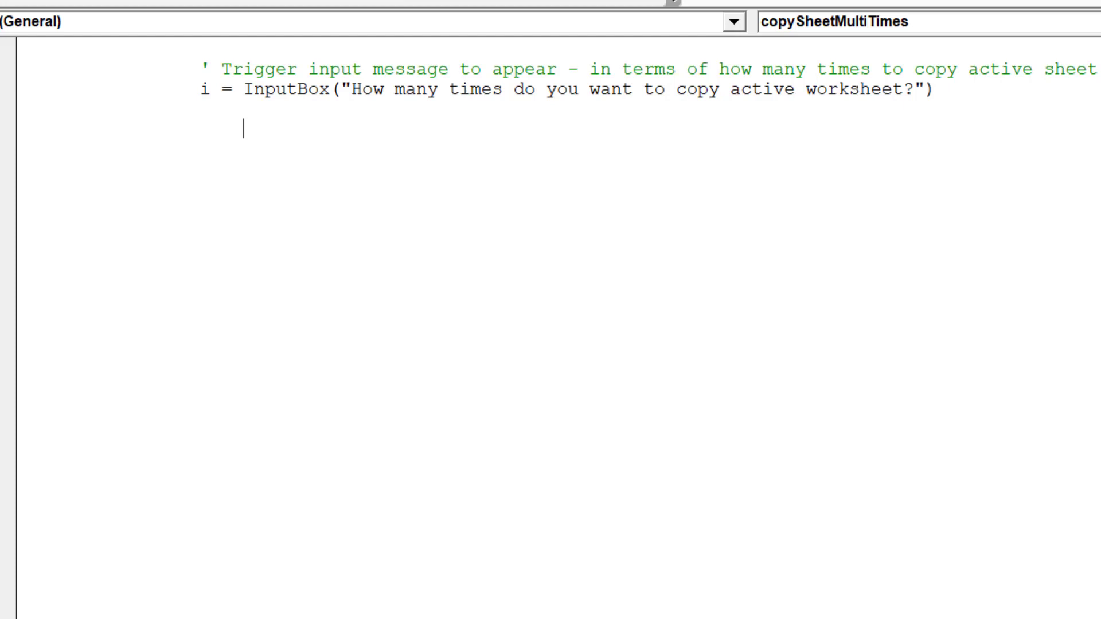
{"action": "type", "text": "'"}
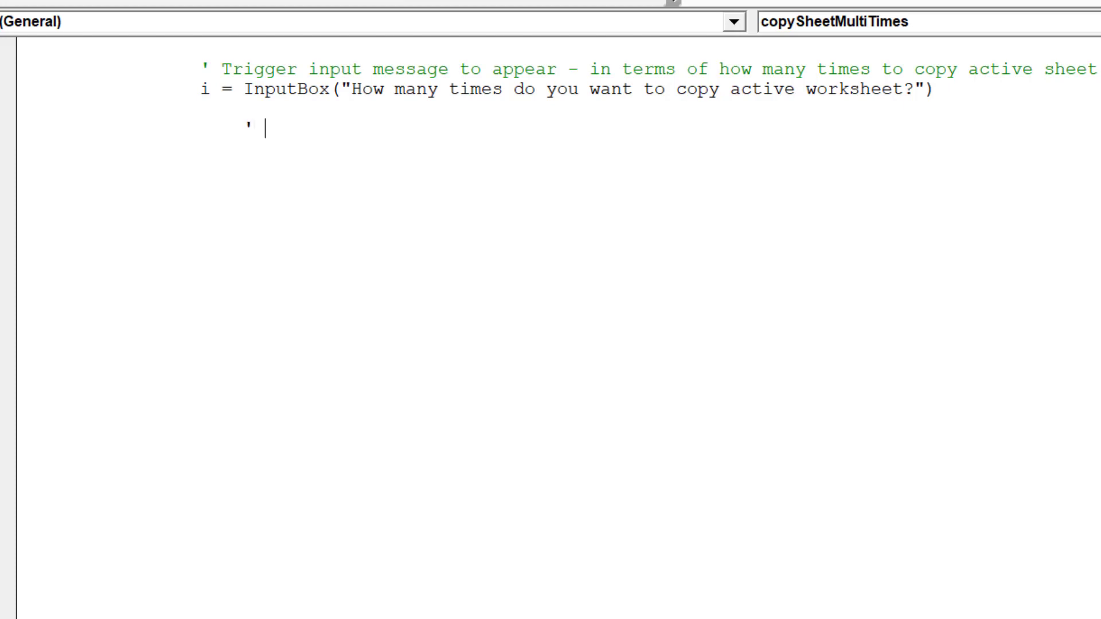
{"action": "type", "text": "Error ha"}
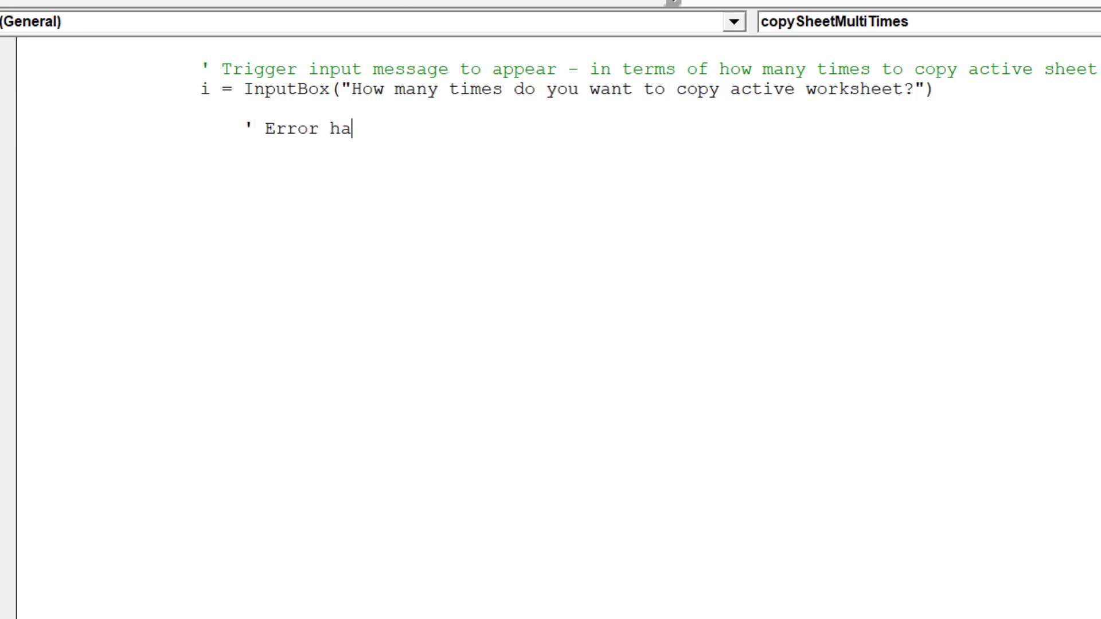
{"action": "type", "text": "ndling"}
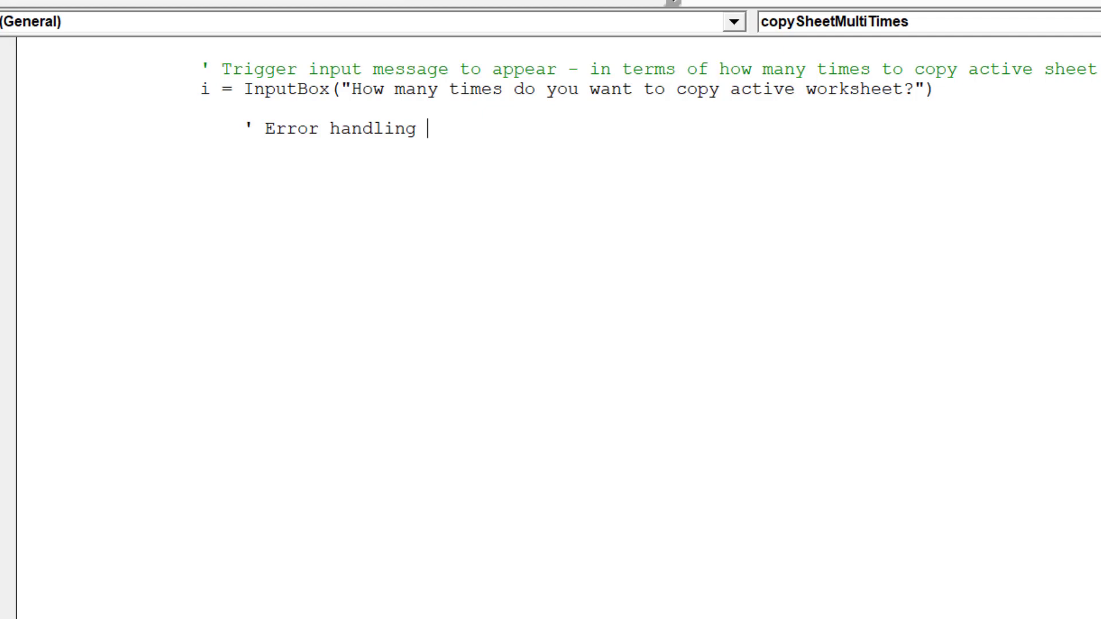
{"action": "type", "text": "if user"}
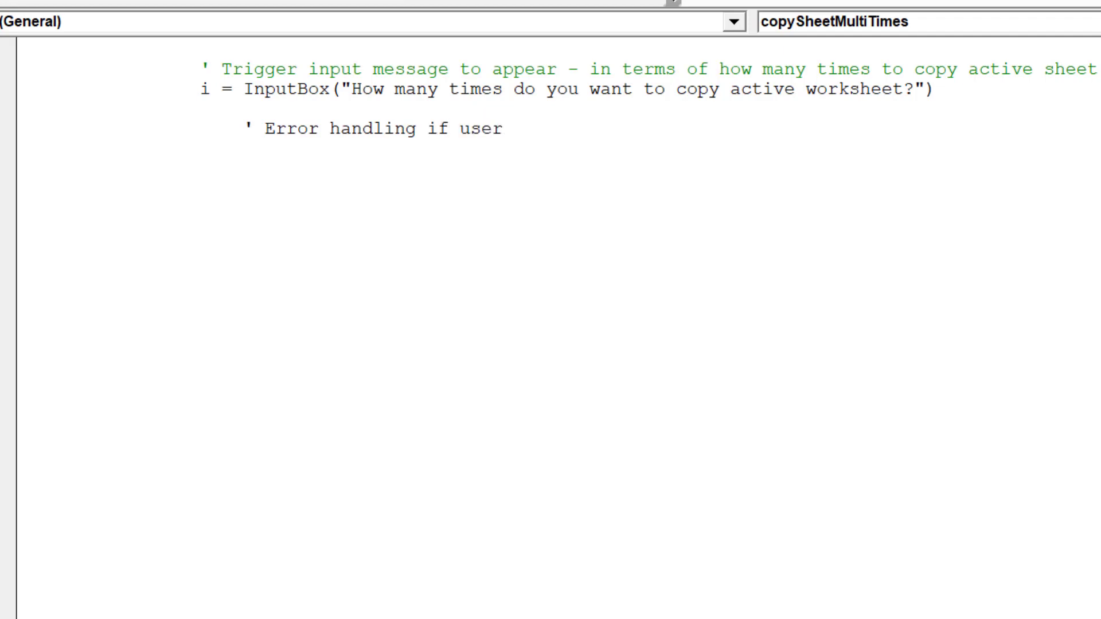
{"action": "left_click", "coordinate": [513, 129]}
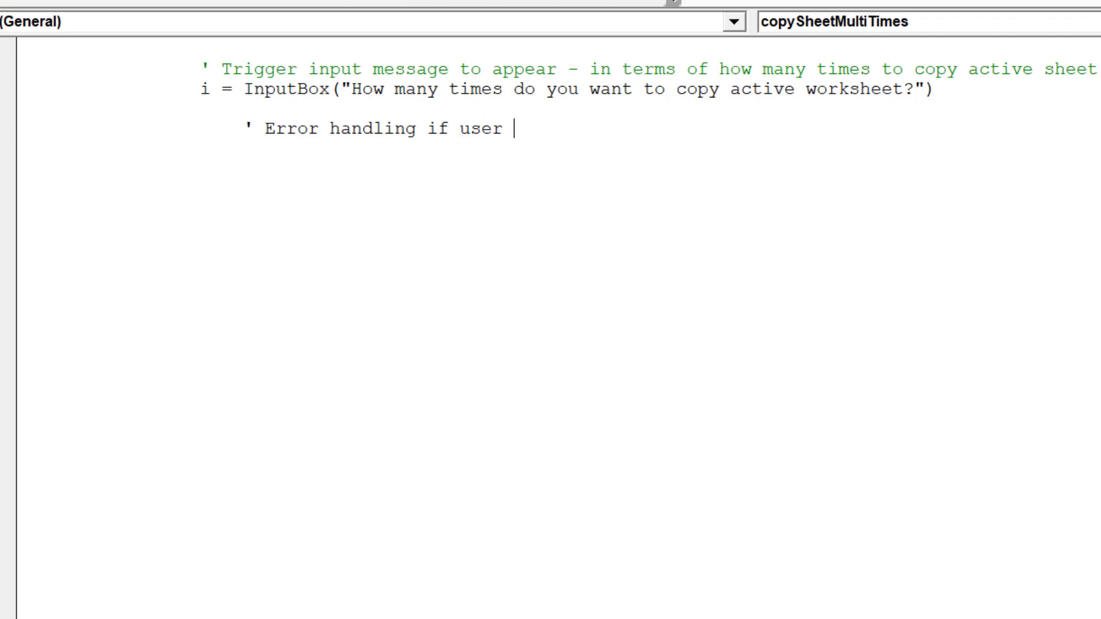
{"action": "type", "text": "cli"}
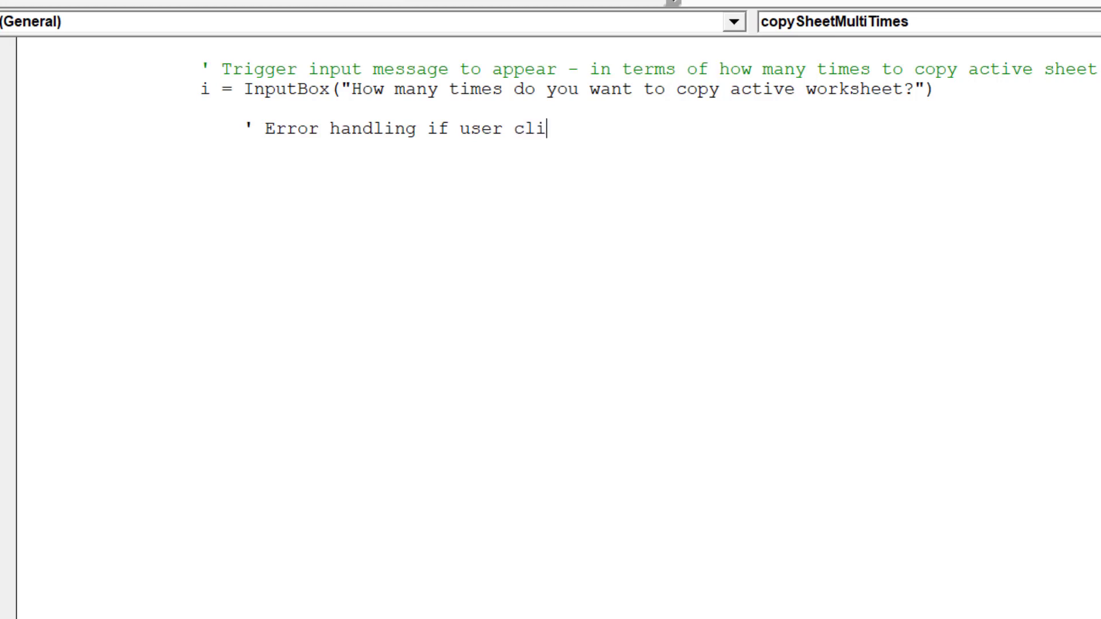
{"action": "type", "text": "cks Cancel on"}
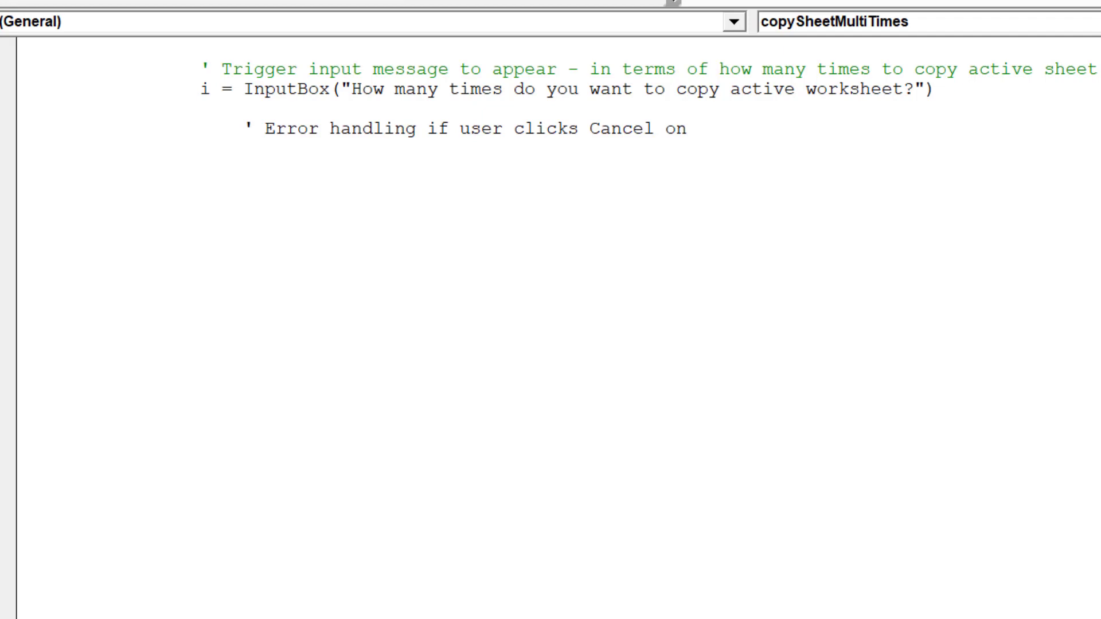
{"action": "type", "text": "InputBox"}
{"action": "type", "text": "if"}
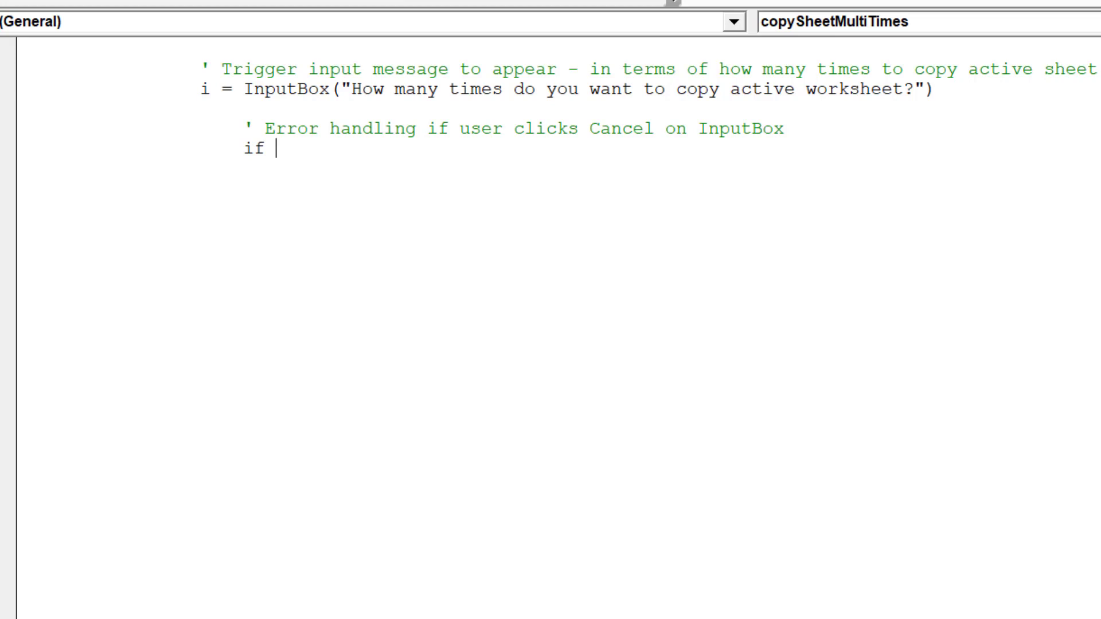
Add If i = vbNullString Then with Exit Sub below it
{"action": "type", "text": "i ="}
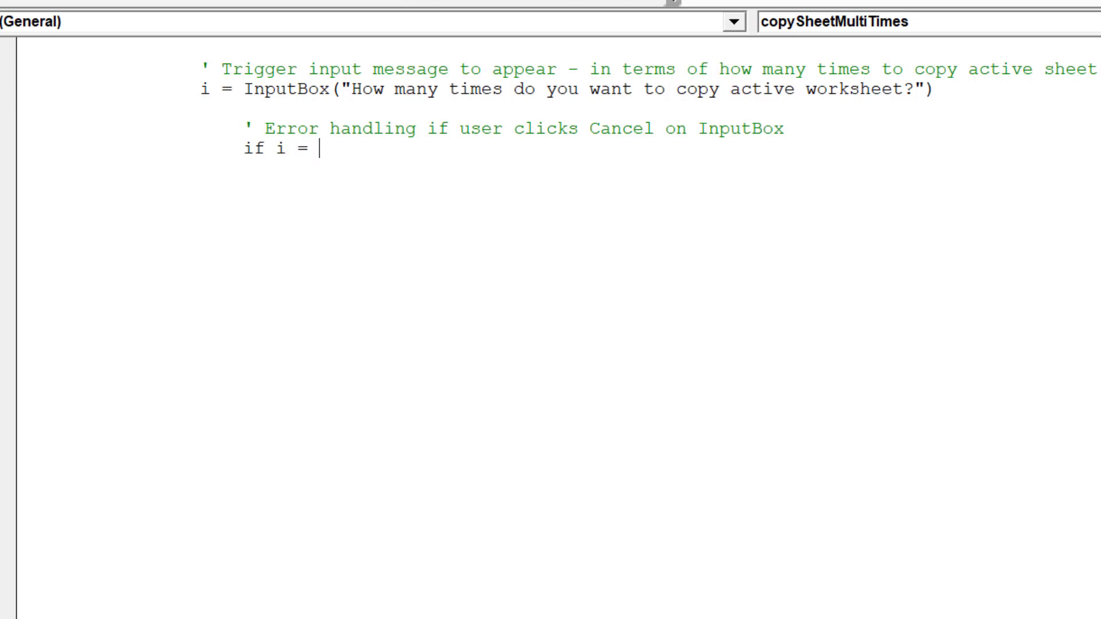
{"action": "type", "text": "vbNull"}
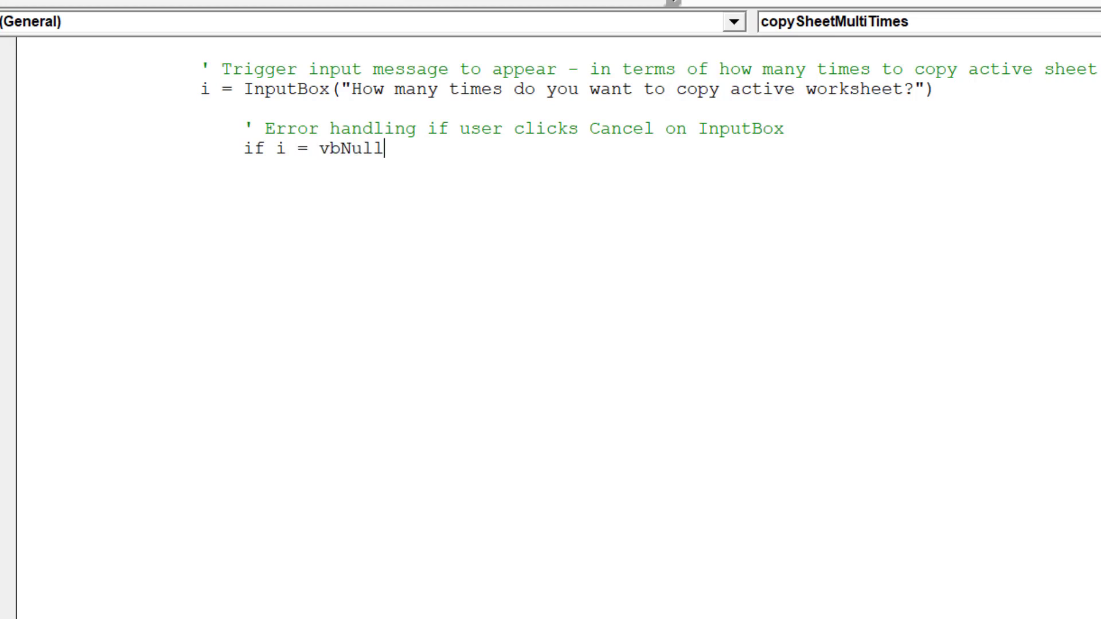
{"action": "type", "text": "String Then"}
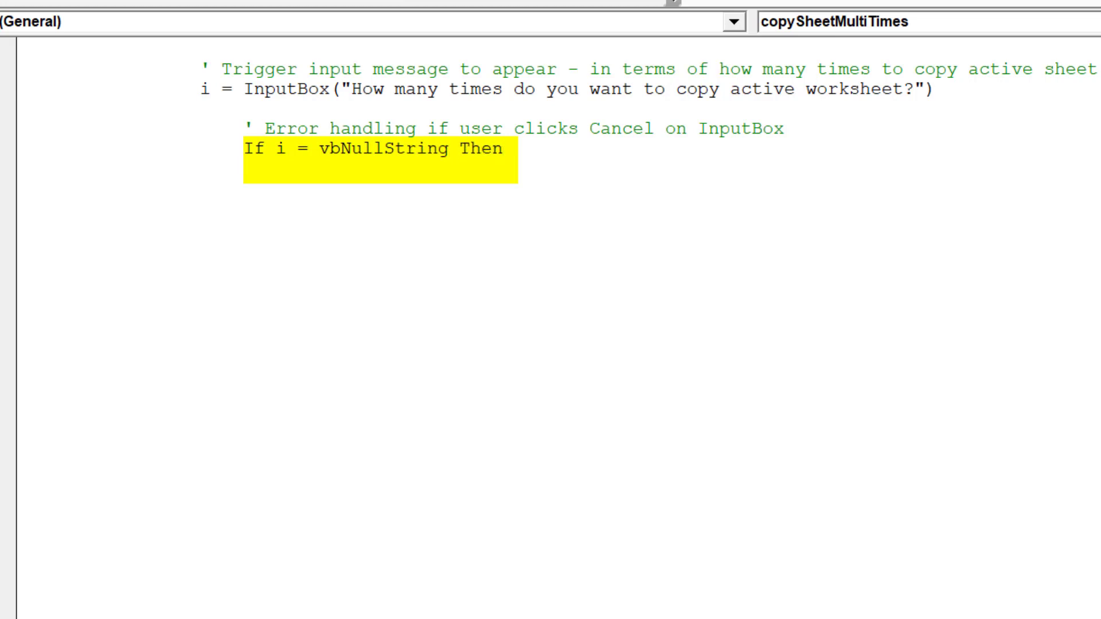
{"action": "type", "text": "Exit Sub"}
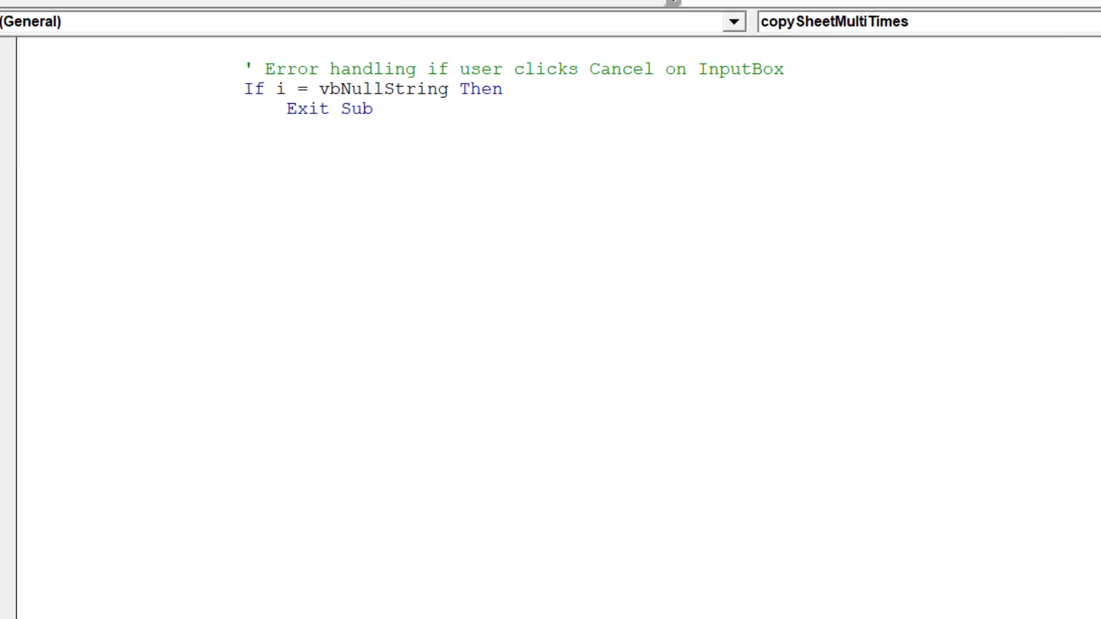
Add a comment prompting for a correct value after a non-numerical input
{"action": "type", "text": "' P"}
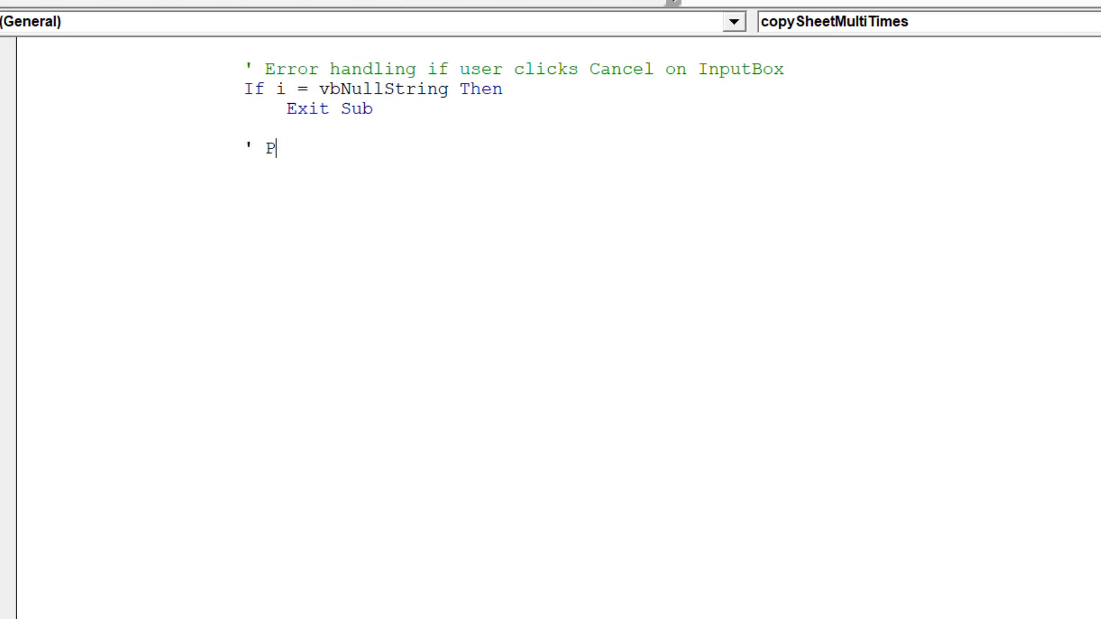
{"action": "type", "text": "rompt user to in"}
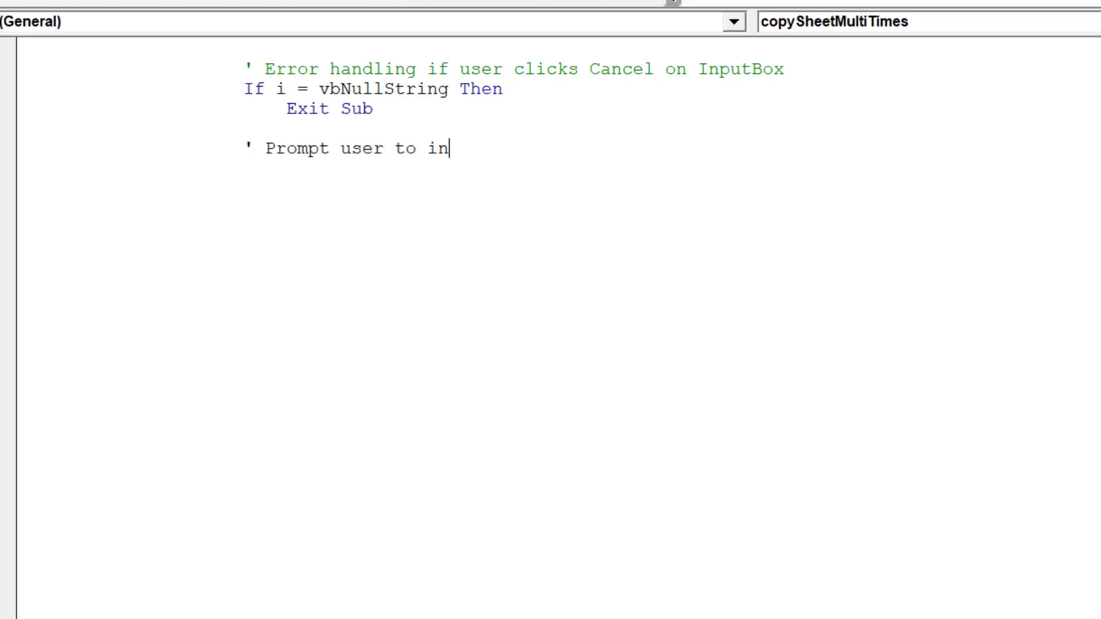
{"action": "type", "text": "put a c"}
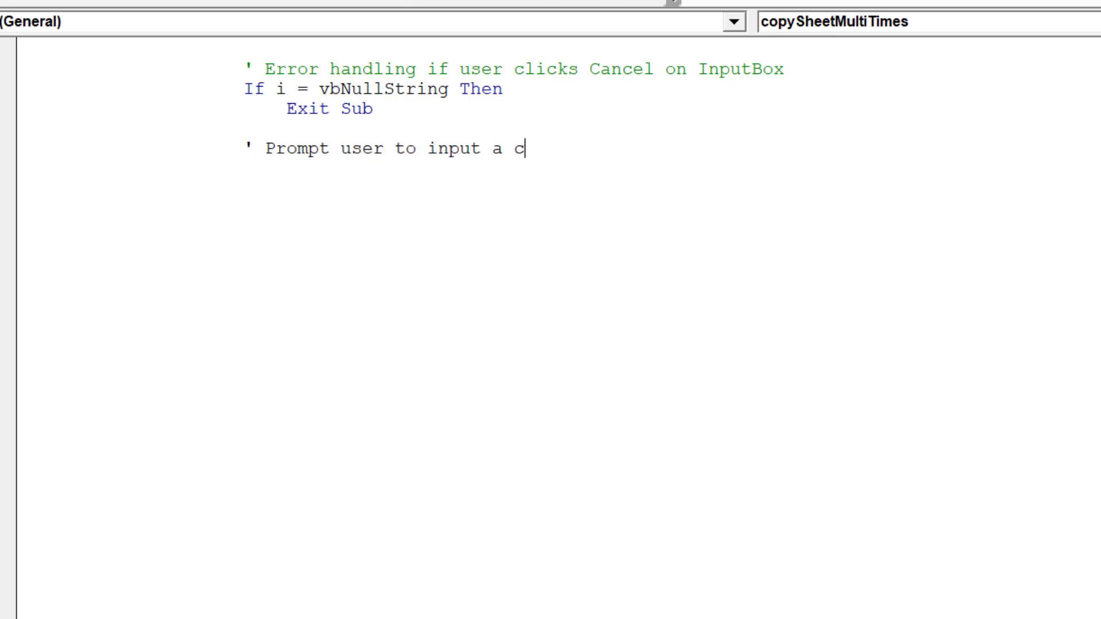
{"action": "type", "text": "orrect v"}
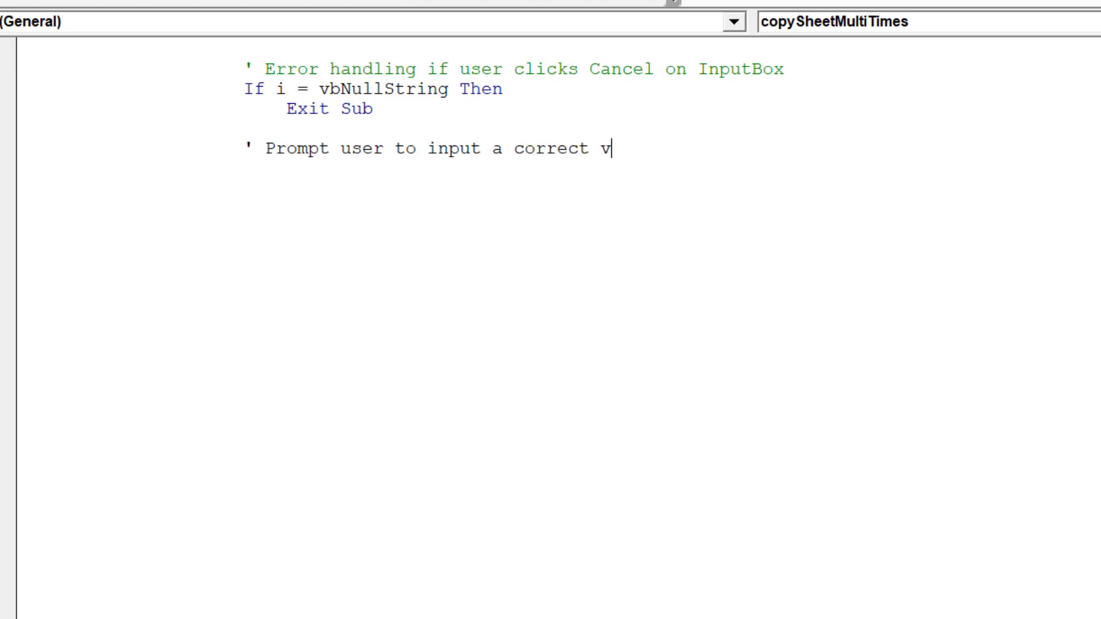
{"action": "type", "text": "alue beca"}
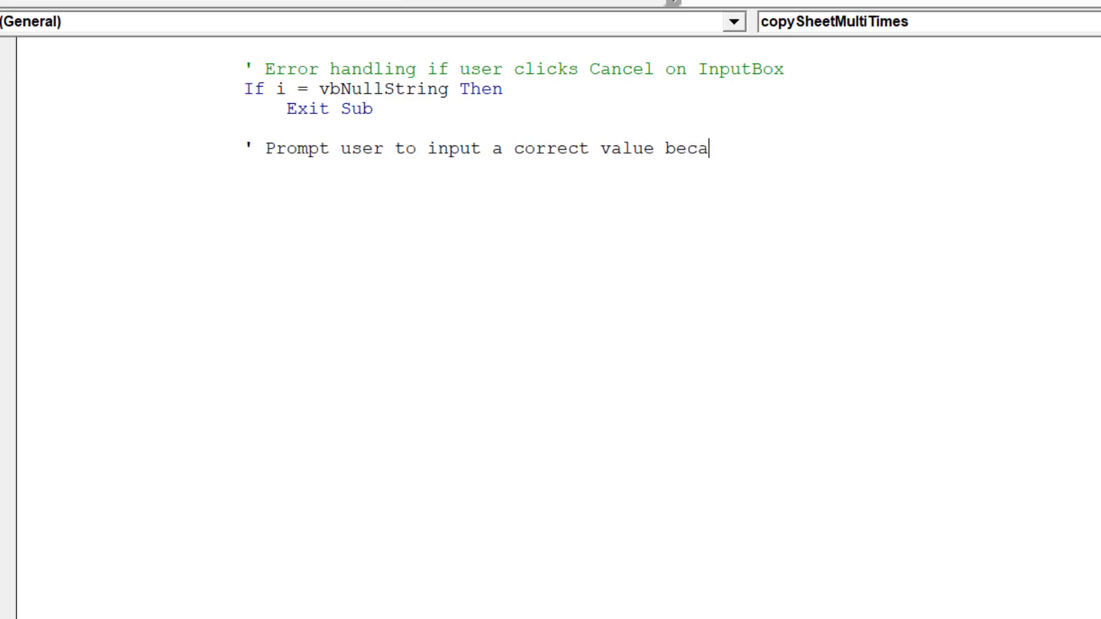
{"action": "type", "text": "use user"}
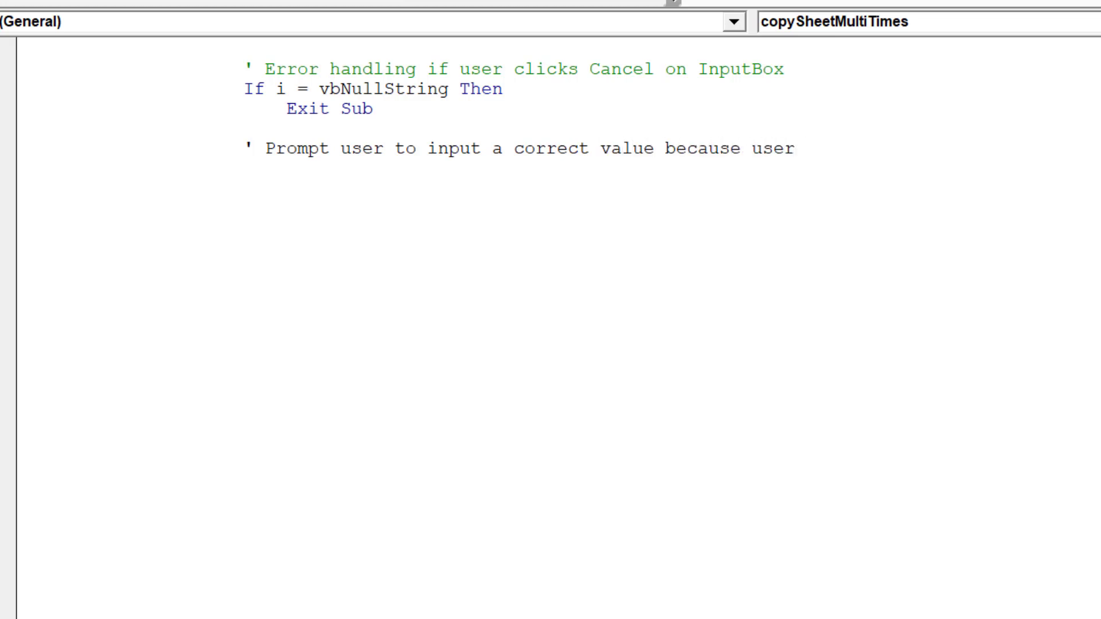
{"action": "type", "text": "inputted"}
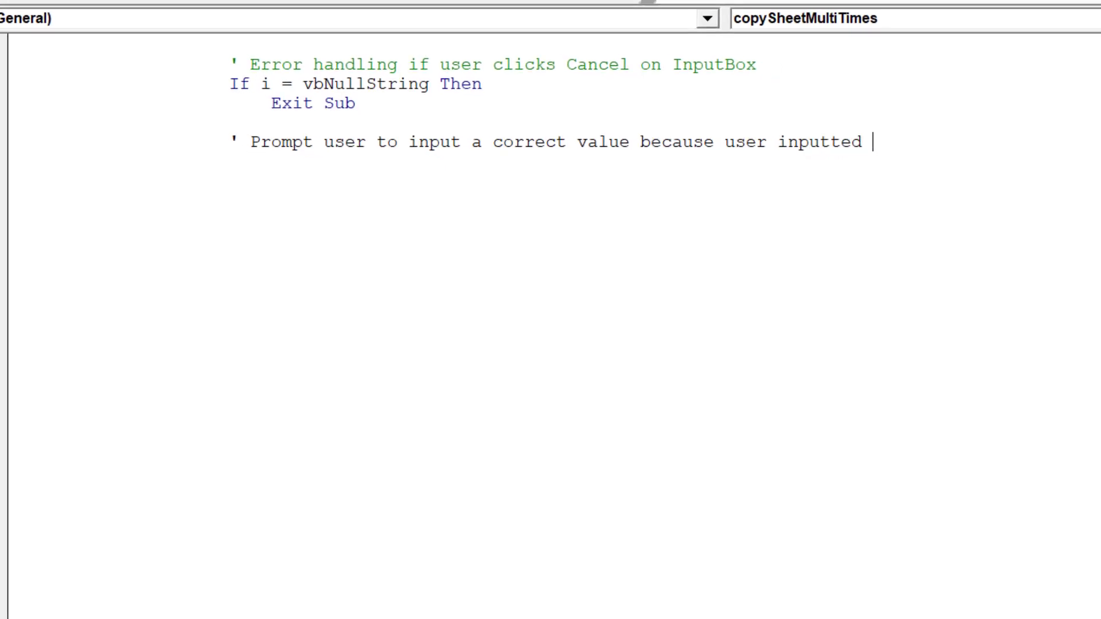
{"action": "type", "text": "a non-"}
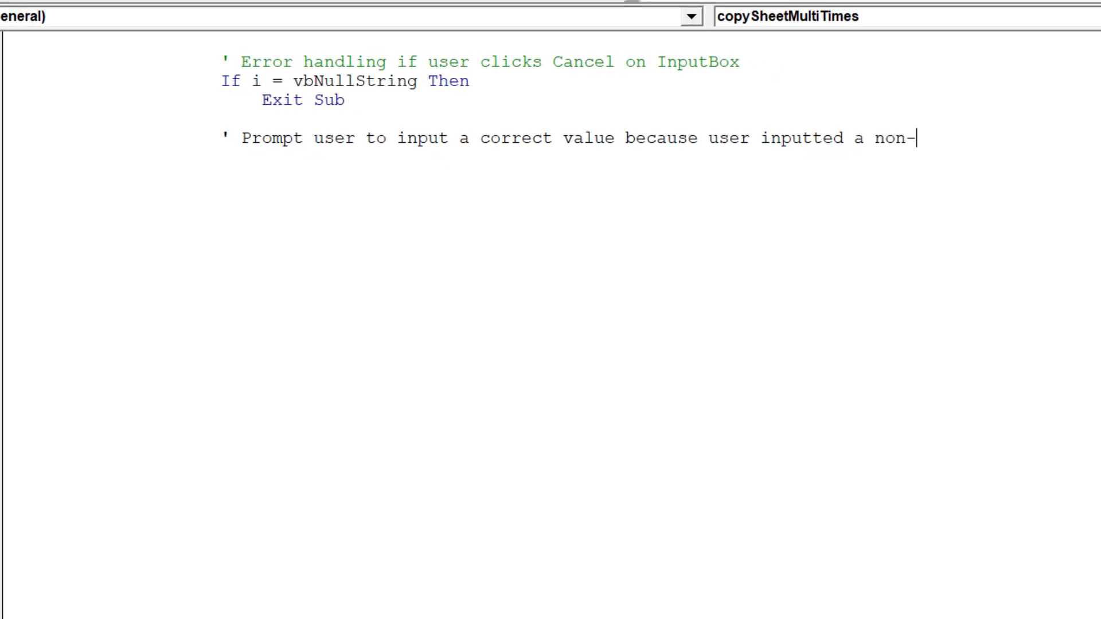
{"action": "type", "text": "numerical v"}
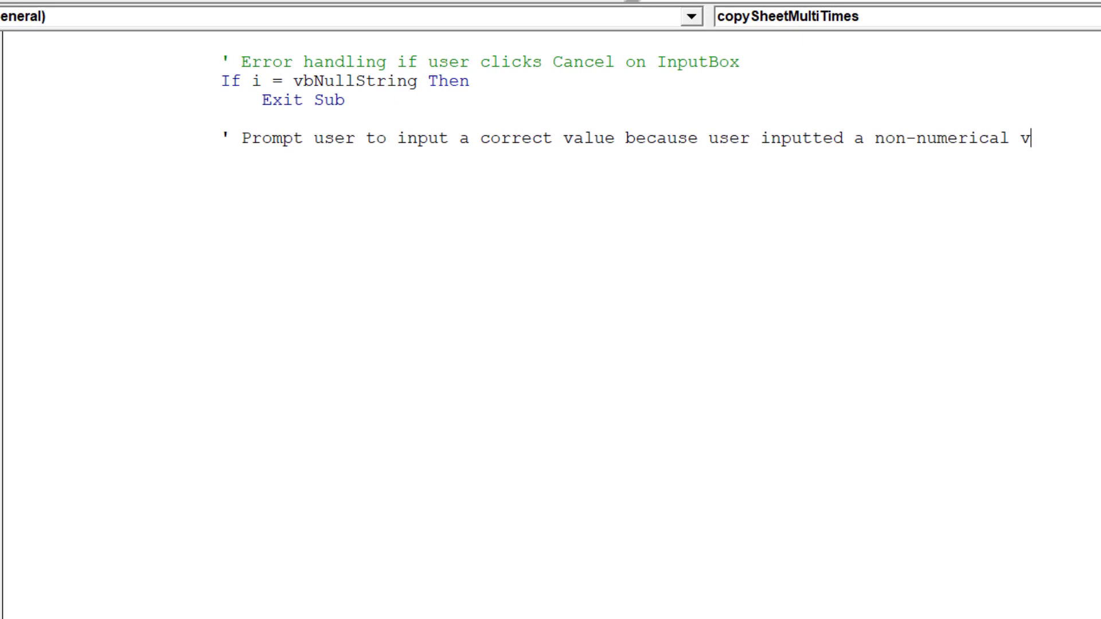
{"action": "type", "text": "alue"}
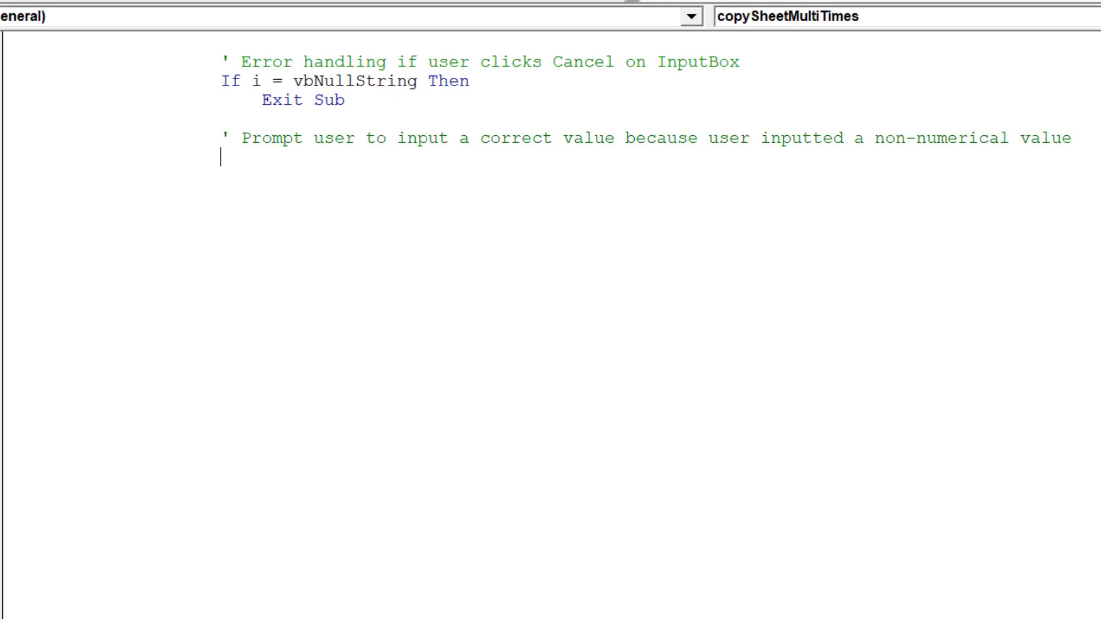
Type ElseIf Not IsNumeric(i) Then and begin an i = assignment beneath
{"action": "type", "text": "El"}
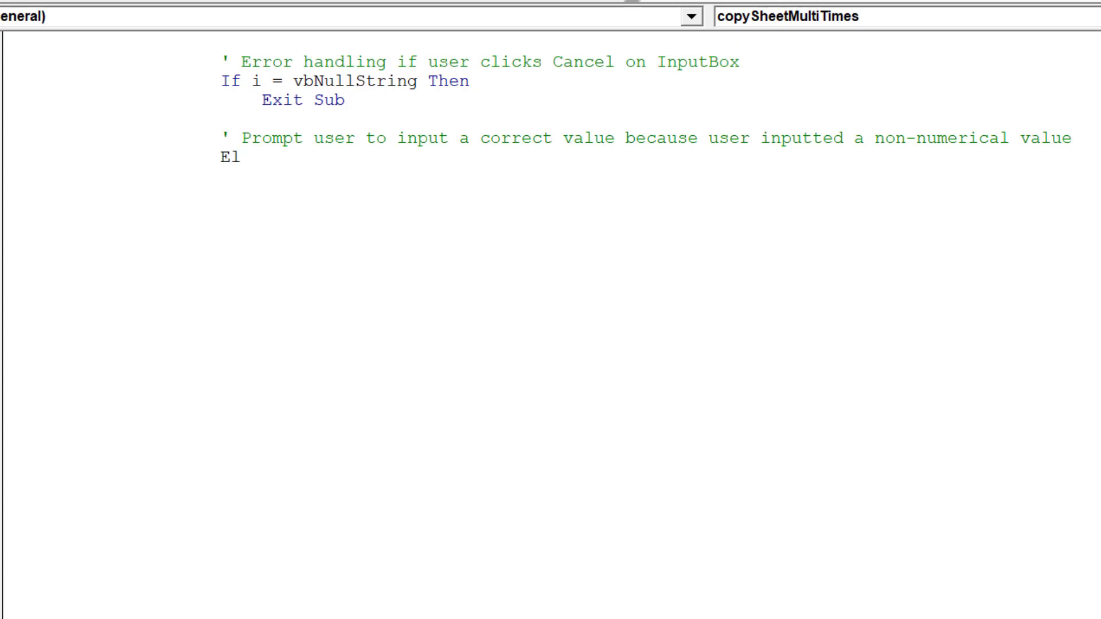
{"action": "type", "text": "seIf"}
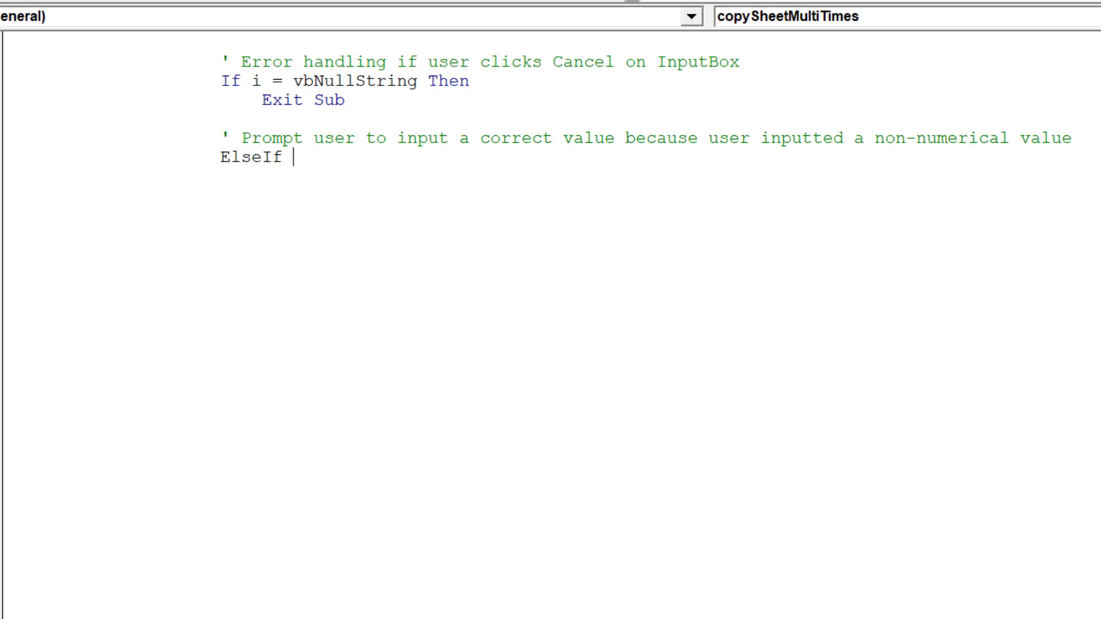
{"action": "type", "text": "Not"}
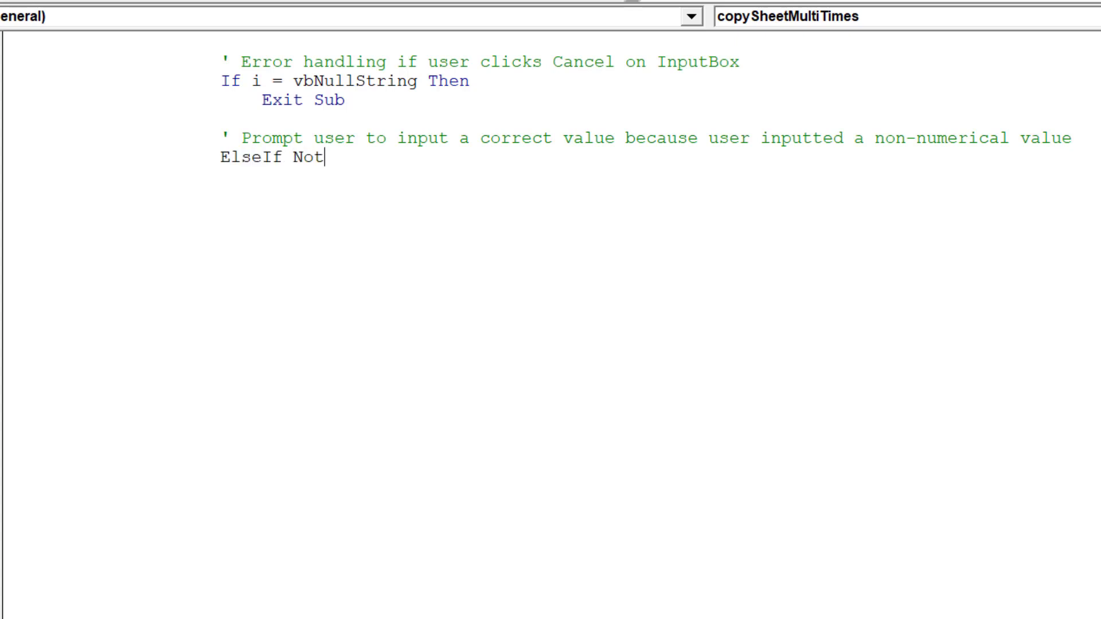
{"action": "type", "text": "IsNum"}
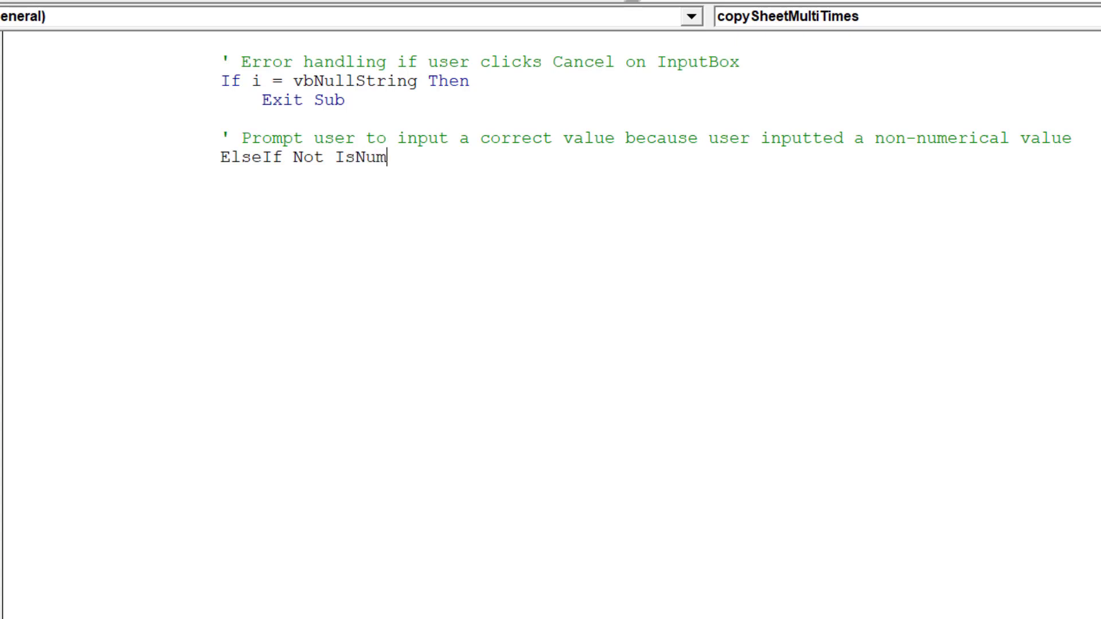
{"action": "type", "text": "eric"}
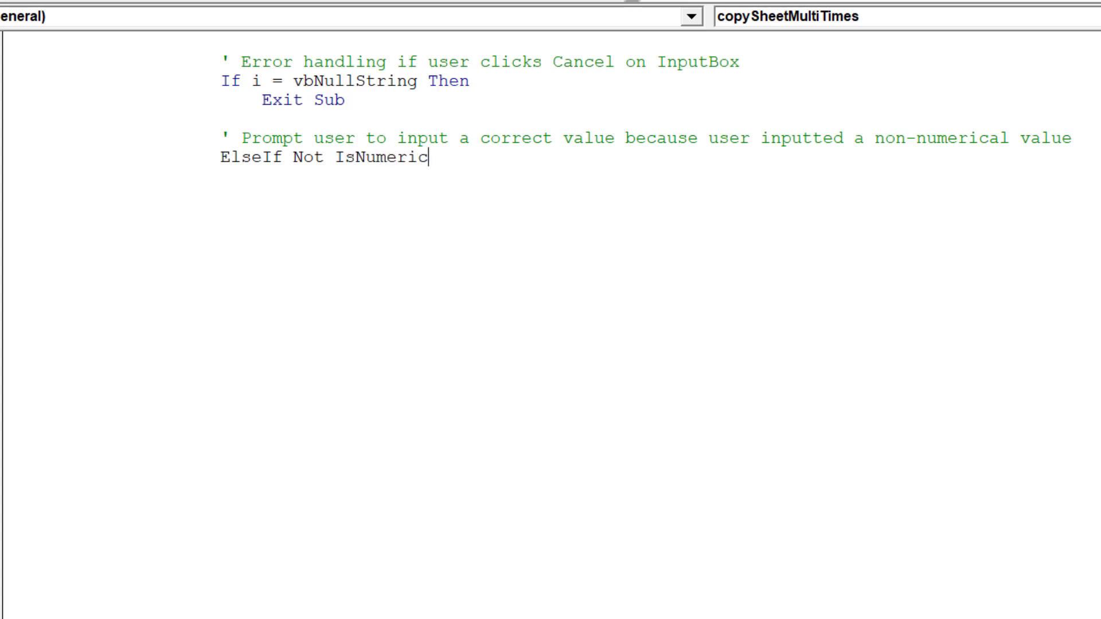
{"action": "type", "text": "(i)"}
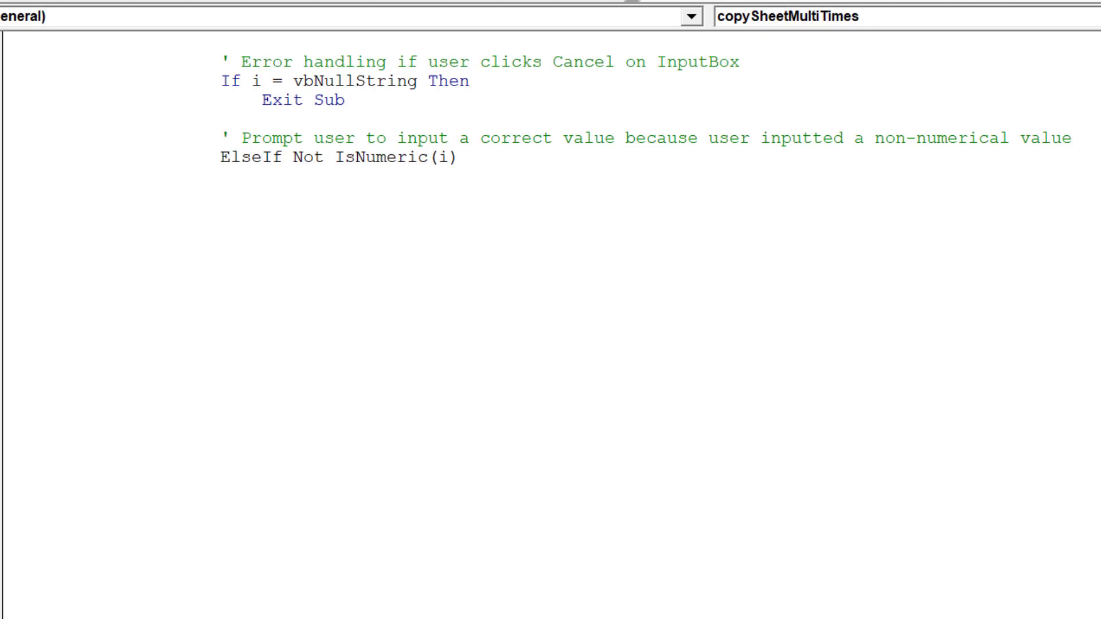
{"action": "type", "text": "Then"}
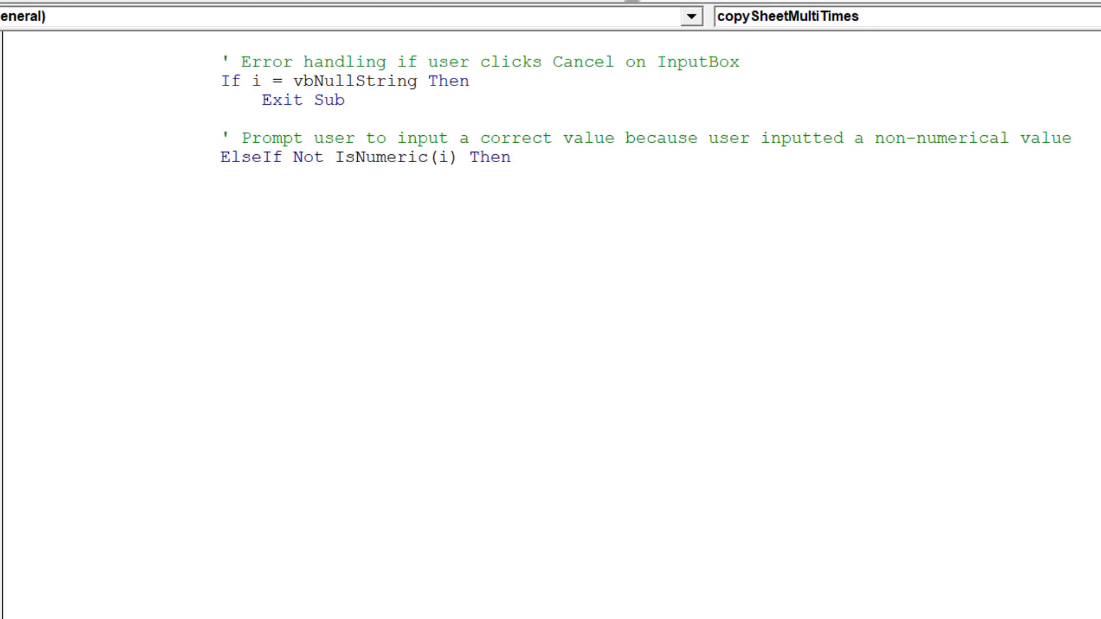
{"action": "type", "text": "i ="}
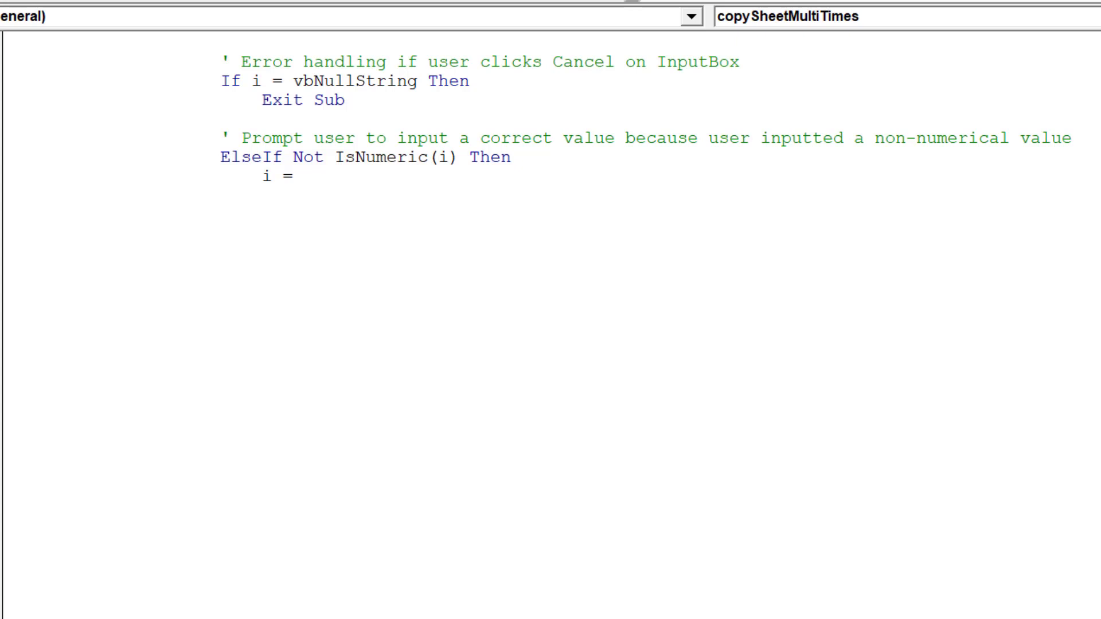
Set i = MsgBox("Wrong input", vbCritical, "You must choose a number greater than 0"), then Exit Sub
{"action": "type", "text": "MsgBox"}
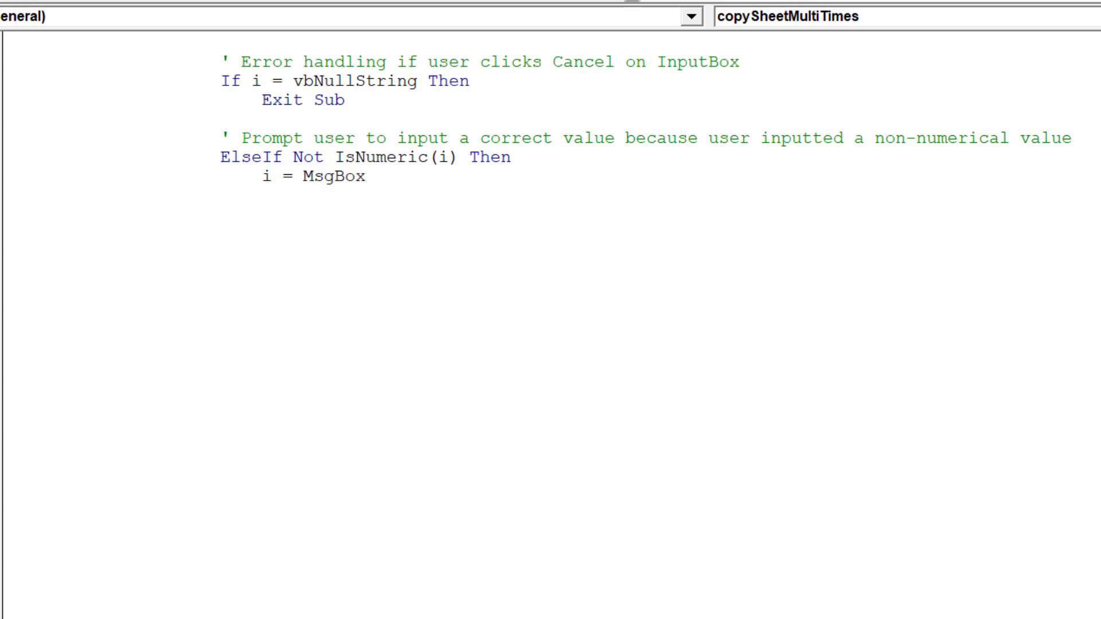
{"action": "type", "text": "(\"W"}
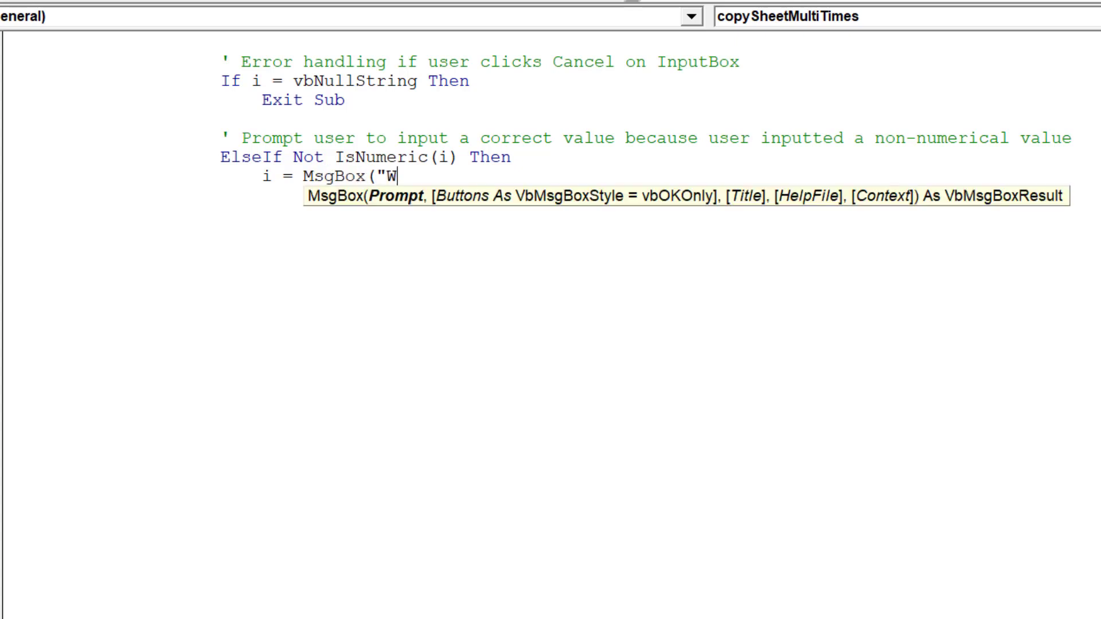
{"action": "type", "text": "rong input"}
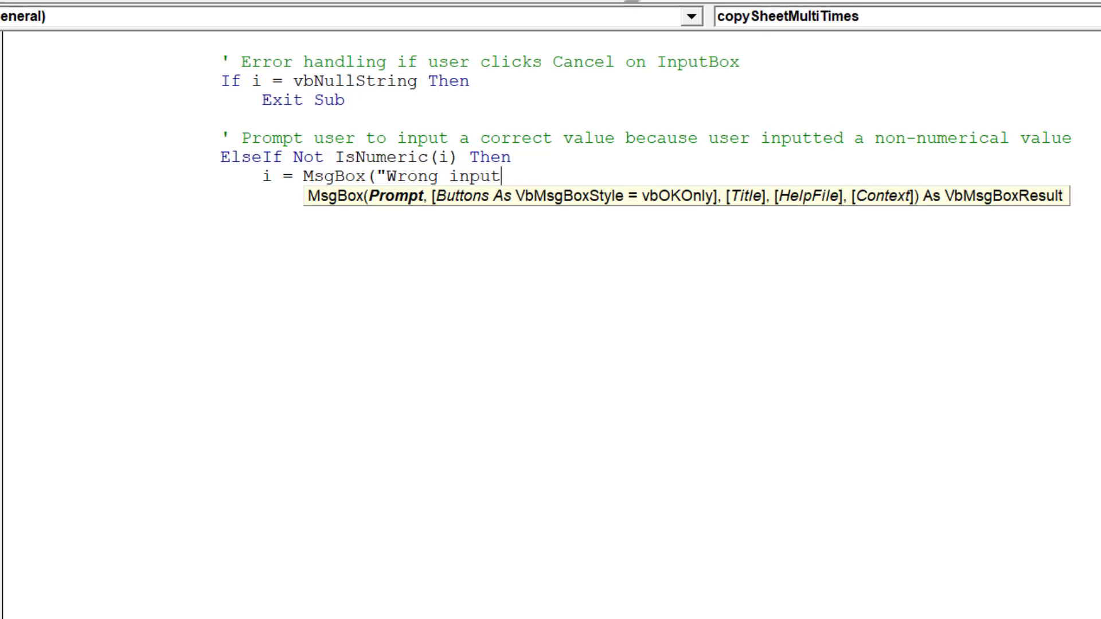
{"action": "type", "text": "\","}
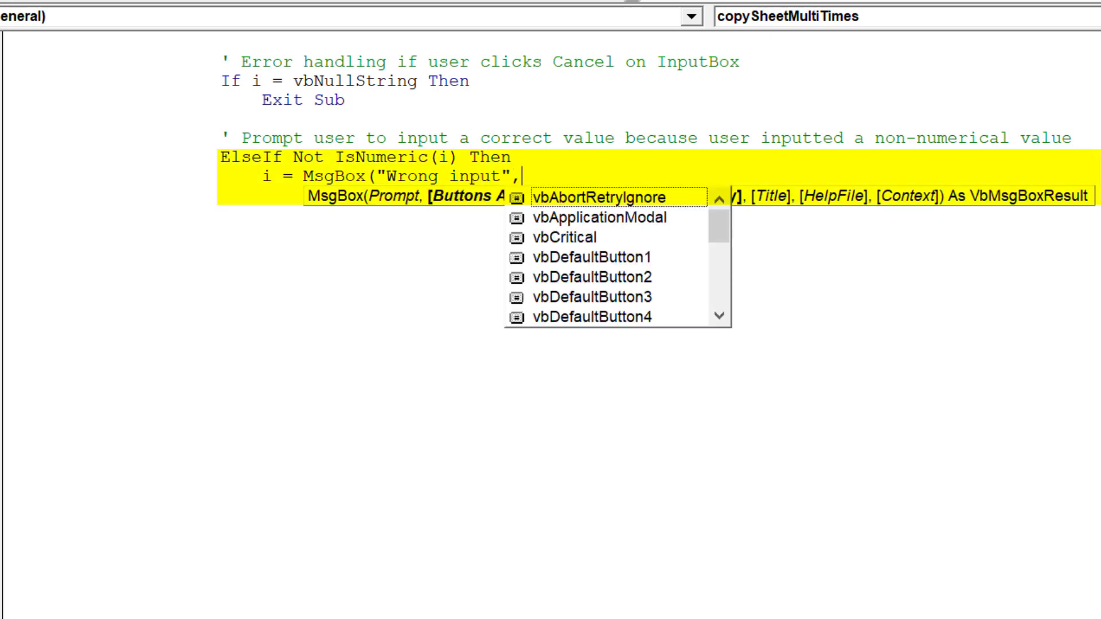
{"action": "type", "text": "vbc"}
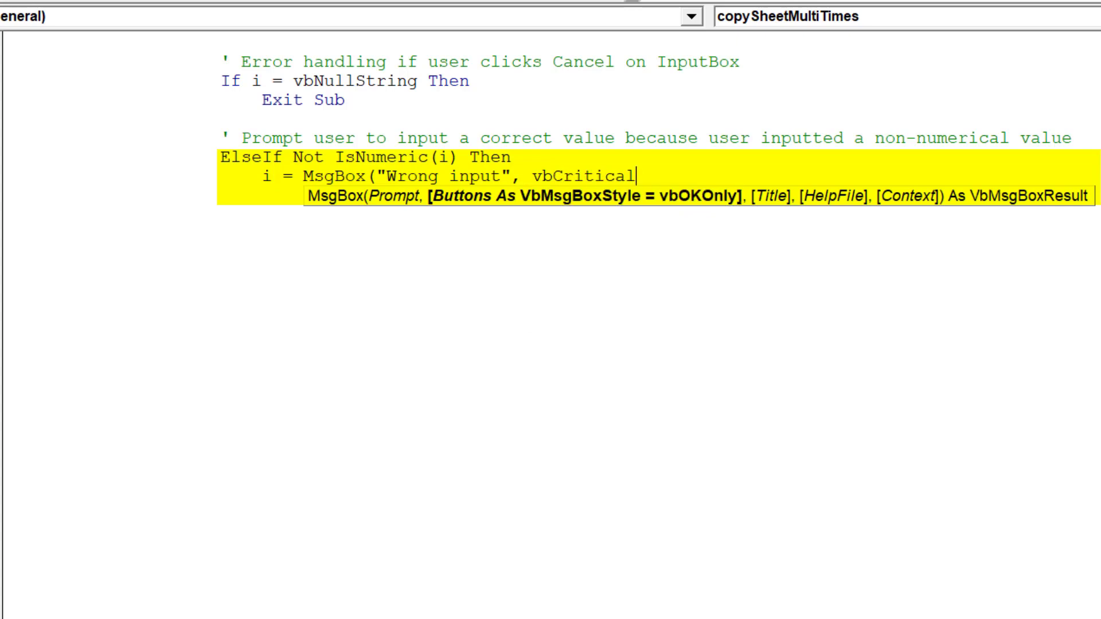
{"action": "type", "text": ", \"You must"}
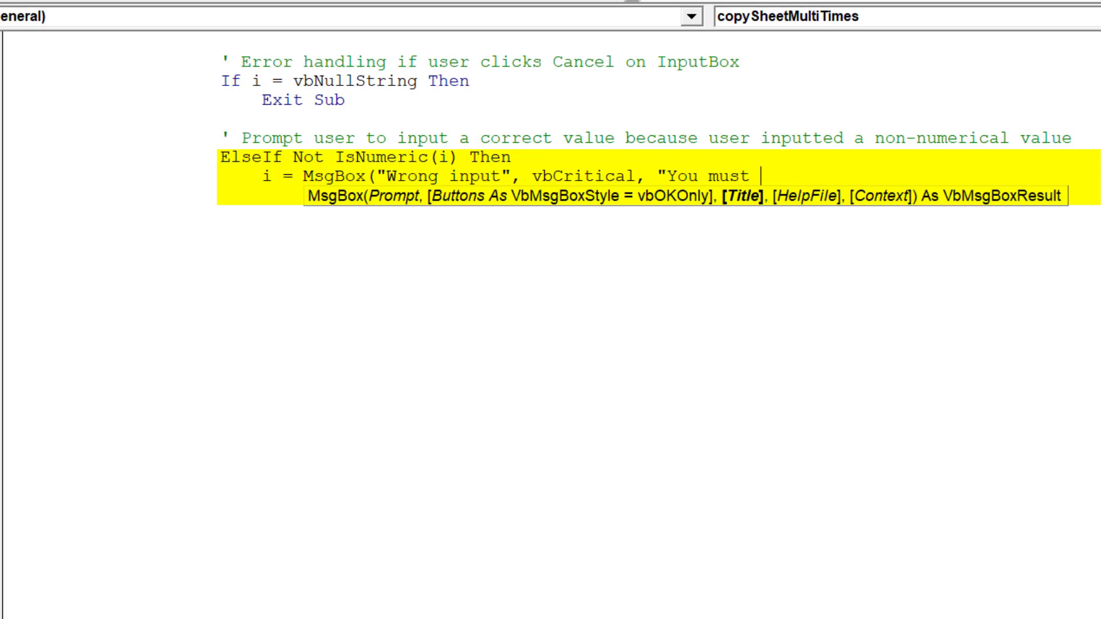
{"action": "type", "text": "choose"}
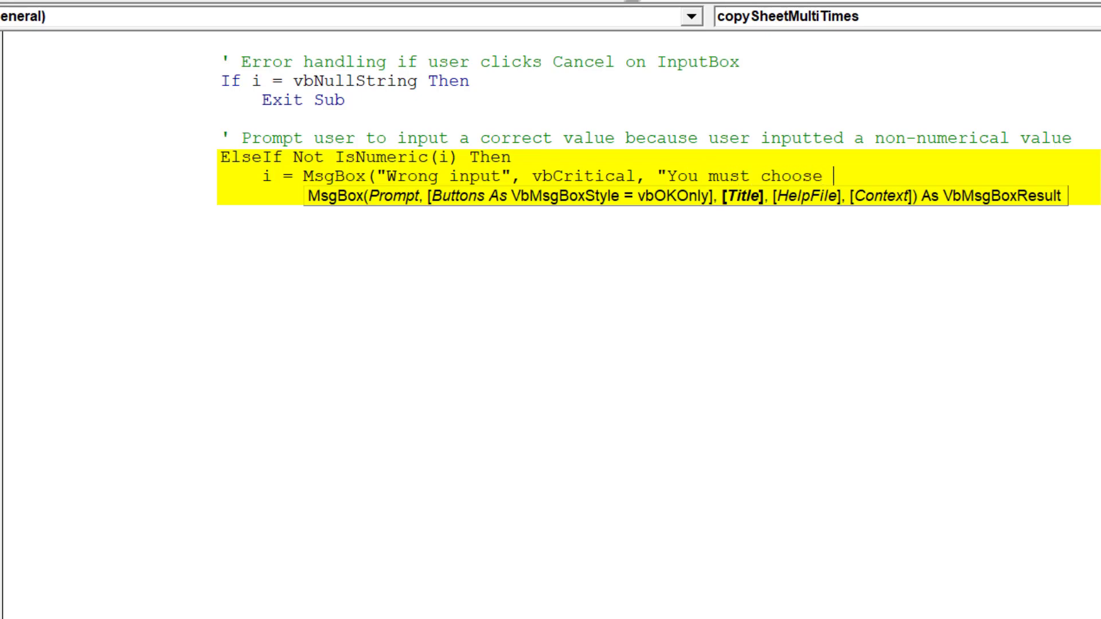
{"action": "type", "text": "a num"}
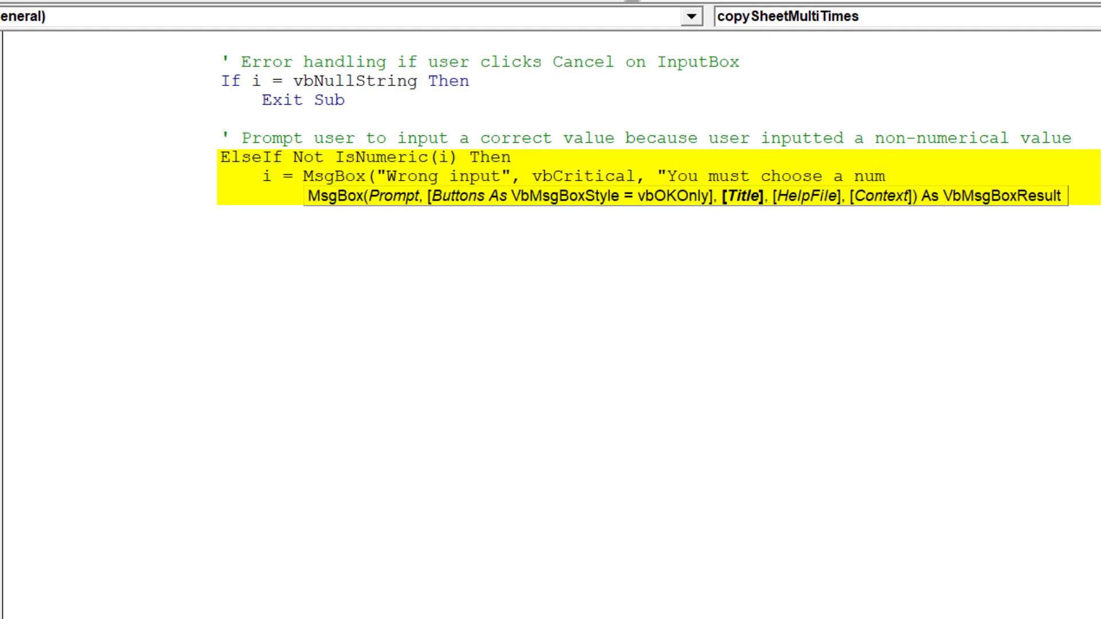
{"action": "type", "text": "ber"}
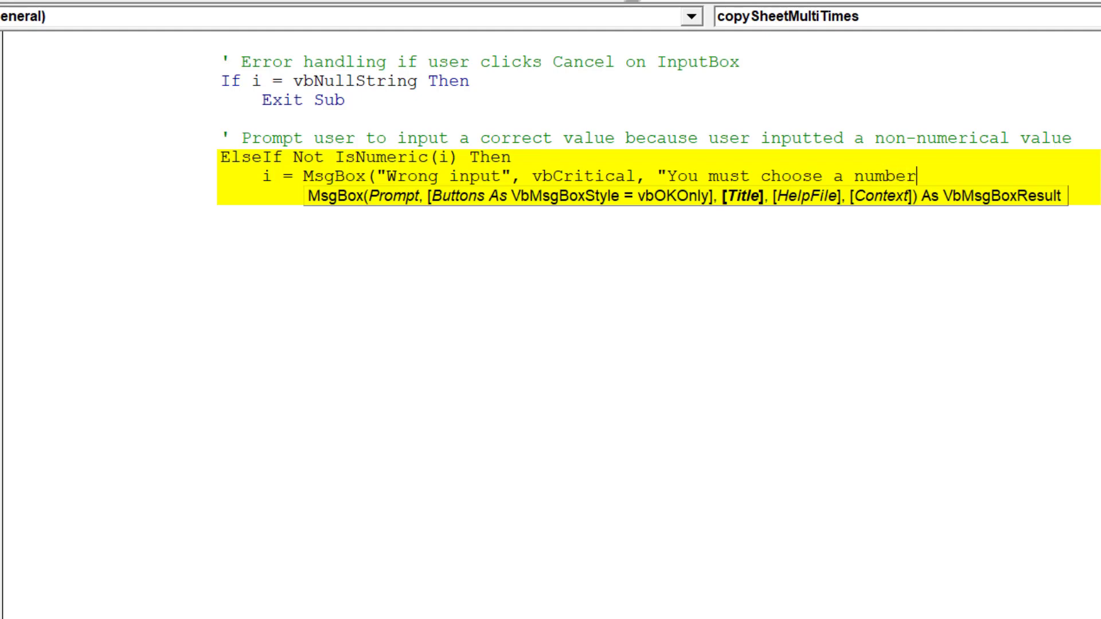
{"action": "type", "text": "grea"}
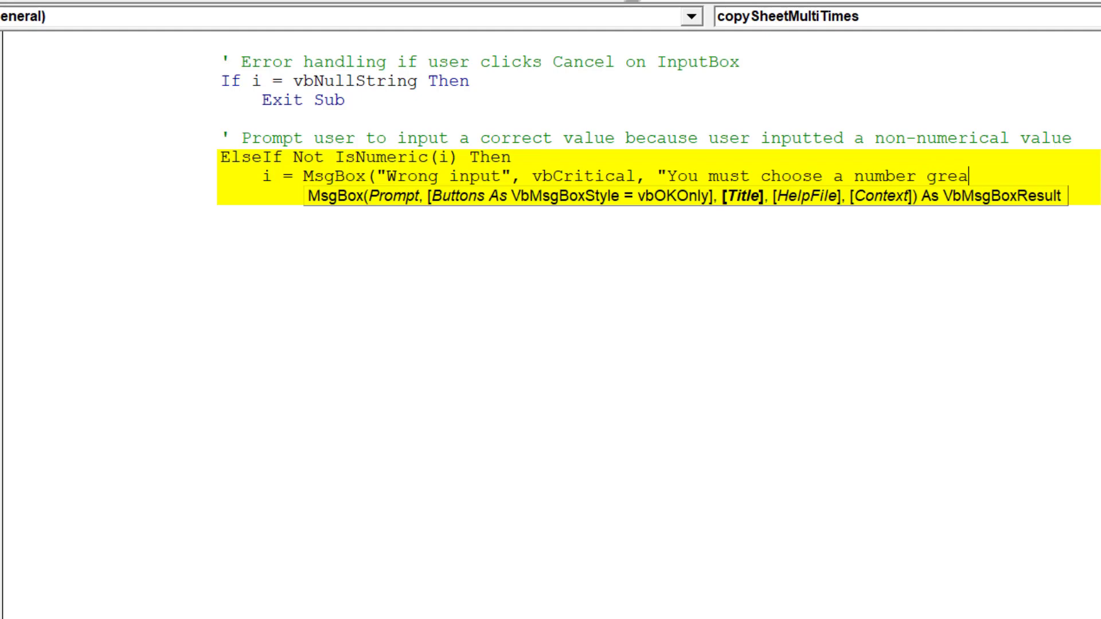
{"action": "type", "text": "ter than 0"}
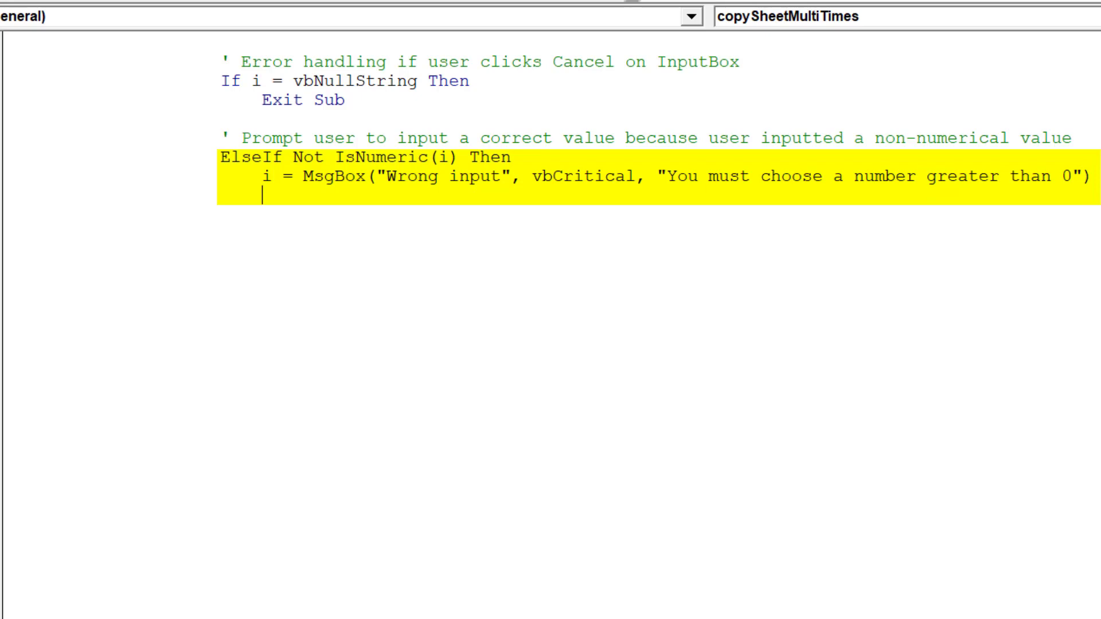
{"action": "type", "text": "exi"}
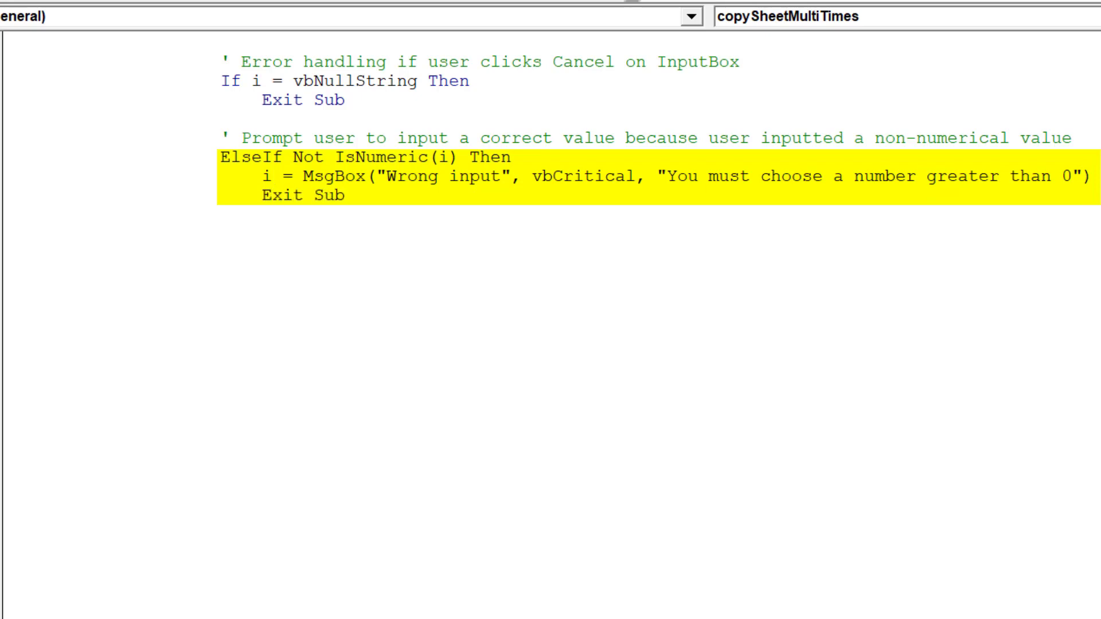
{"action": "left_click", "coordinate": [224, 235]}
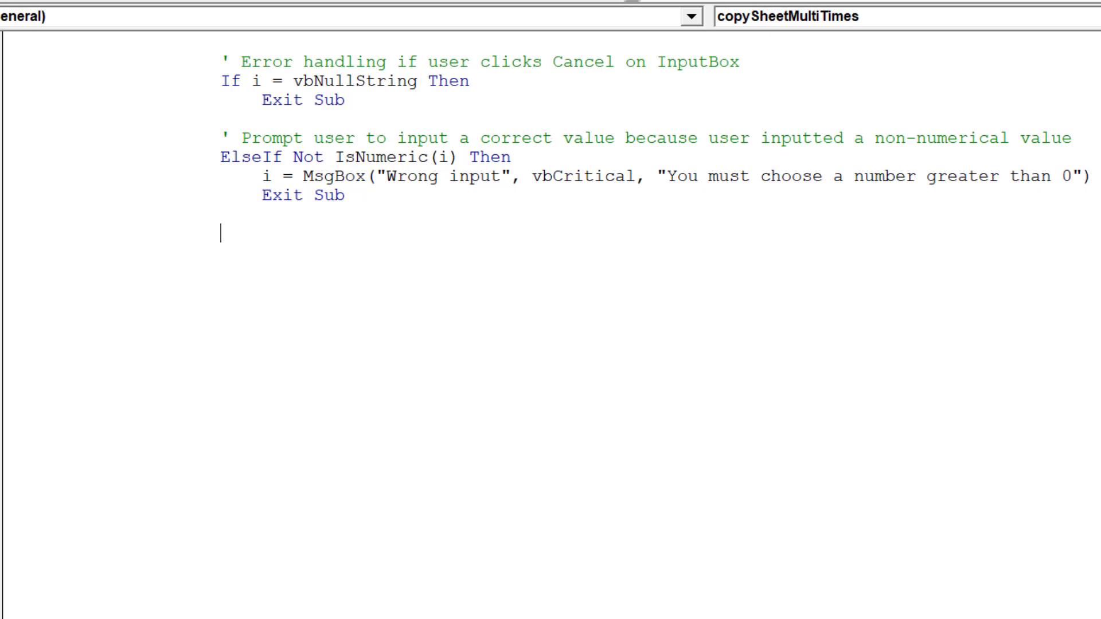
Add the comment 'Prompt user to input a correct value' to the macro
{"action": "type", "text": "'"}
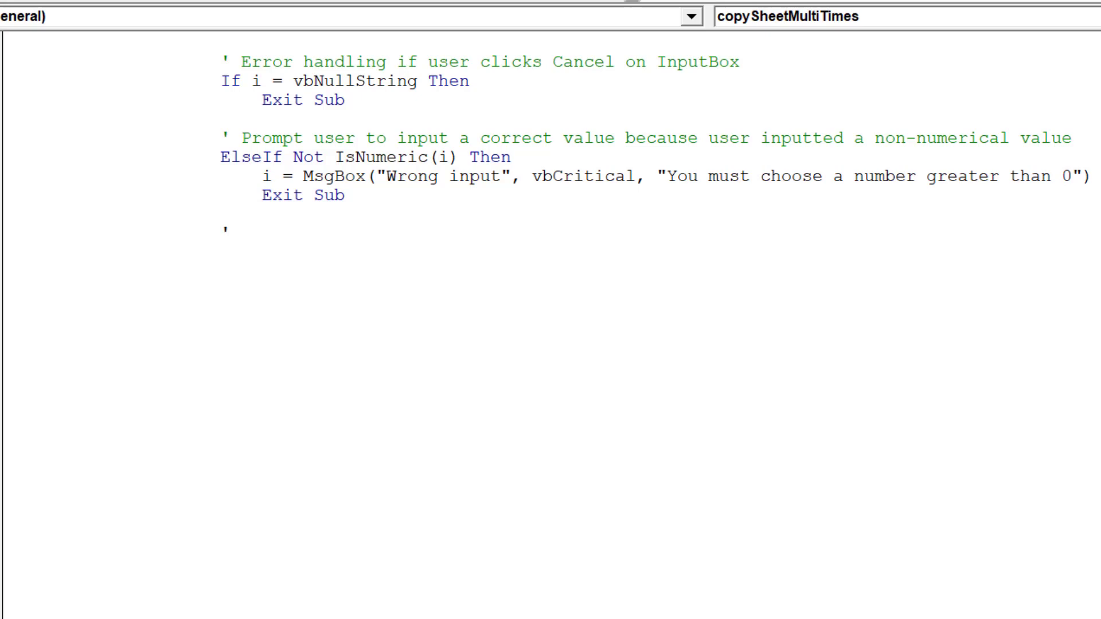
{"action": "scroll", "scroll_direction": "down", "scroll_amount": 3}
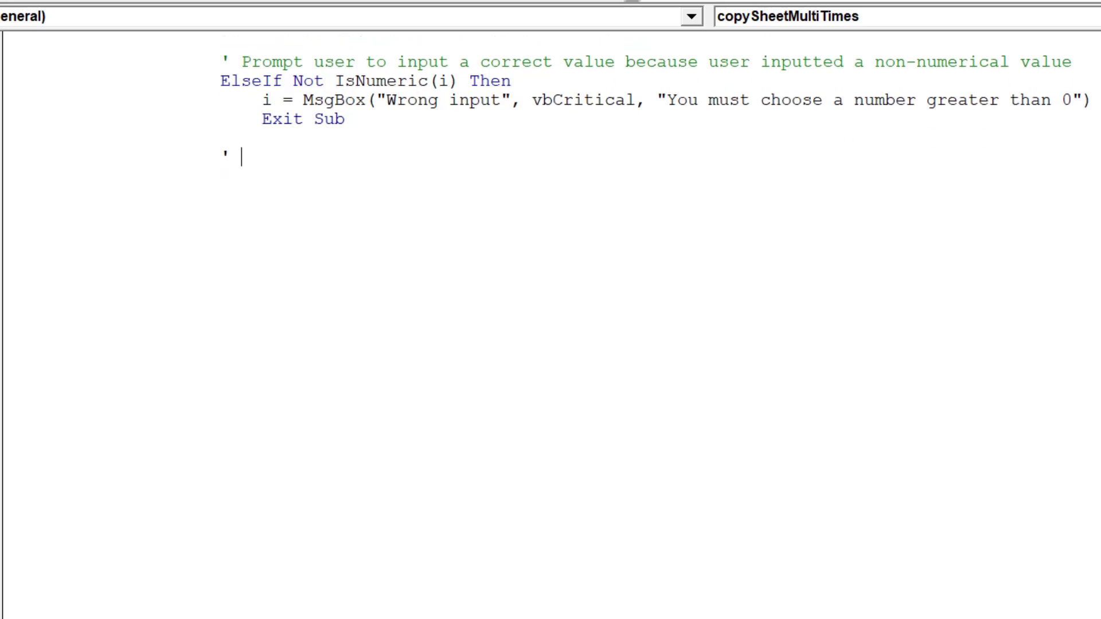
{"action": "type", "text": "Prompt"}
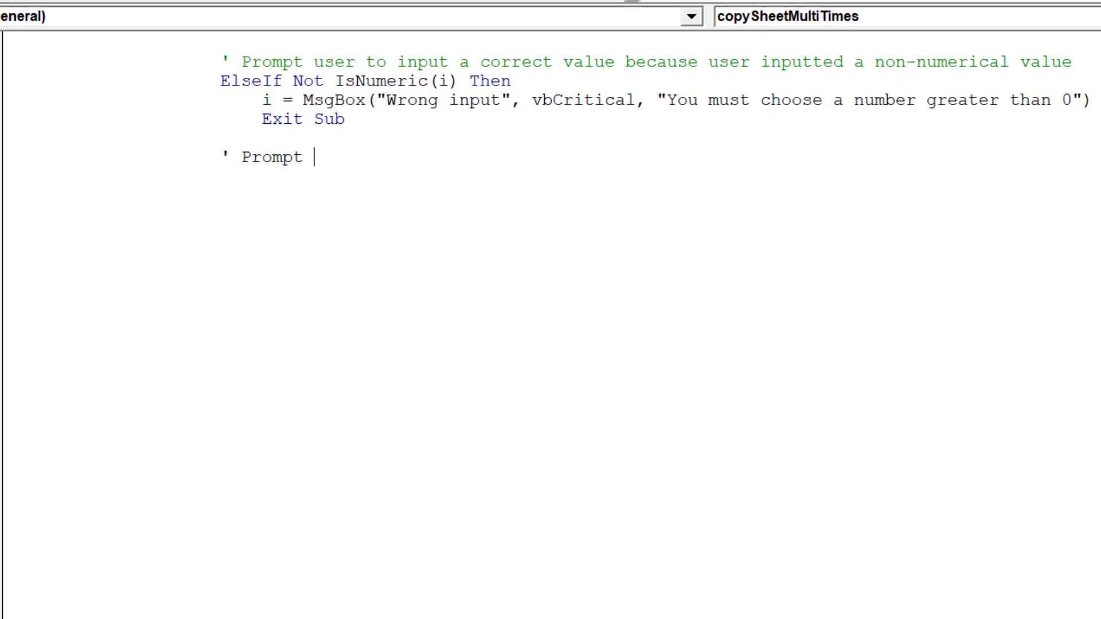
{"action": "type", "text": "user to"}
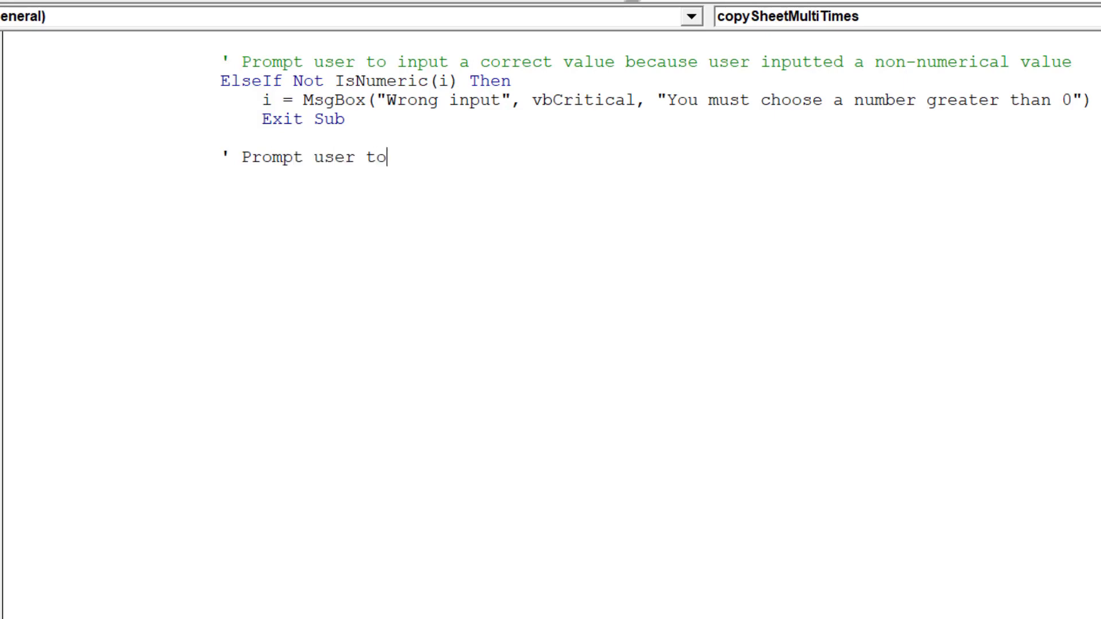
{"action": "type", "text": "input a"}
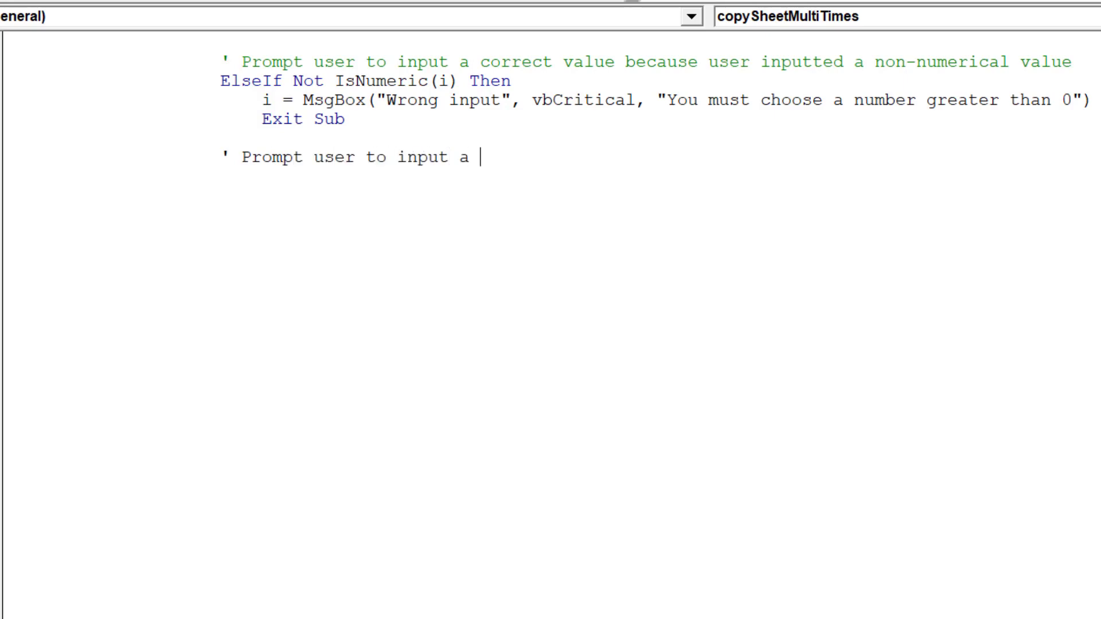
{"action": "type", "text": "correct val"}
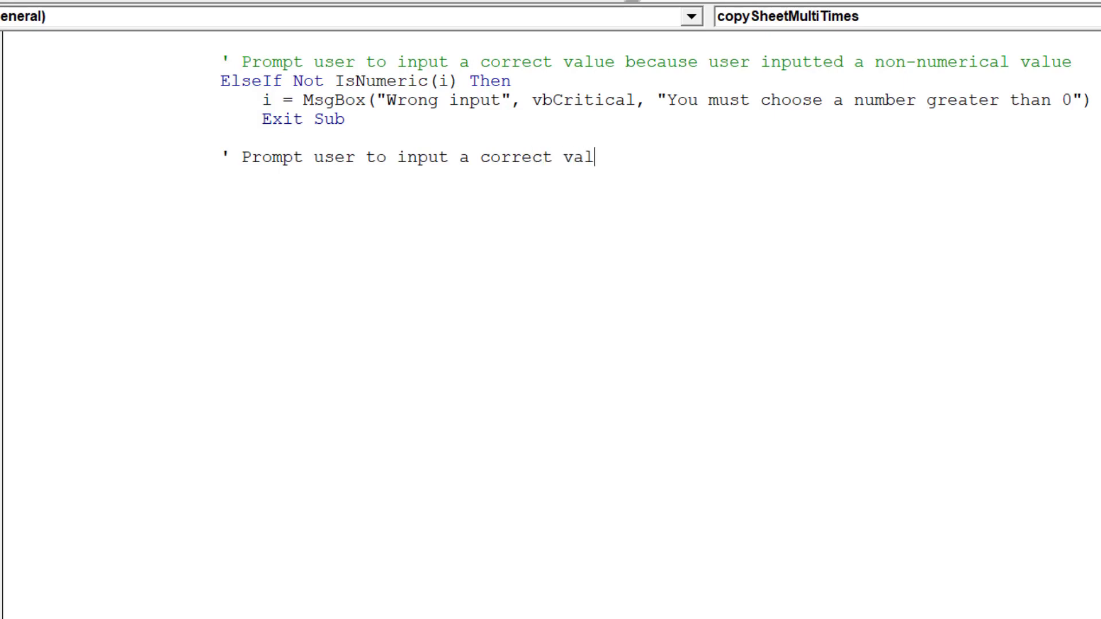
{"action": "type", "text": "ue"}
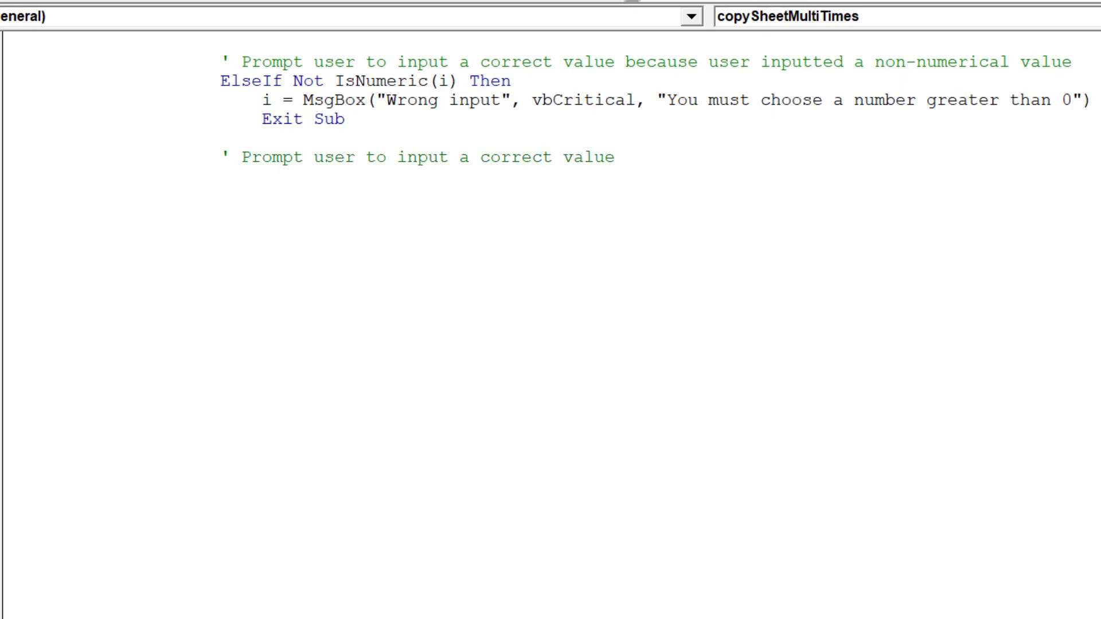
Write the condition ElseIf i = False Or i <= 0 Then
{"action": "type", "text": "ElseI"}
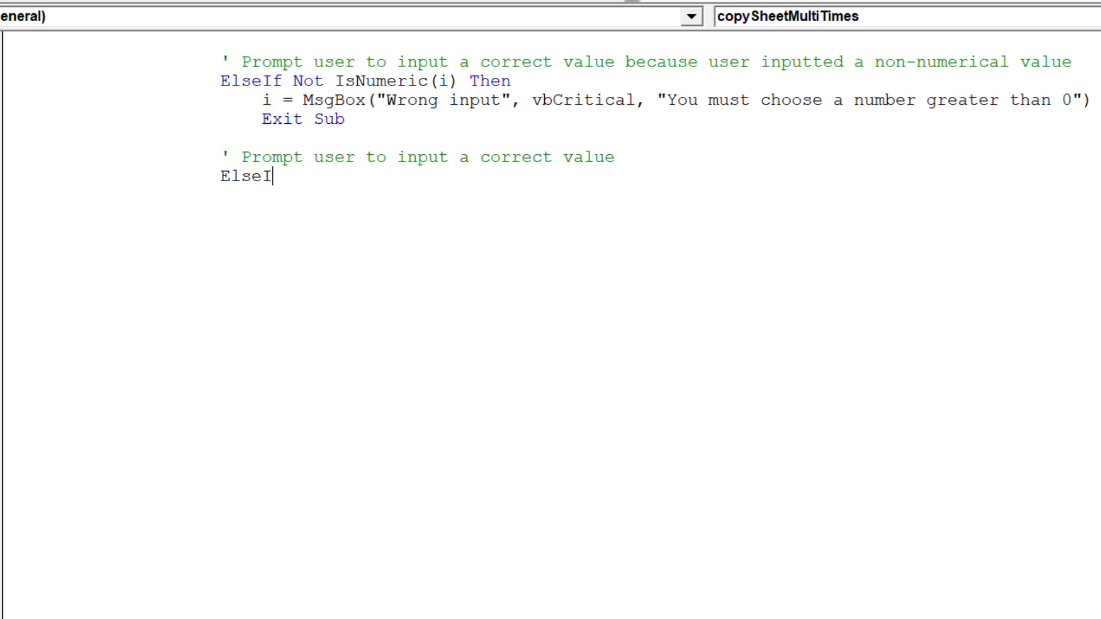
{"action": "type", "text": "f i"}
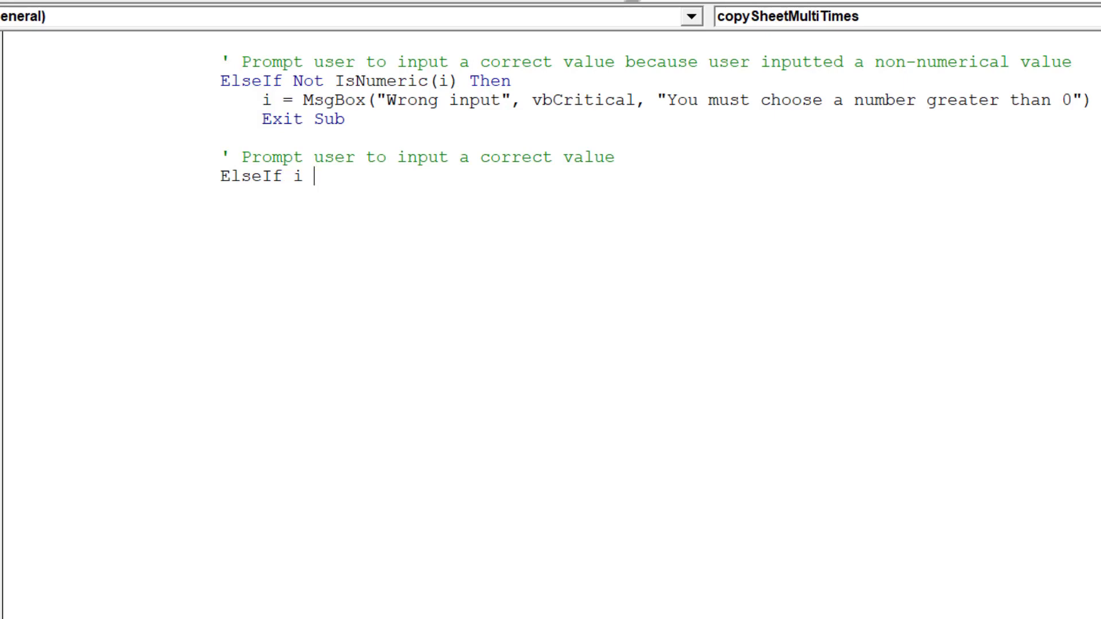
{"action": "type", "text": "= False"}
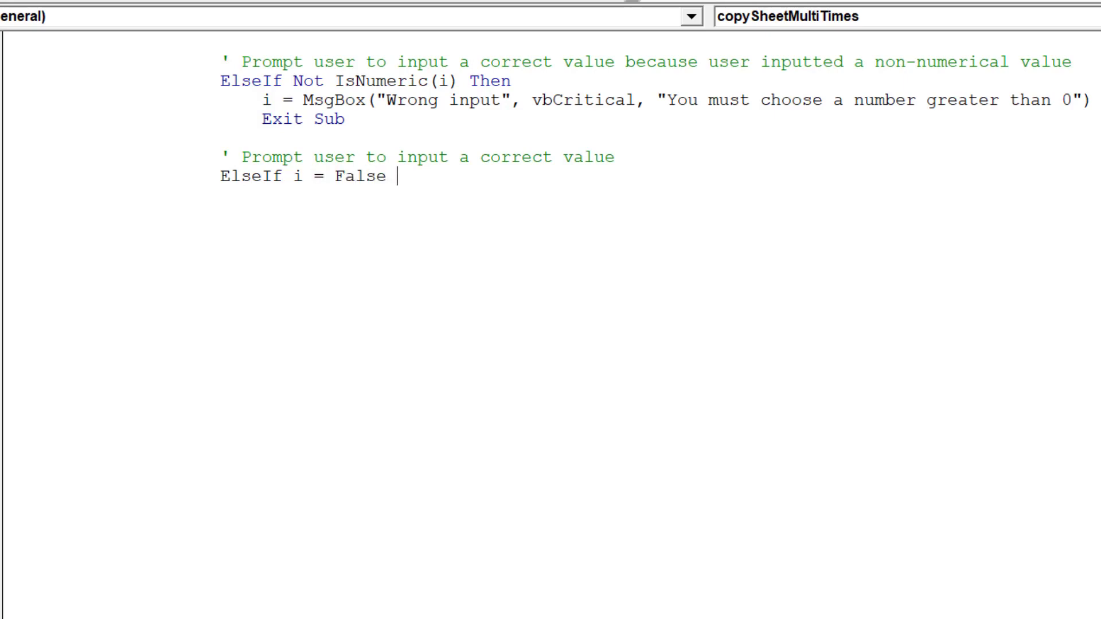
{"action": "type", "text": "or i"}
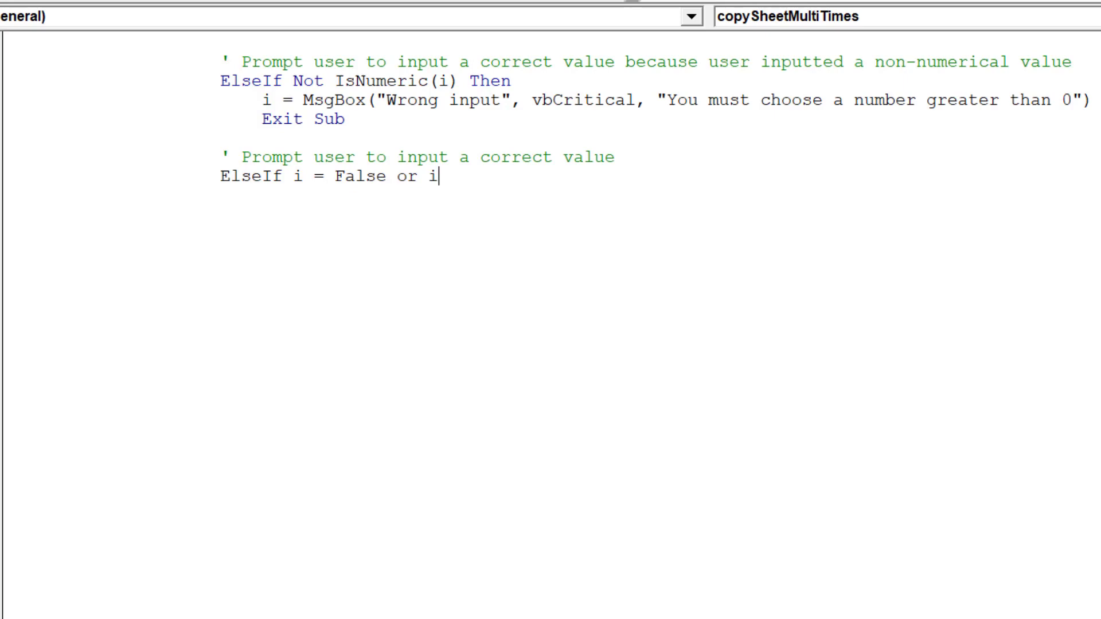
{"action": "type", "text": "<= 0 Then"}
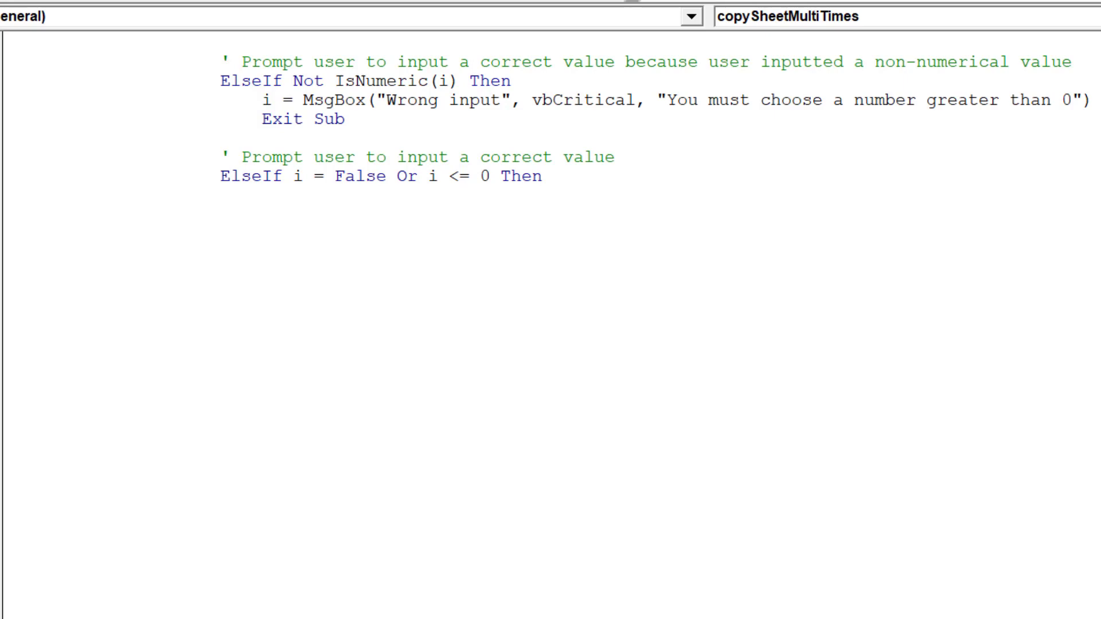
{"action": "type", "text": "i ="}
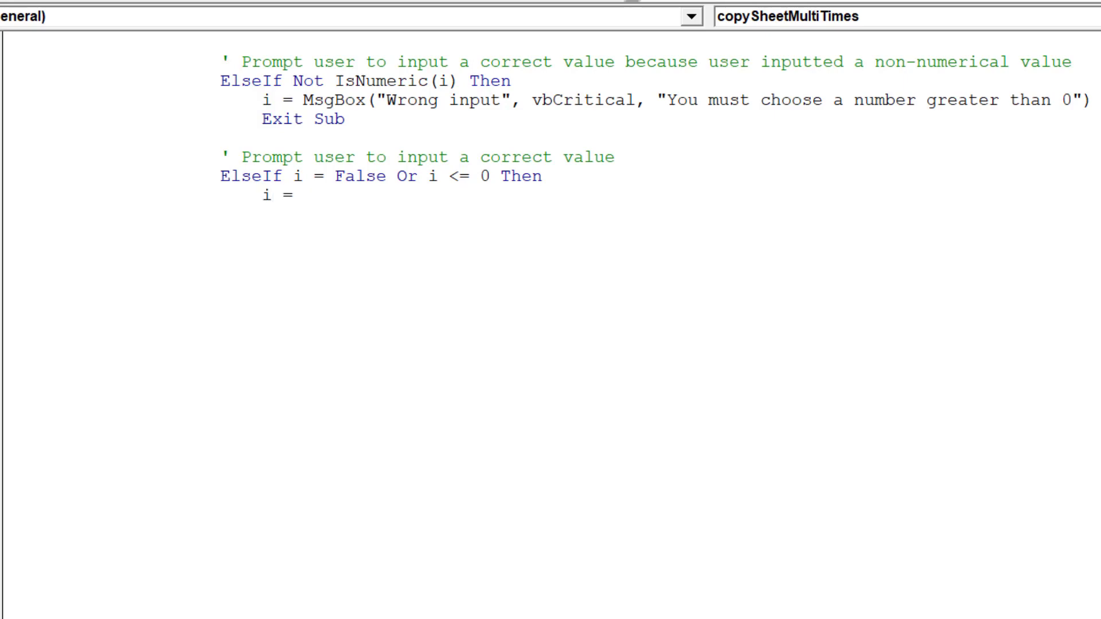
Show a vbCritical 'Wrong input' MsgBox asking for a number, then Exit Sub
{"action": "type", "text": "MsgBox"}
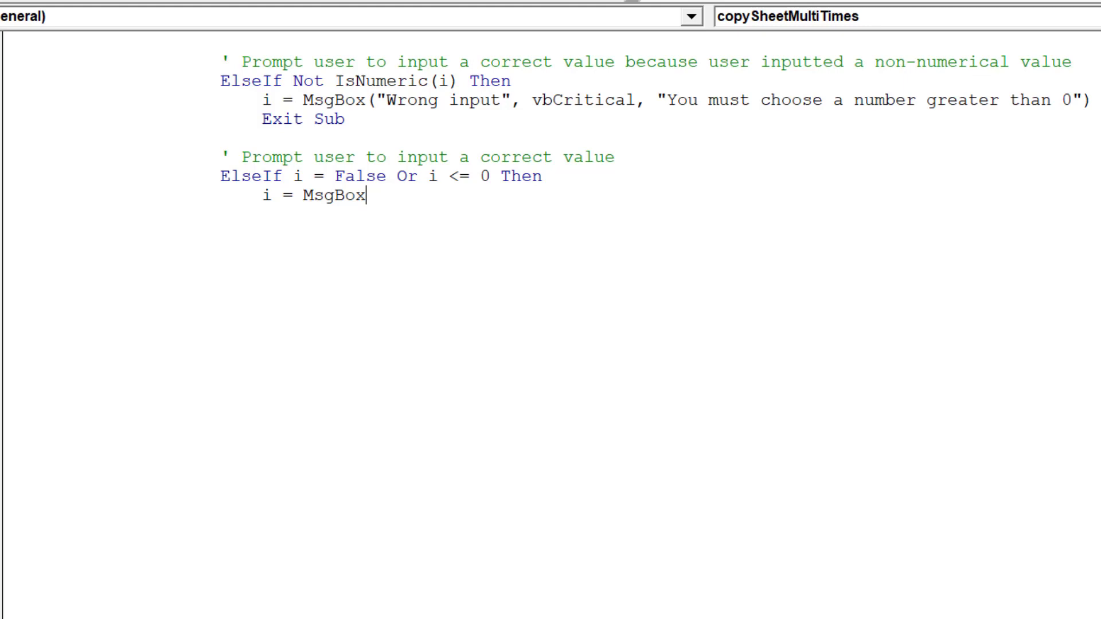
{"action": "type", "text": "("}
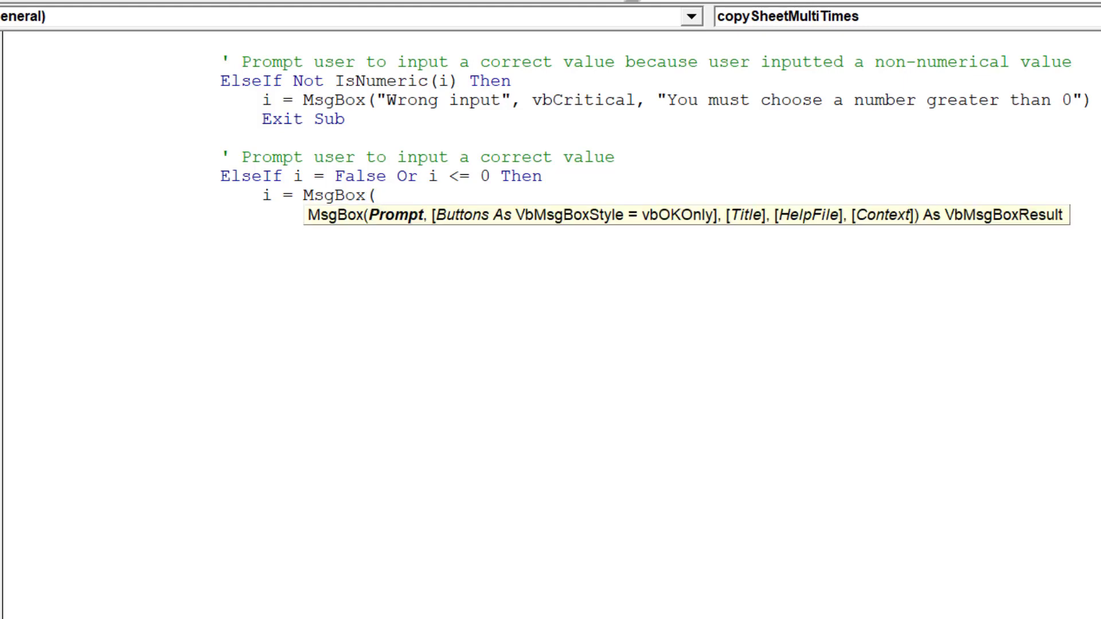
{"action": "type", "text": "\"Wr"}
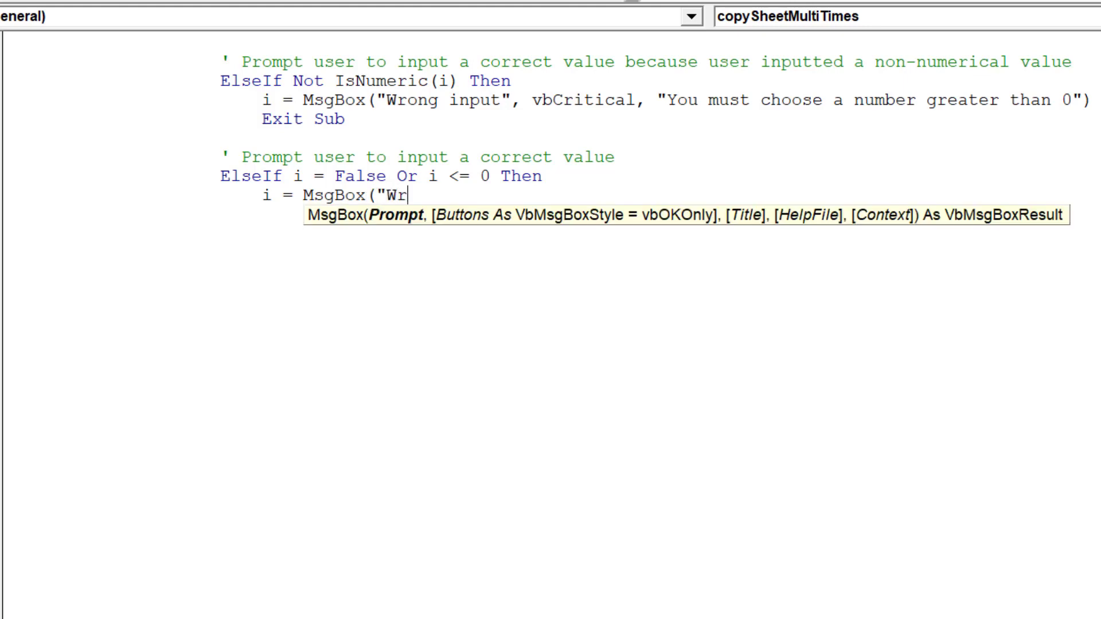
{"action": "type", "text": "ong input"}
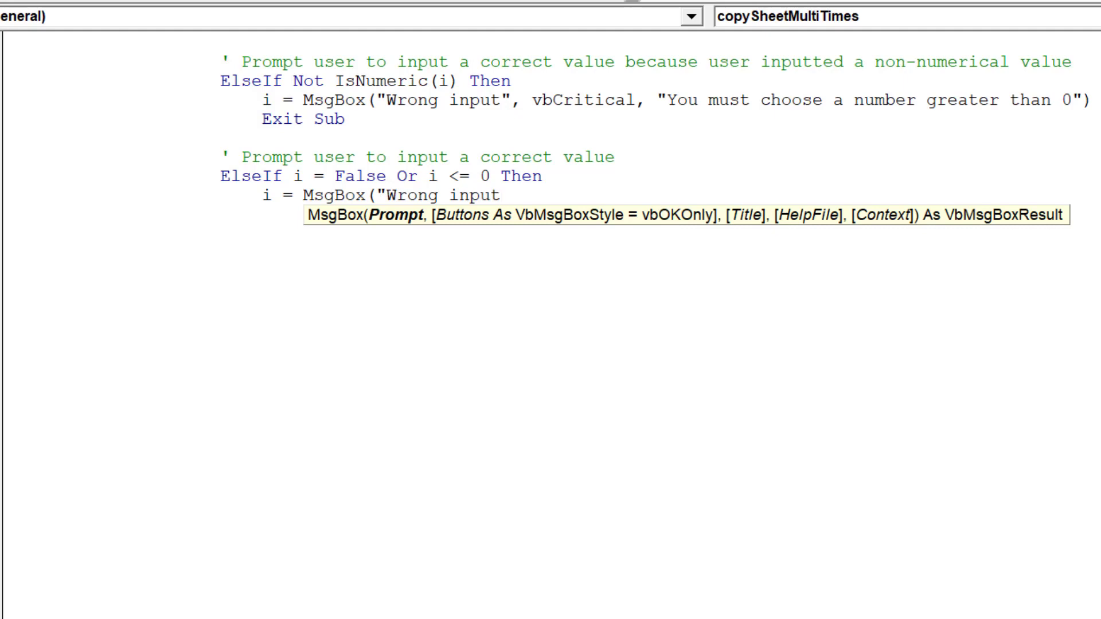
{"action": "type", "text": "\","}
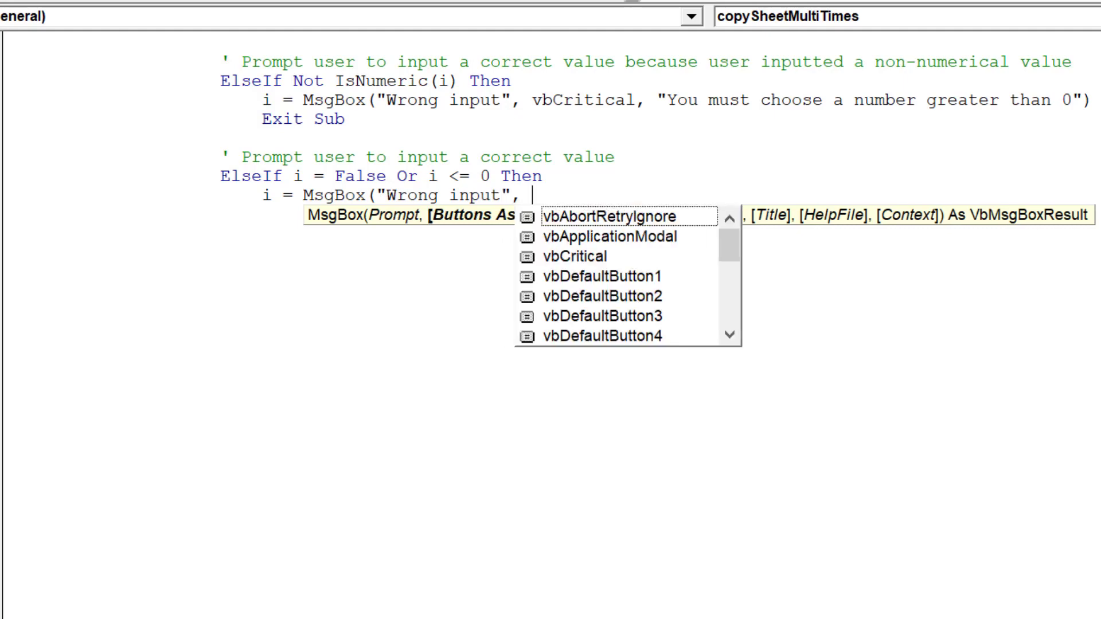
{"action": "type", "text": "vbCritical, \""}
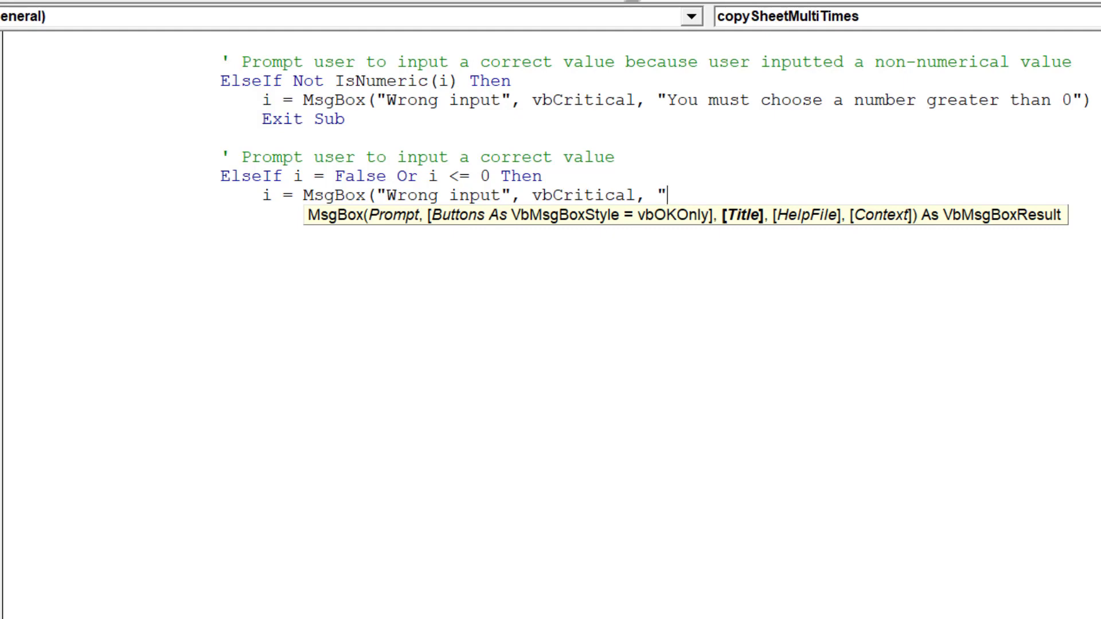
{"action": "type", "text": "You must cho"}
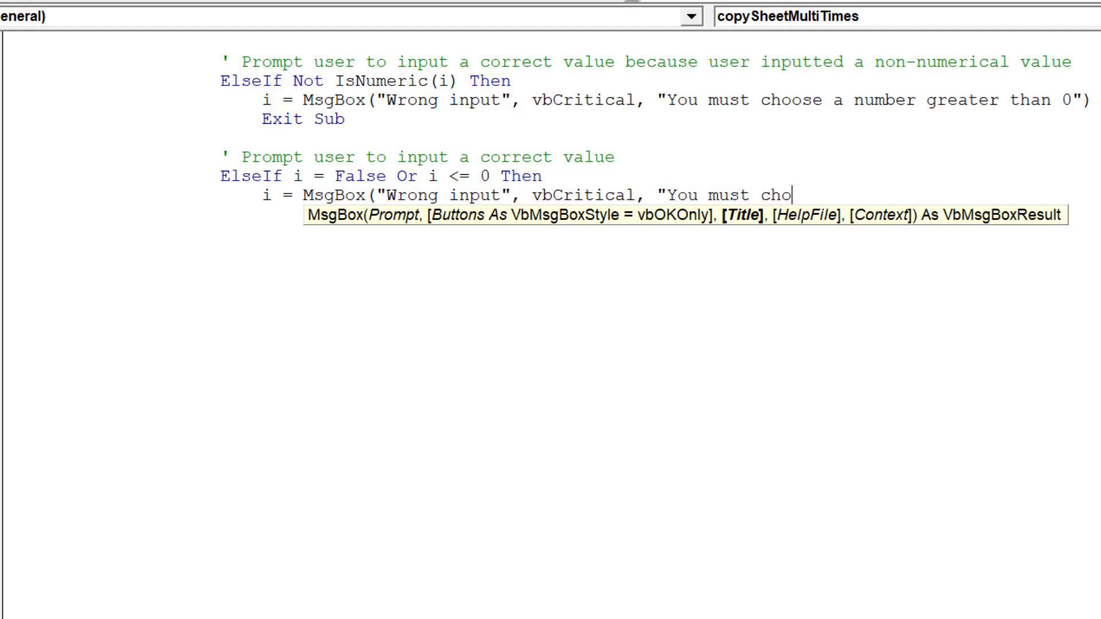
{"action": "type", "text": "ose a number greater than 0\""}
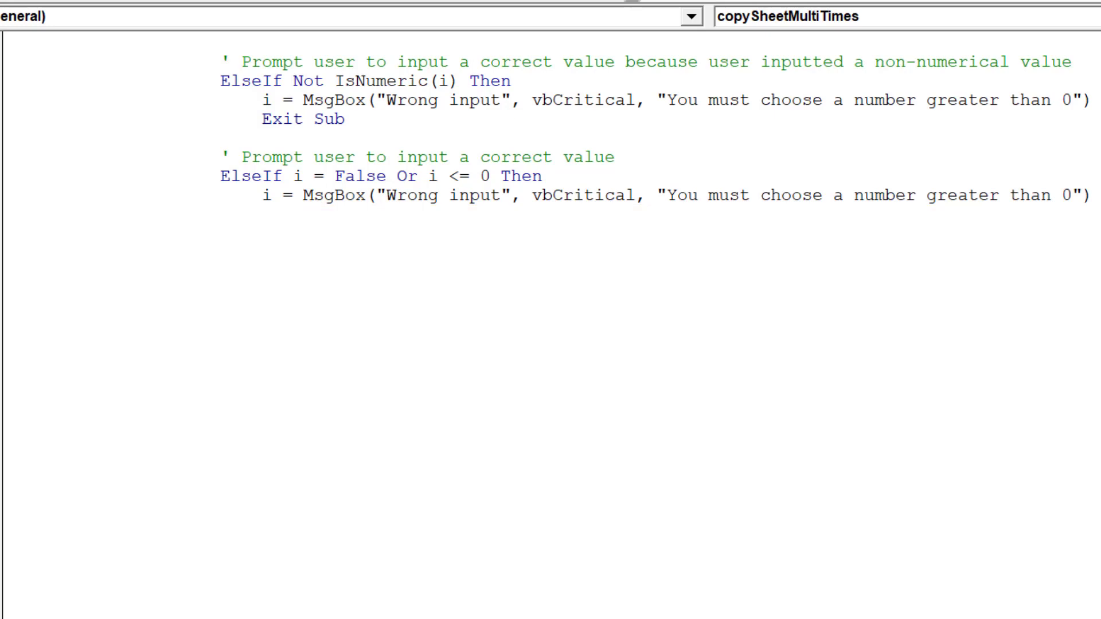
{"action": "type", "text": "exi"}
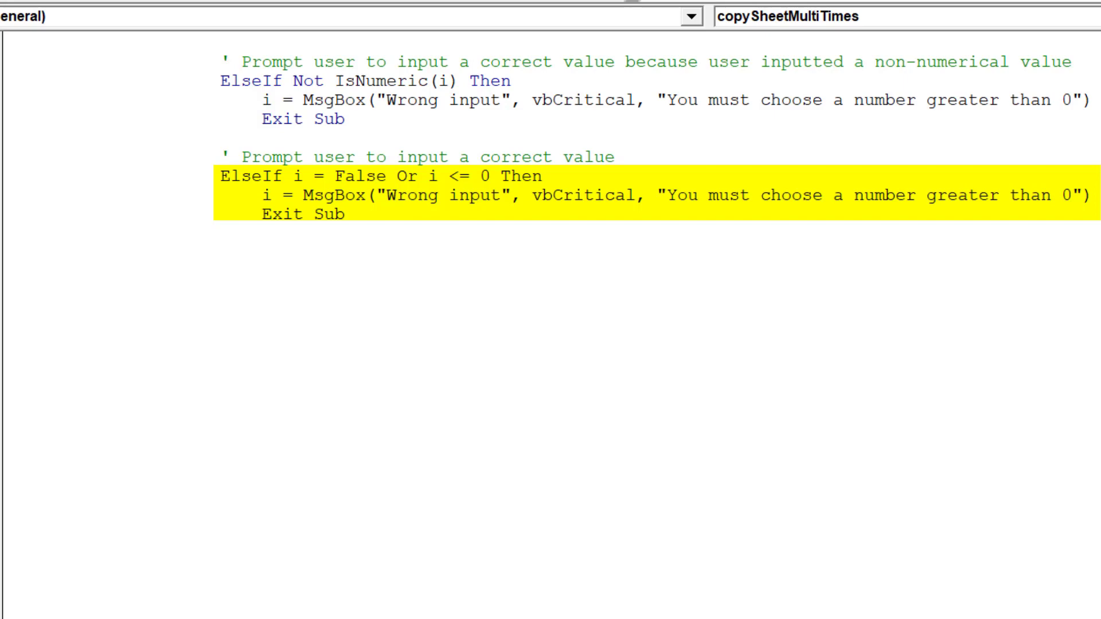
Place the cursor after Exit Sub to continue writing code below the check
{"action": "left_click", "coordinate": [528, 175]}
{"action": "type", "text": "' Otherwise cop"}
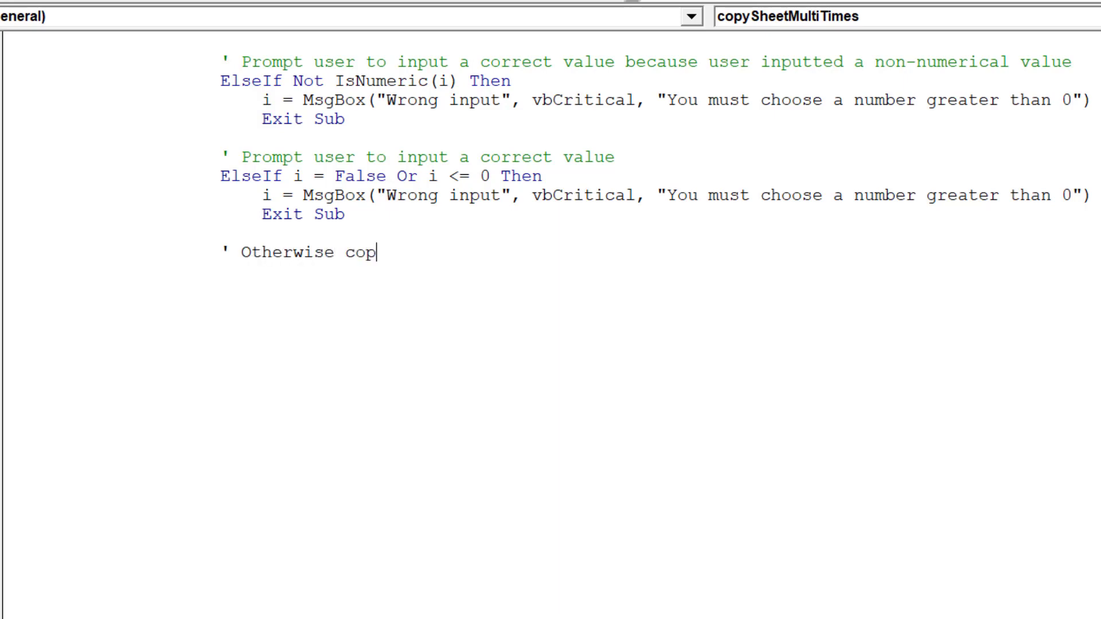
Add the 'Otherwise copy active sheet' comment, Else, and For k = 1 To i
{"action": "type", "text": "y active"}
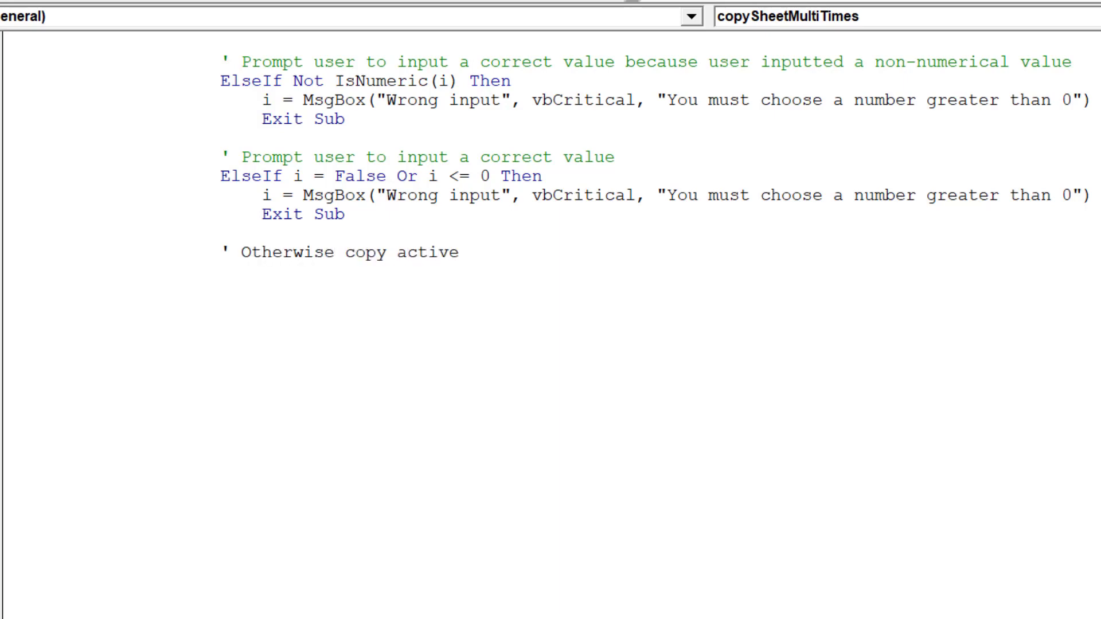
{"action": "type", "text": "sheet based on inp"}
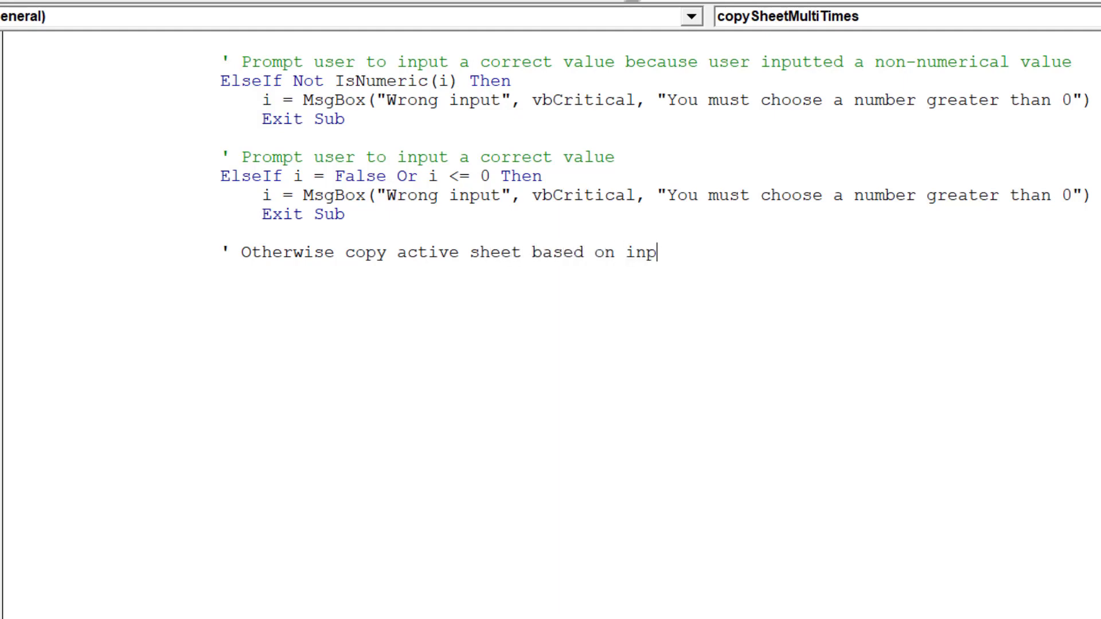
{"action": "type", "text": "ut"}
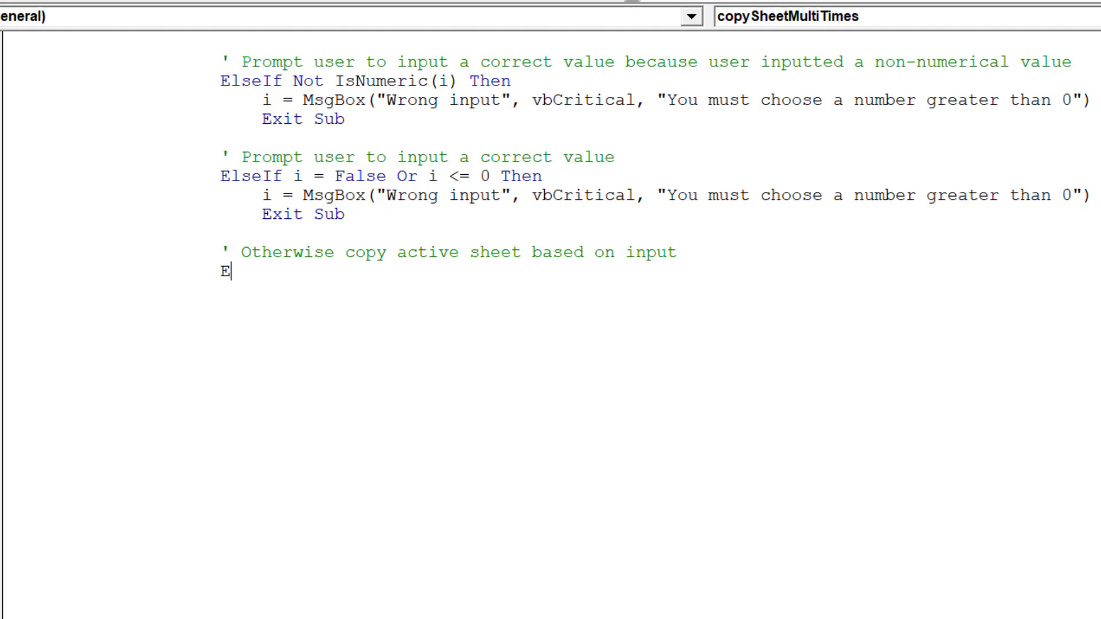
{"action": "type", "text": "lse"}
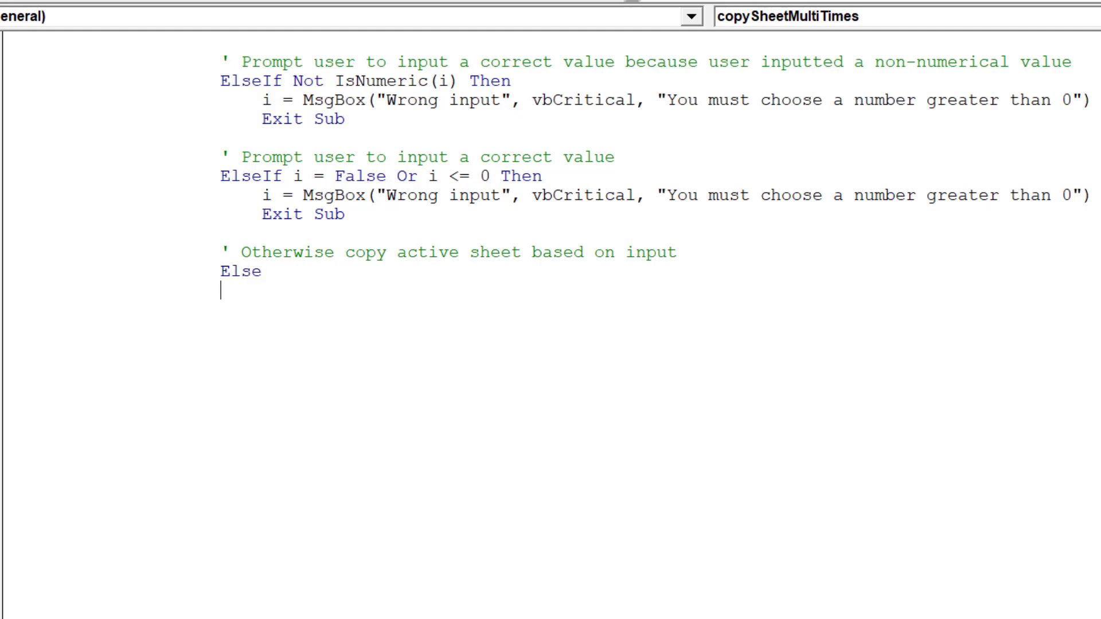
{"action": "type", "text": "For"}
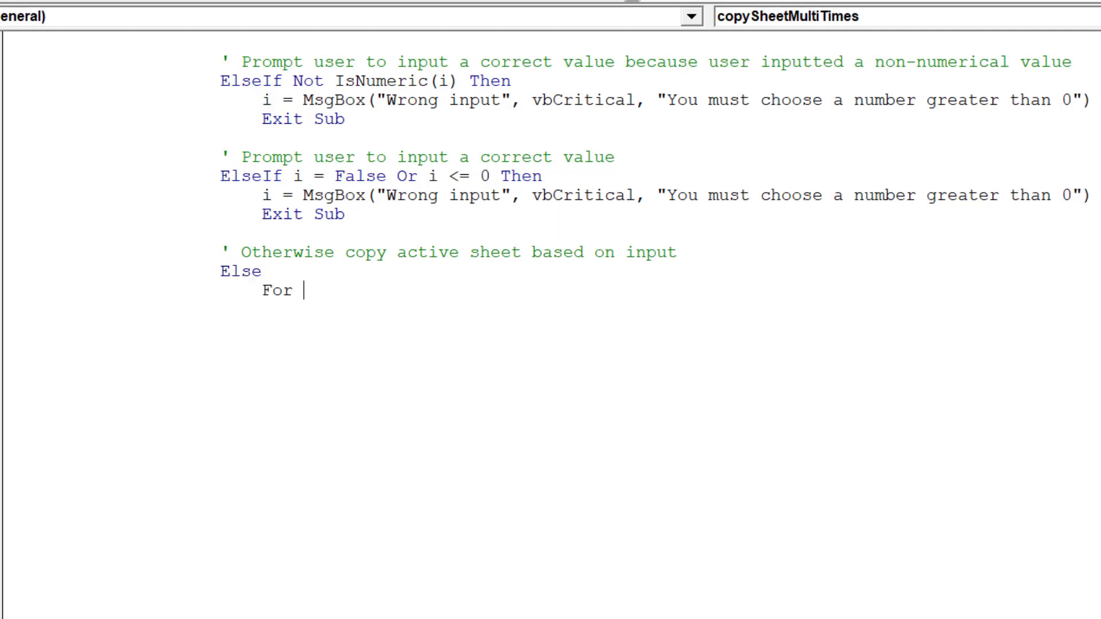
{"action": "type", "text": "k = 1"}
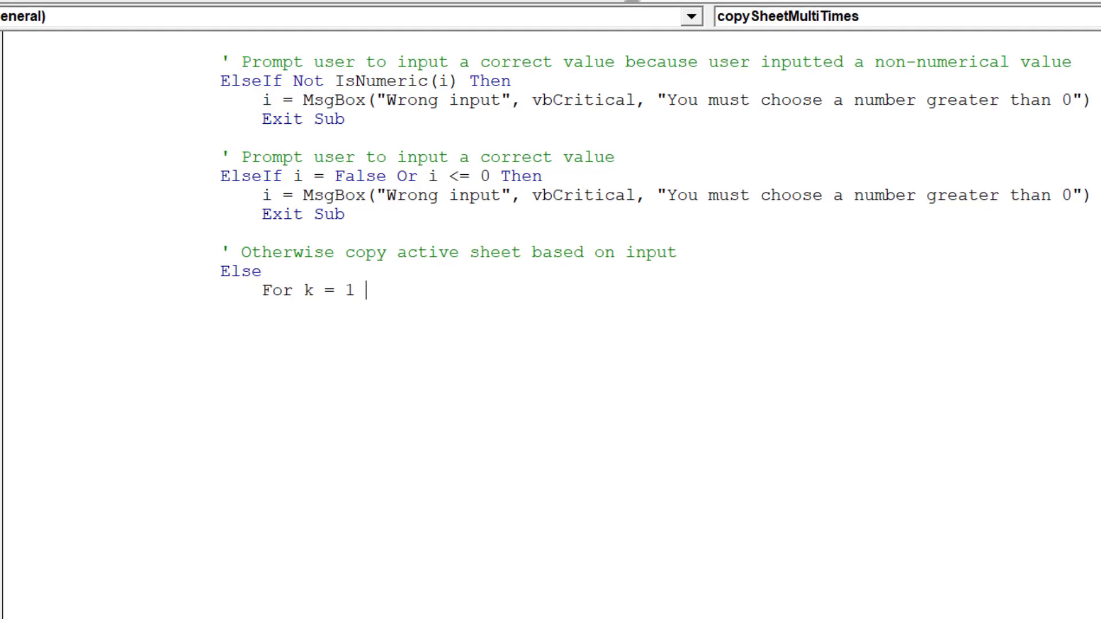
{"action": "type", "text": "To"}
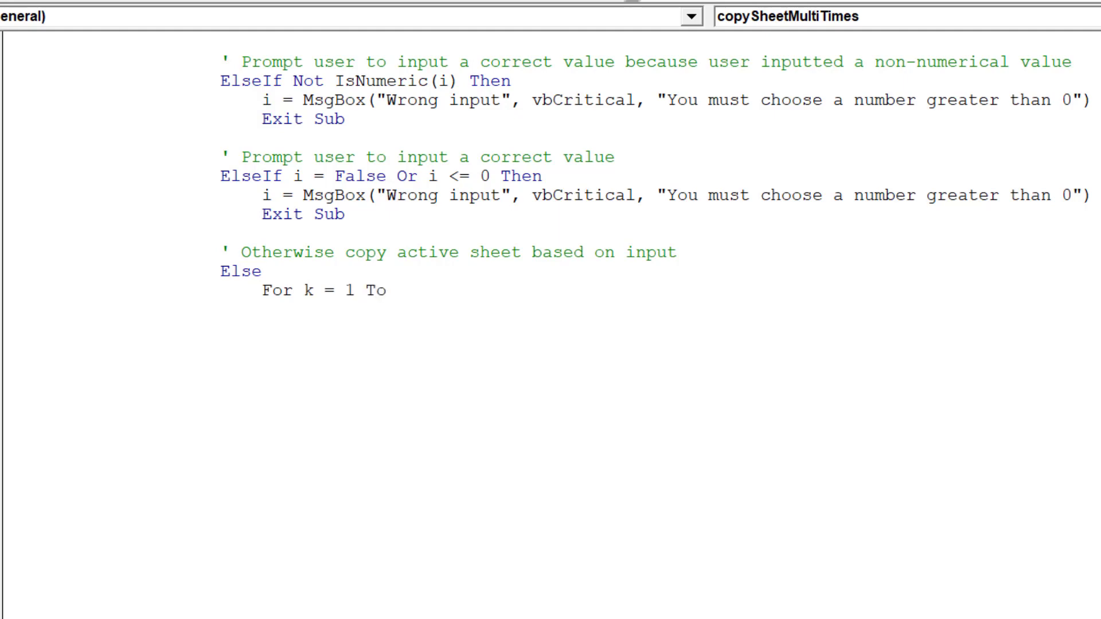
{"action": "type", "text": "i"}
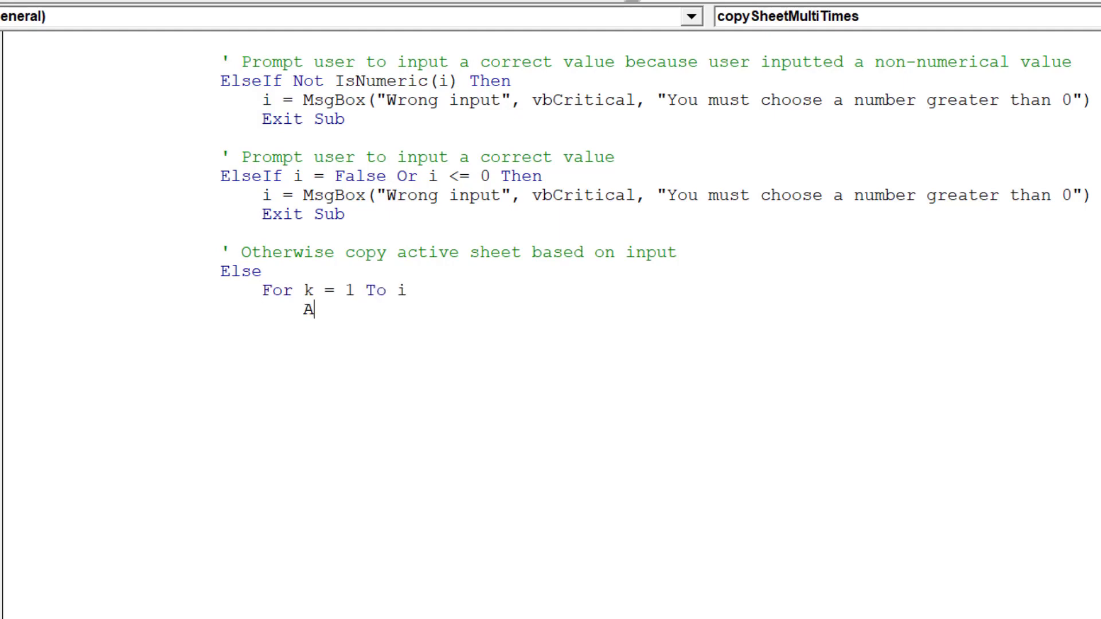
Write ActiveWorkbook.ActiveSheet.Copy After:=ThisWorkbook.Sheets(ThisWorkbook.Sheets.Count) inside the loop
{"action": "type", "text": "ctiveWo"}
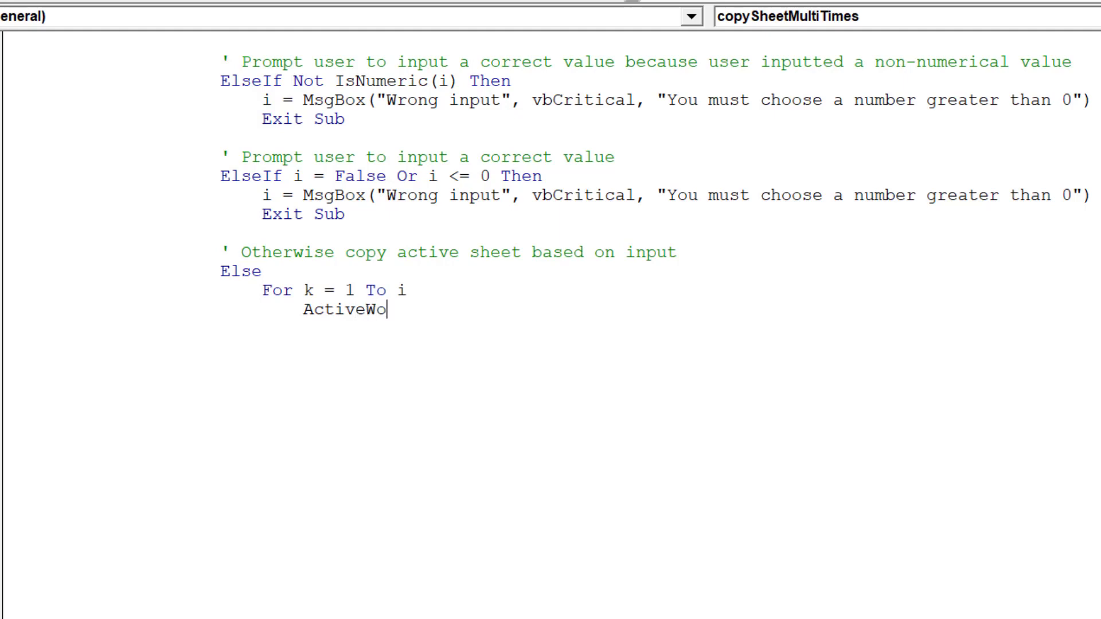
{"action": "type", "text": "rks"}
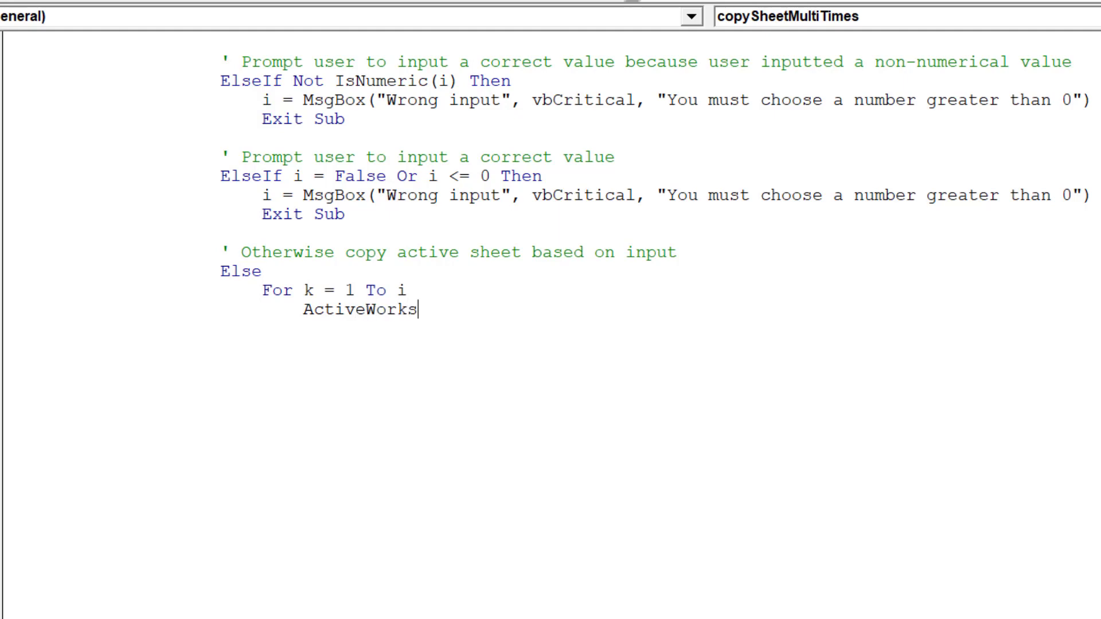
{"action": "type", "text": "book."}
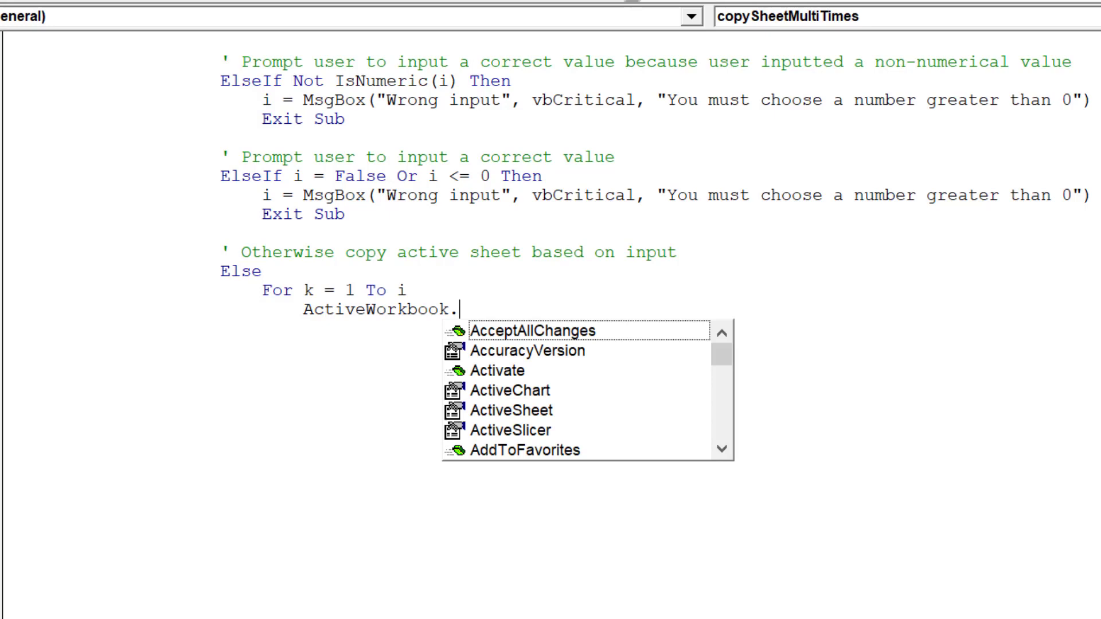
{"action": "type", "text": "act"}
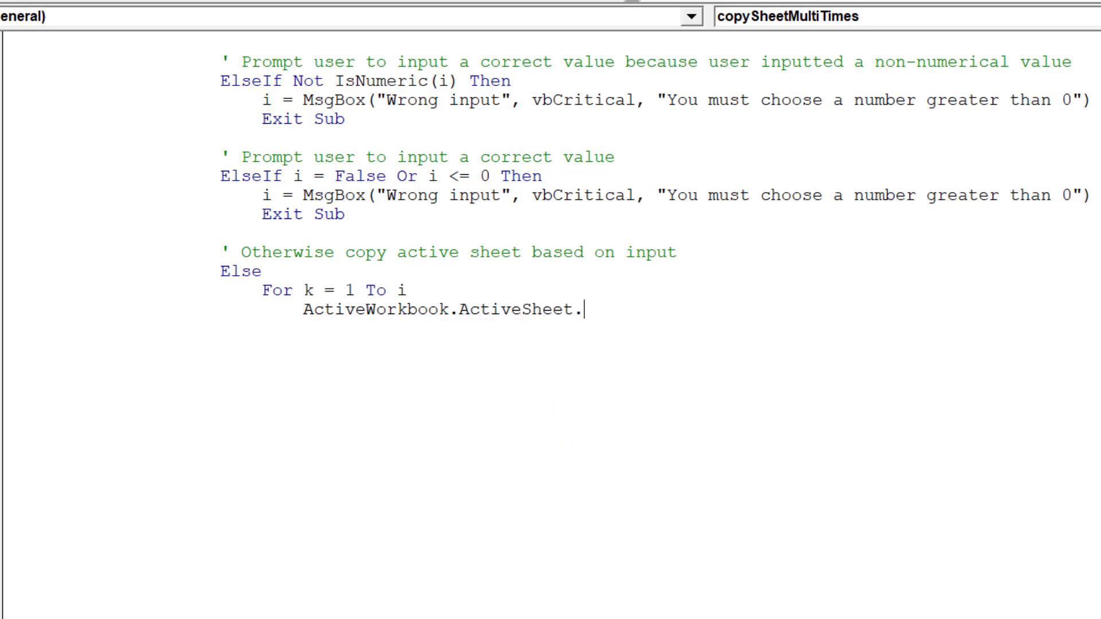
{"action": "type", "text": "Copy"}
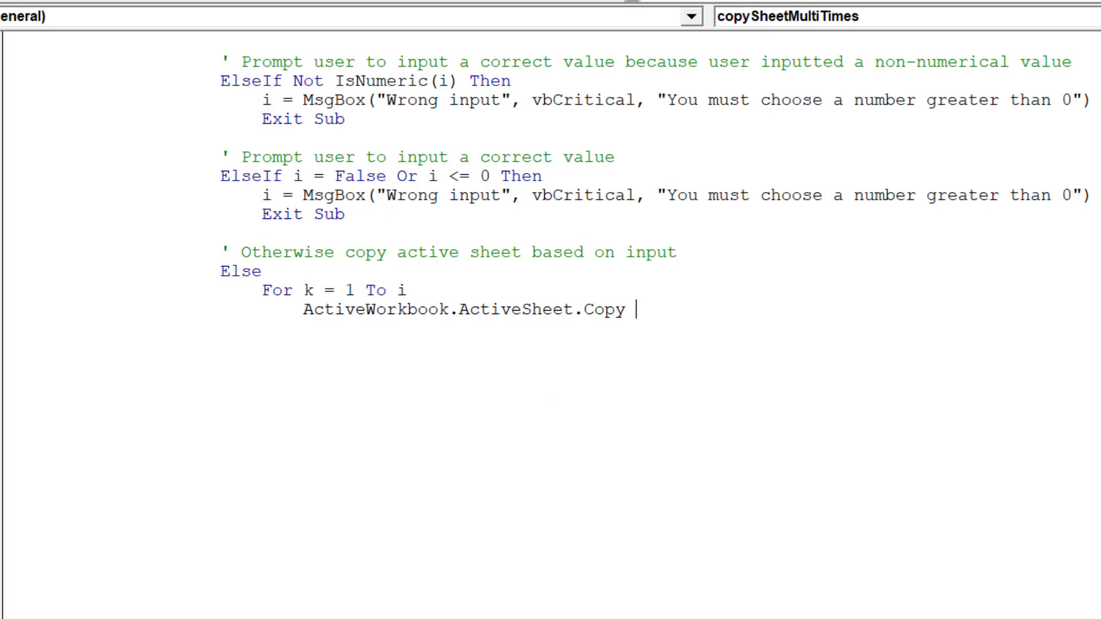
{"action": "type", "text": "_"}
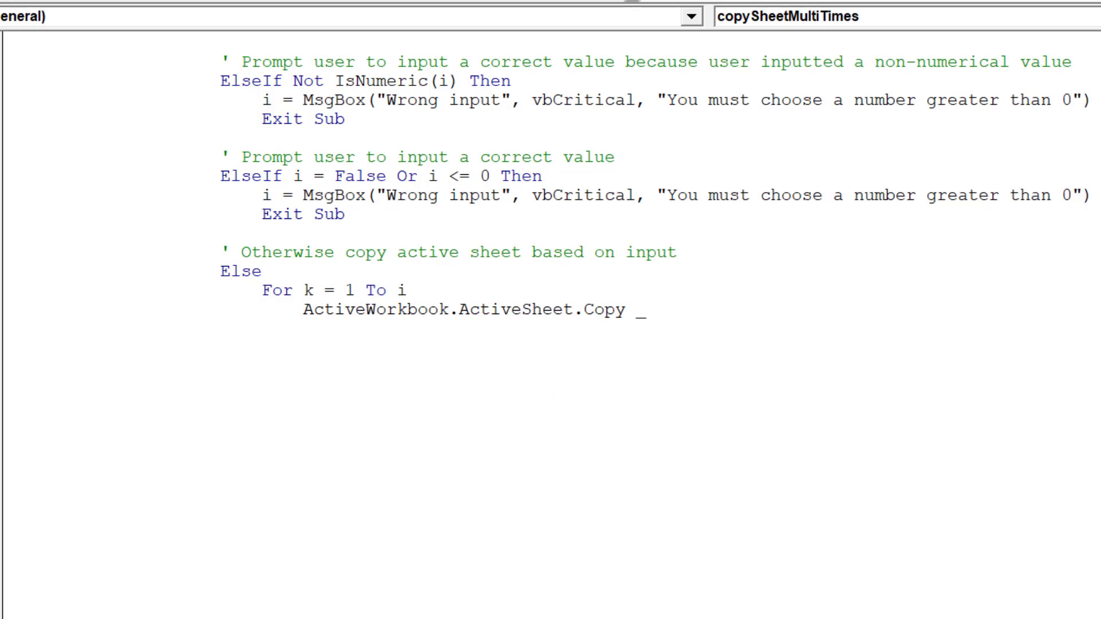
{"action": "type", "text": "After"}
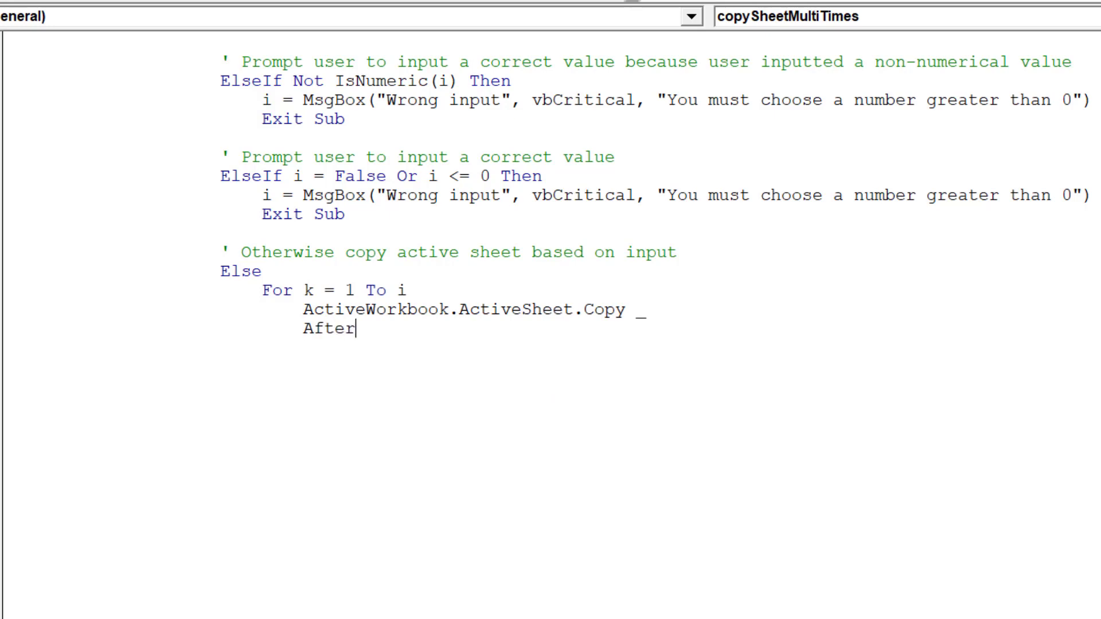
{"action": "type", "text": ":="}
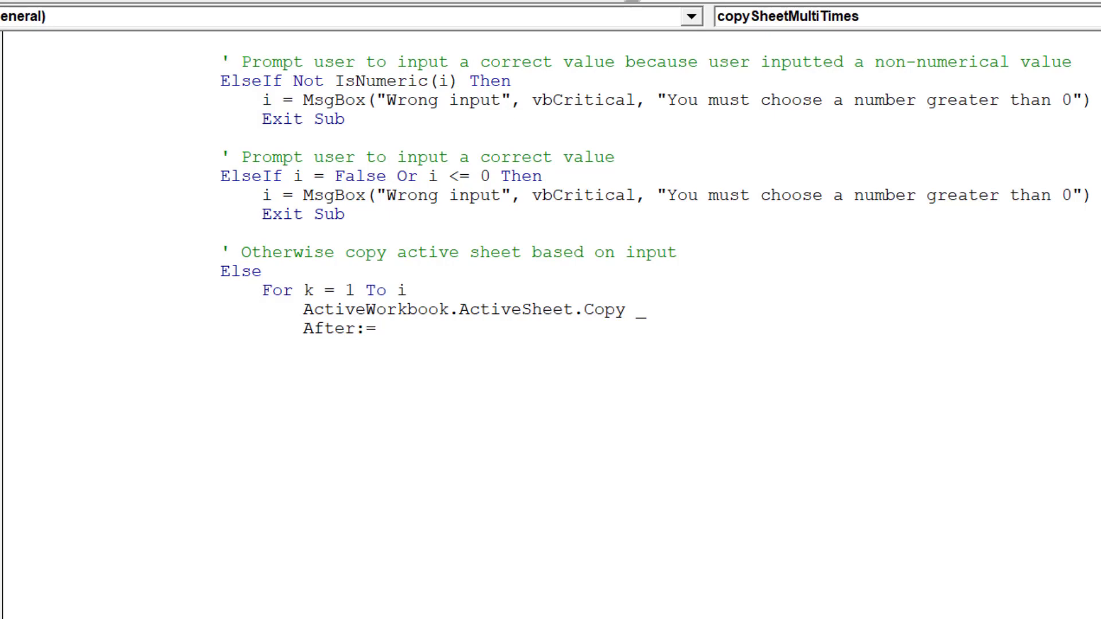
{"action": "type", "text": "ThisWork"}
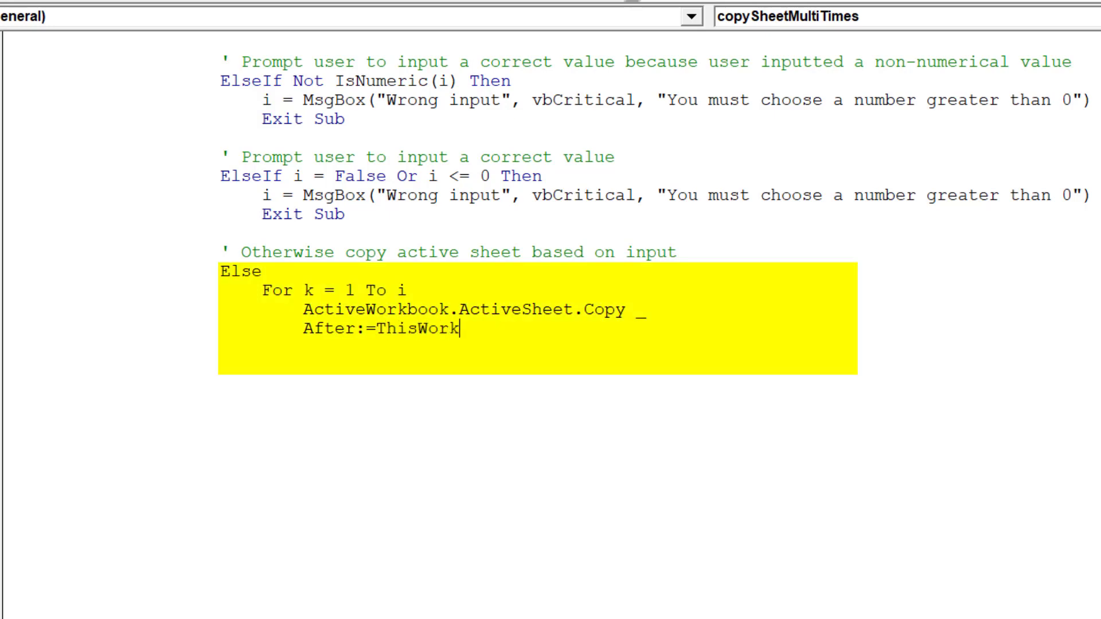
{"action": "type", "text": "book"}
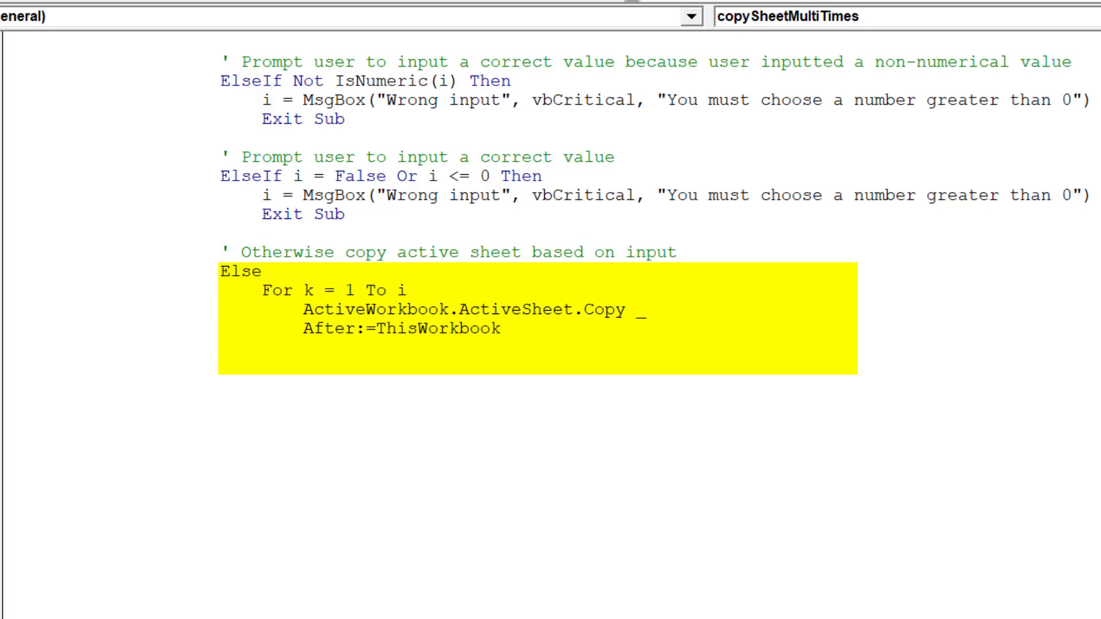
{"action": "type", "text": ".sh"}
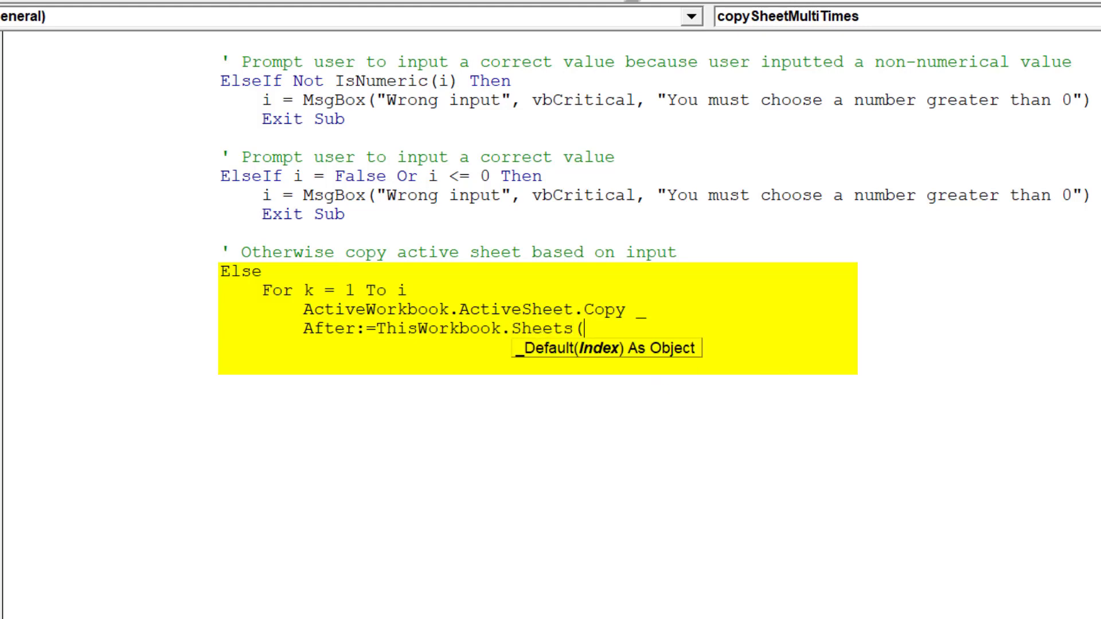
{"action": "type", "text": "ThisWorkbook"}
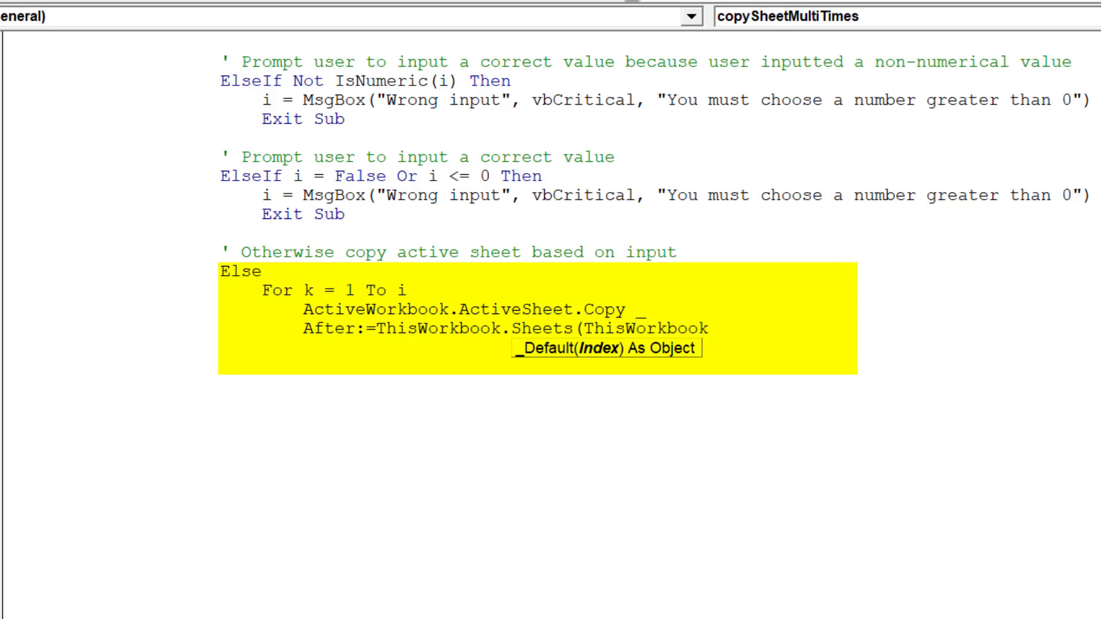
{"action": "type", "text": ".sh"}
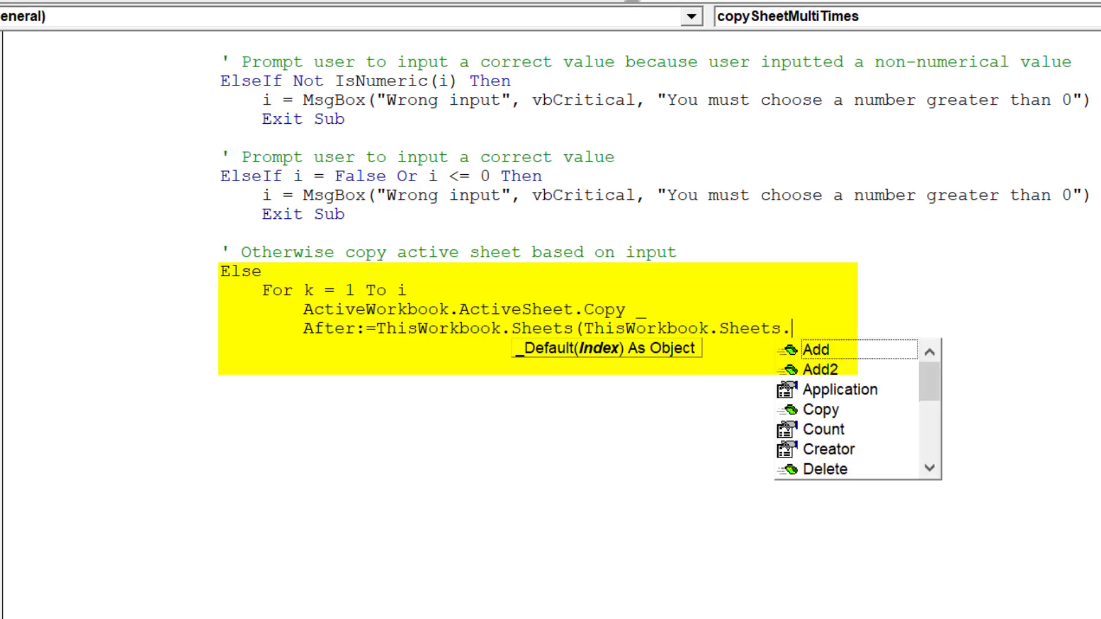
{"action": "type", "text": "cou"}
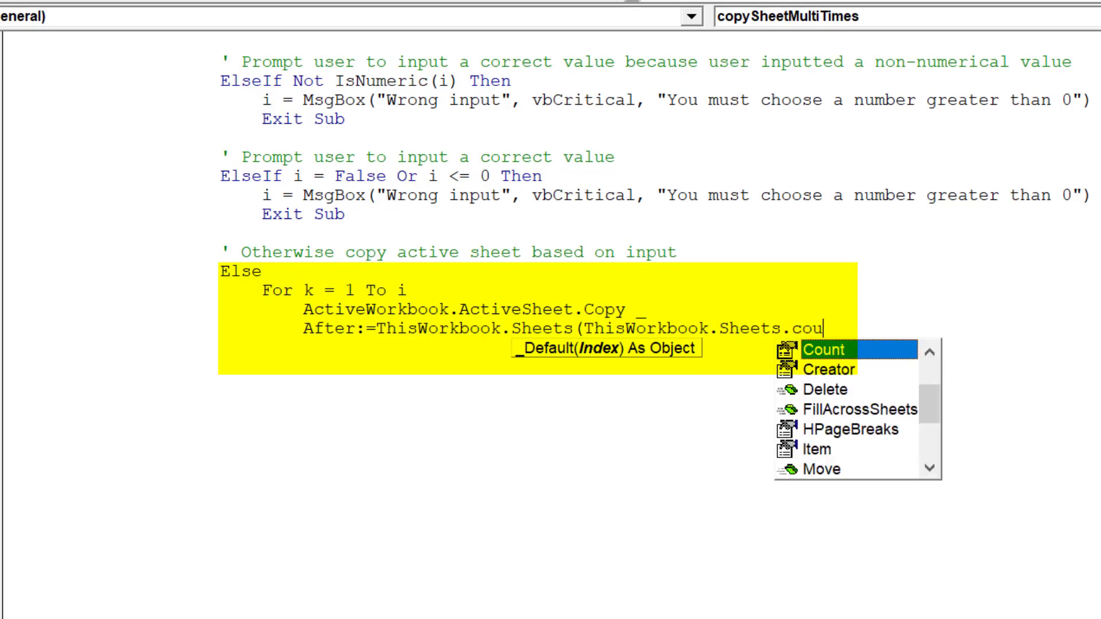
Finish the count argument, then close the loop with Next and End If
{"action": "key", "text": "tab"}
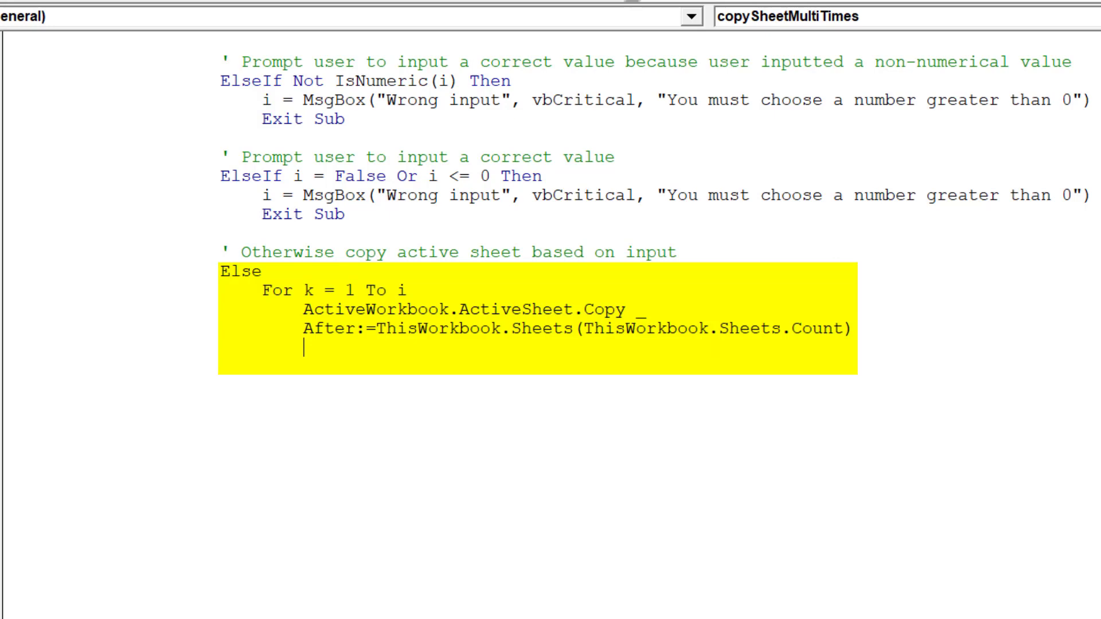
{"action": "type", "text": "Next"}
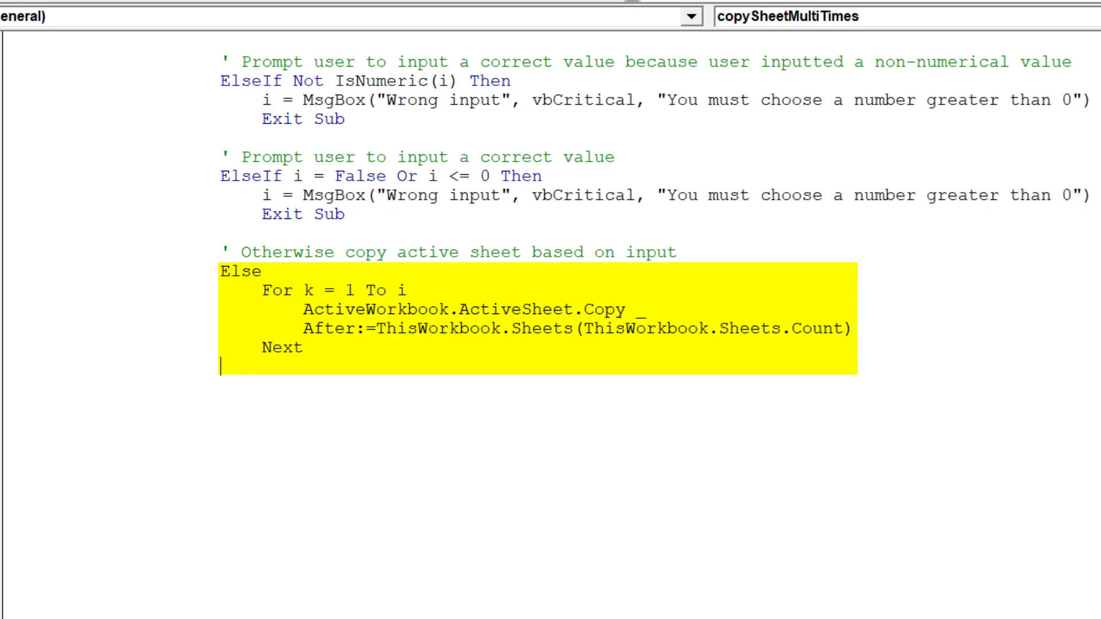
{"action": "type", "text": "End If"}
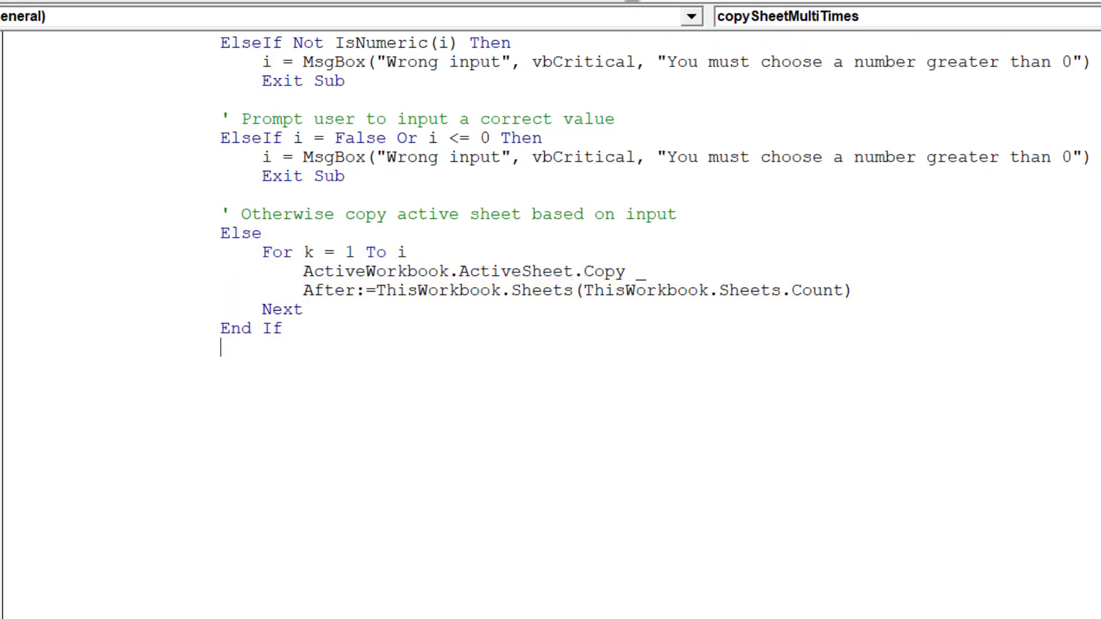
{"action": "scroll", "scroll_direction": "down", "scroll_amount": 3}
{"action": "type", "text": "'"}
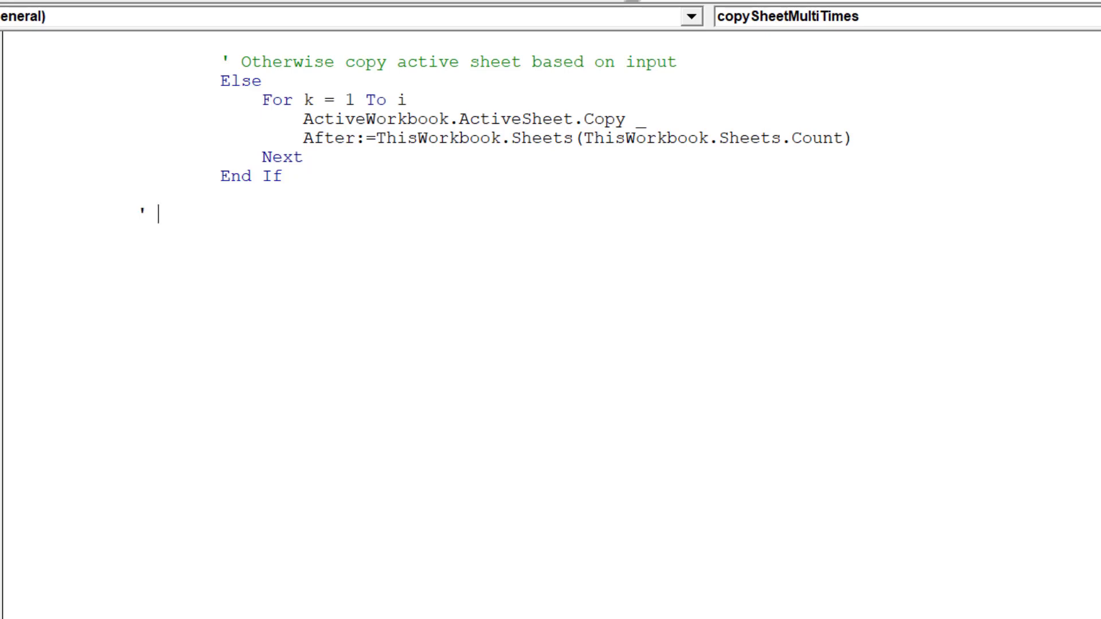
Add the comment 'Move cursor back to initial worksheet'
{"action": "type", "text": "move c"}
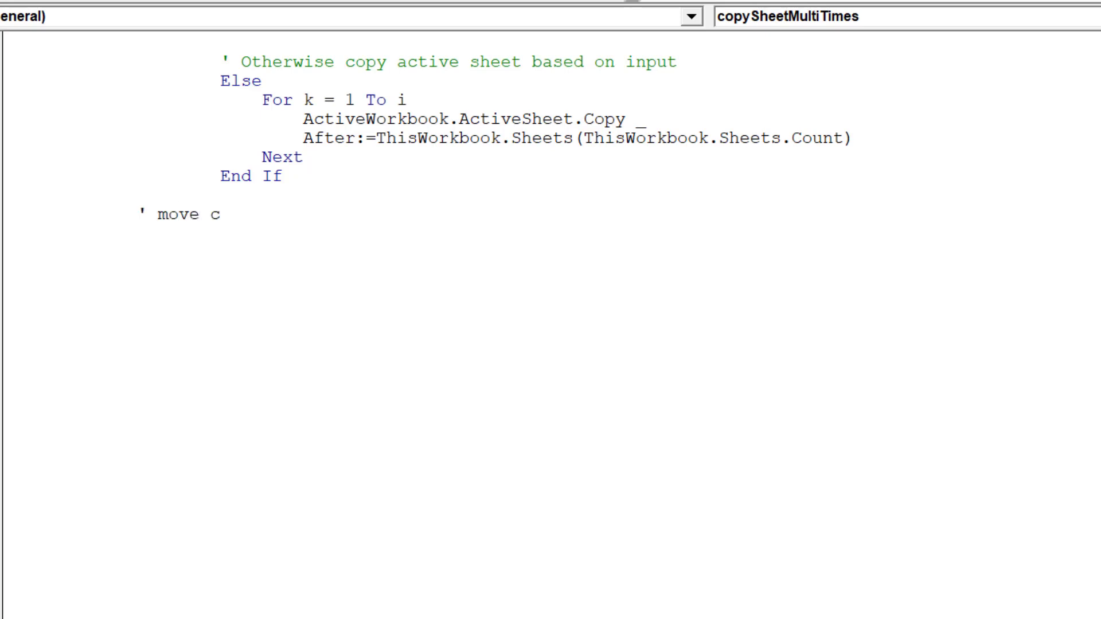
{"action": "type", "text": "ursor"}
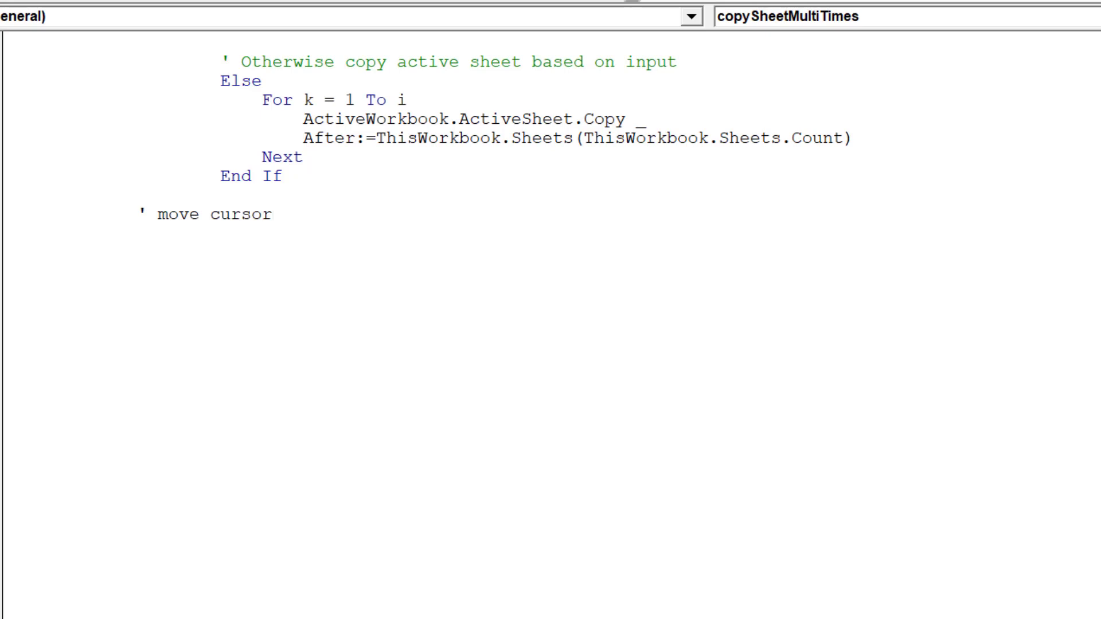
{"action": "type", "text": "back t"}
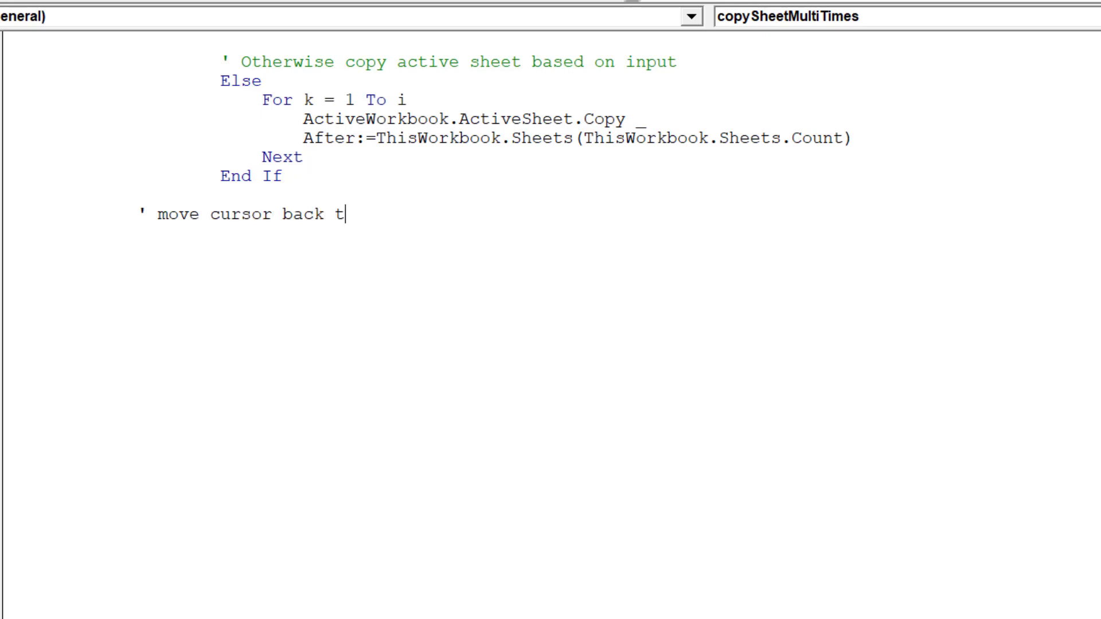
{"action": "type", "text": "o initial"}
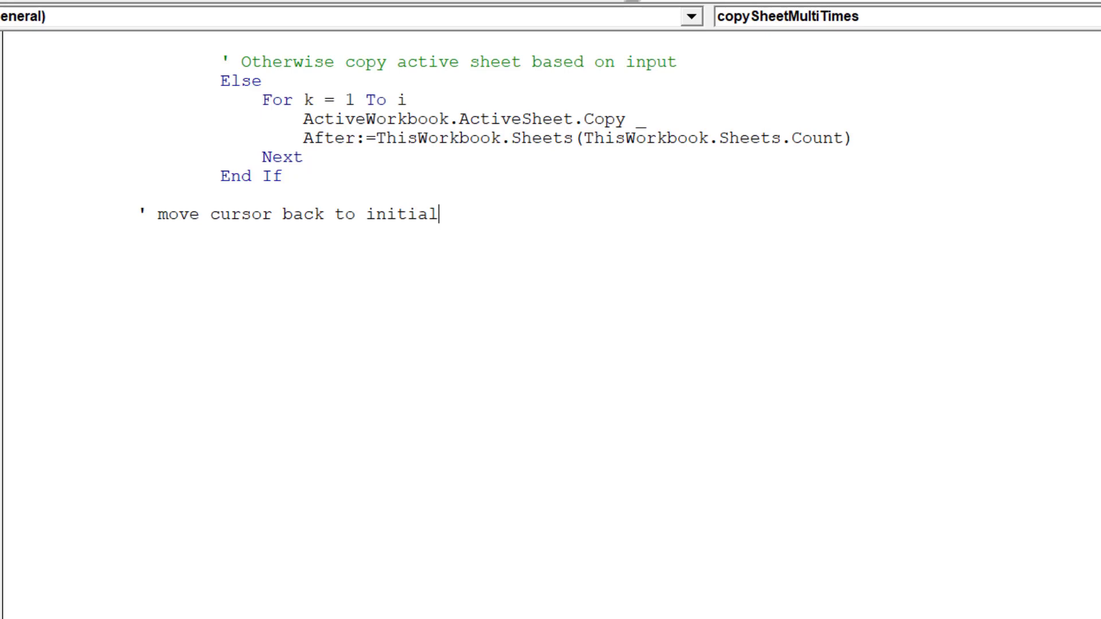
{"action": "type", "text": "worksh"}
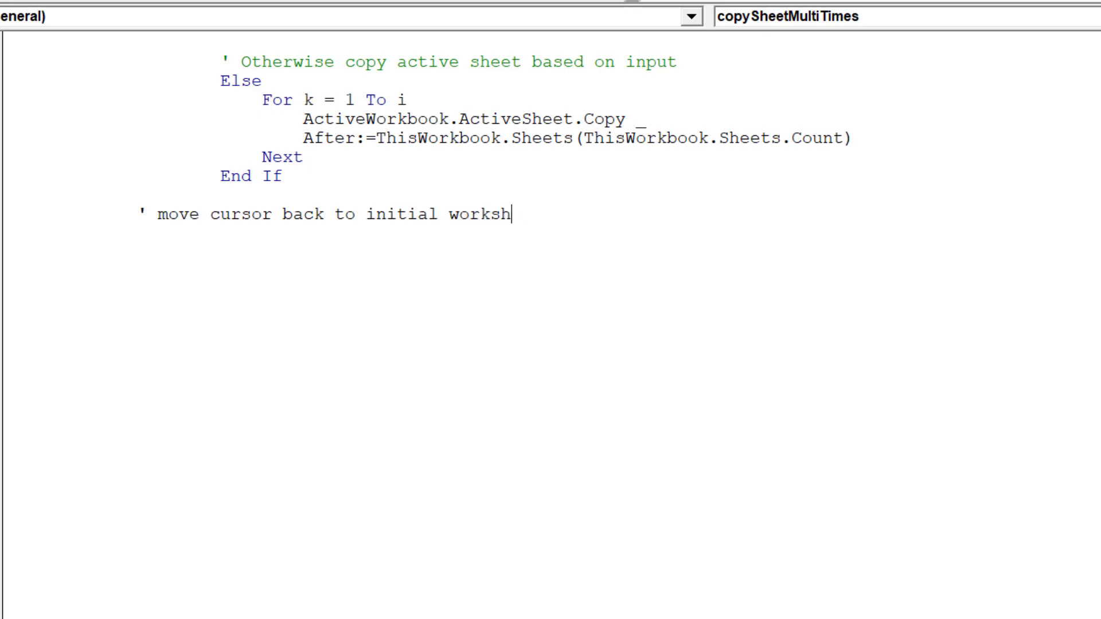
{"action": "type", "text": "eet"}
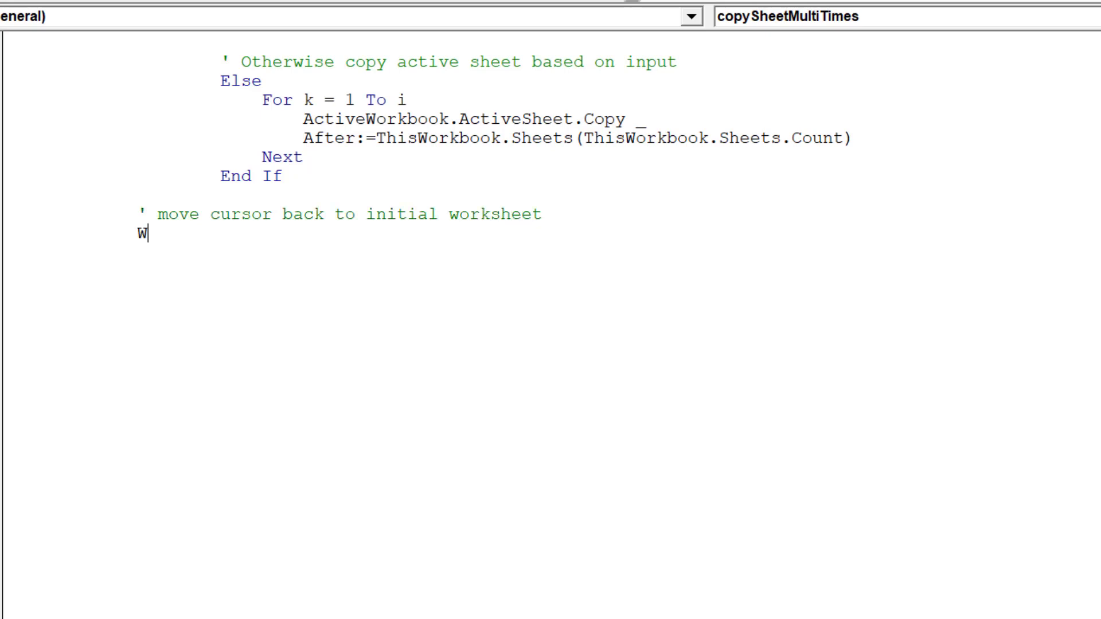
Write Worksheets(startSheet).Select and Range(startCell).Select
{"action": "type", "text": "orksheet"}
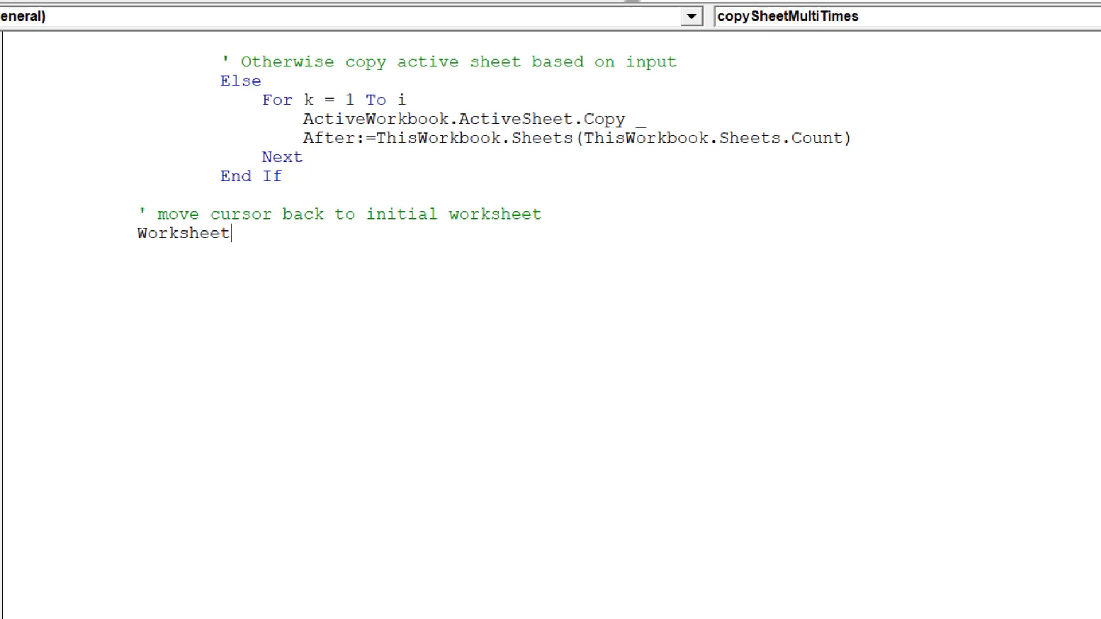
{"action": "type", "text": "s(start"}
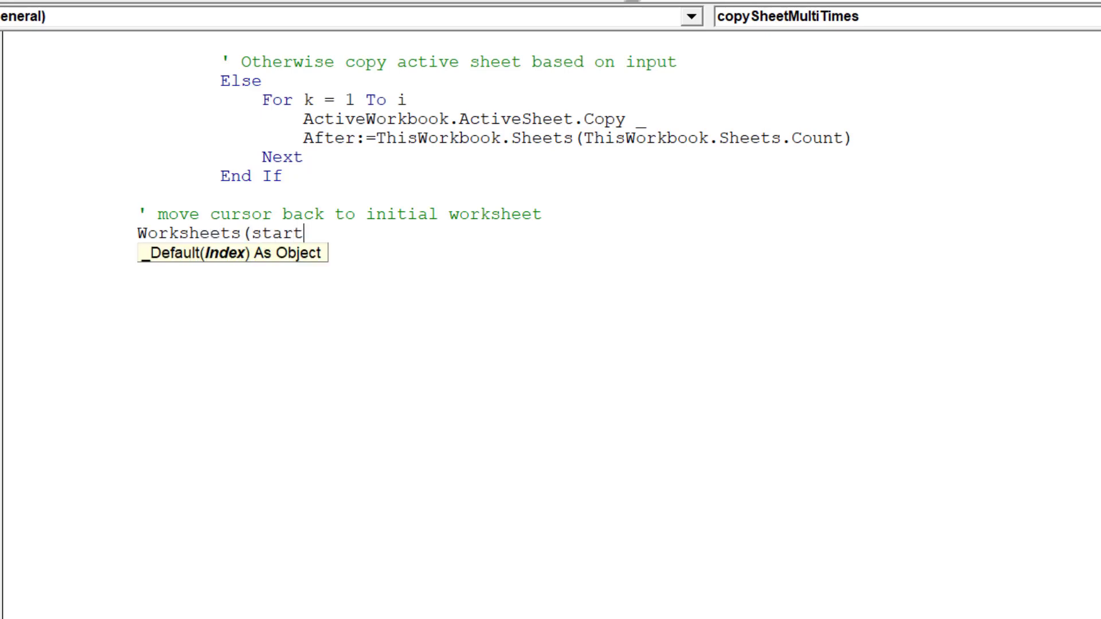
{"action": "type", "text": "Sheet)"}
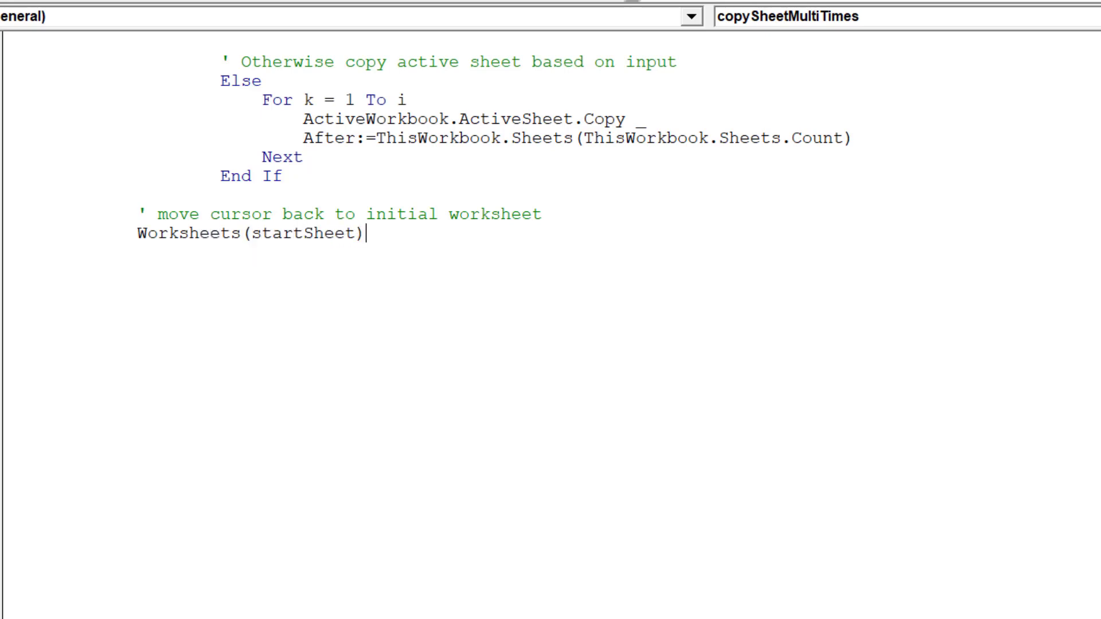
{"action": "type", "text": ".select"}
{"action": "type", "text": "R"}
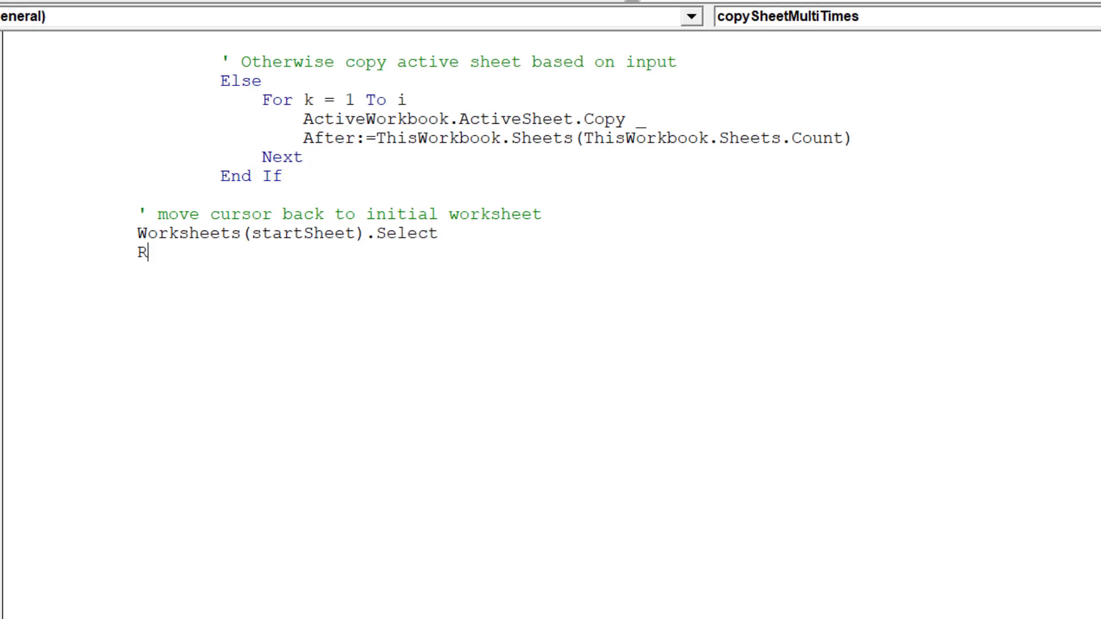
{"action": "type", "text": "ange ("}
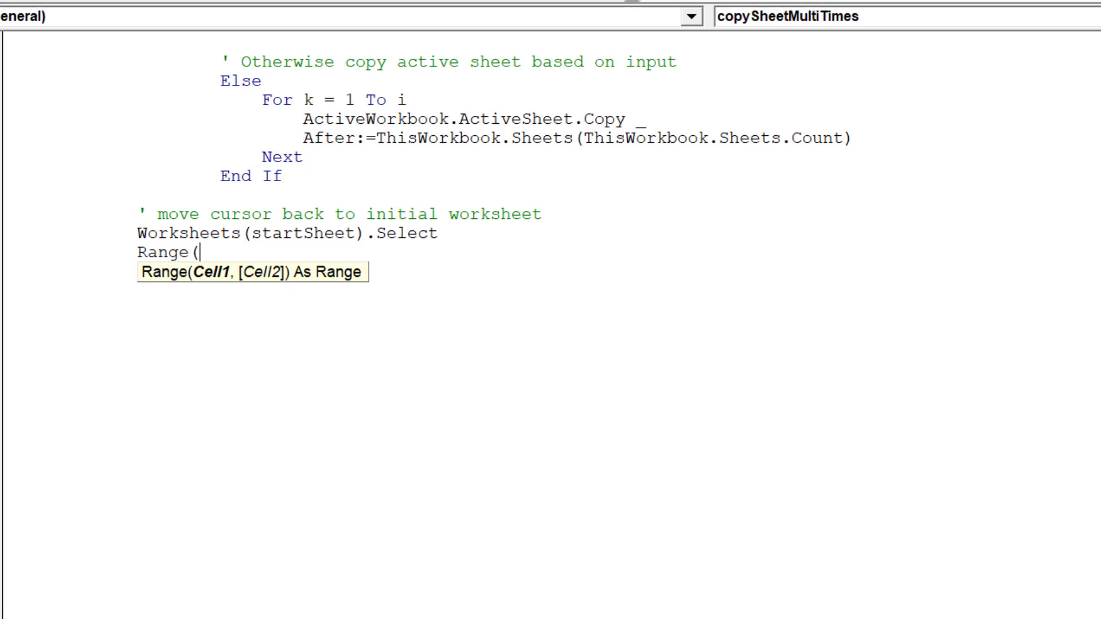
{"action": "type", "text": "startCel"}
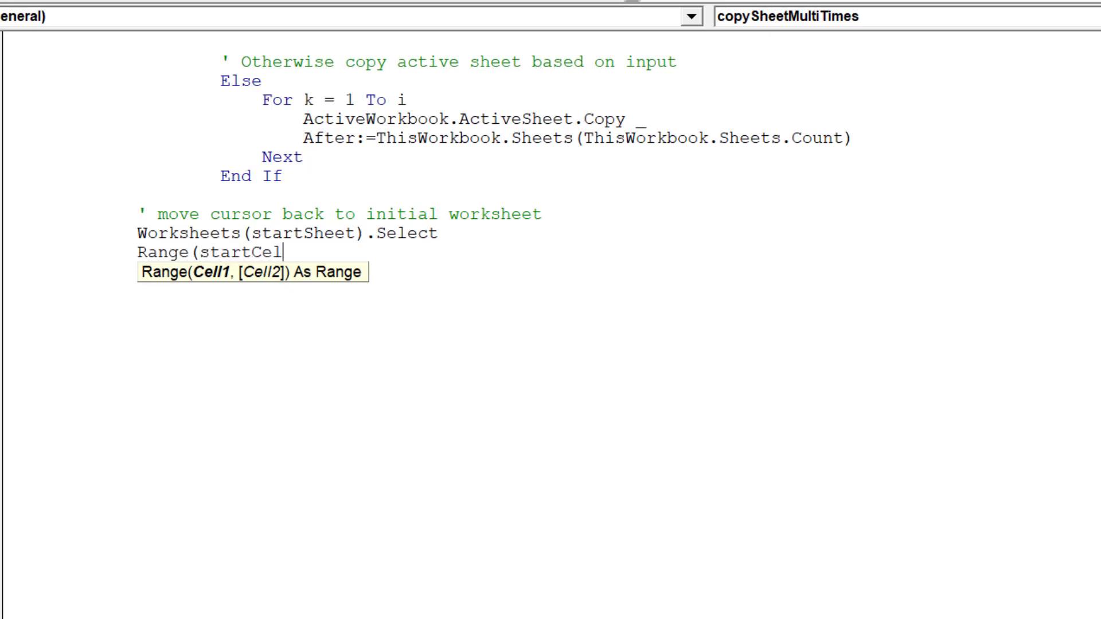
{"action": "type", "text": "l).se"}
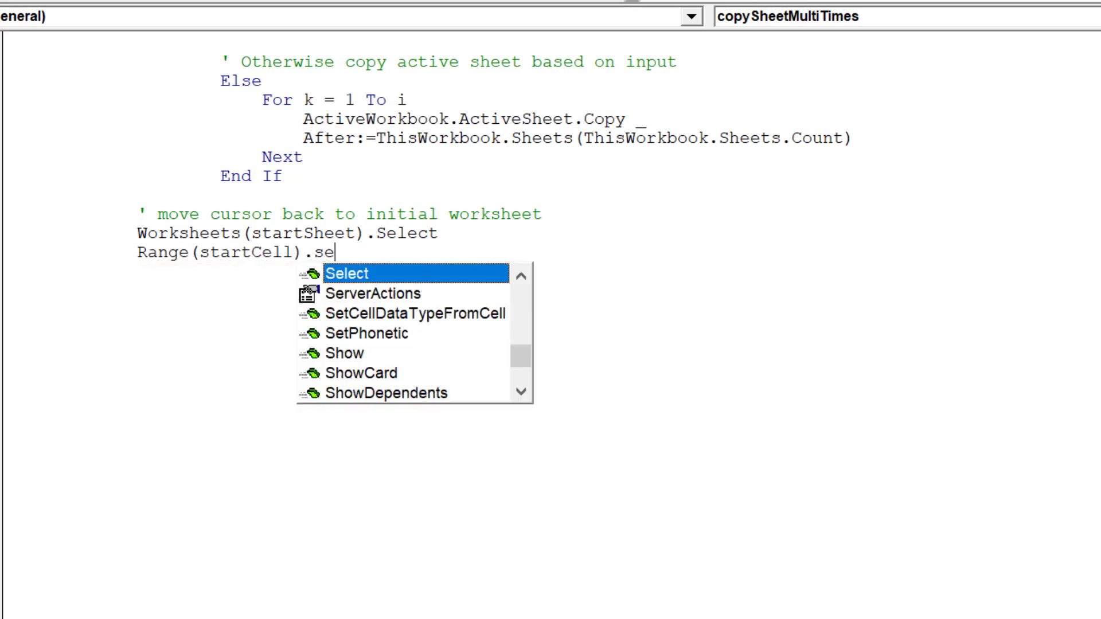
{"action": "key", "text": "Tab"}
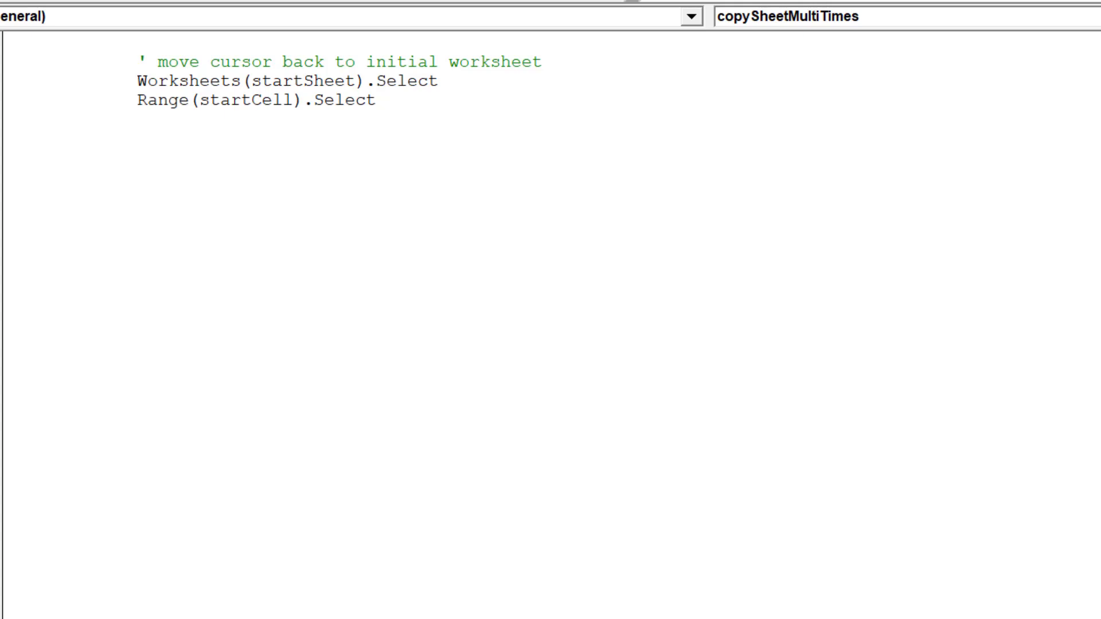
Add the comment 'Turn on Excel properties to return Excel to its original state'
{"action": "type", "text": "'"}
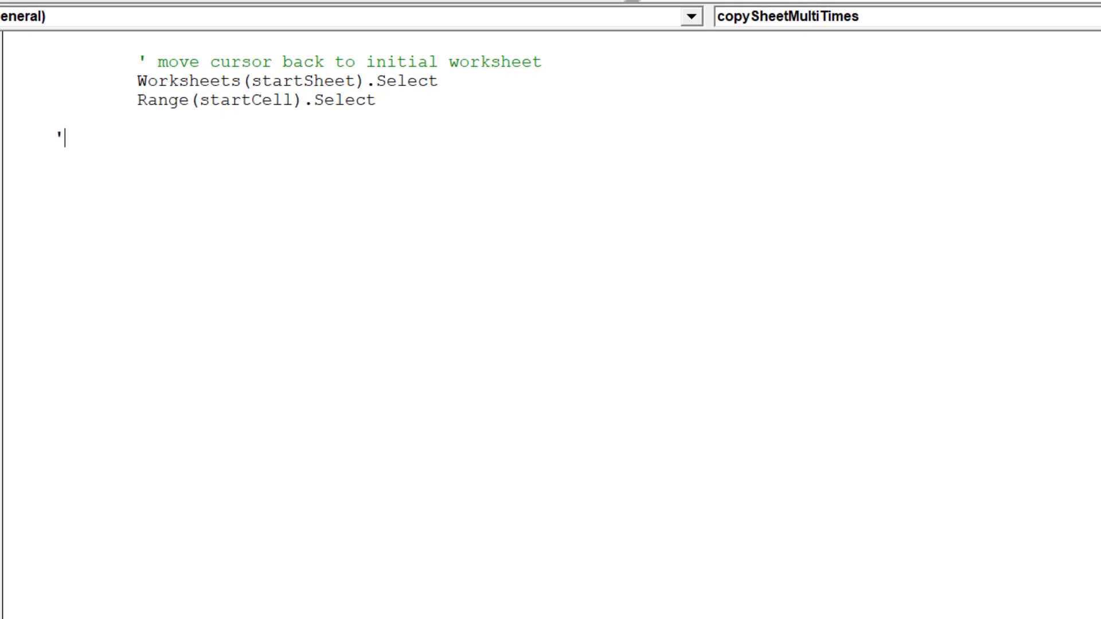
{"action": "type", "text": "Turn on"}
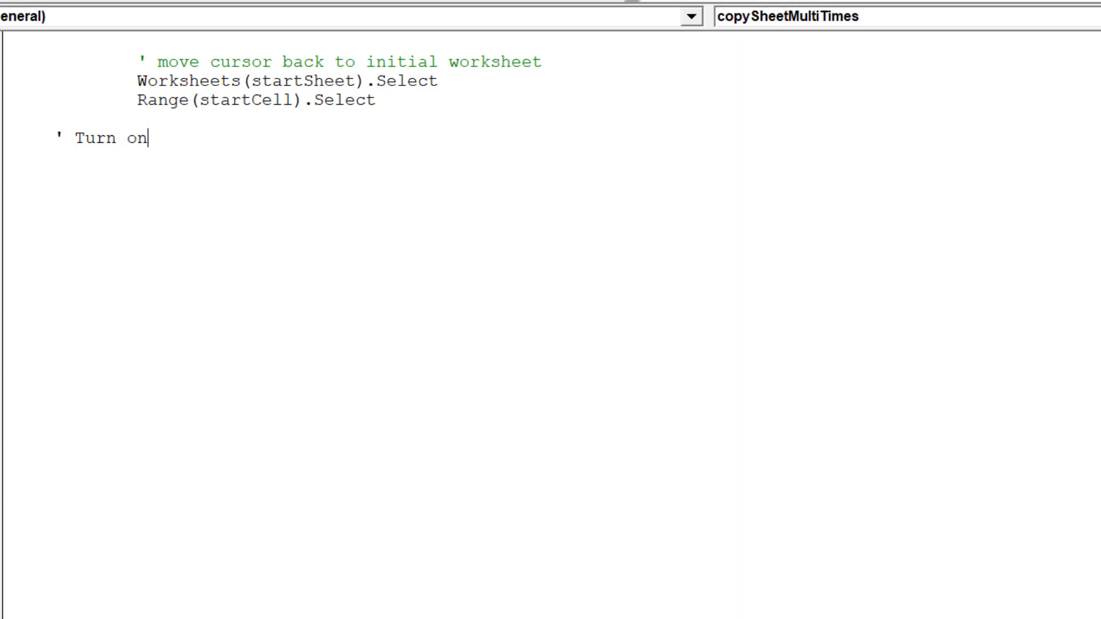
{"action": "type", "text": "Excel"}
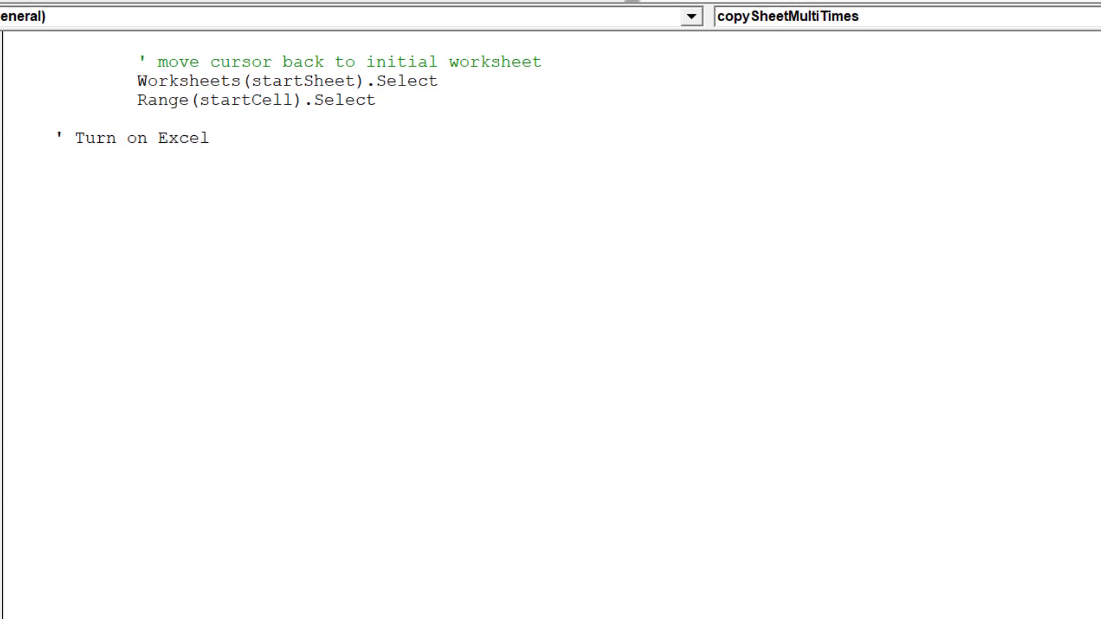
{"action": "type", "text": "proper"}
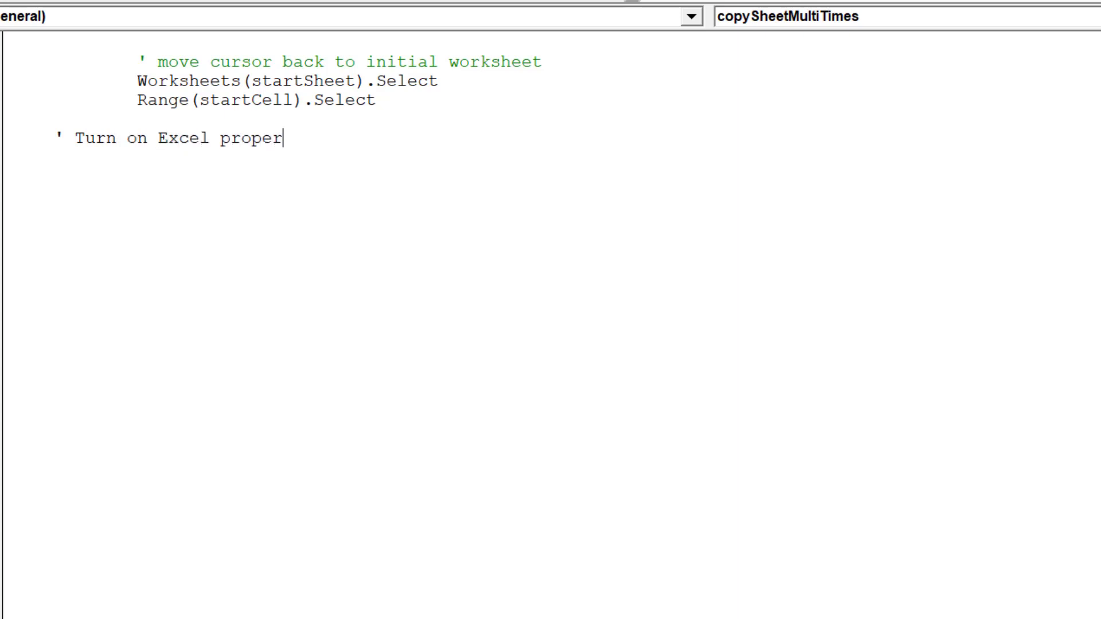
{"action": "type", "text": "ties to re"}
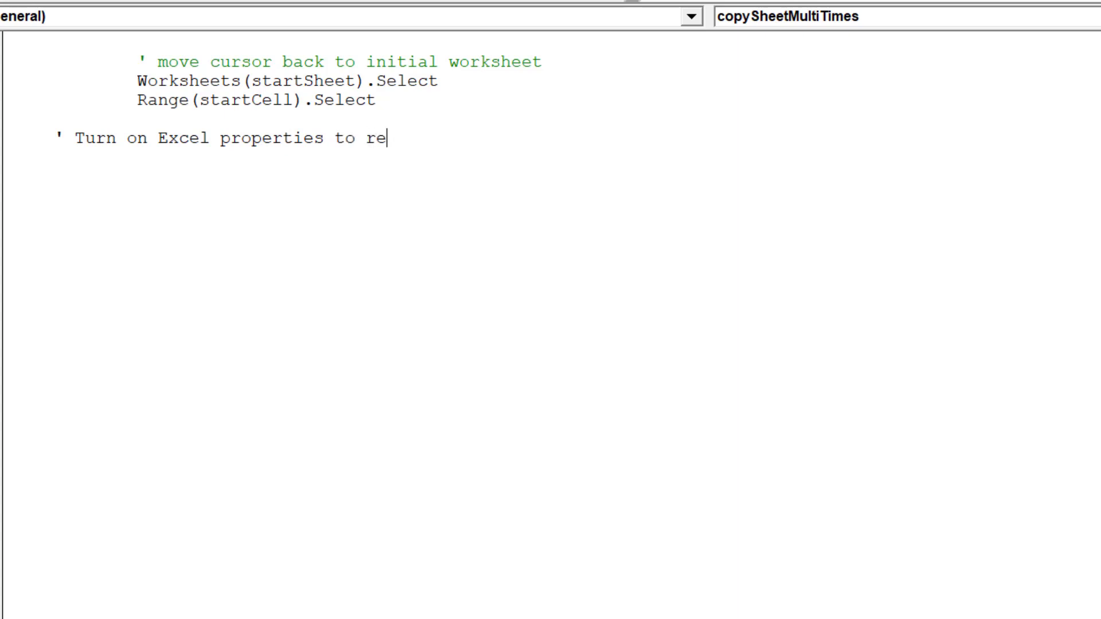
{"action": "type", "text": "turn Excel"}
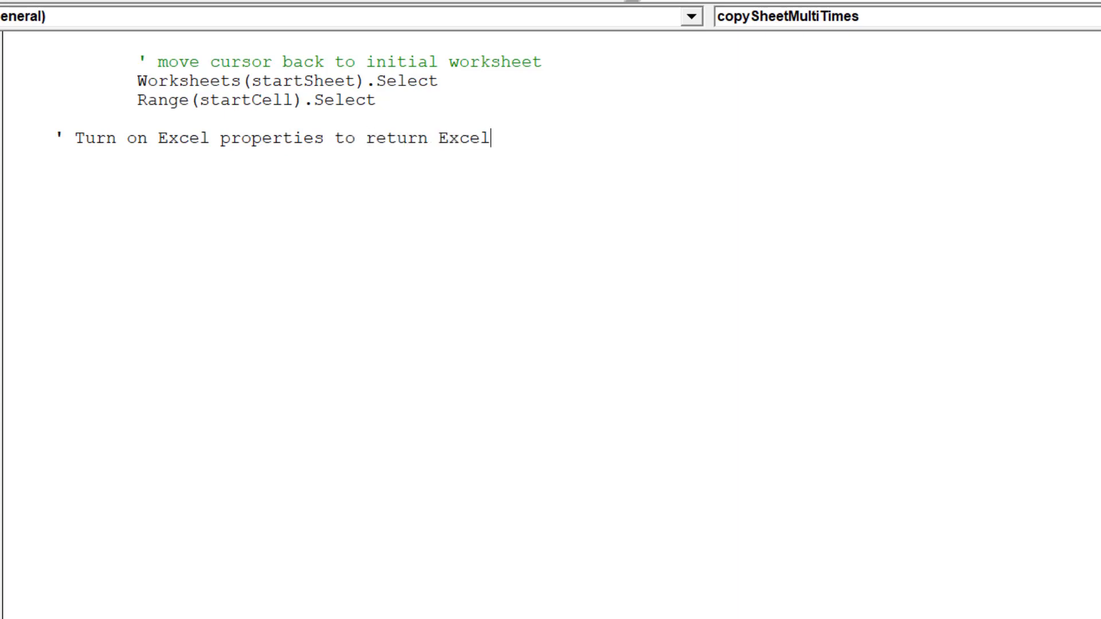
{"action": "type", "text": "to its"}
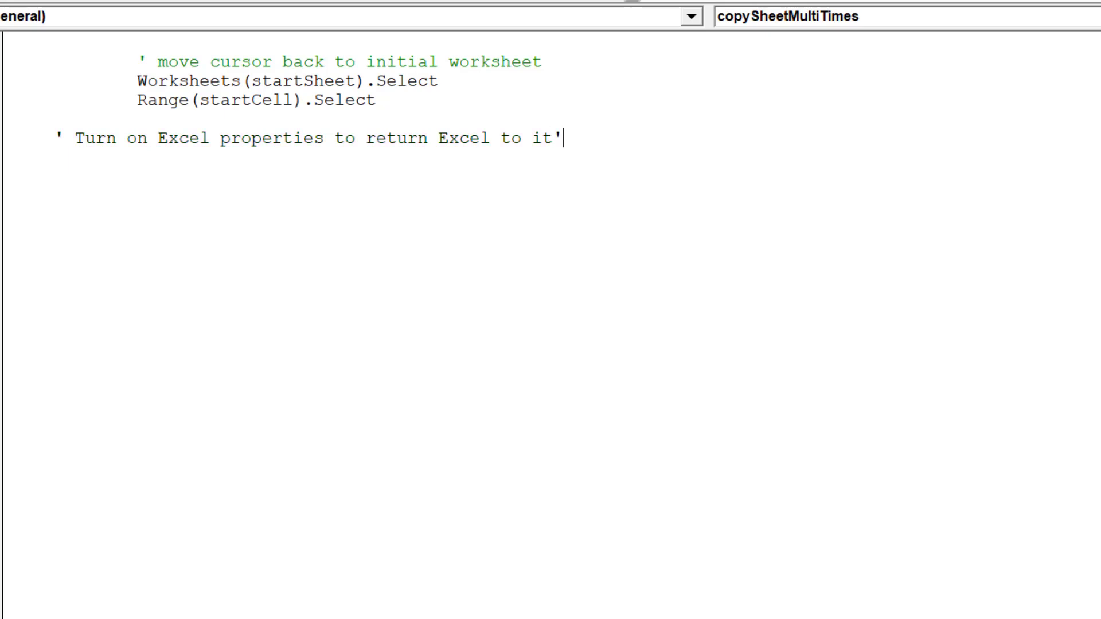
{"action": "type", "text": "s original"}
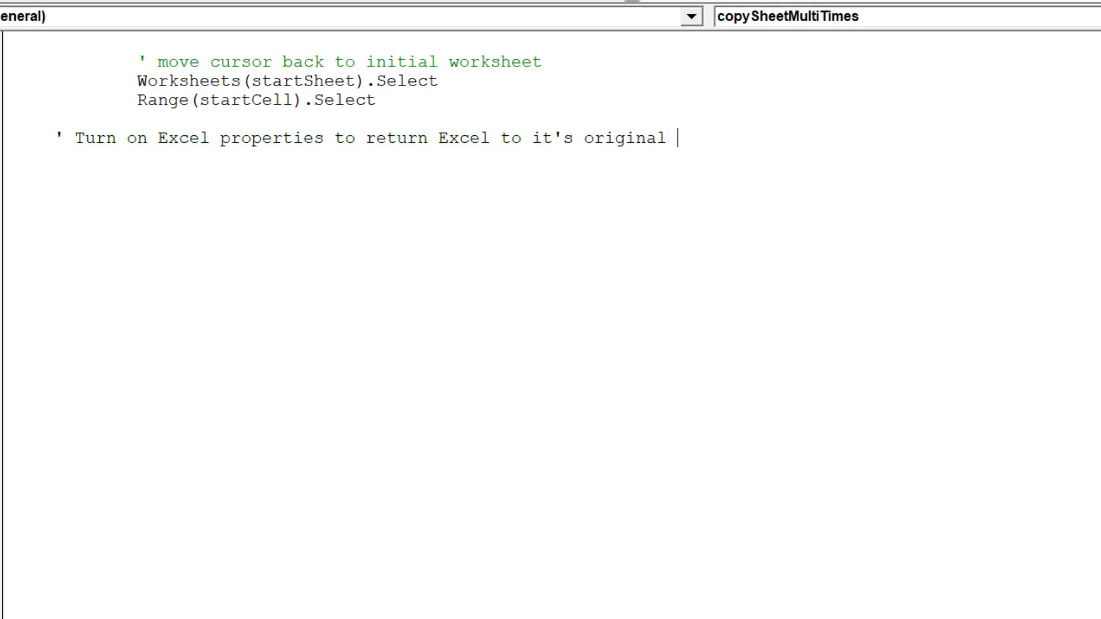
{"action": "type", "text": "state"}
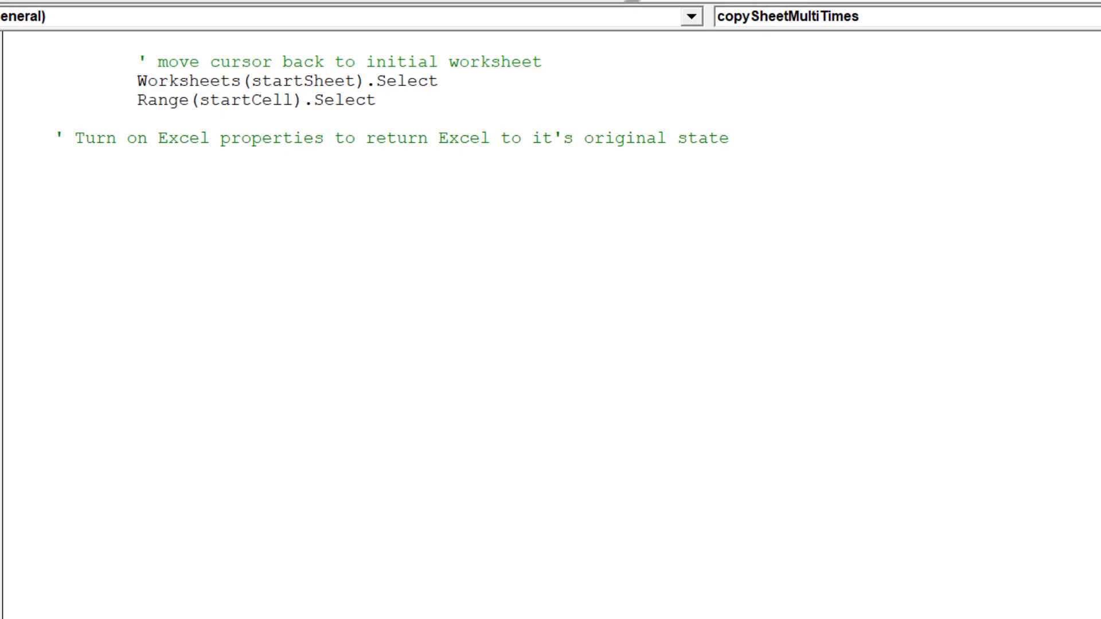
Write With Application setting xlCalculationAutomatic, EnableEvents and ScreenUpdating True, then End With
{"action": "type", "text": "With Appl"}
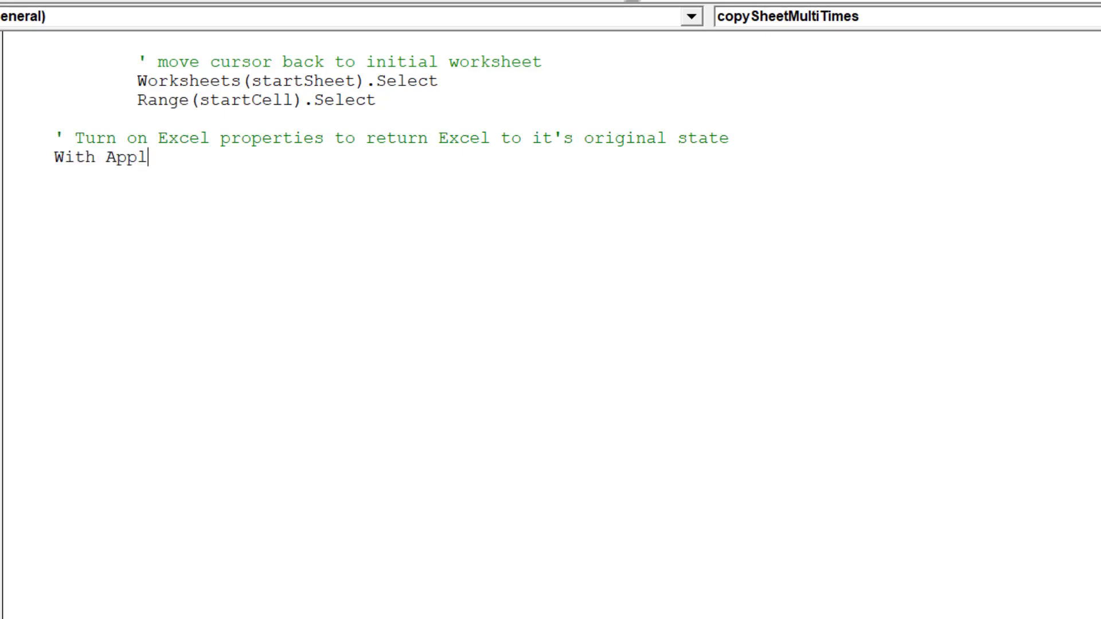
{"action": "type", "text": "ication"}
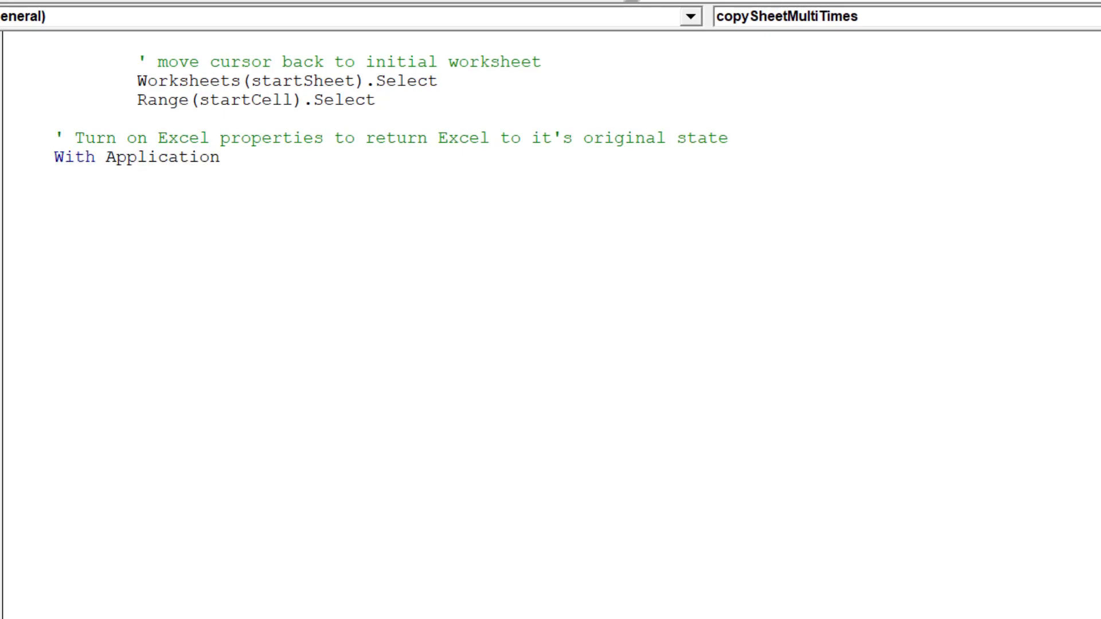
{"action": "type", "text": ".c"}
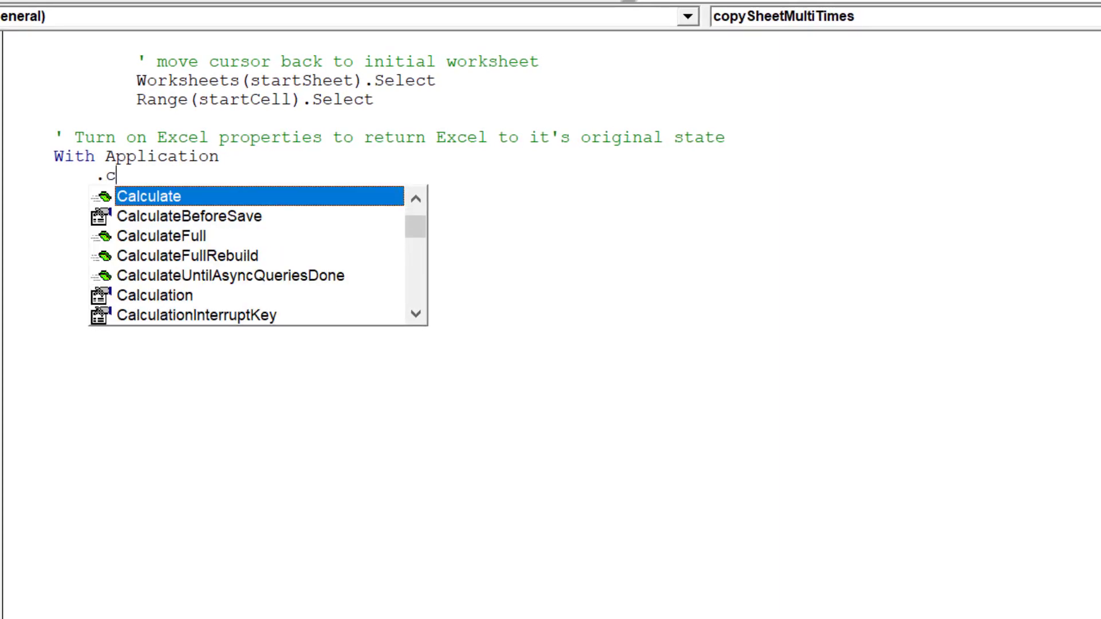
{"action": "type", "text": "alculation"}
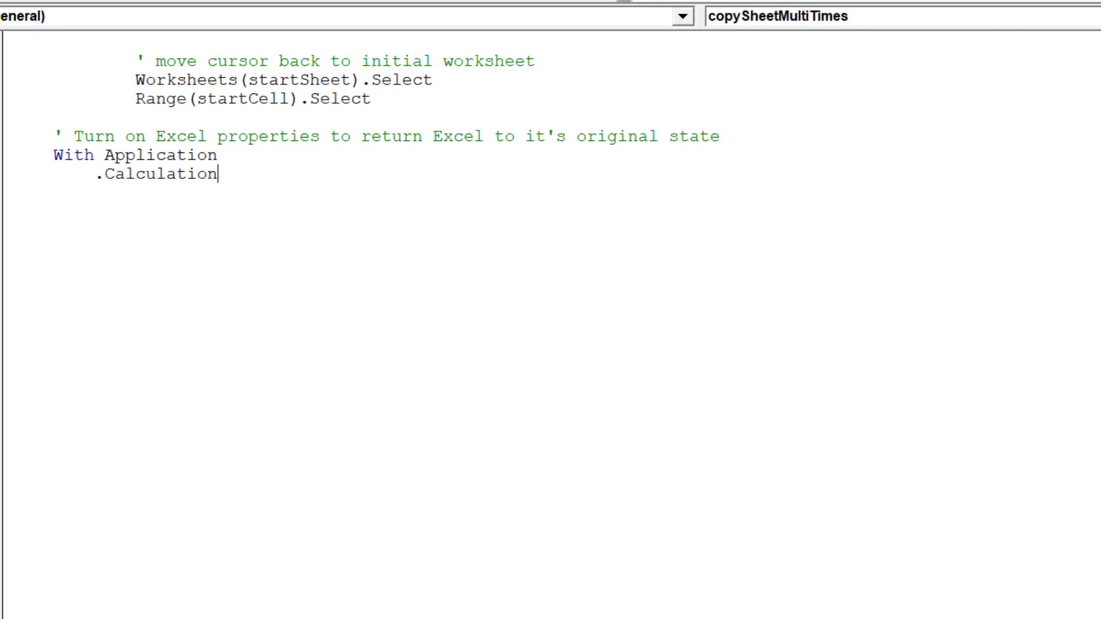
{"action": "type", "text": "= xlCalculationAutomatic"}
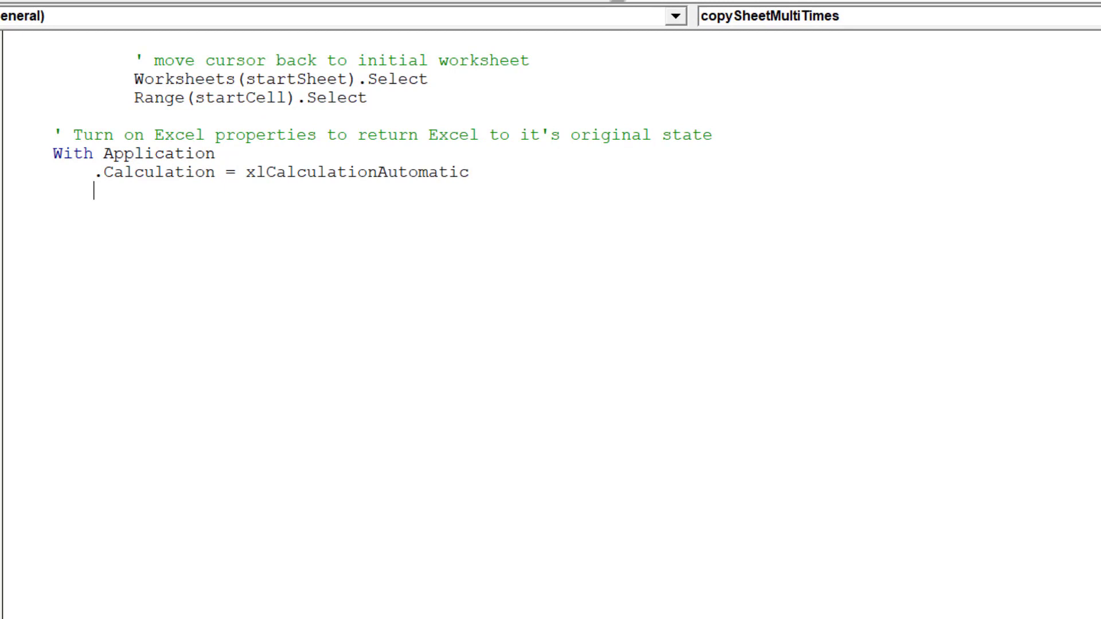
{"action": "type", "text": ".en"}
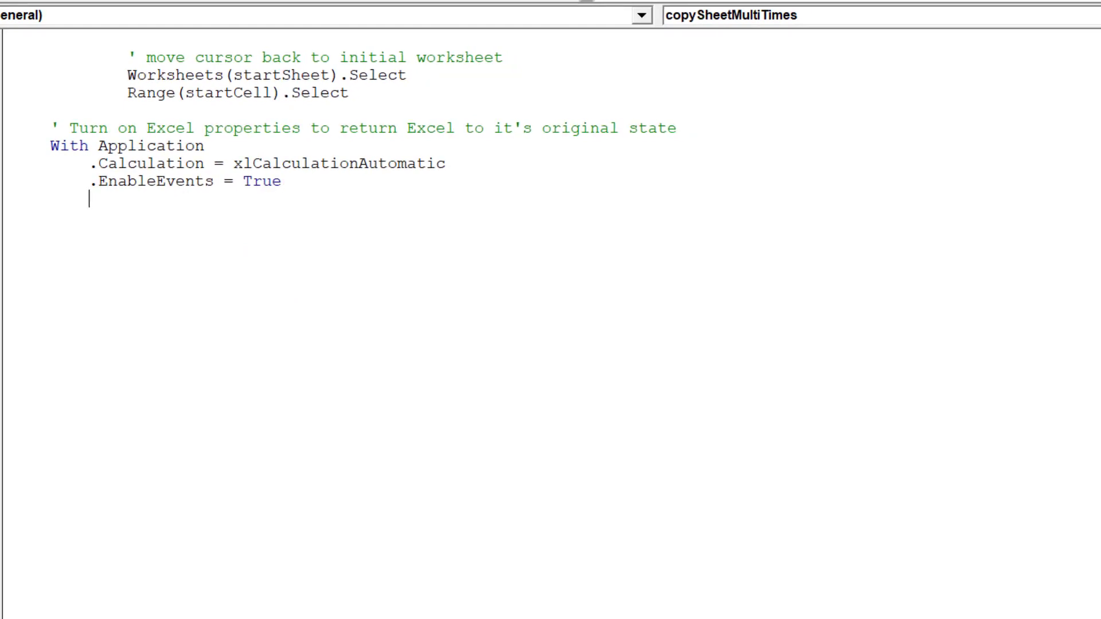
{"action": "type", "text": ".ScreenUpdating"}
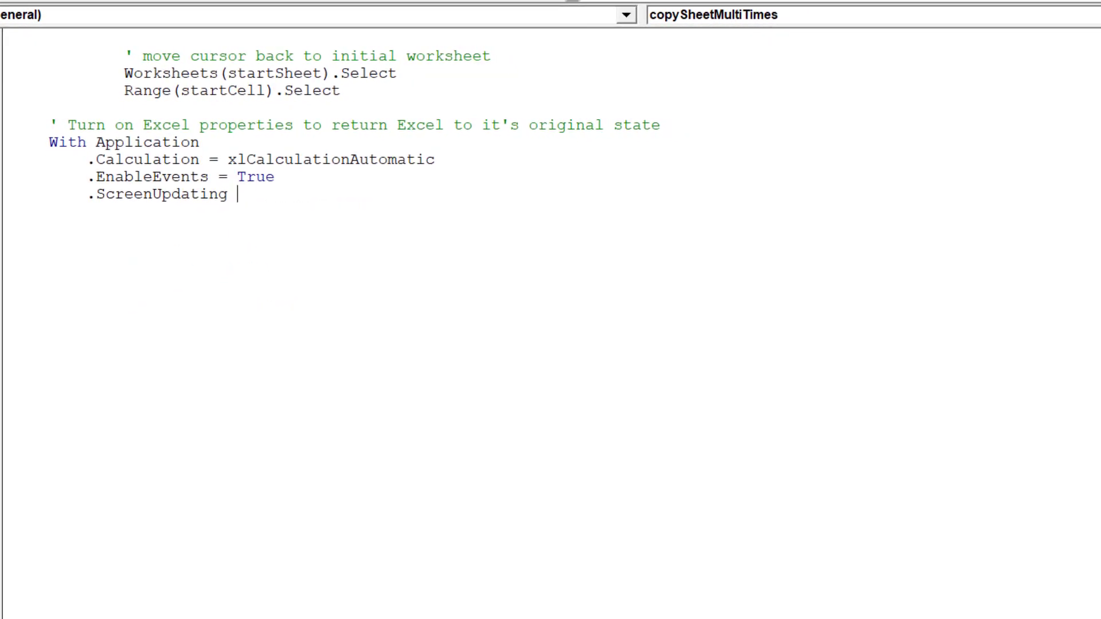
{"action": "type", "text": "= True"}
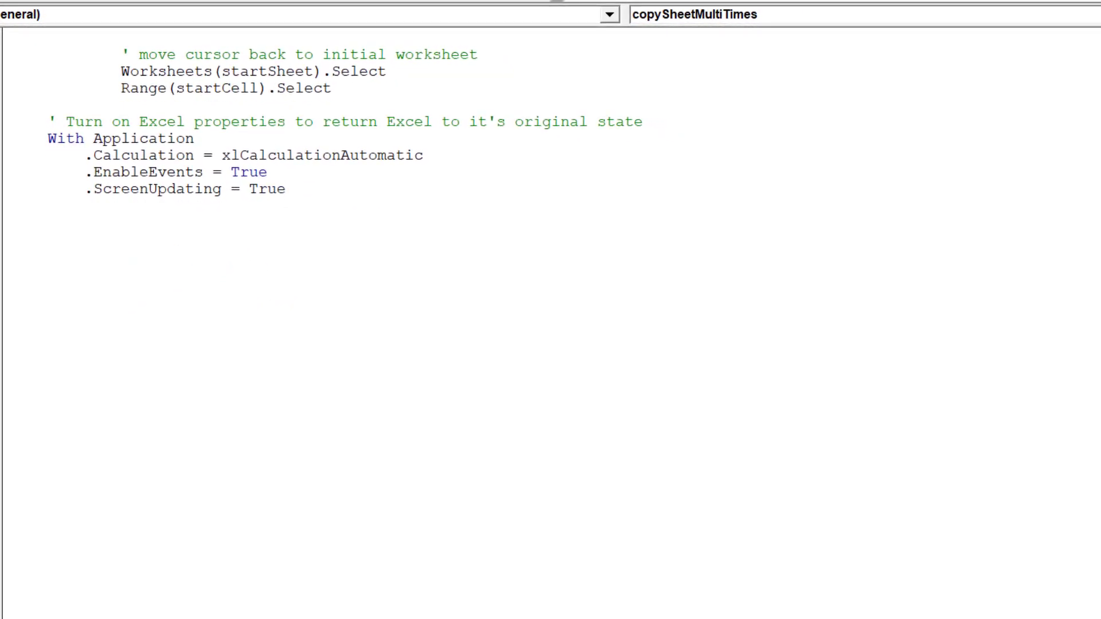
{"action": "type", "text": "End With"}
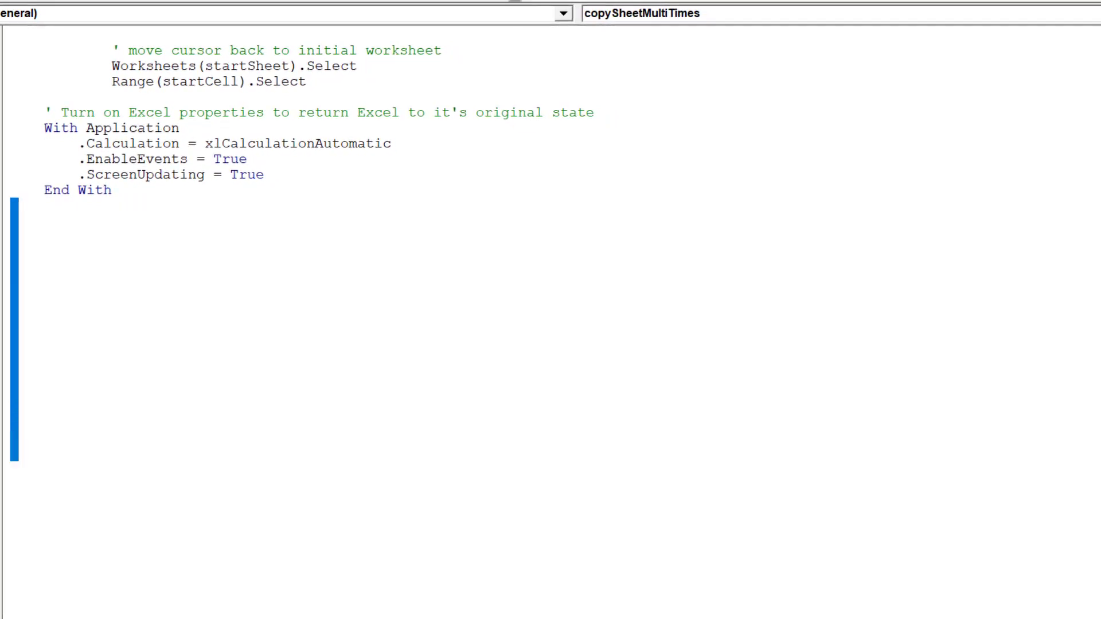
{"action": "scroll", "scroll_direction": "down", "scroll_amount": 3}
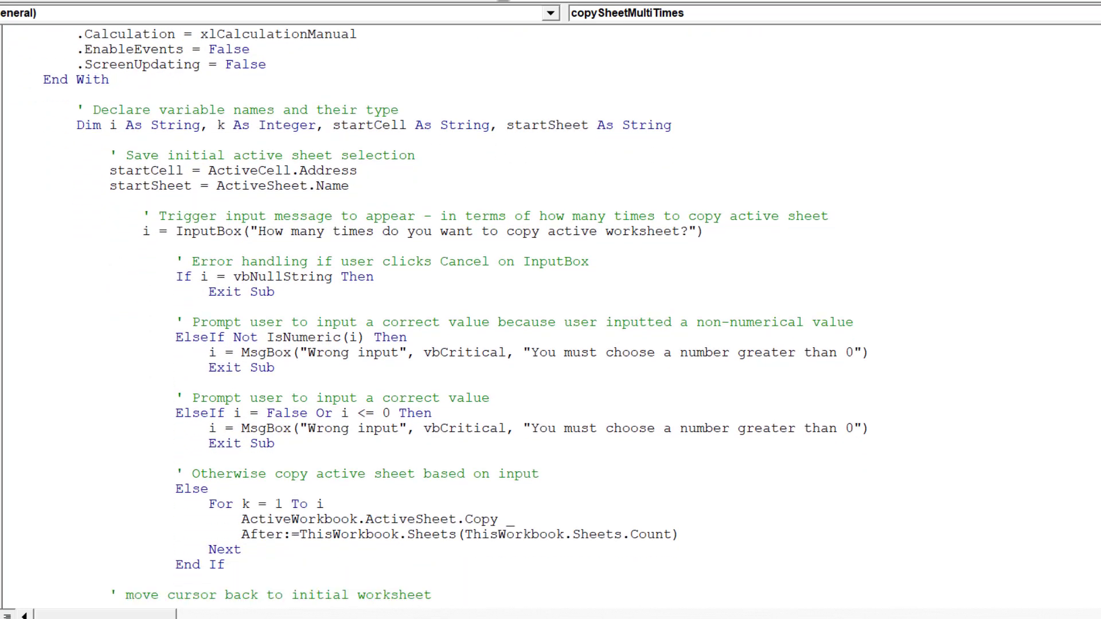
Scroll to the macro's End Sub, then return to the Forecasts worksheet
{"action": "scroll", "scroll_direction": "down", "scroll_amount": 3}
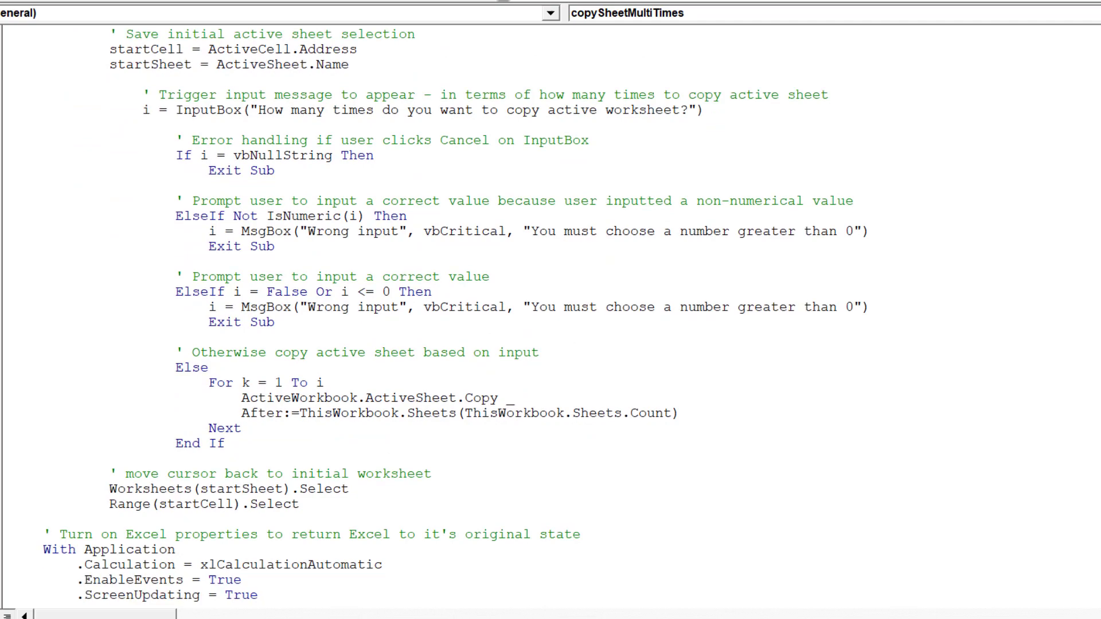
{"action": "scroll", "scroll_direction": "down", "scroll_amount": 3}
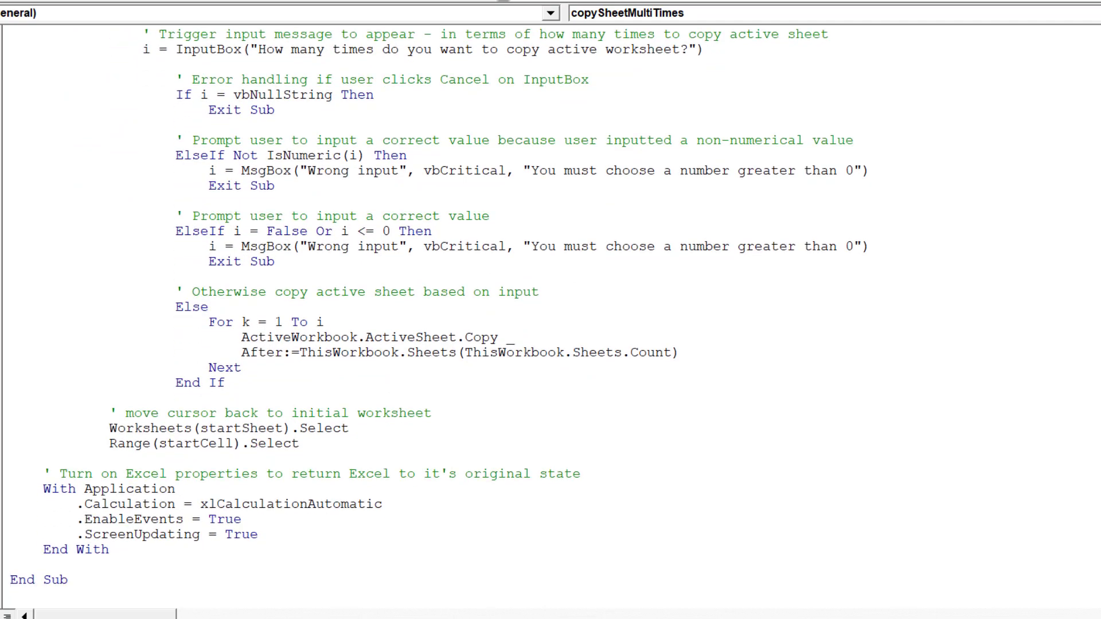
{"action": "left_click", "coordinate": [14, 595]}
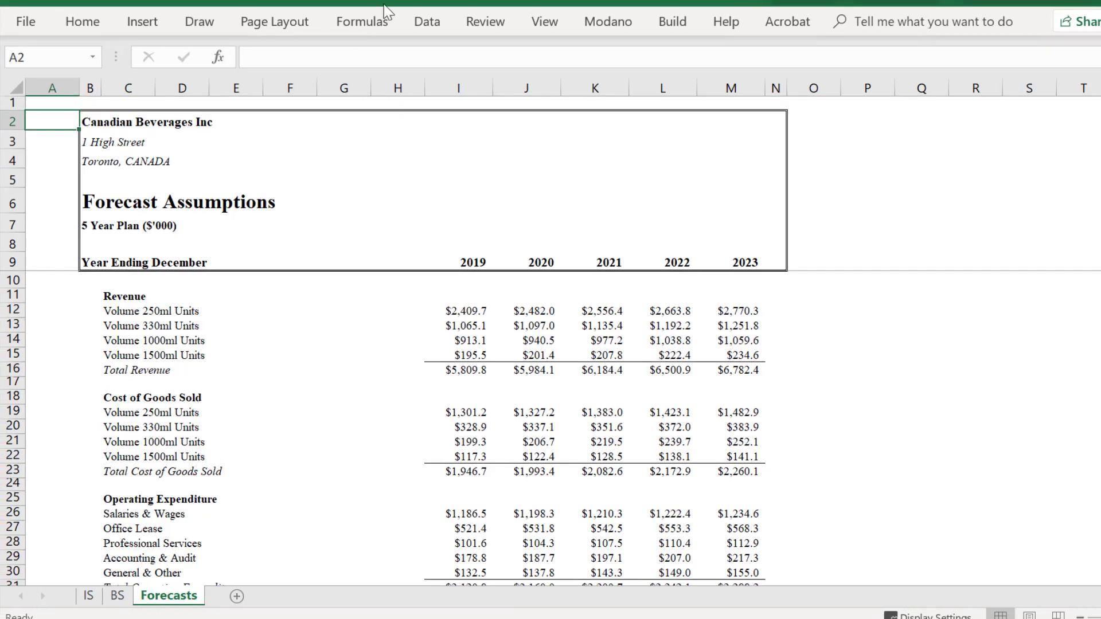
Run copySheetMultiTimes with 4 copies and view the new Forecasts (5) sheet
{"action": "left_click", "coordinate": [544, 21]}
{"action": "type", "text": "4"}
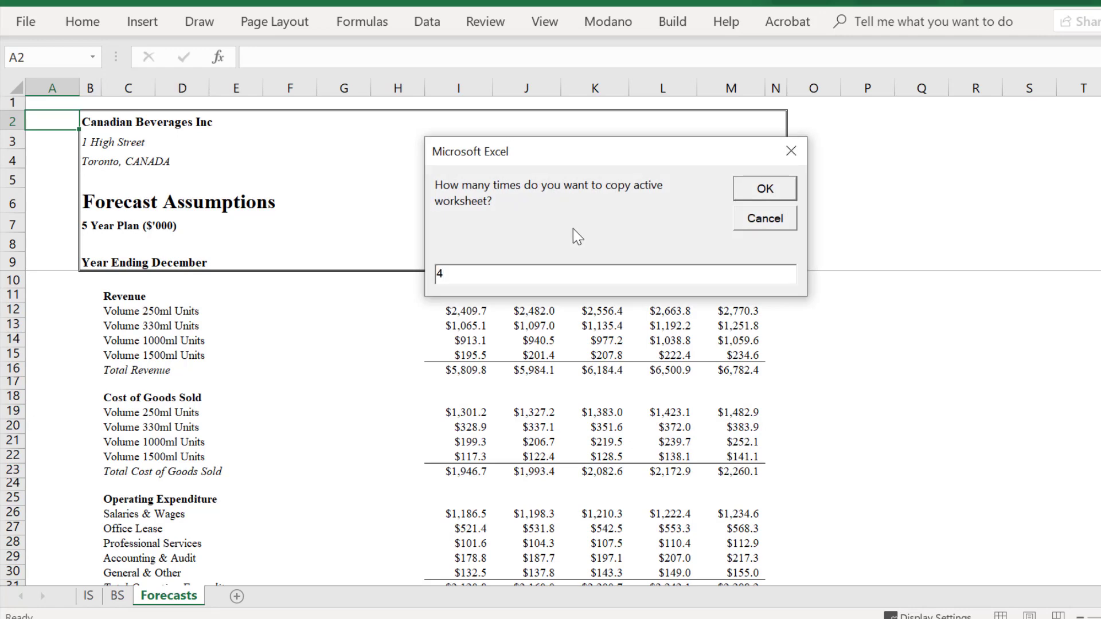
{"action": "left_click", "coordinate": [764, 188]}
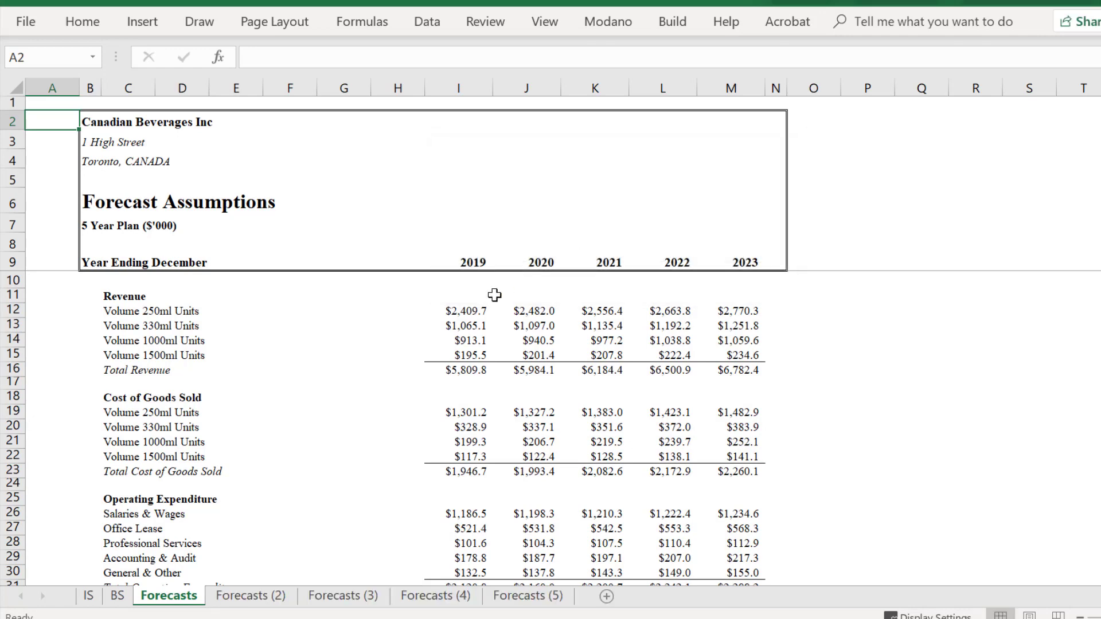
{"action": "left_click", "coordinate": [528, 597]}
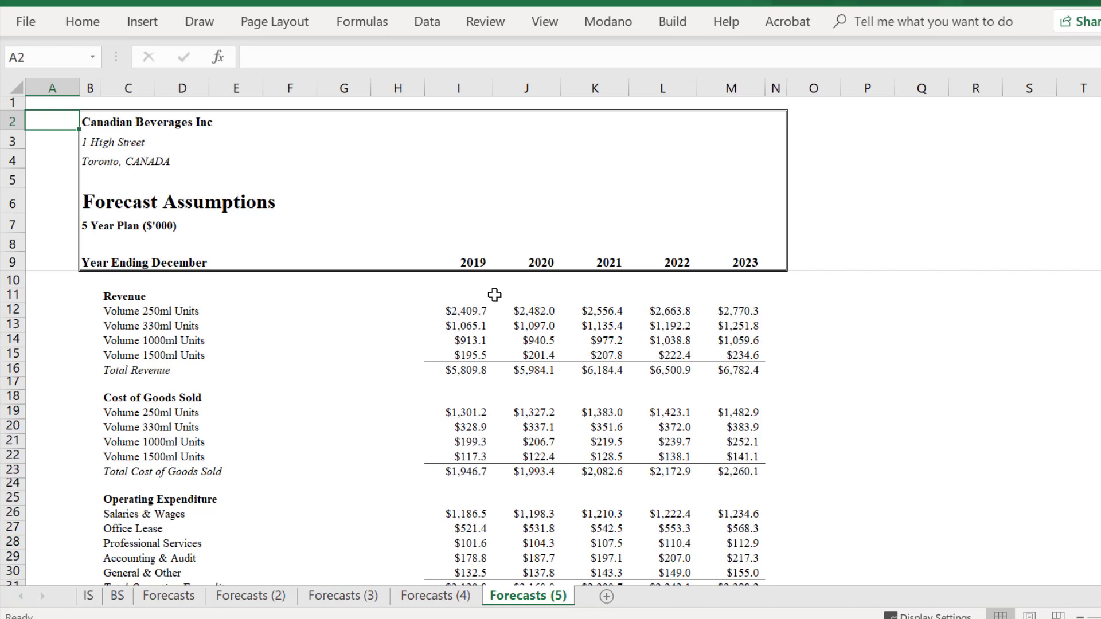